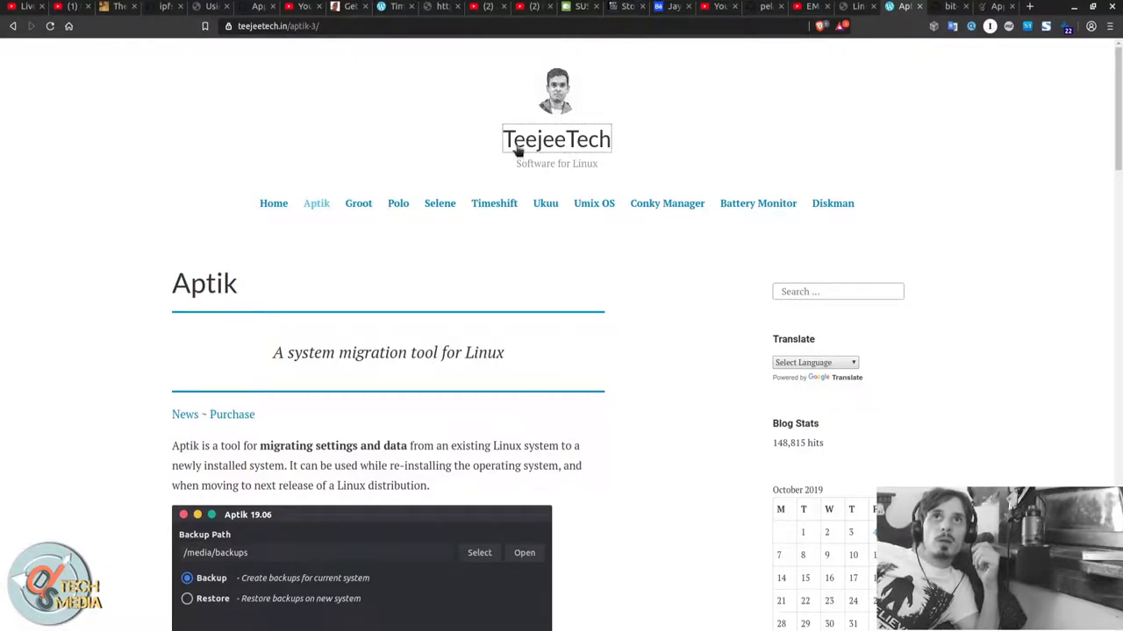
{"action": "mouse_move", "coordinate": [558, 145]}
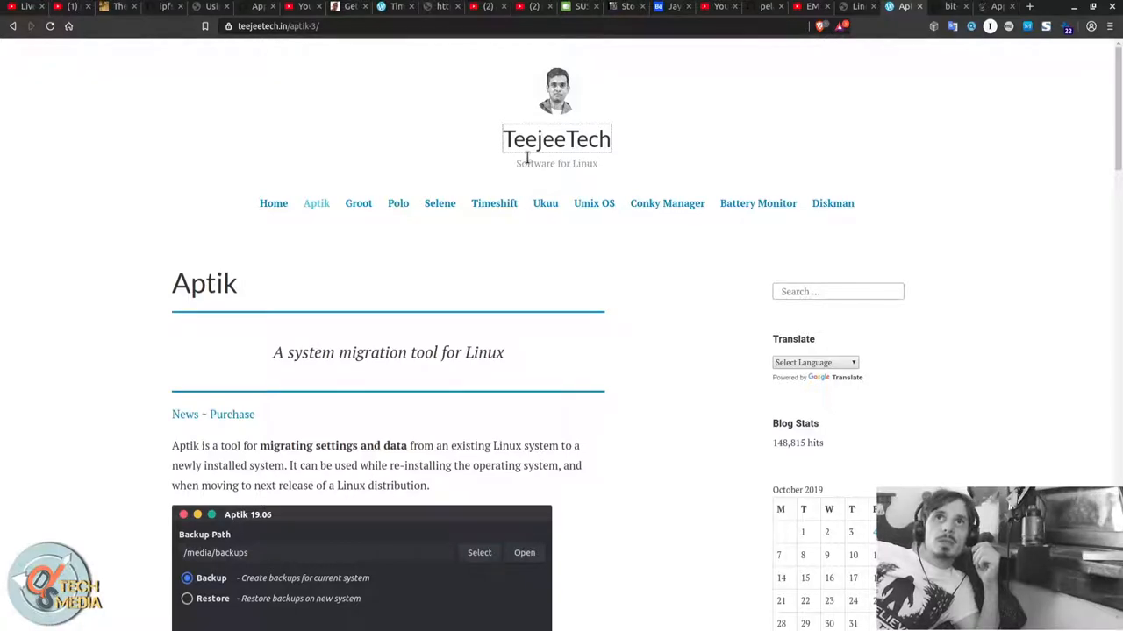
Scroll the Aptik page past the screenshot down to the Supported Items heading.
{"action": "scroll", "scroll_direction": "down", "scroll_amount": 3}
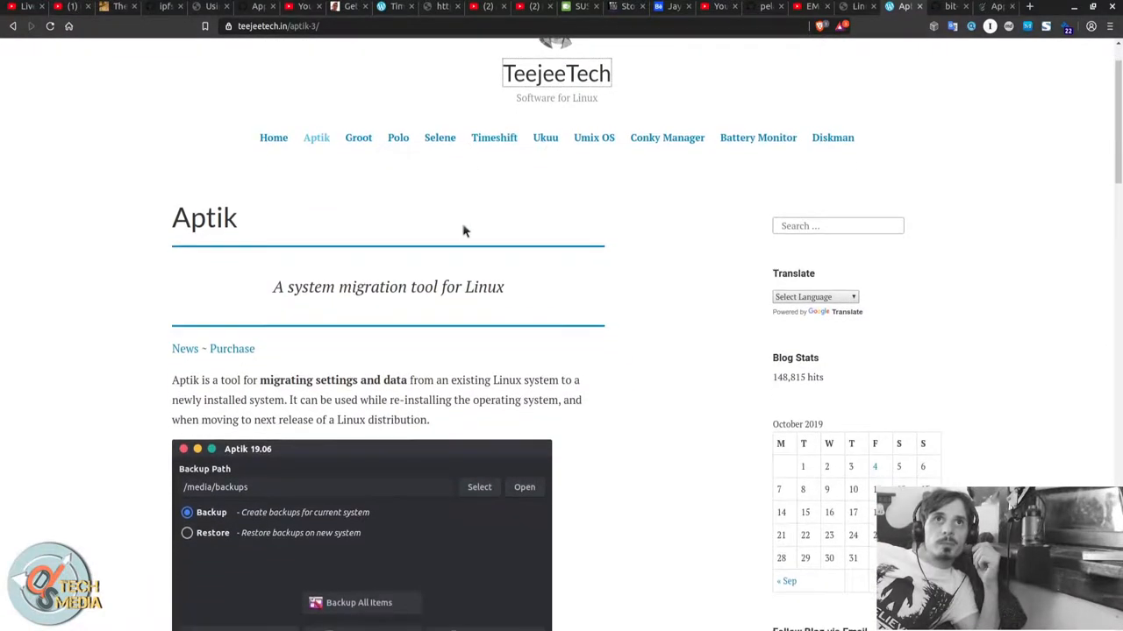
{"action": "scroll", "scroll_direction": "down", "scroll_amount": 3}
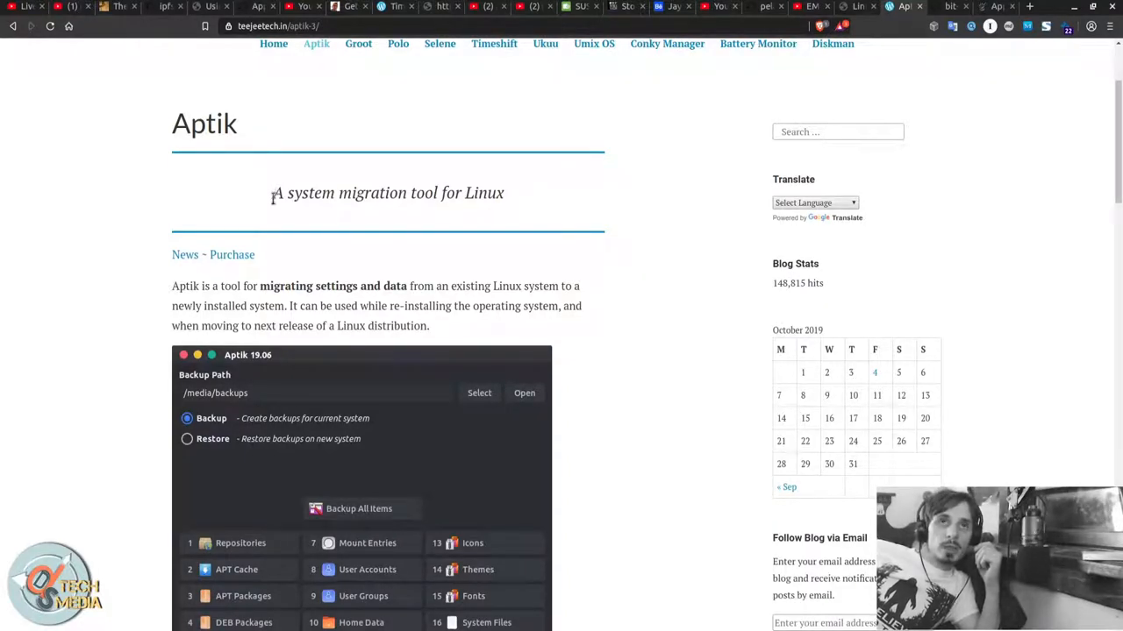
{"action": "scroll", "scroll_direction": "down", "scroll_amount": 3}
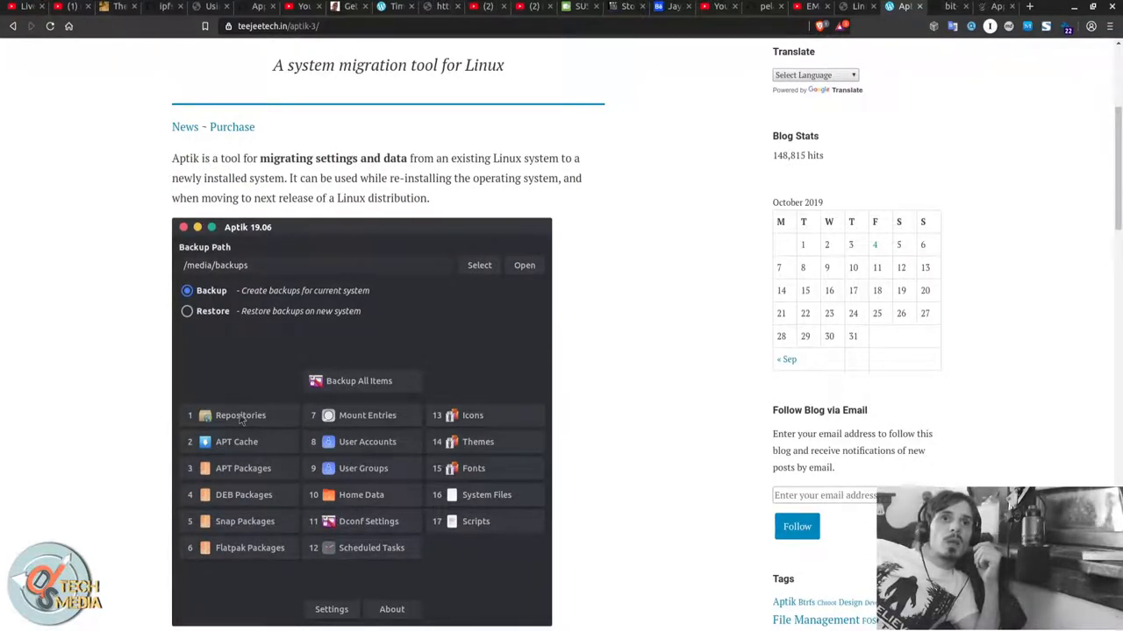
{"action": "scroll", "scroll_direction": "down", "scroll_amount": 3}
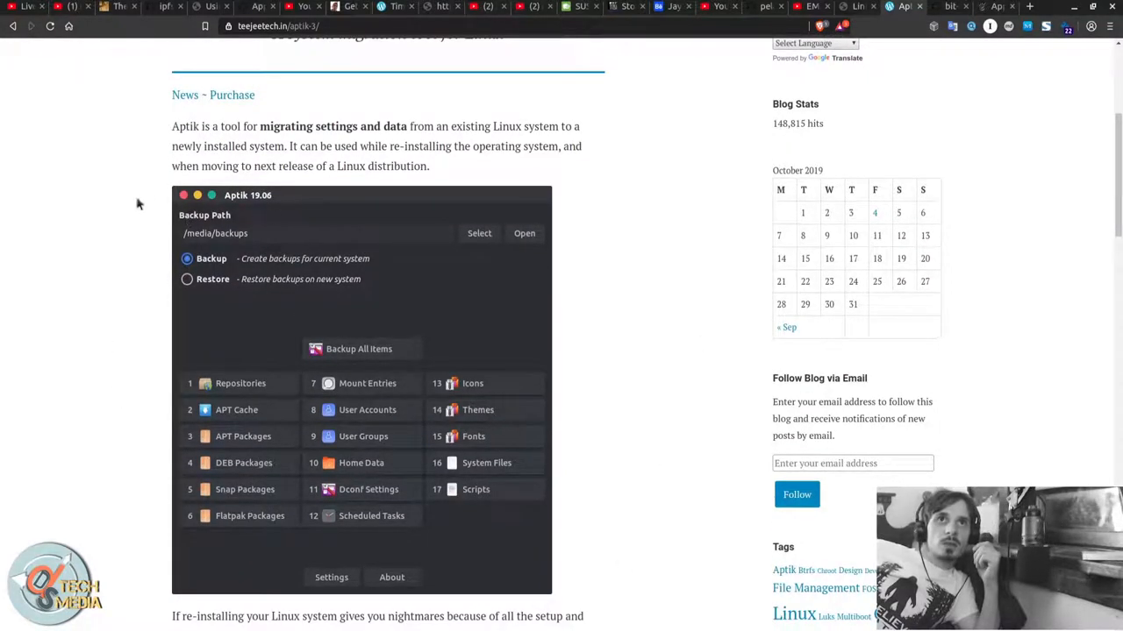
{"action": "mouse_move", "coordinate": [246, 209]}
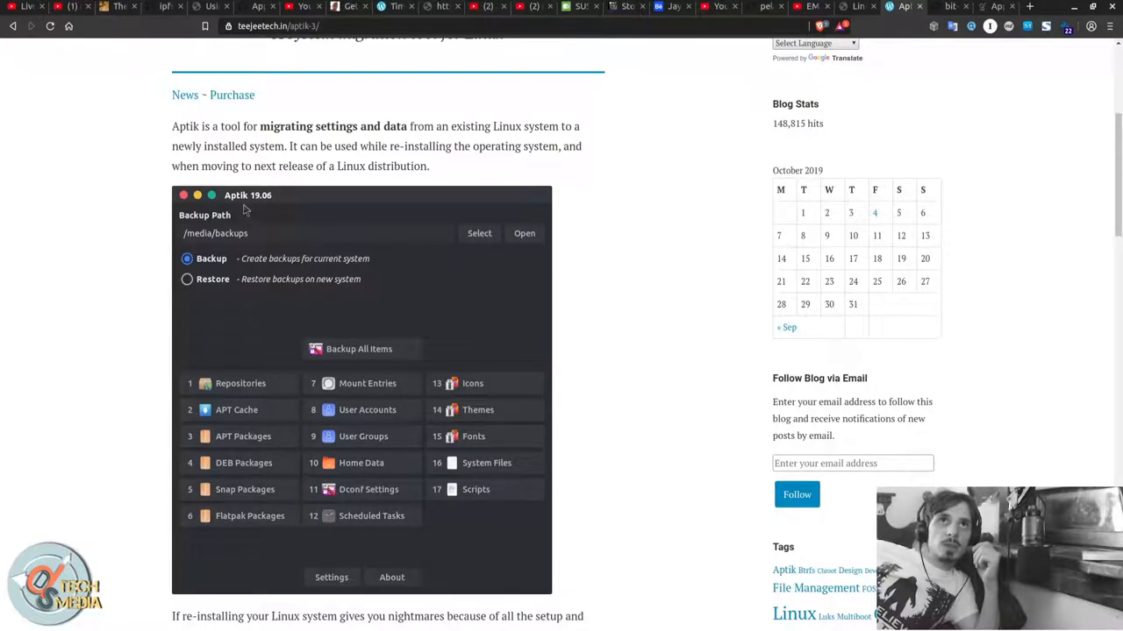
{"action": "mouse_move", "coordinate": [257, 201]}
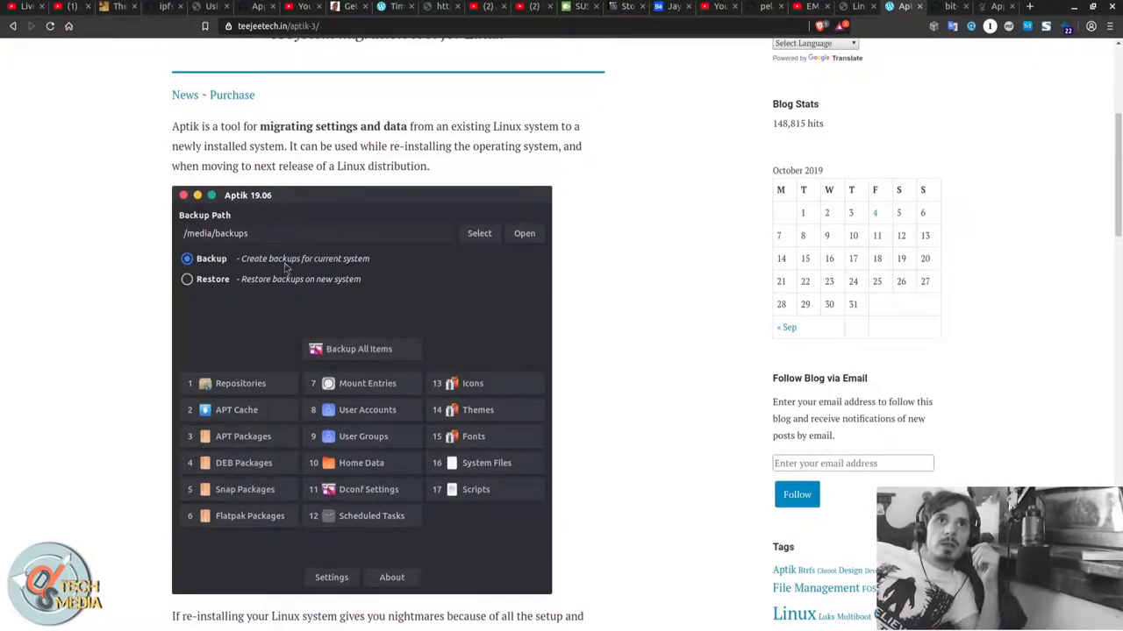
{"action": "scroll", "scroll_direction": "down", "scroll_amount": 3}
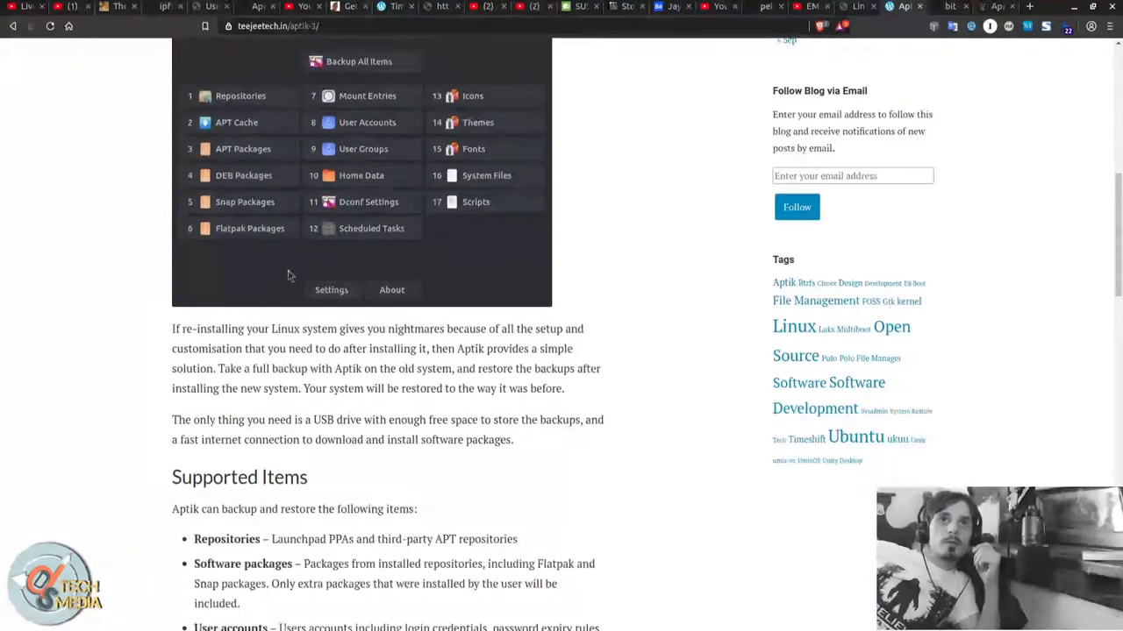
{"action": "scroll", "scroll_direction": "down", "scroll_amount": 3}
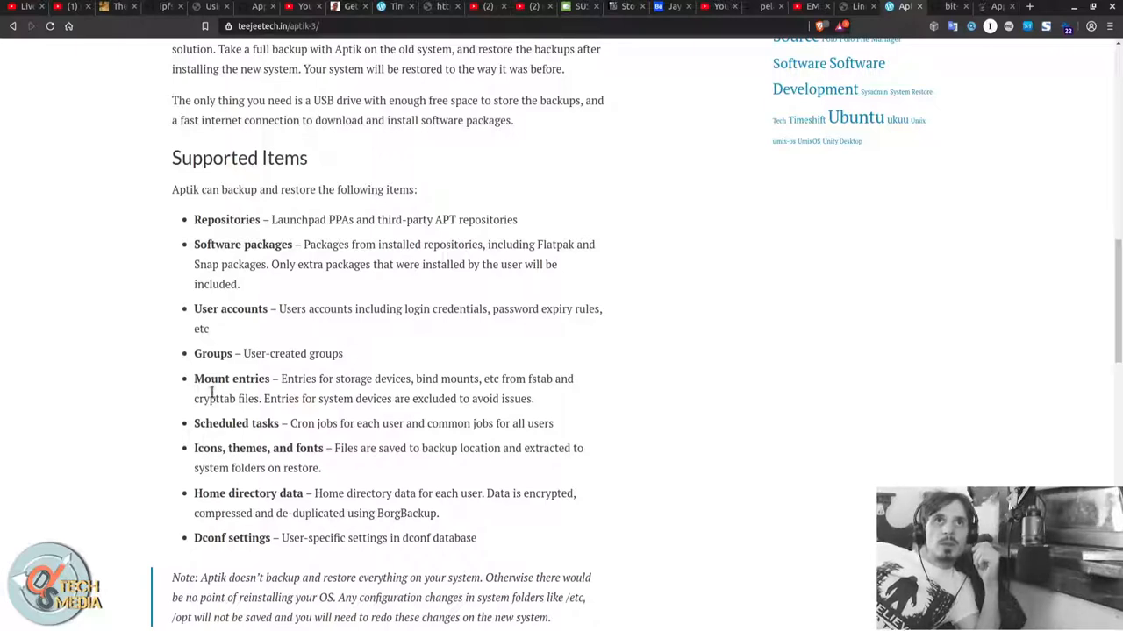
{"action": "mouse_move", "coordinate": [210, 453]}
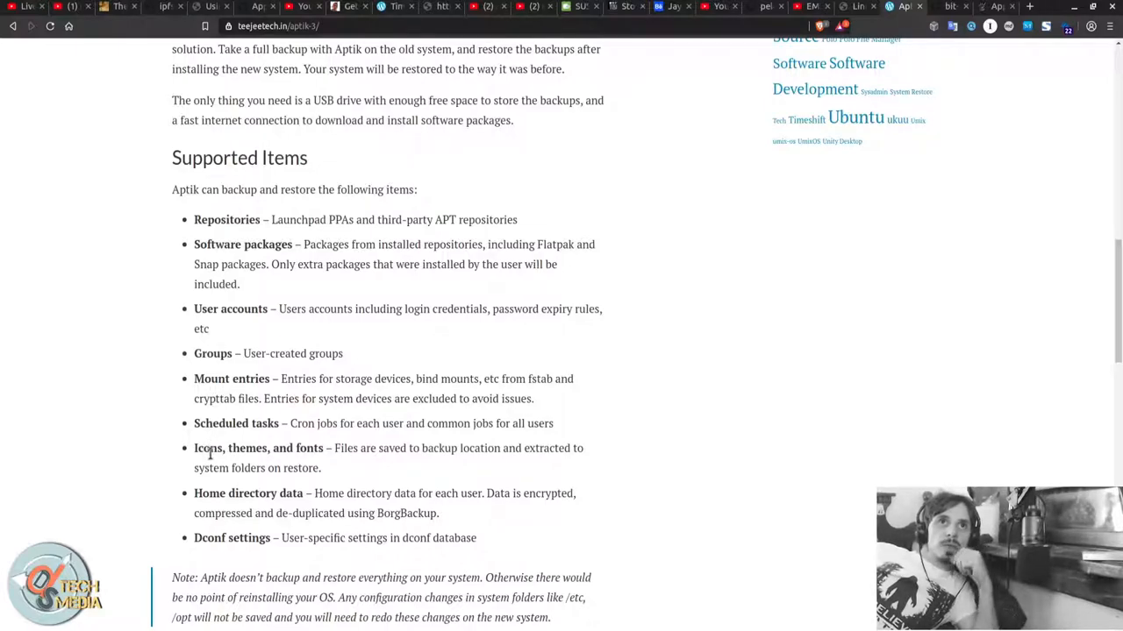
{"action": "mouse_move", "coordinate": [220, 506]}
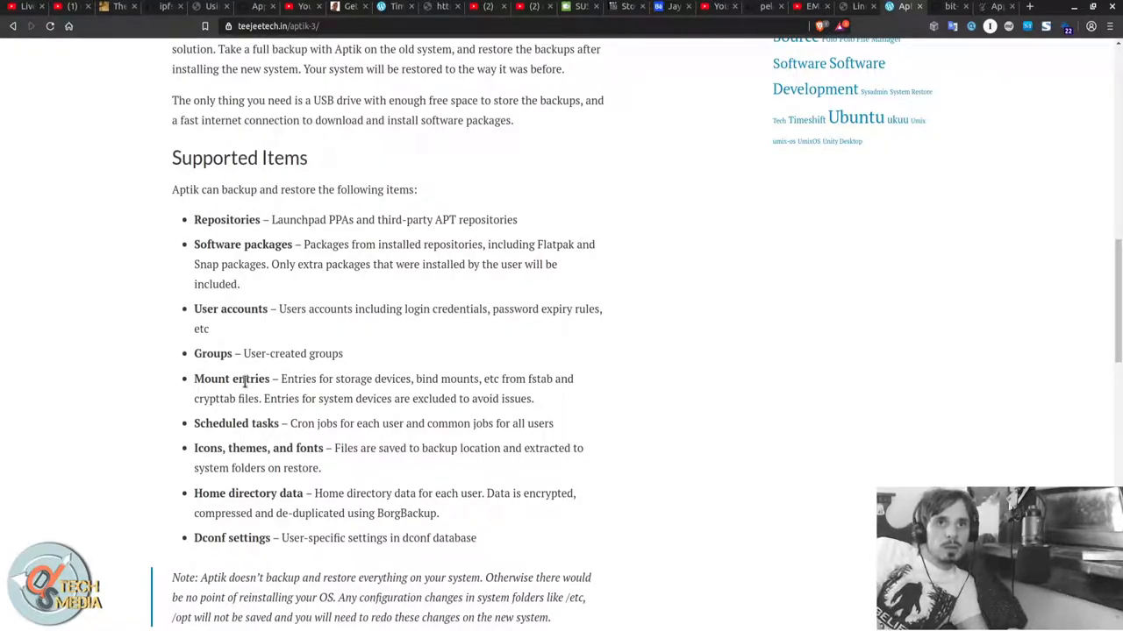
{"action": "mouse_move", "coordinate": [246, 387]}
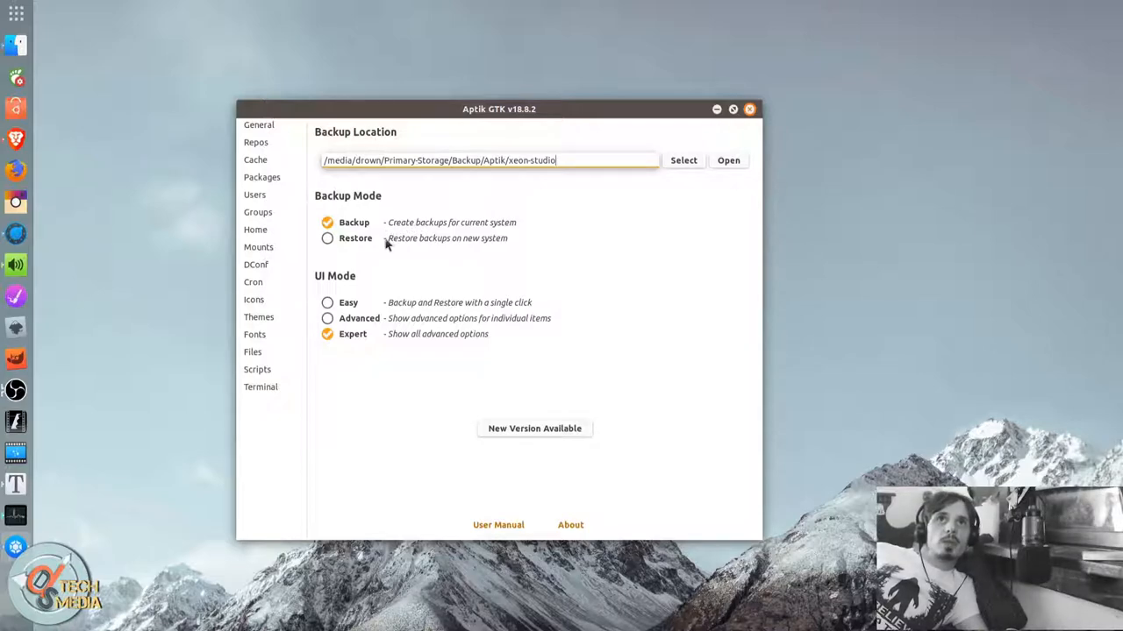
{"action": "mouse_move", "coordinate": [911, 176]}
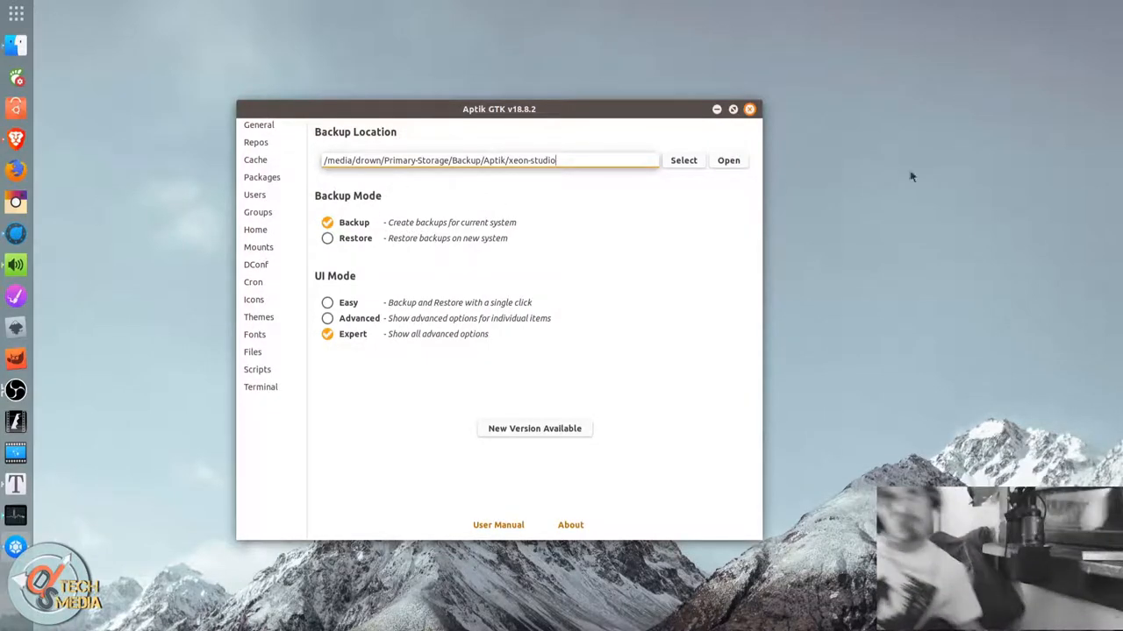
{"action": "left_click", "coordinate": [327, 302]}
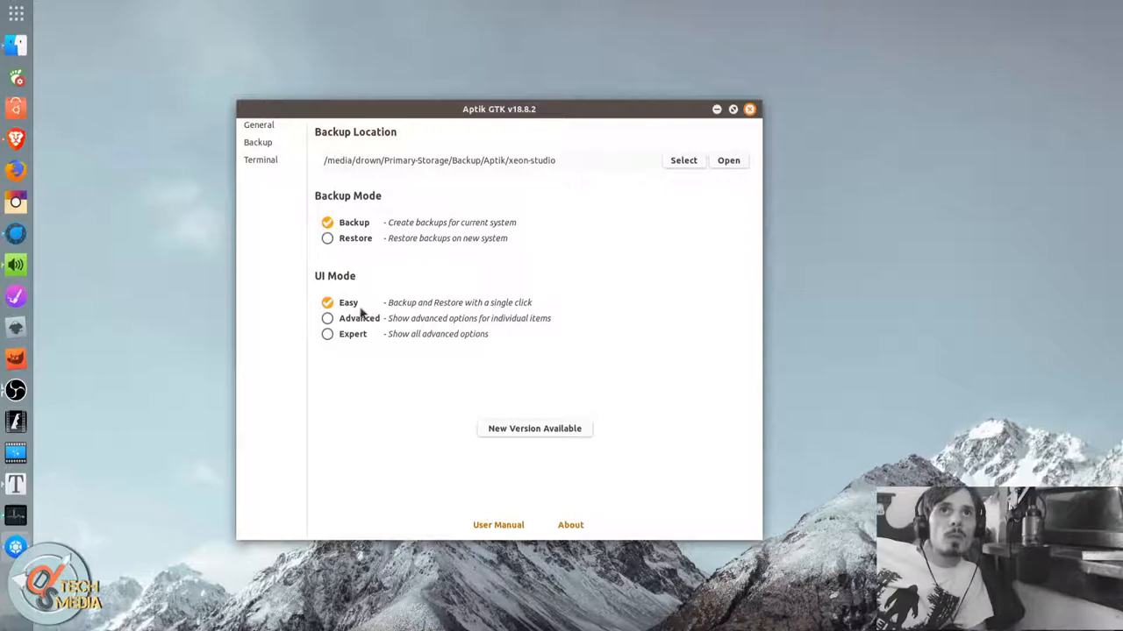
{"action": "left_click", "coordinate": [327, 318]}
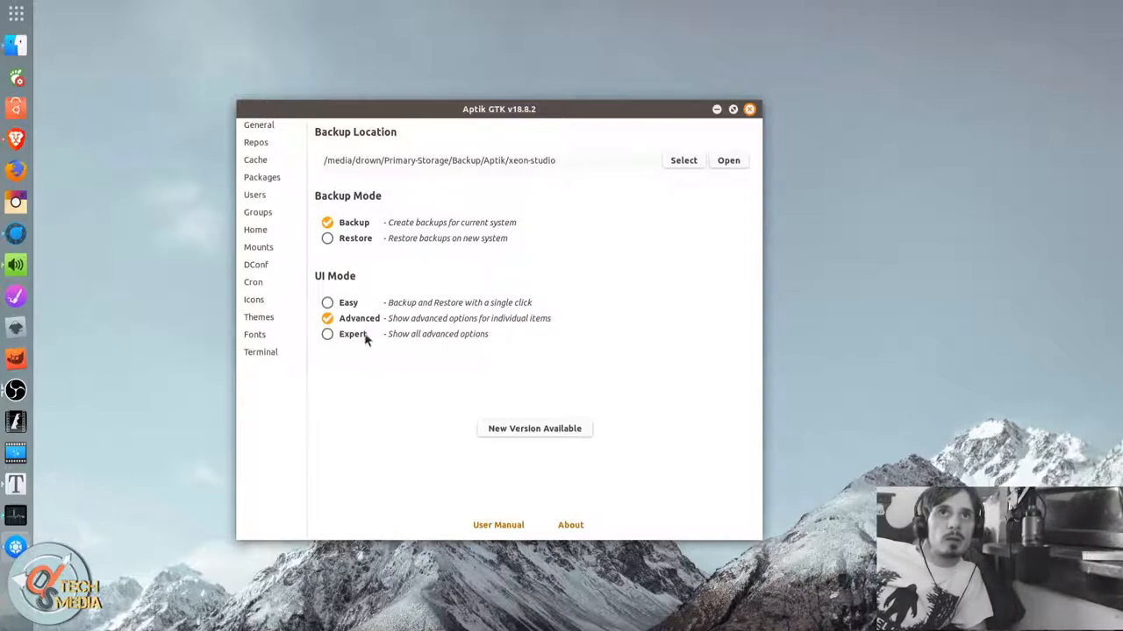
{"action": "left_click", "coordinate": [327, 334]}
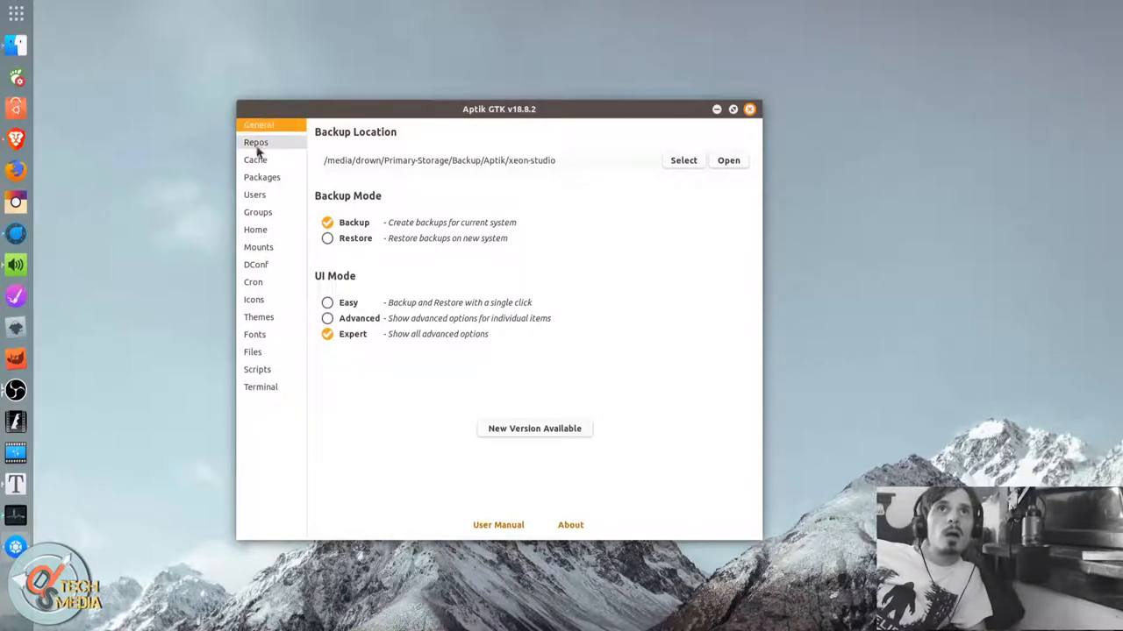
Review the Repos list, selecting the disabled google-earth-pro repository, then show Cache.
{"action": "left_click", "coordinate": [255, 142]}
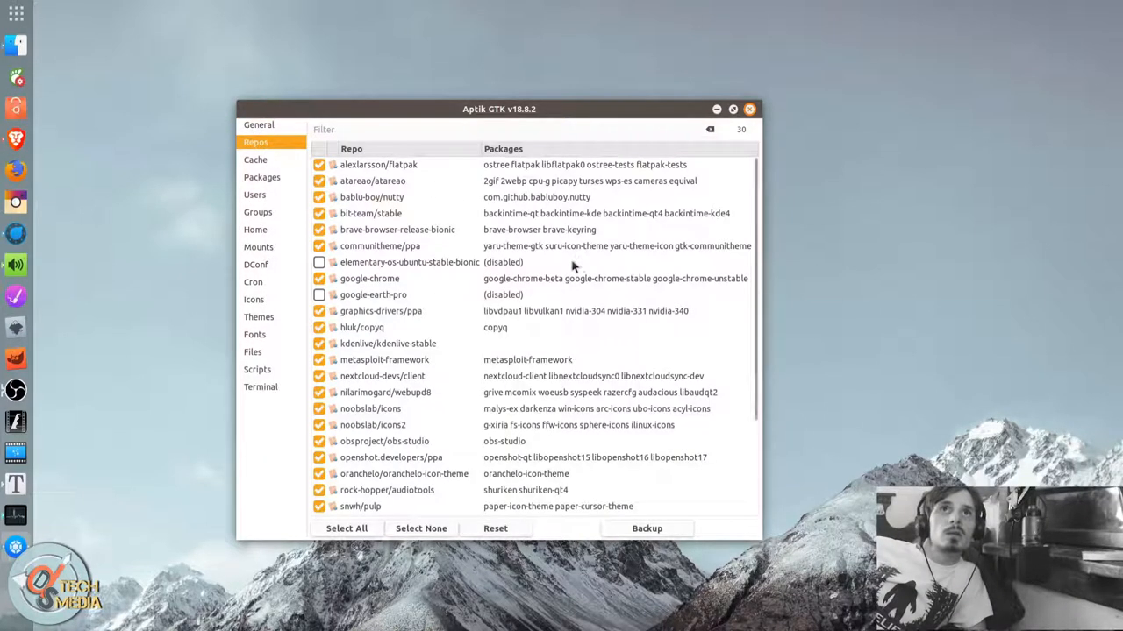
{"action": "mouse_move", "coordinate": [666, 240]}
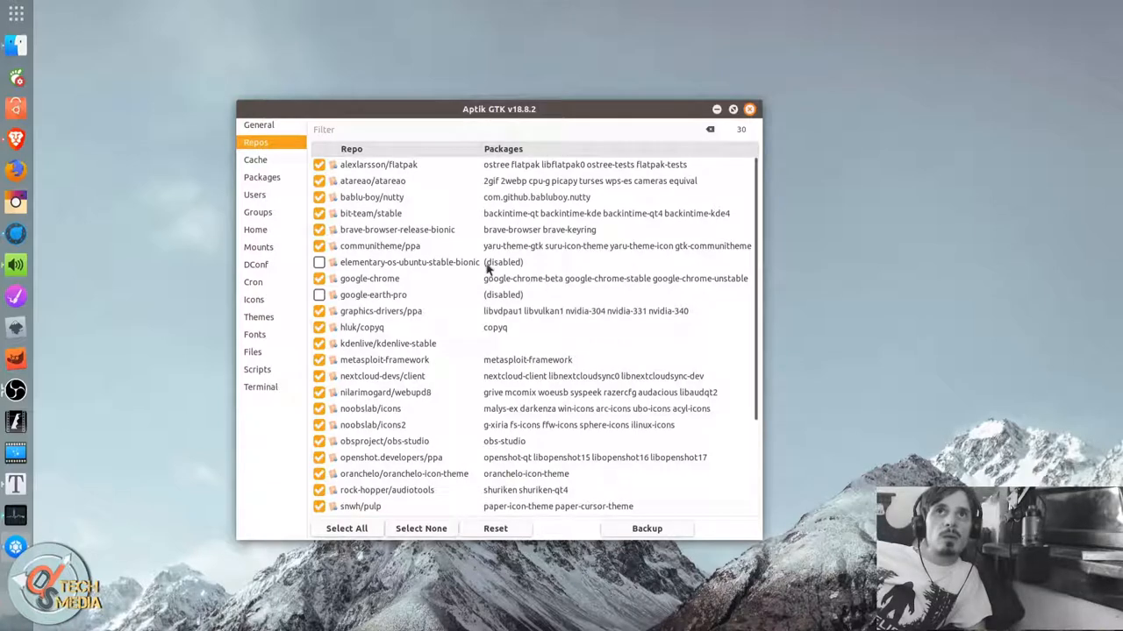
{"action": "left_click", "coordinate": [373, 295]}
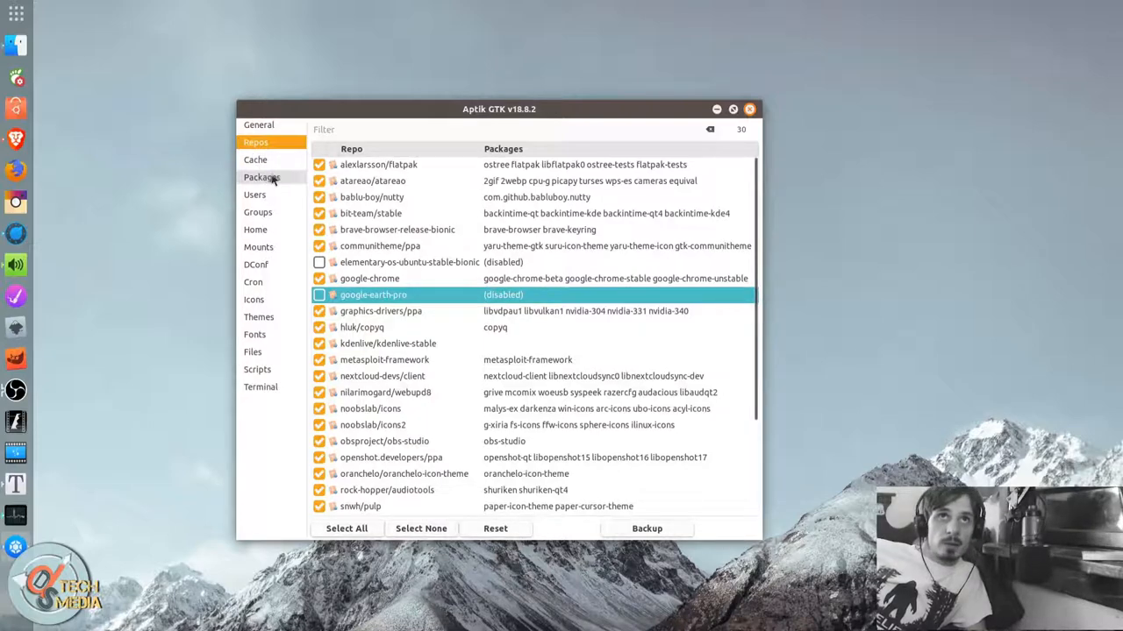
{"action": "left_click", "coordinate": [255, 159]}
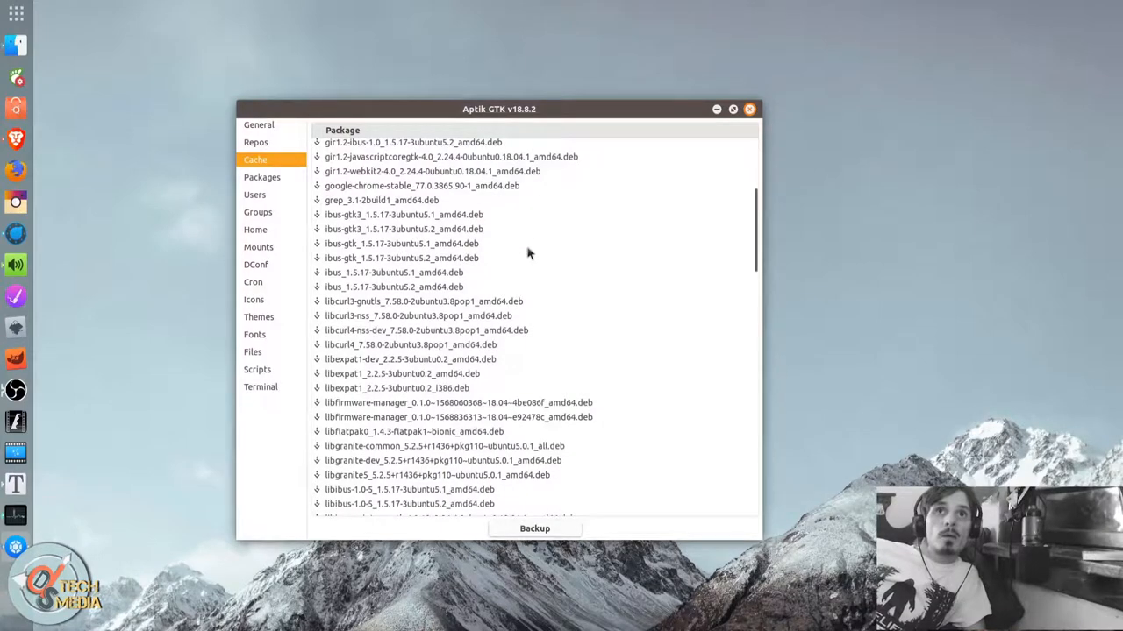
{"action": "scroll", "scroll_direction": "down", "scroll_amount": 3}
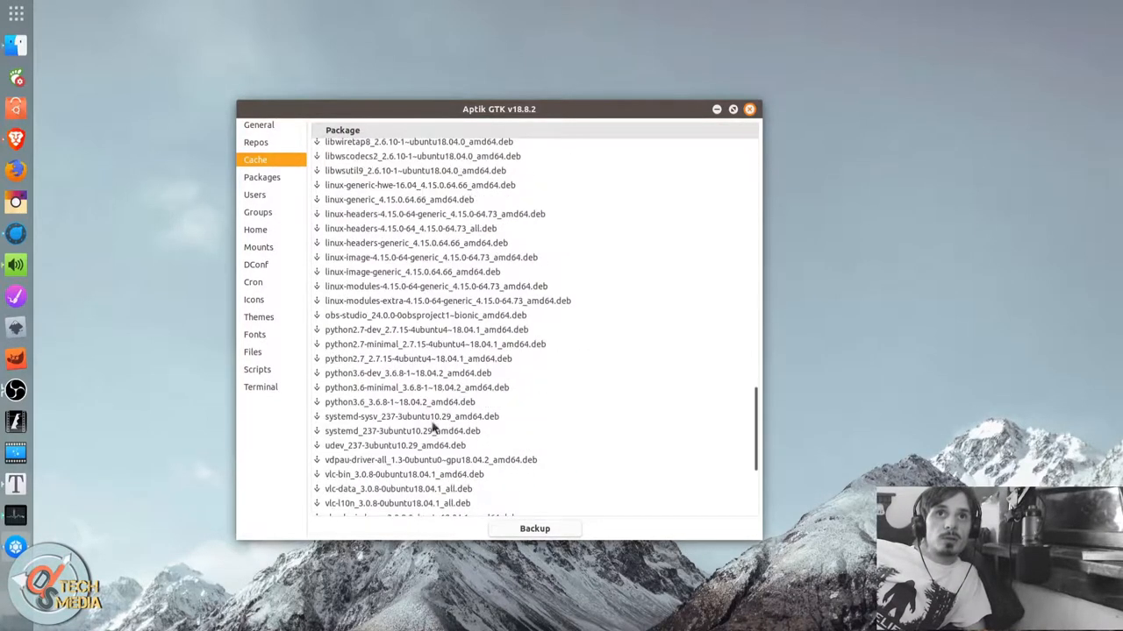
{"action": "scroll", "scroll_direction": "down", "scroll_amount": 3}
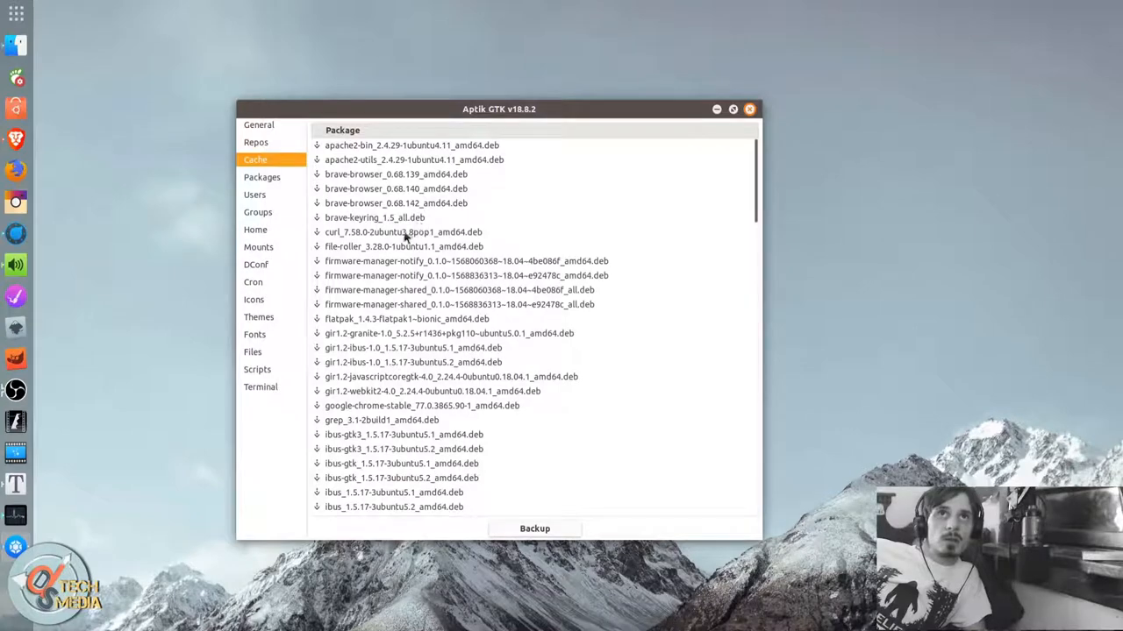
{"action": "scroll", "scroll_direction": "down", "scroll_amount": 3}
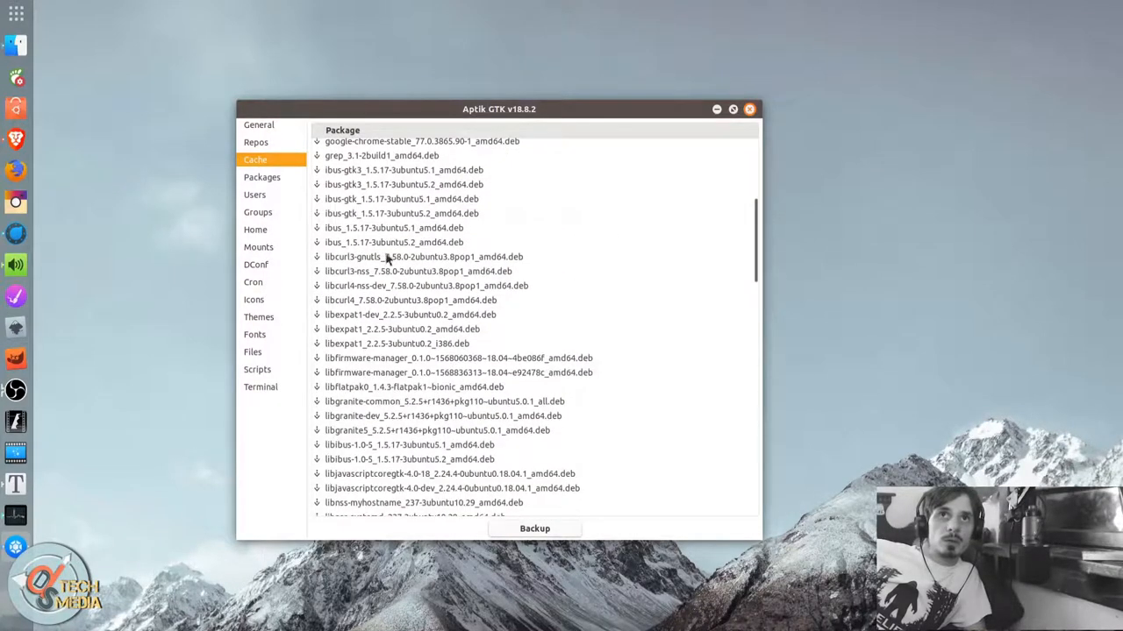
{"action": "scroll", "scroll_direction": "down", "scroll_amount": 3}
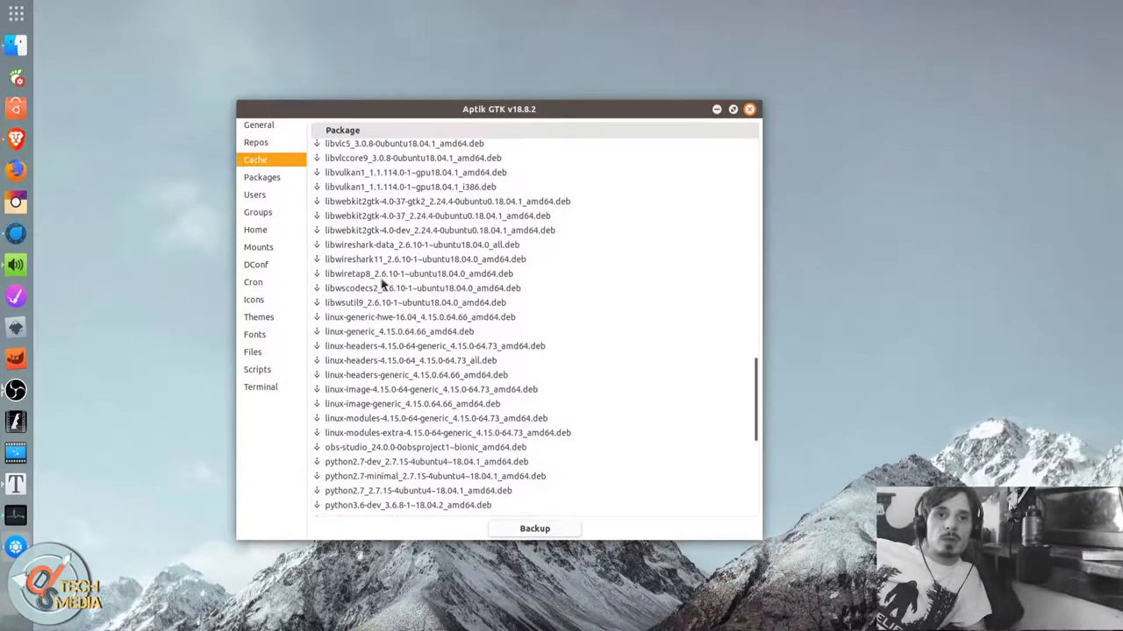
{"action": "scroll", "scroll_direction": "down", "scroll_amount": 3}
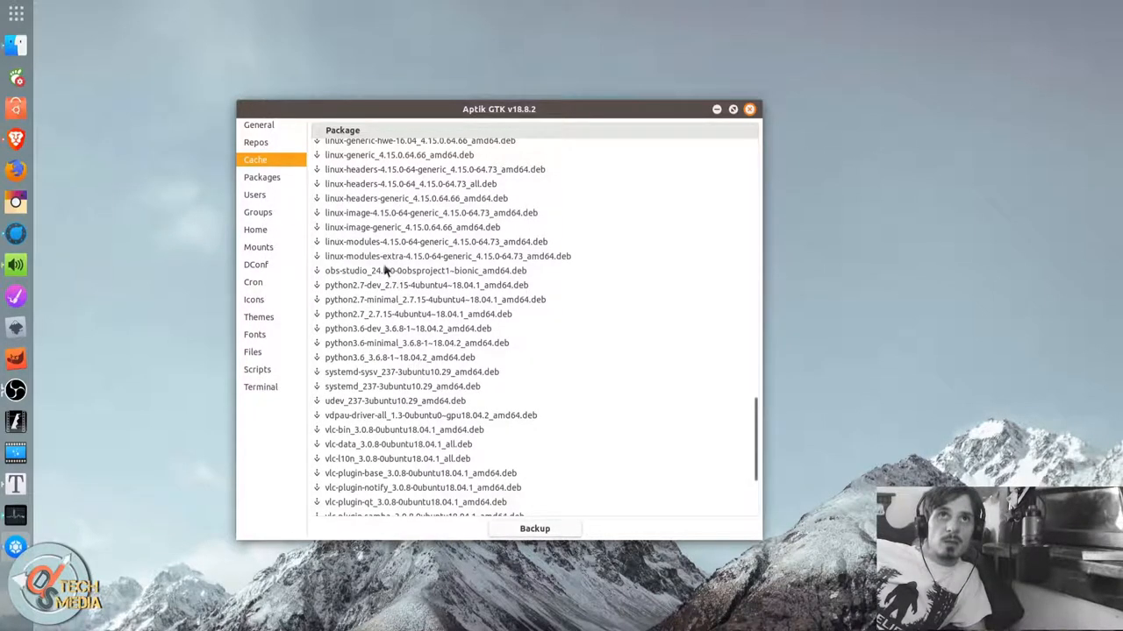
{"action": "scroll", "scroll_direction": "down", "scroll_amount": 3}
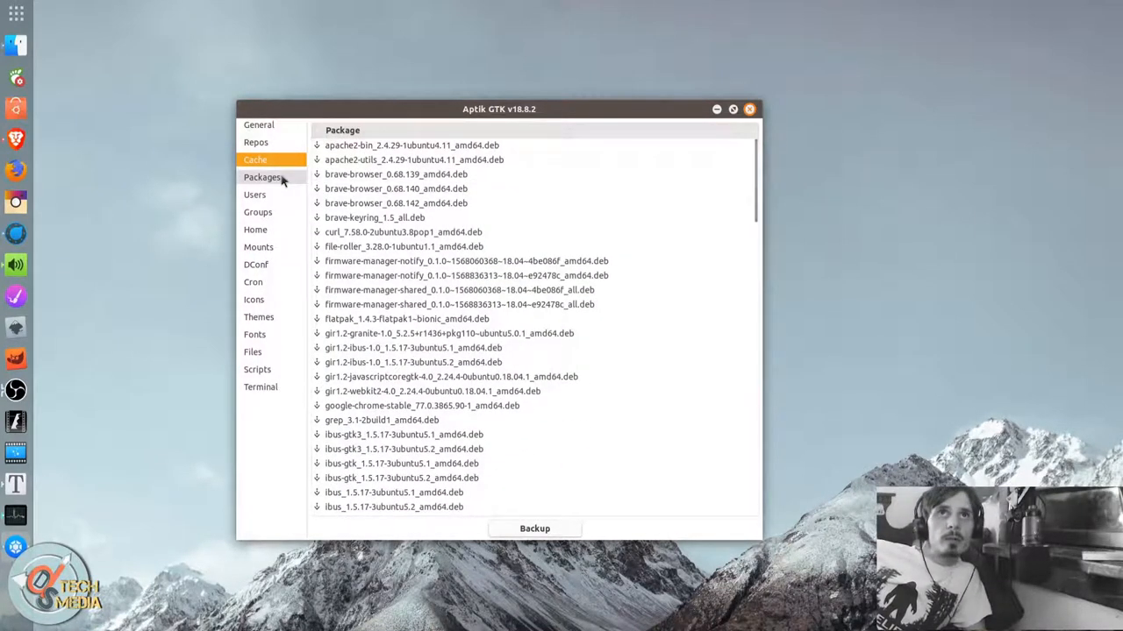
Load and scroll the 312 user-installed packages, then open the package-type dropdown.
{"action": "left_click", "coordinate": [262, 176]}
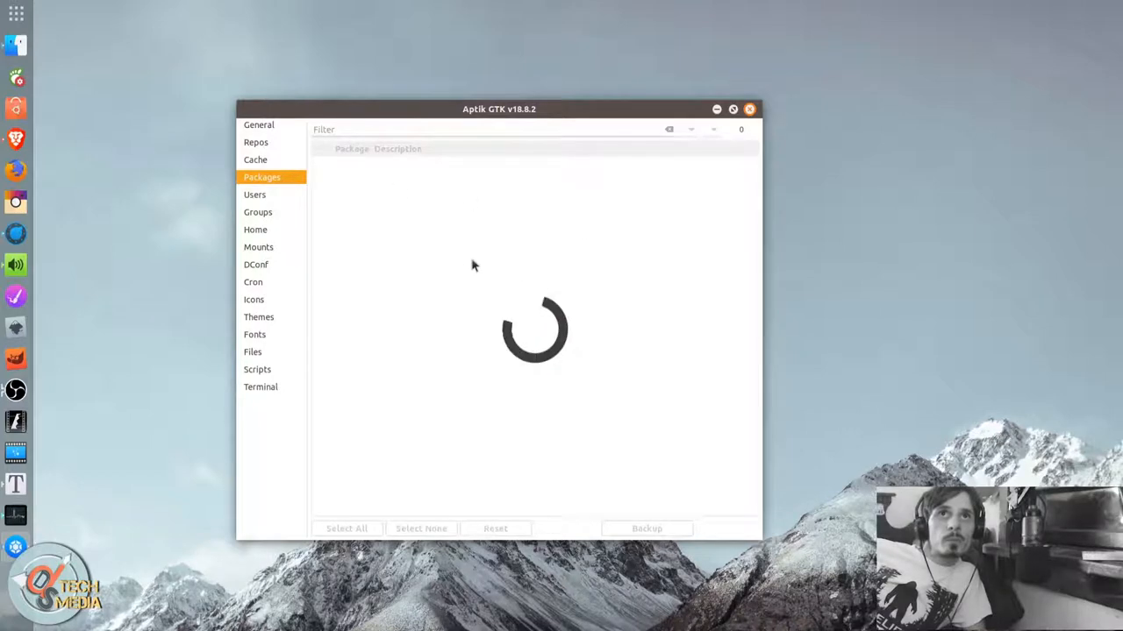
{"action": "mouse_move", "coordinate": [323, 211]}
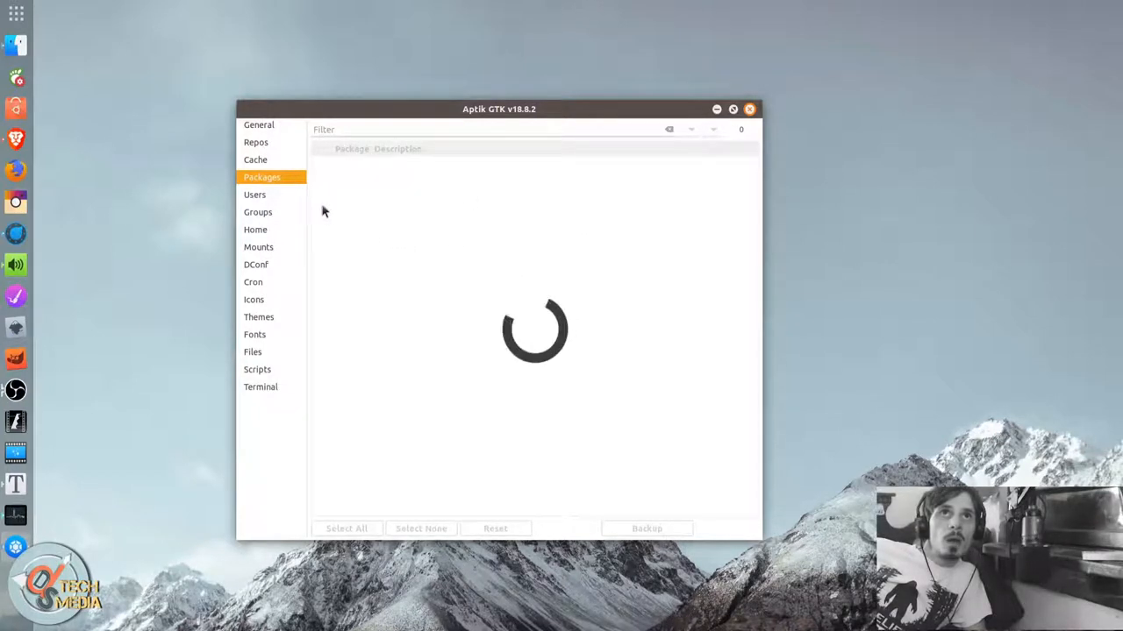
{"action": "mouse_move", "coordinate": [386, 238]}
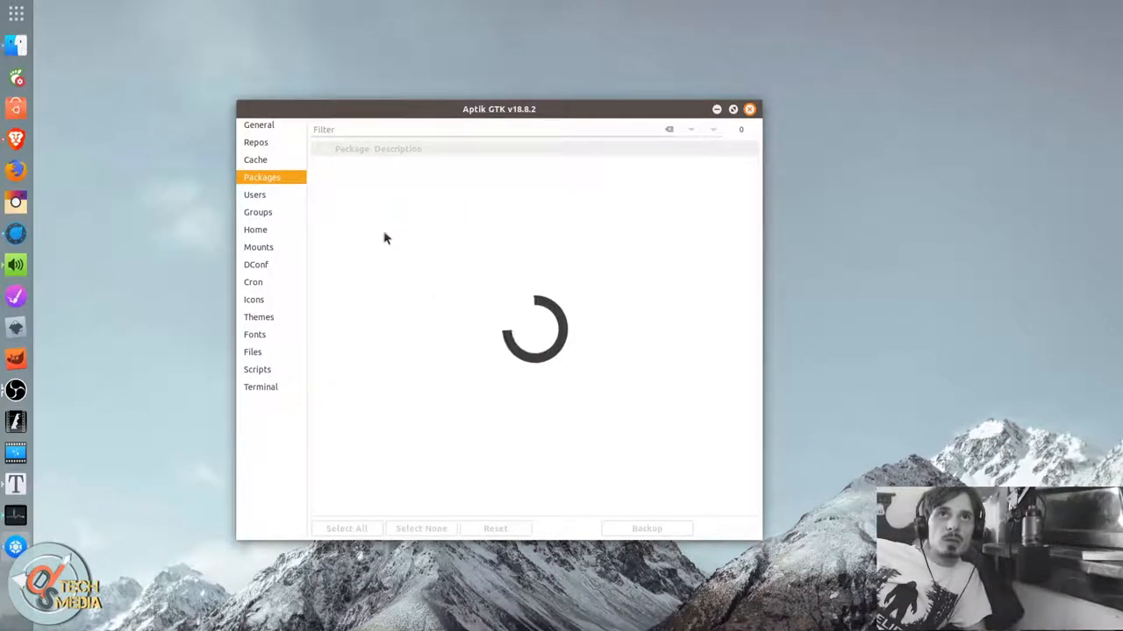
{"action": "mouse_move", "coordinate": [350, 246]}
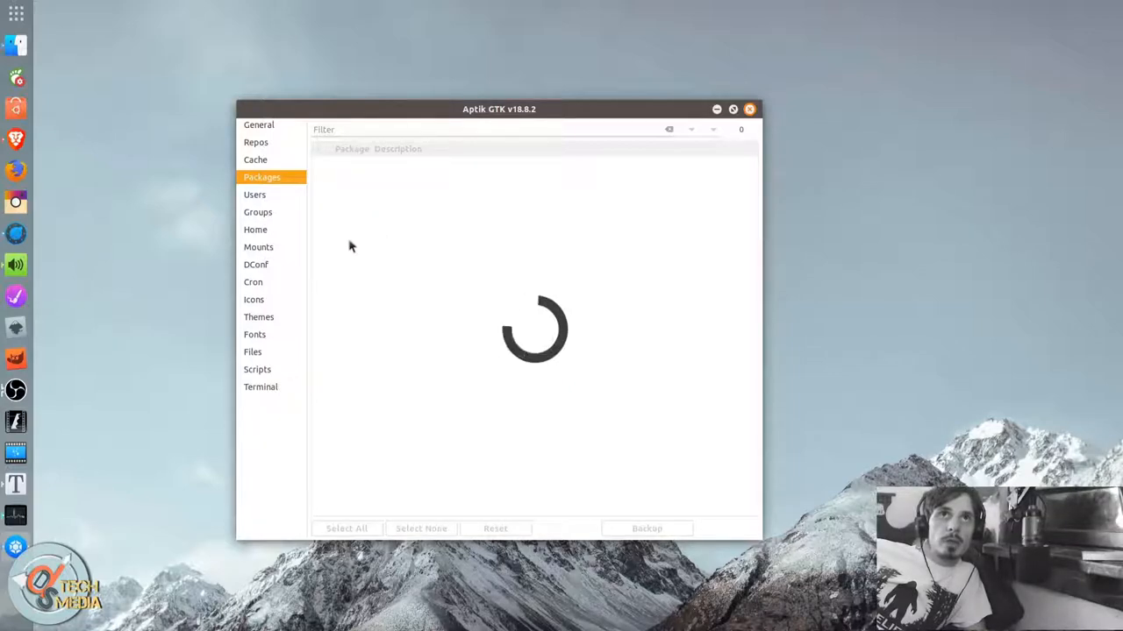
{"action": "mouse_move", "coordinate": [388, 315]}
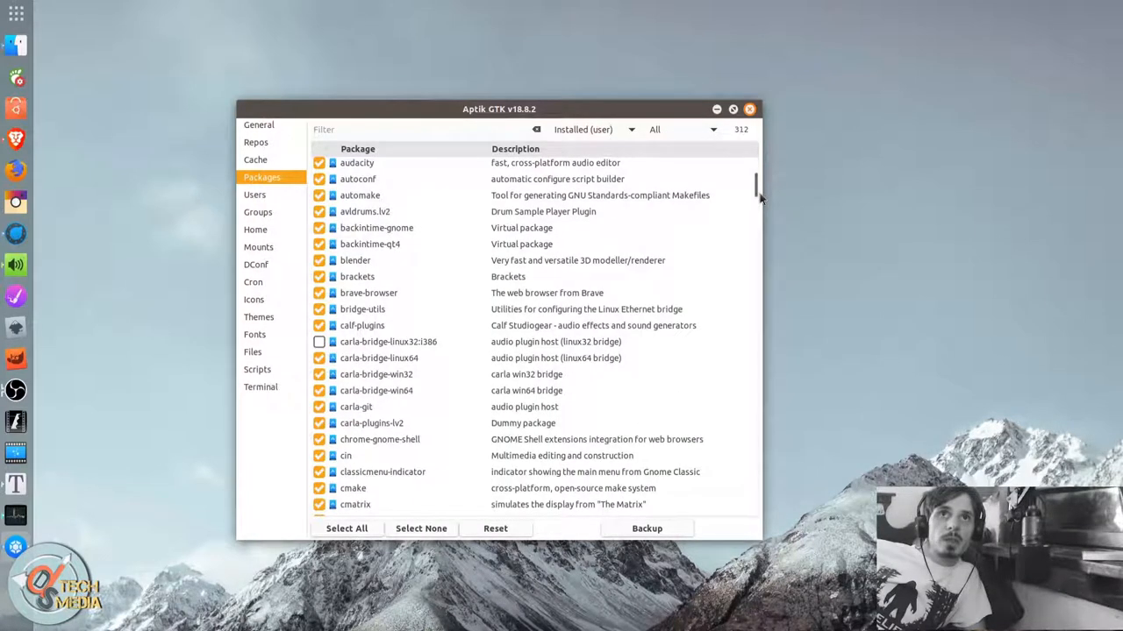
{"action": "mouse_move", "coordinate": [506, 204]}
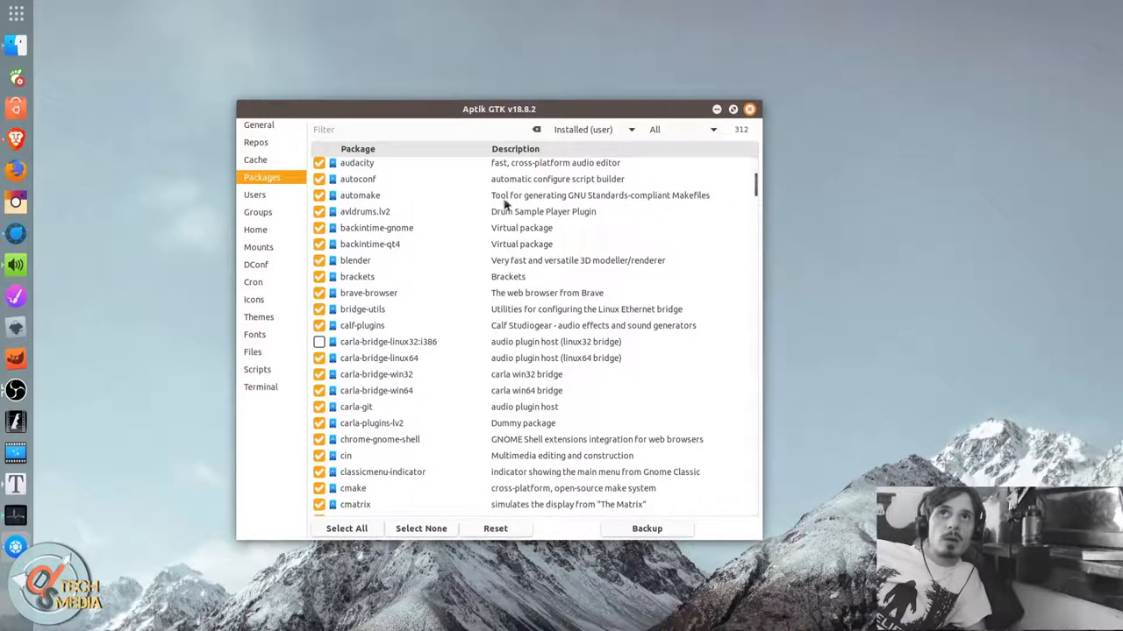
{"action": "scroll", "scroll_direction": "down", "scroll_amount": 3}
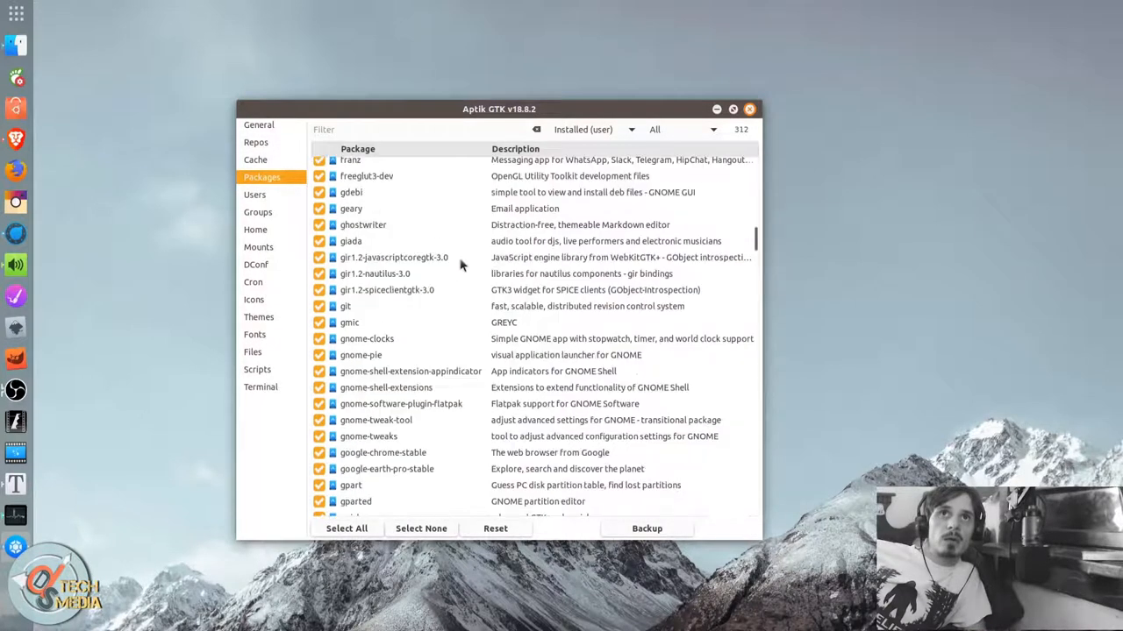
{"action": "left_click", "coordinate": [592, 129]}
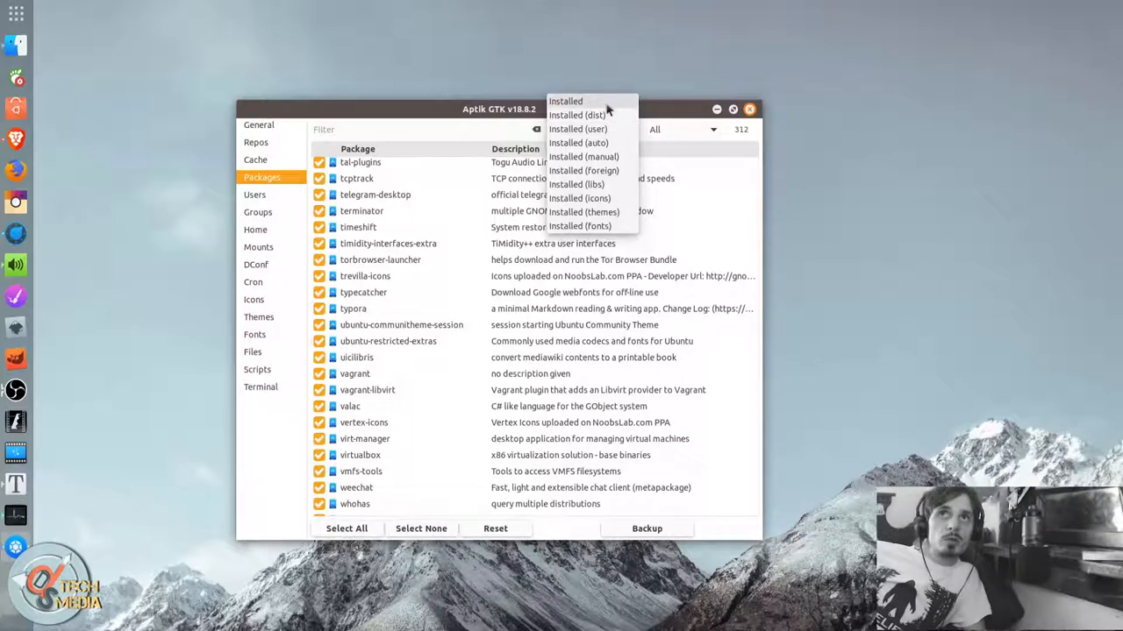
Filter the package list through Installed, dist, auto and manual categories.
{"action": "left_click", "coordinate": [566, 101]}
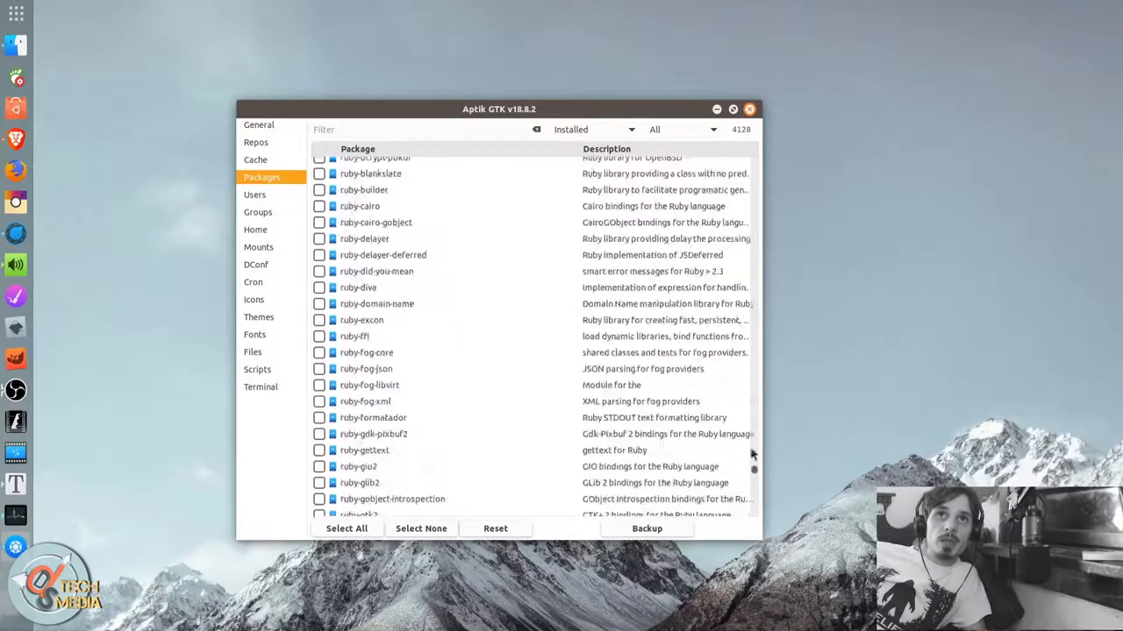
{"action": "scroll", "scroll_direction": "down", "scroll_amount": 3}
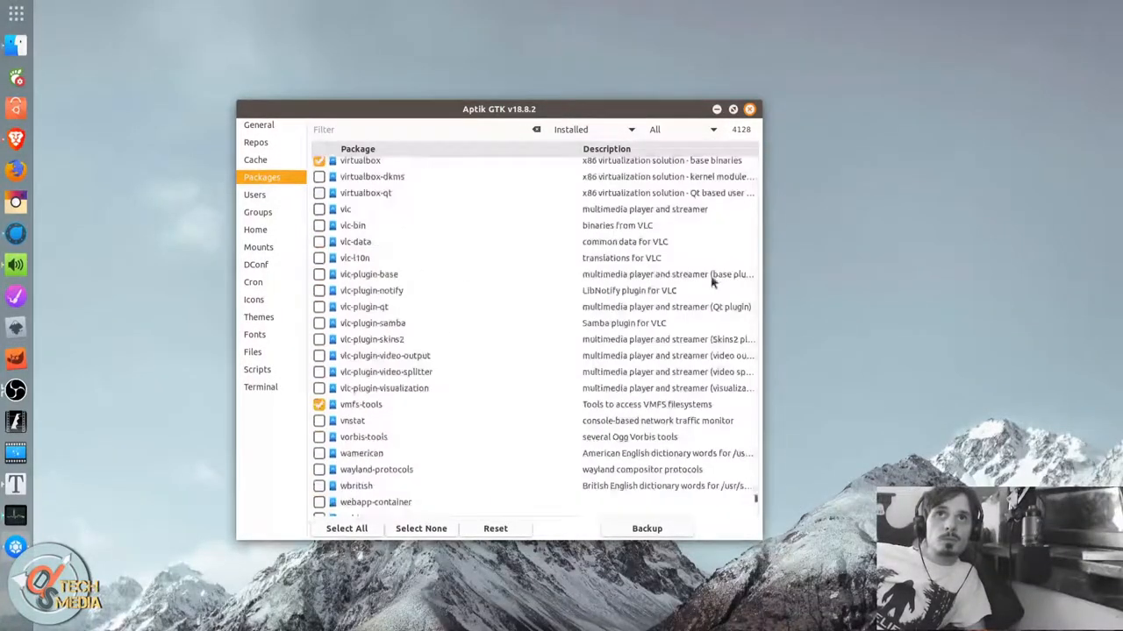
{"action": "left_click", "coordinate": [689, 129]}
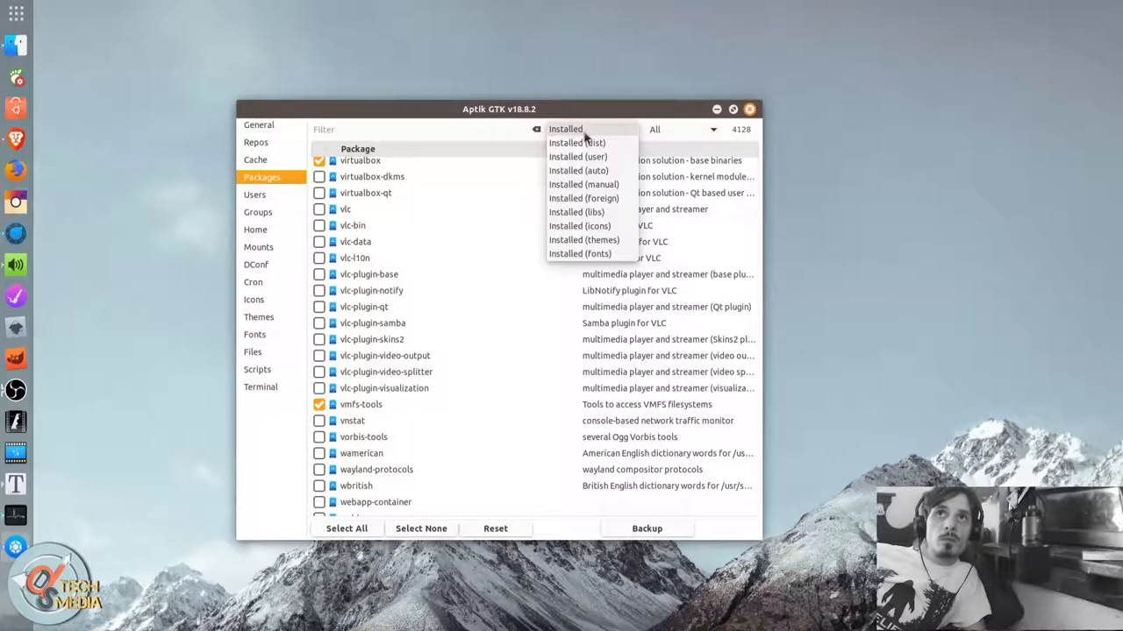
{"action": "left_click", "coordinate": [576, 142]}
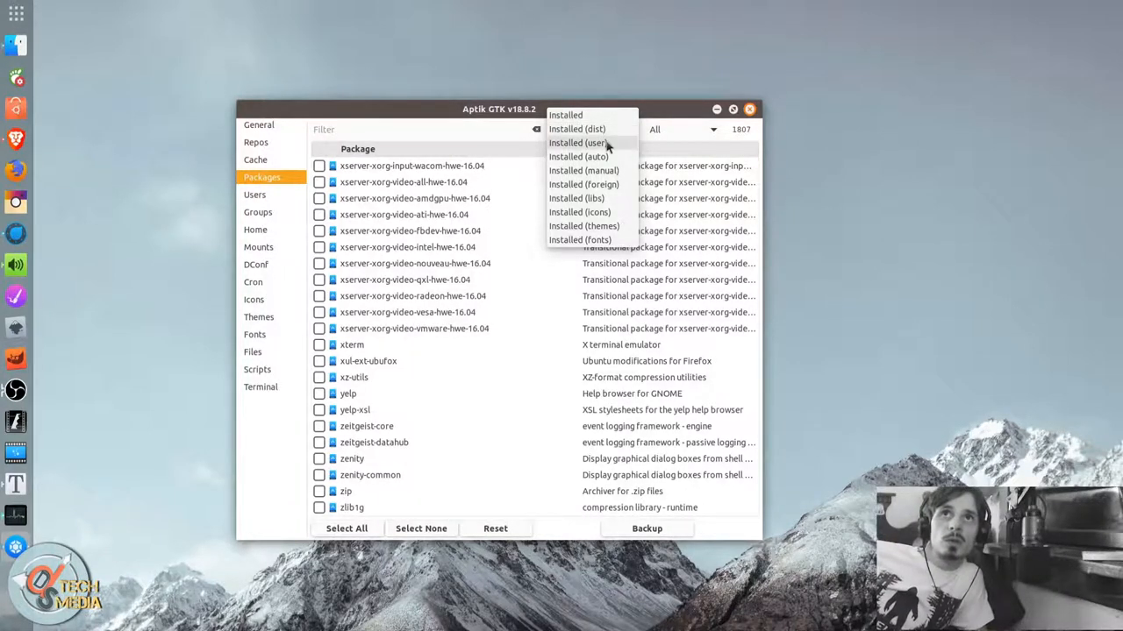
{"action": "mouse_move", "coordinate": [614, 147]}
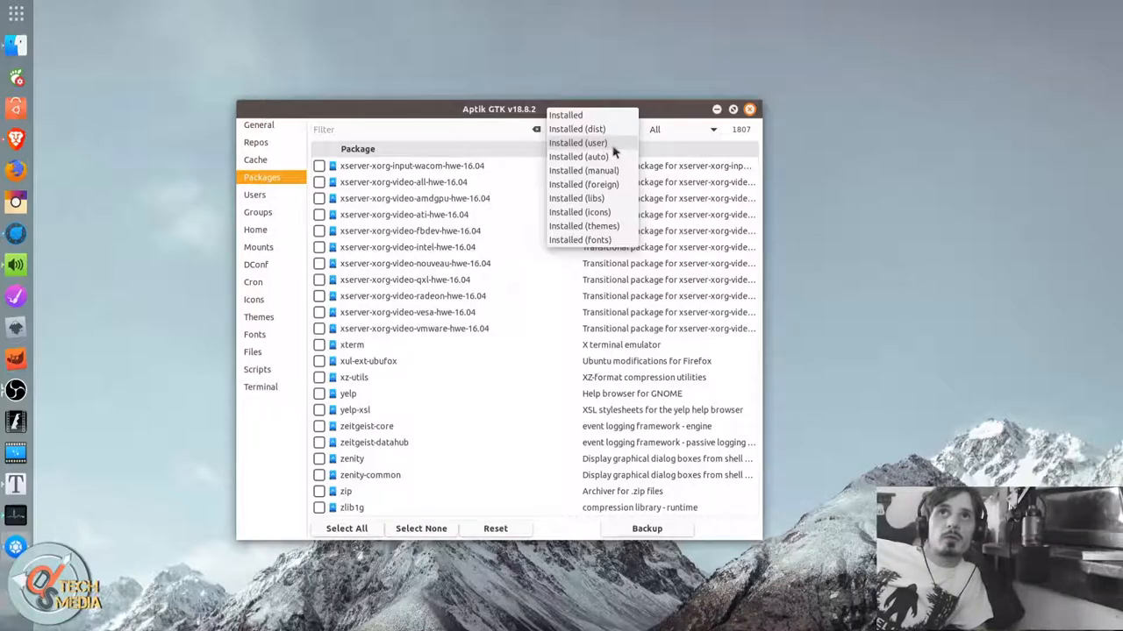
{"action": "left_click", "coordinate": [583, 156]}
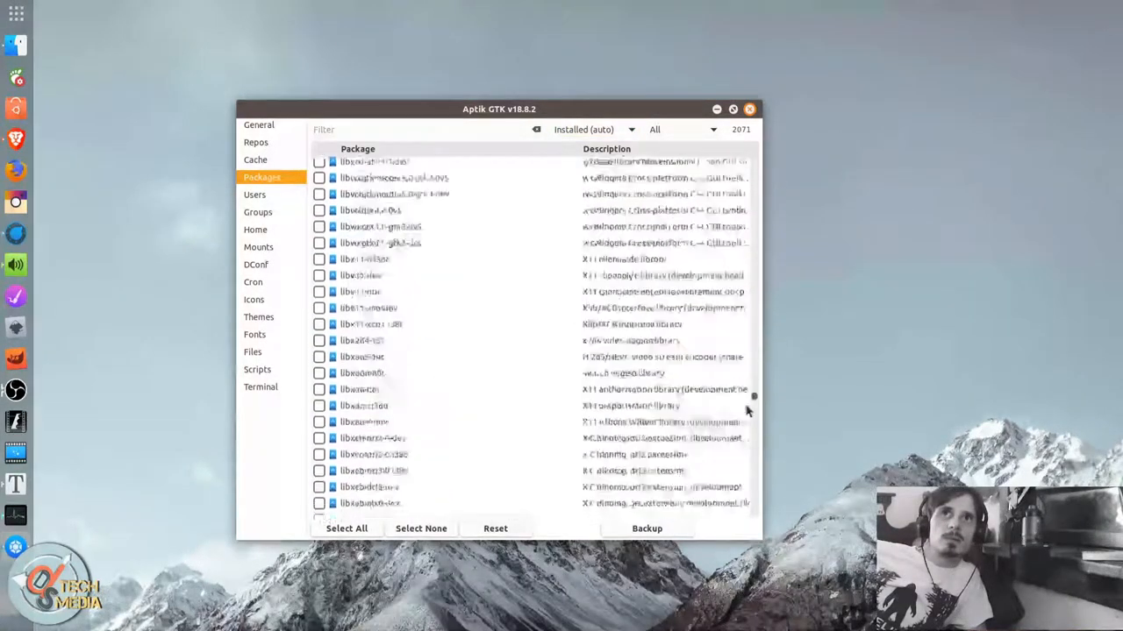
{"action": "scroll", "scroll_direction": "down", "scroll_amount": 3}
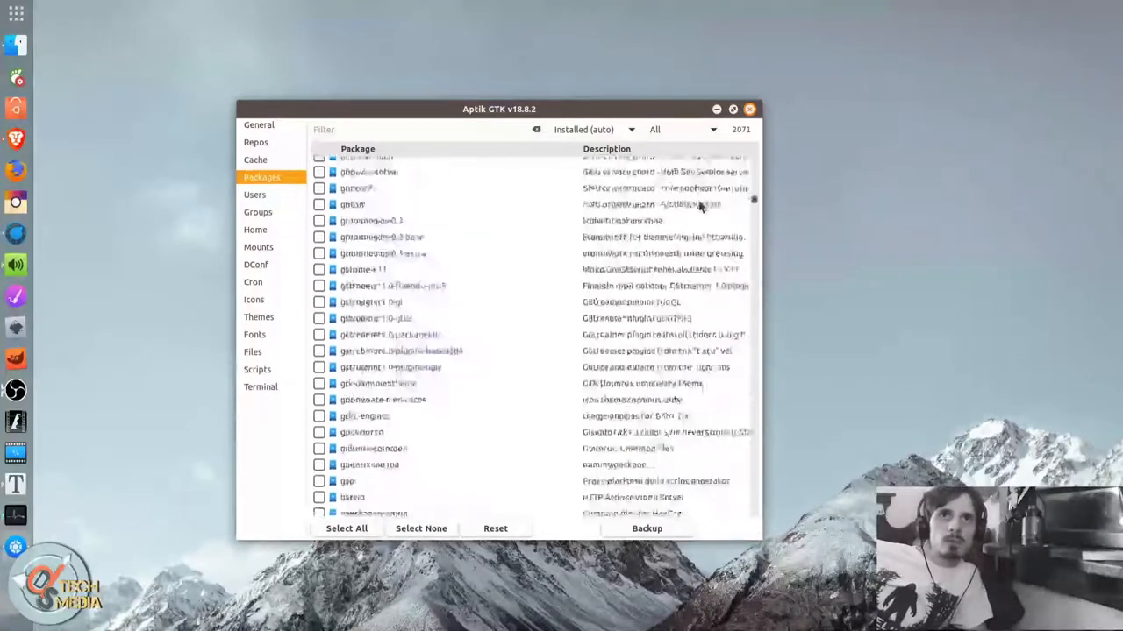
{"action": "left_click", "coordinate": [598, 129]}
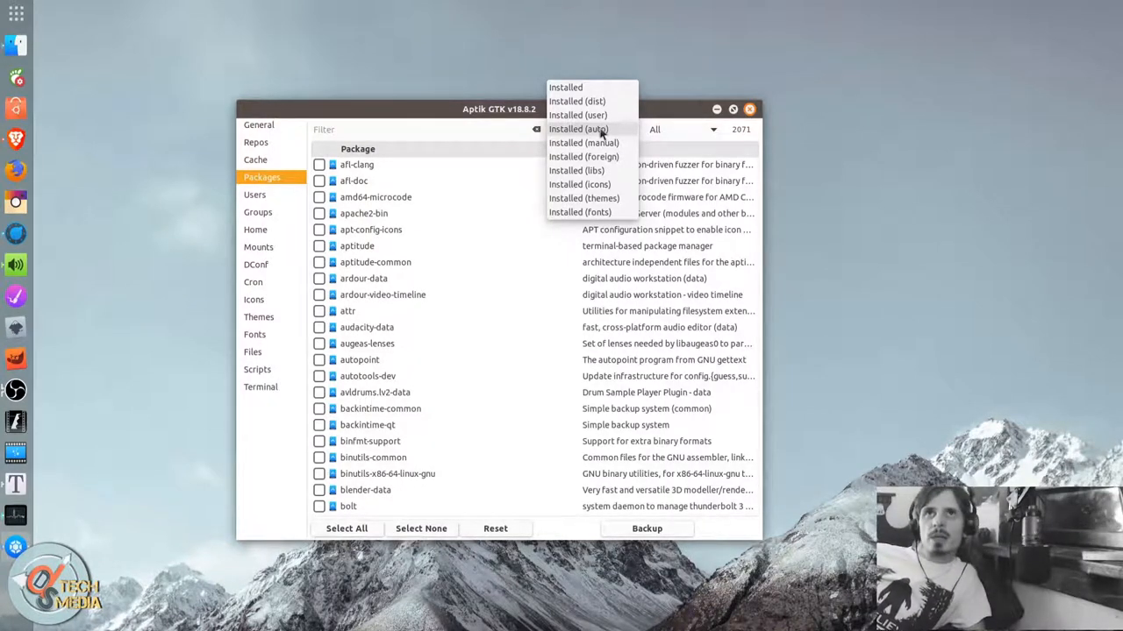
{"action": "left_click", "coordinate": [583, 142]}
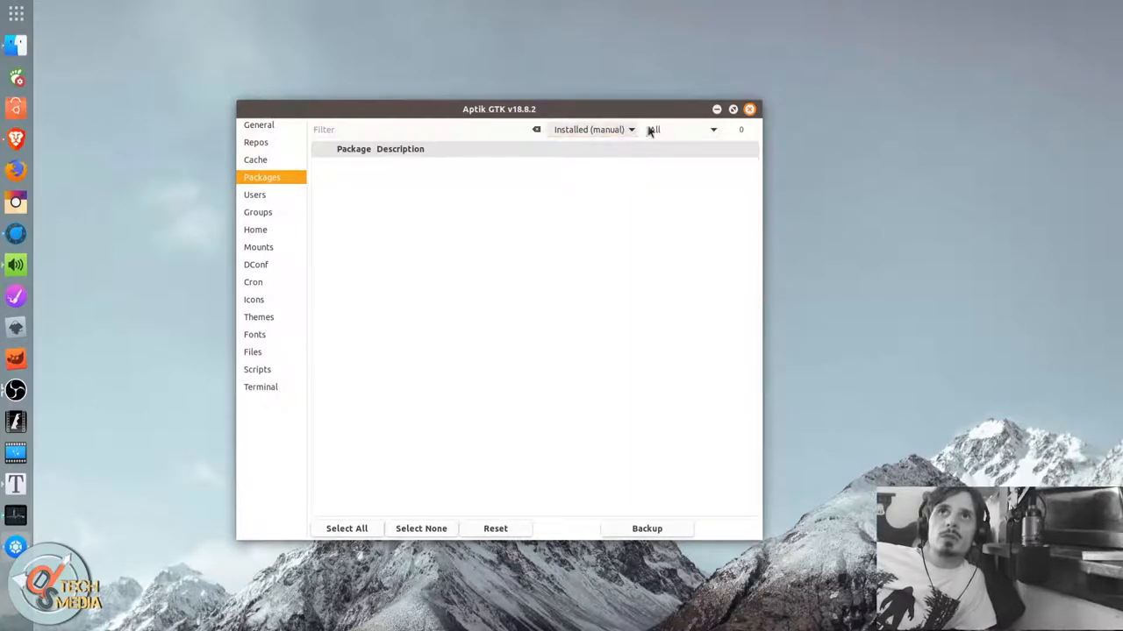
Filter through foreign, libs, icons and themes, ending on 110 font packages.
{"action": "left_click", "coordinate": [596, 129]}
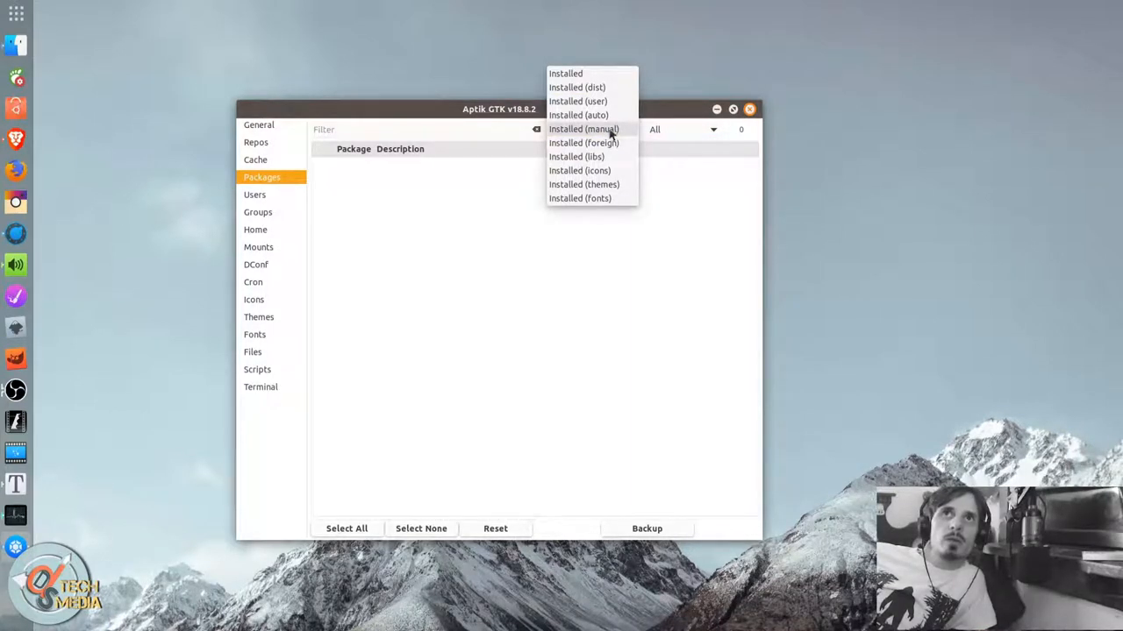
{"action": "mouse_move", "coordinate": [624, 149]}
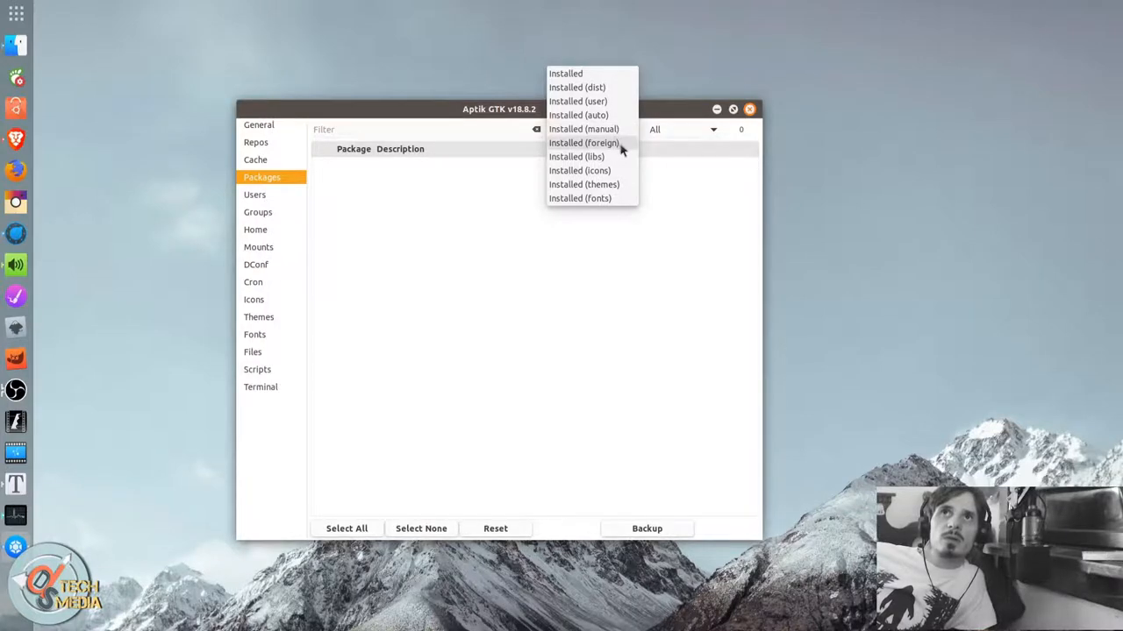
{"action": "left_click", "coordinate": [586, 142]}
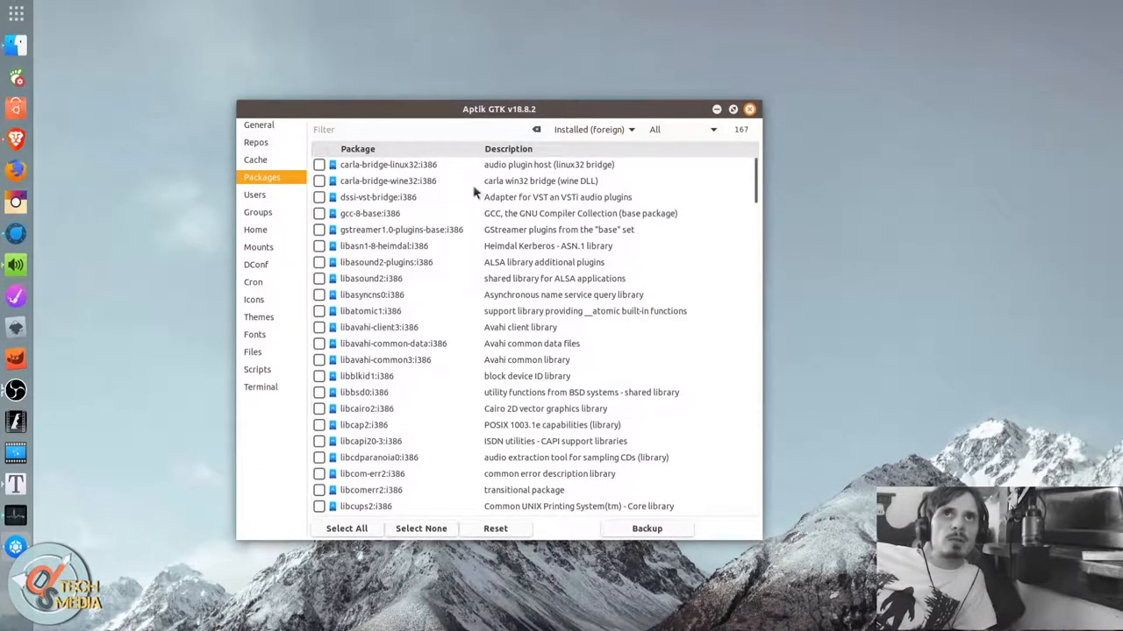
{"action": "left_click", "coordinate": [592, 129]}
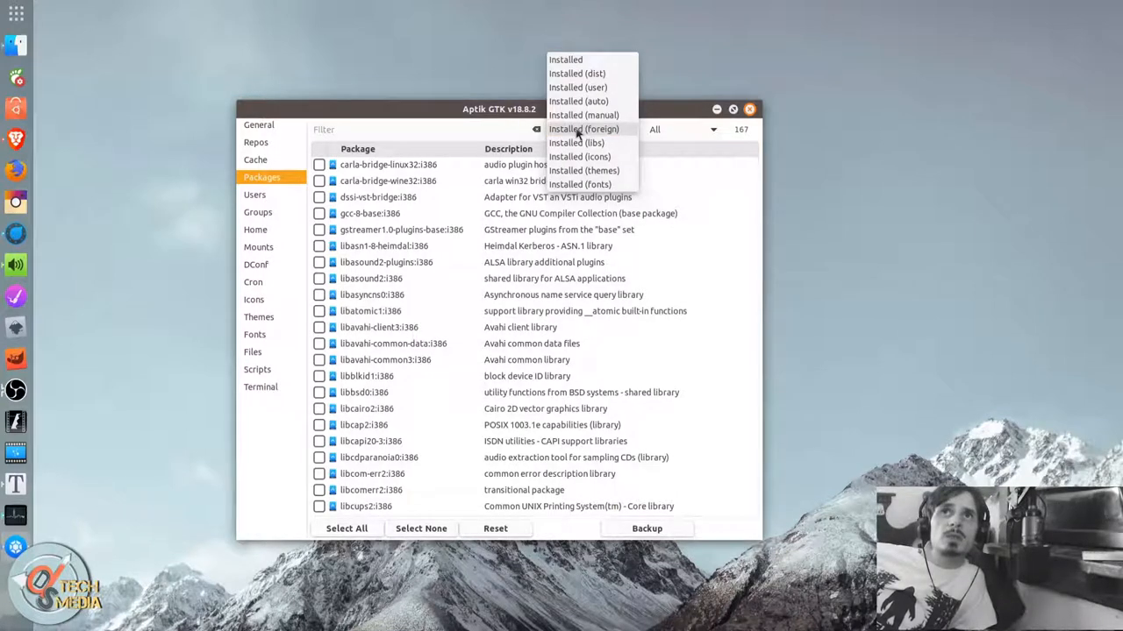
{"action": "left_click", "coordinate": [575, 142]}
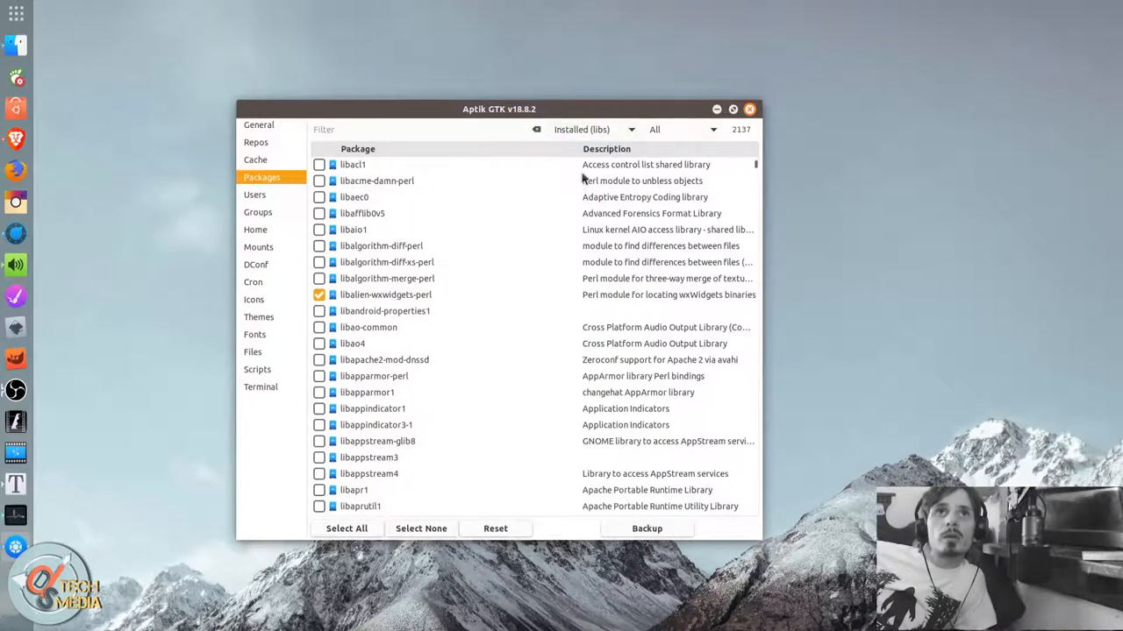
{"action": "left_click", "coordinate": [587, 129]}
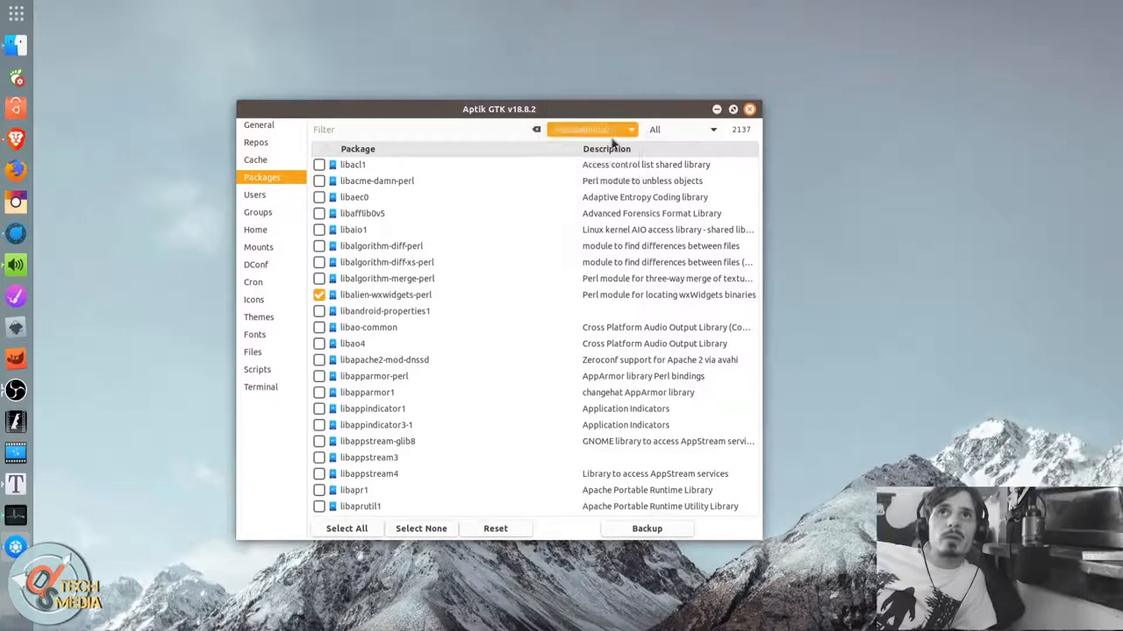
{"action": "left_click", "coordinate": [593, 129]}
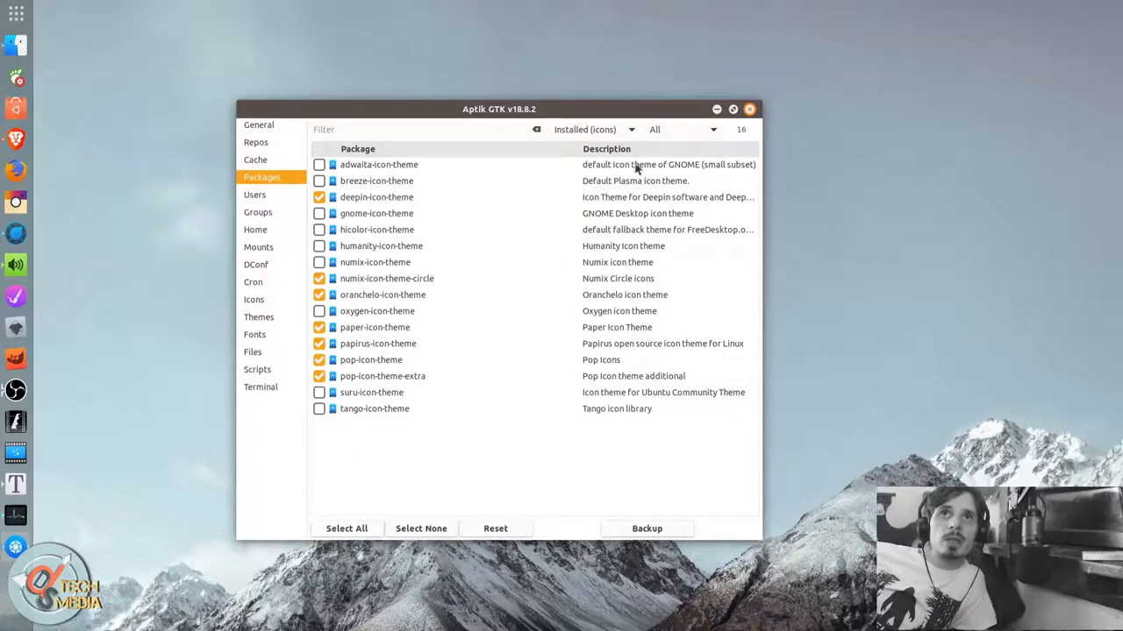
{"action": "left_click", "coordinate": [590, 129]}
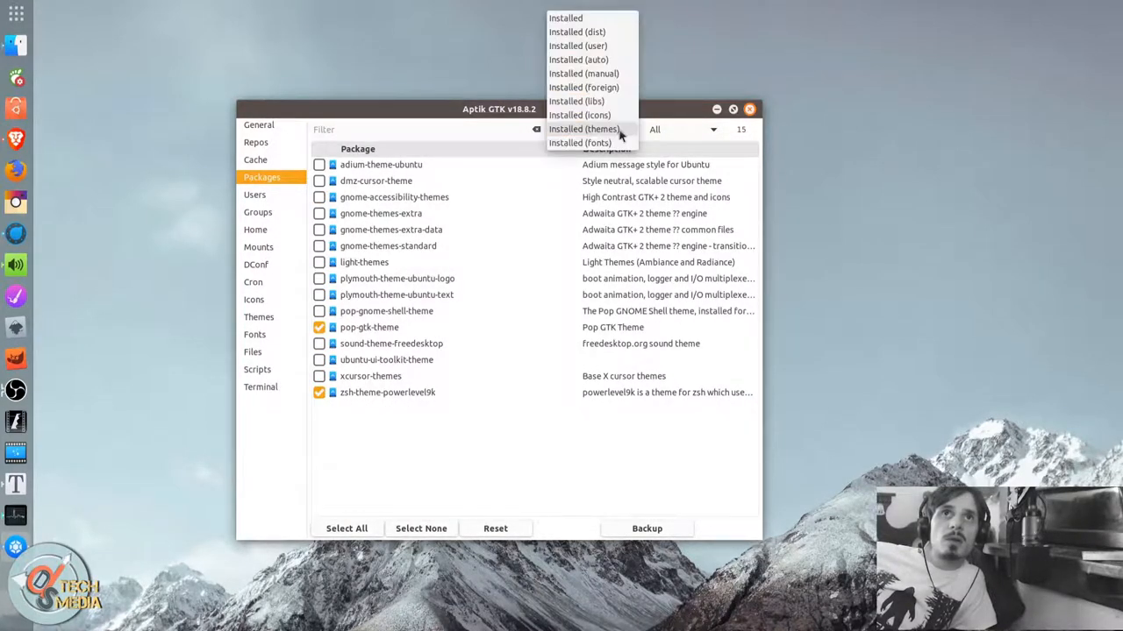
{"action": "left_click", "coordinate": [584, 142]}
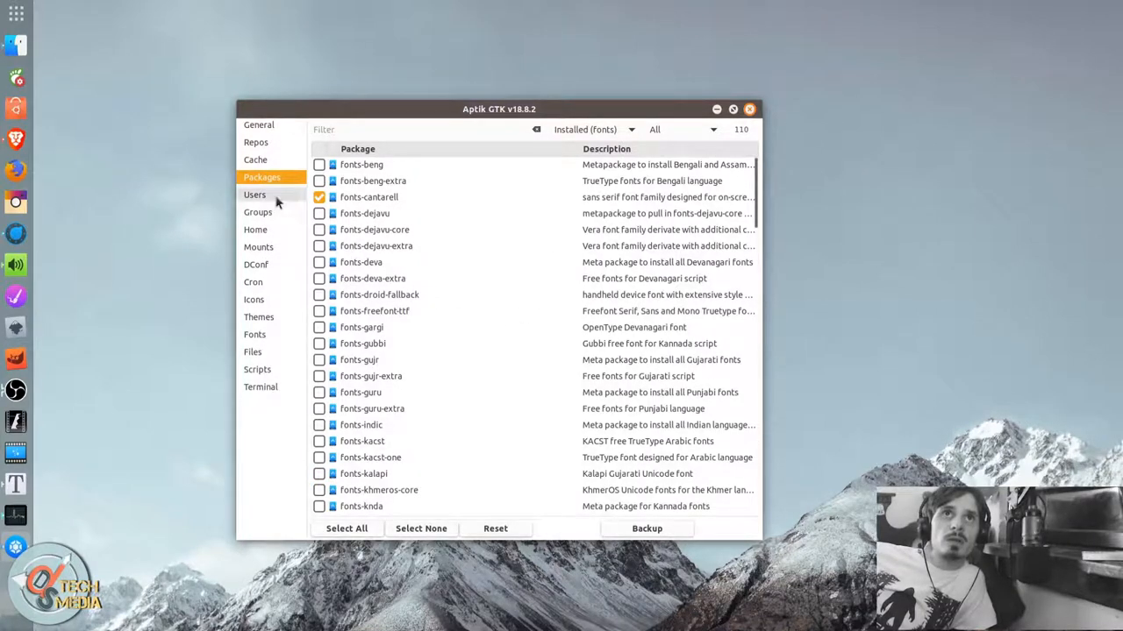
Browse the Users and Groups lists, selecting root and the first group.
{"action": "left_click", "coordinate": [255, 194]}
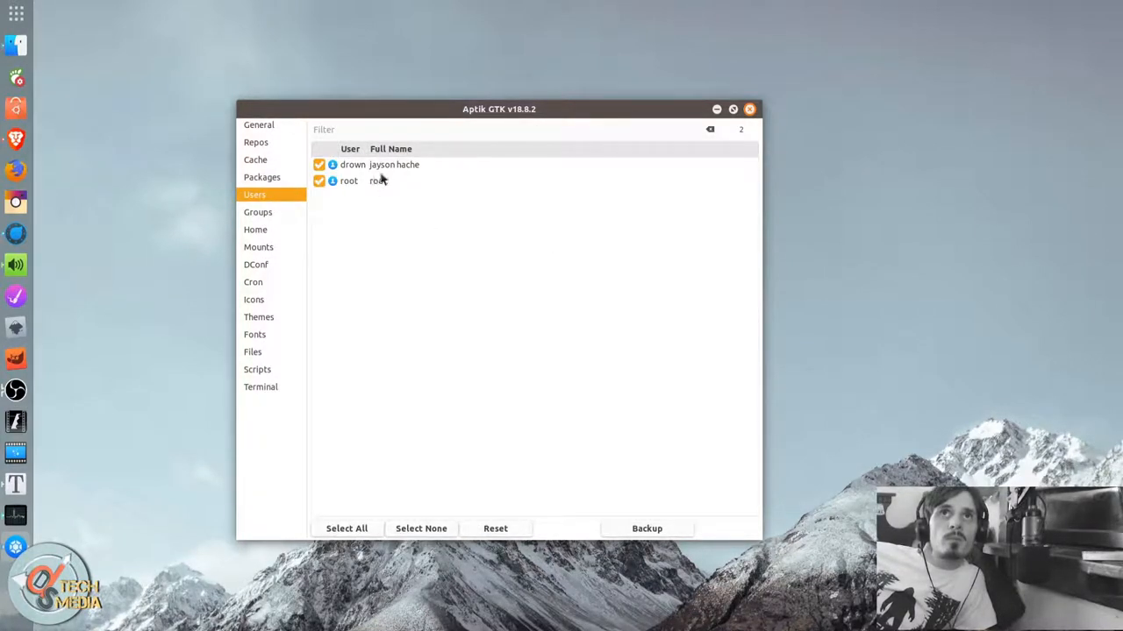
{"action": "left_click", "coordinate": [378, 180]}
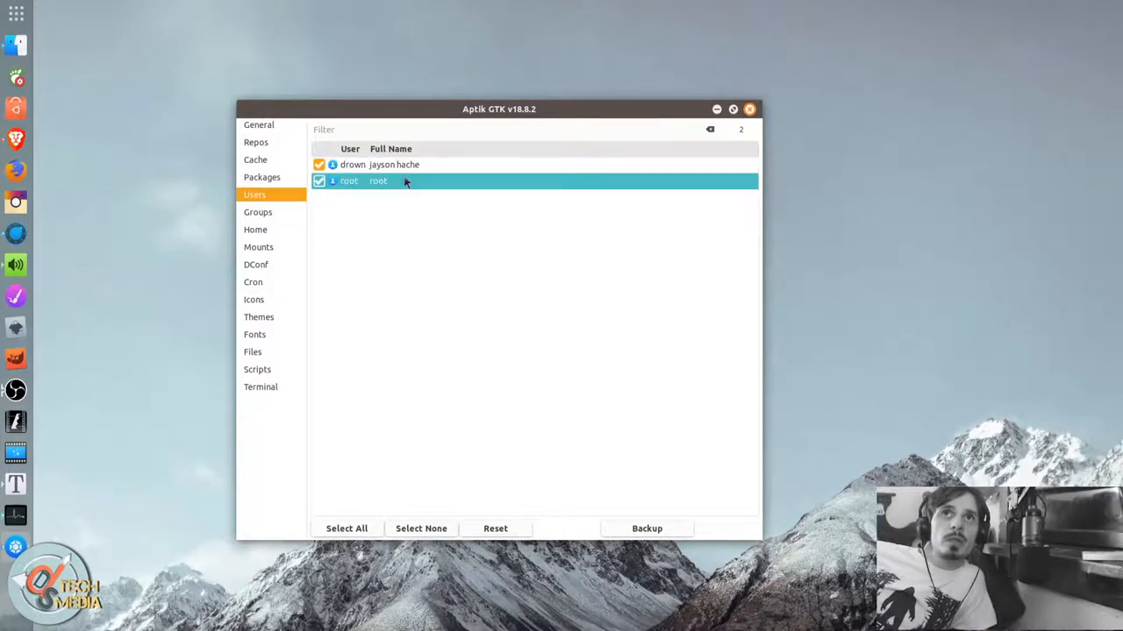
{"action": "mouse_move", "coordinate": [390, 198]}
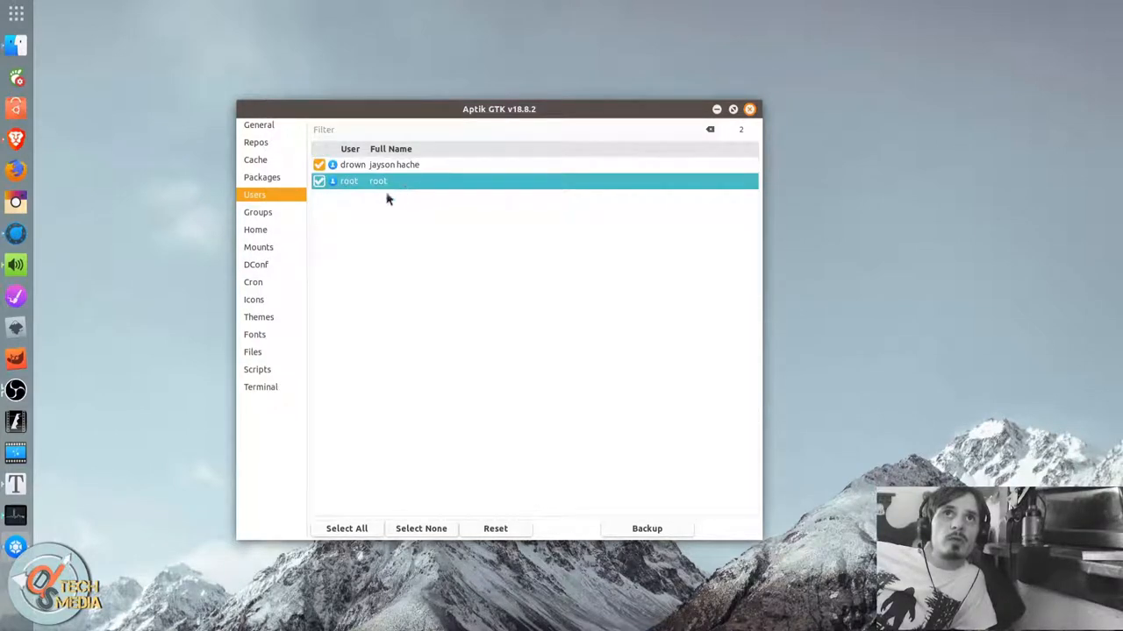
{"action": "left_click", "coordinate": [258, 211]}
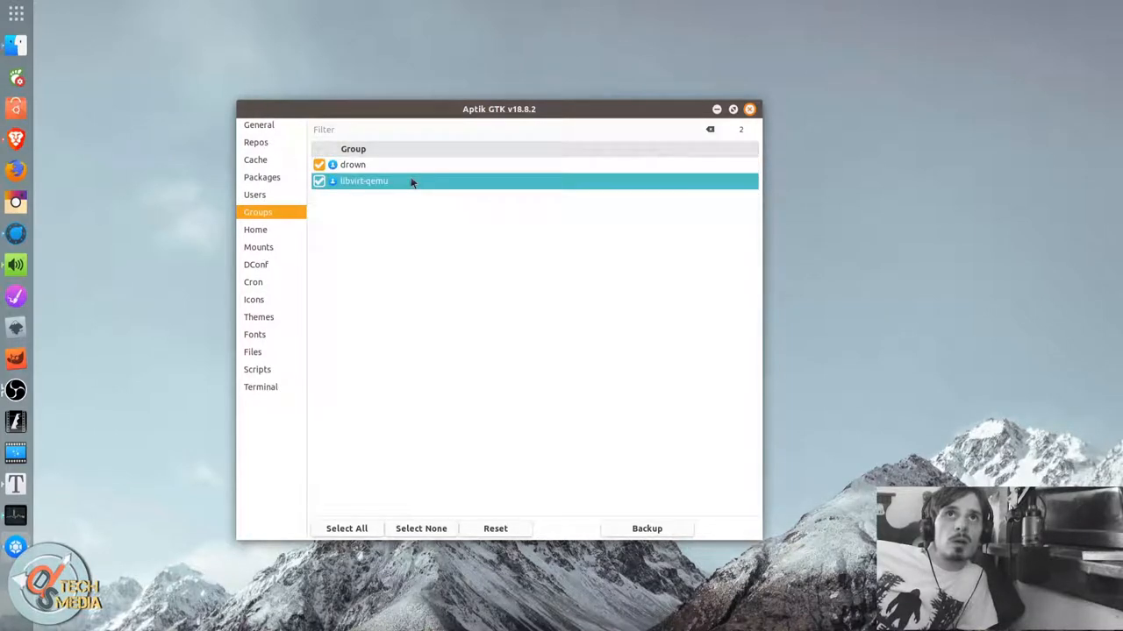
{"action": "left_click", "coordinate": [353, 164]}
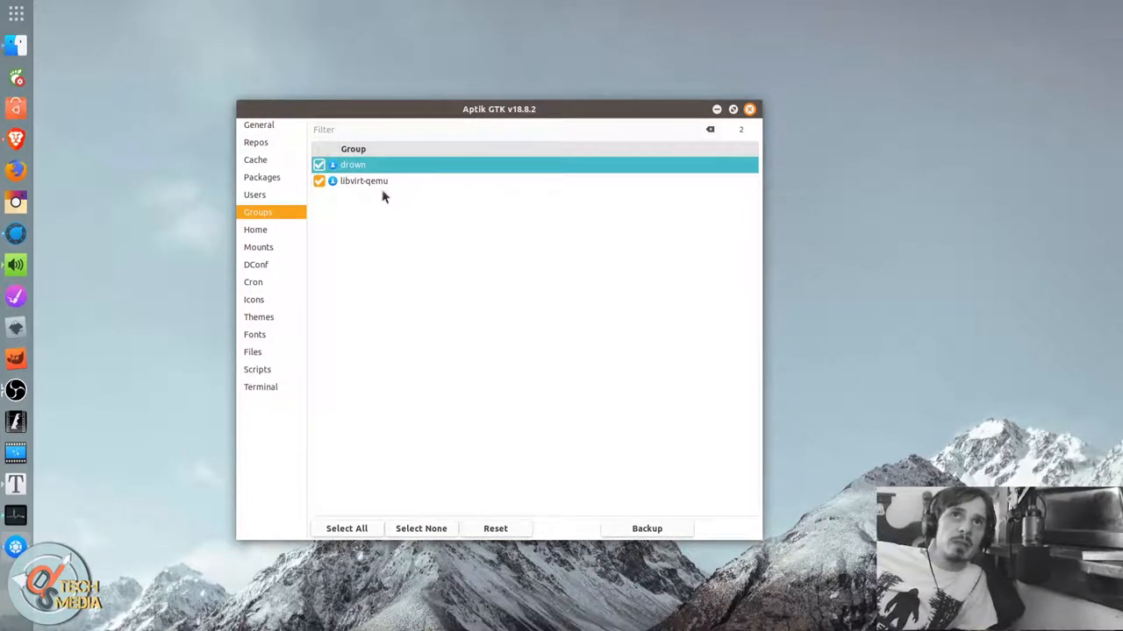
Select the root and first-user home directory entries, then show the Mounts list.
{"action": "left_click", "coordinate": [255, 229]}
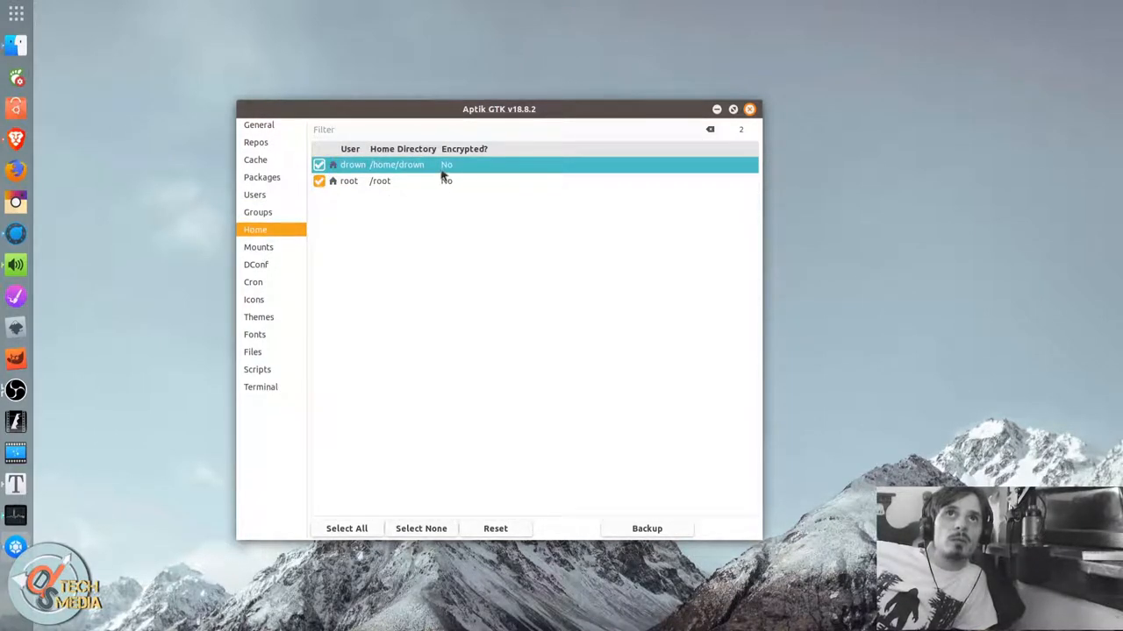
{"action": "left_click", "coordinate": [380, 181]}
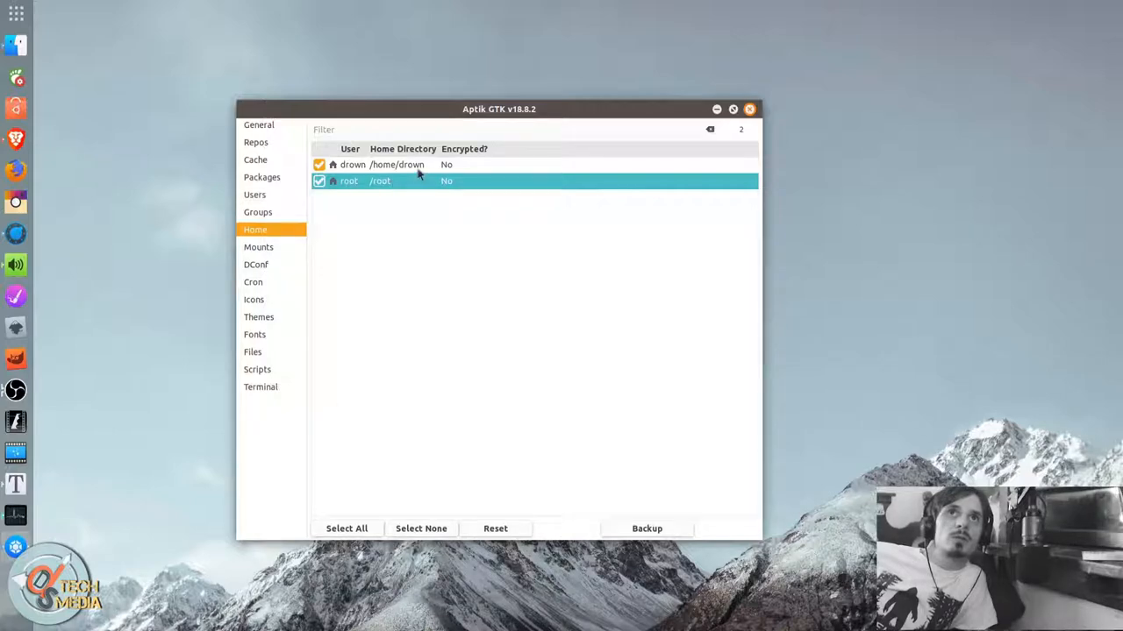
{"action": "mouse_move", "coordinate": [391, 180]}
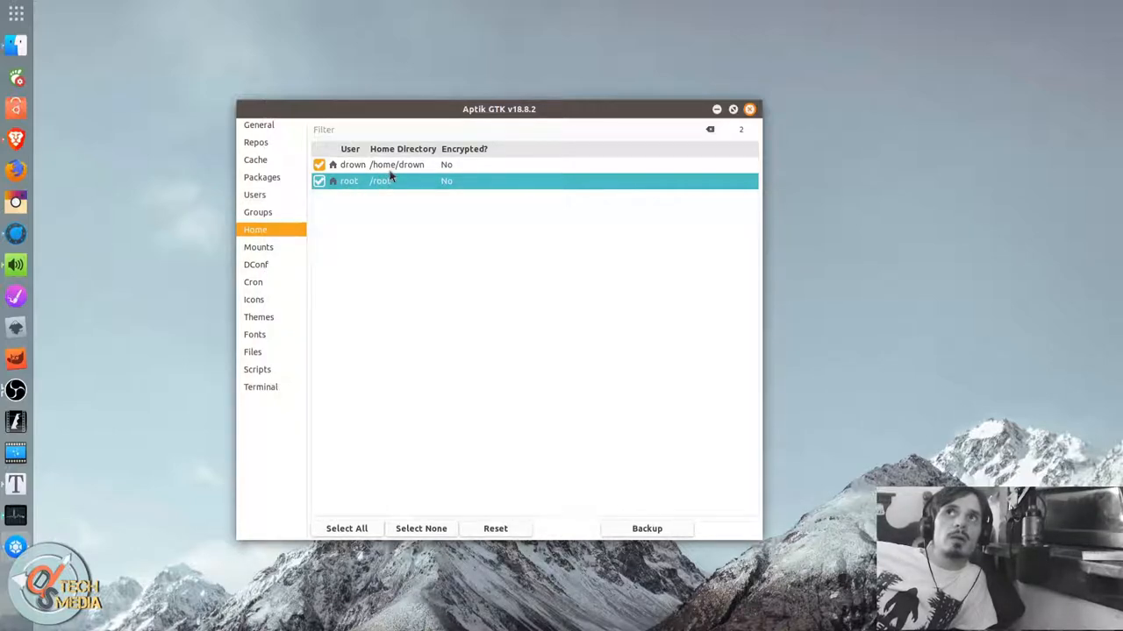
{"action": "left_click", "coordinate": [351, 165]}
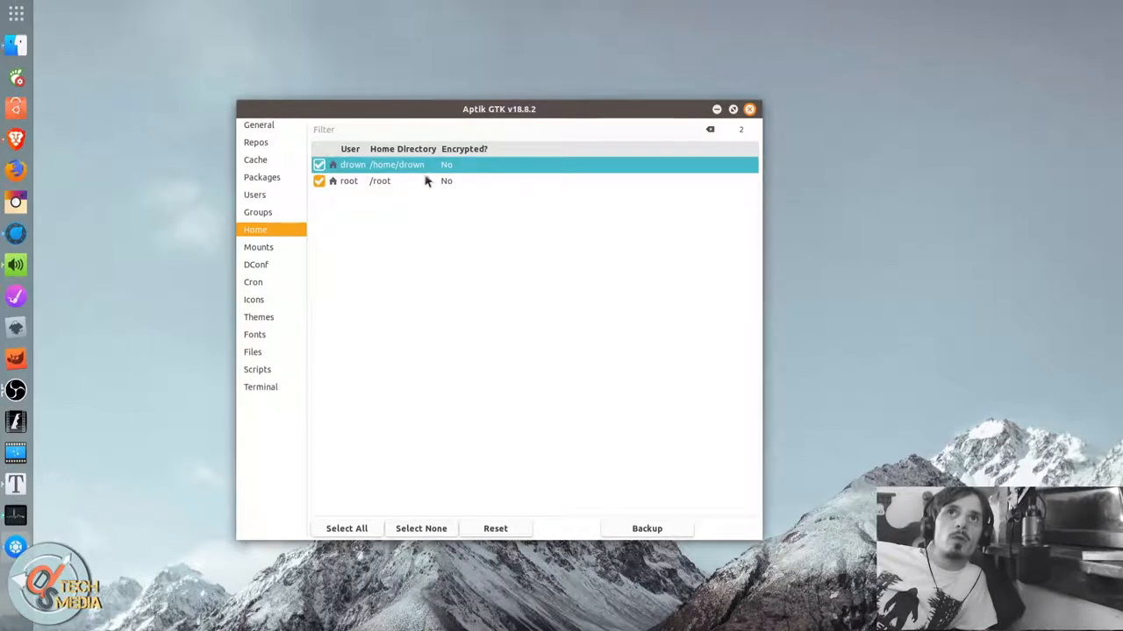
{"action": "left_click", "coordinate": [257, 246]}
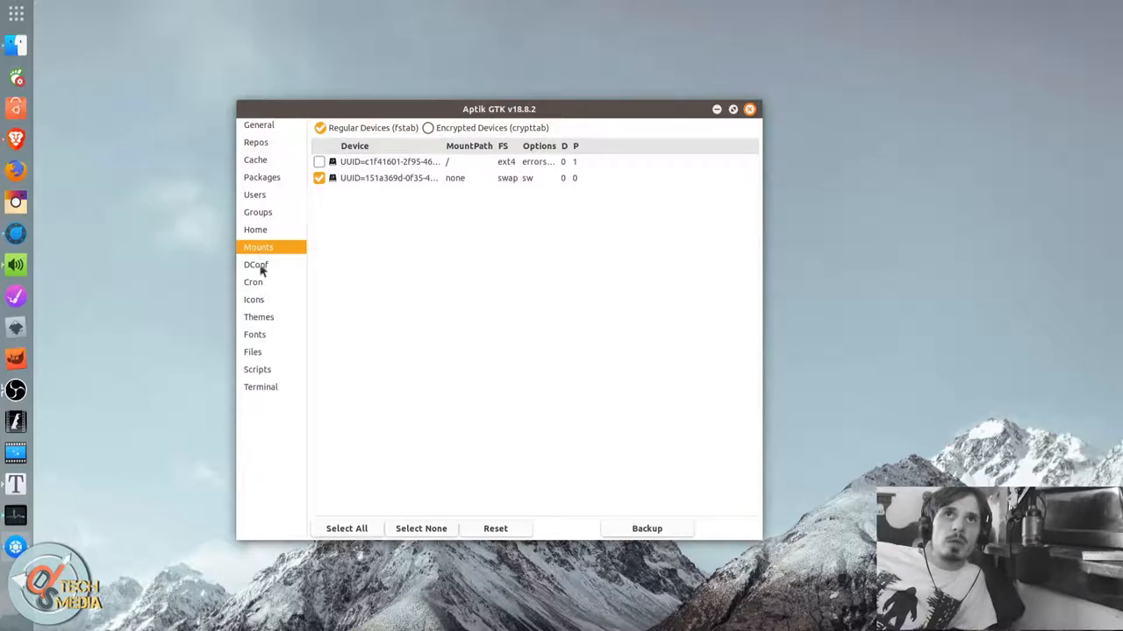
Show the DConf settings and Cron jobs, and scroll the icon themes list.
{"action": "left_click", "coordinate": [257, 264]}
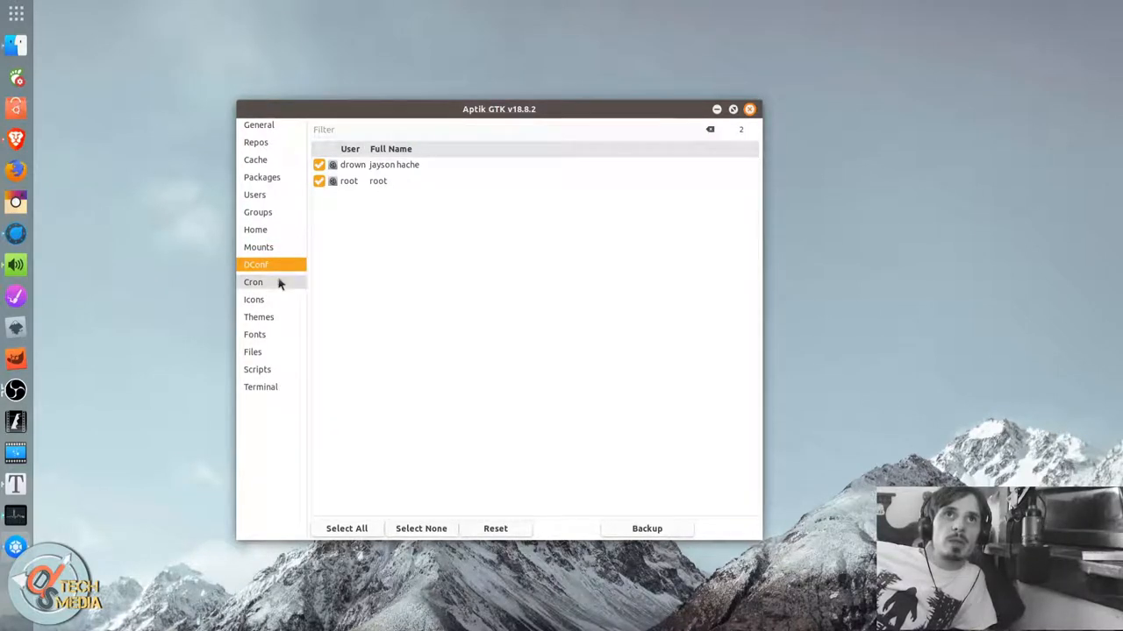
{"action": "left_click", "coordinate": [253, 281]}
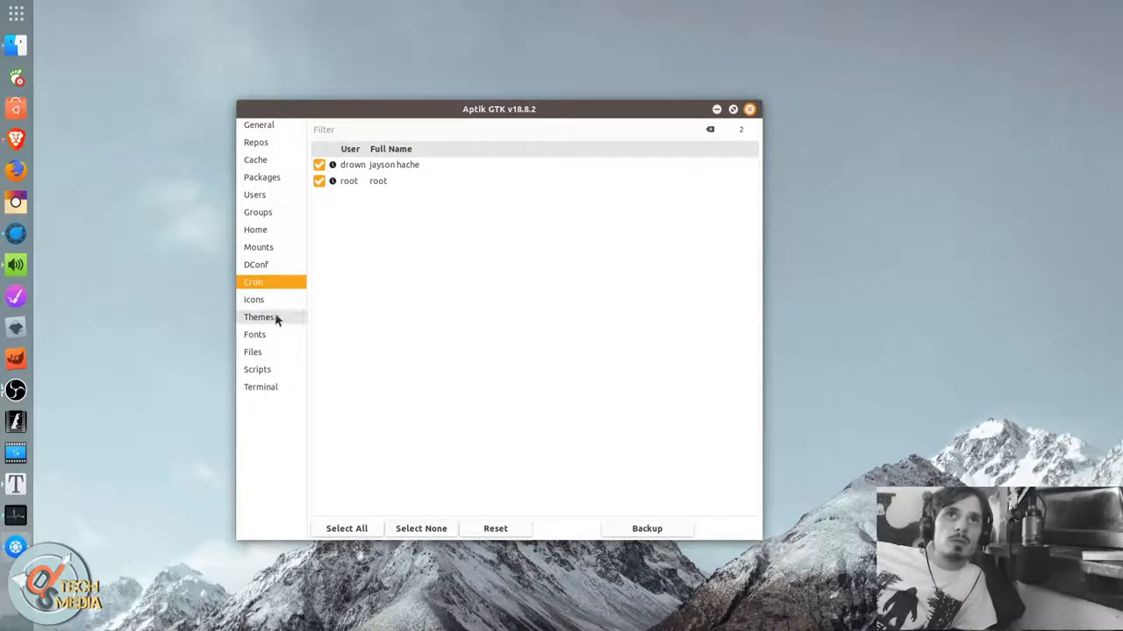
{"action": "left_click", "coordinate": [253, 299]}
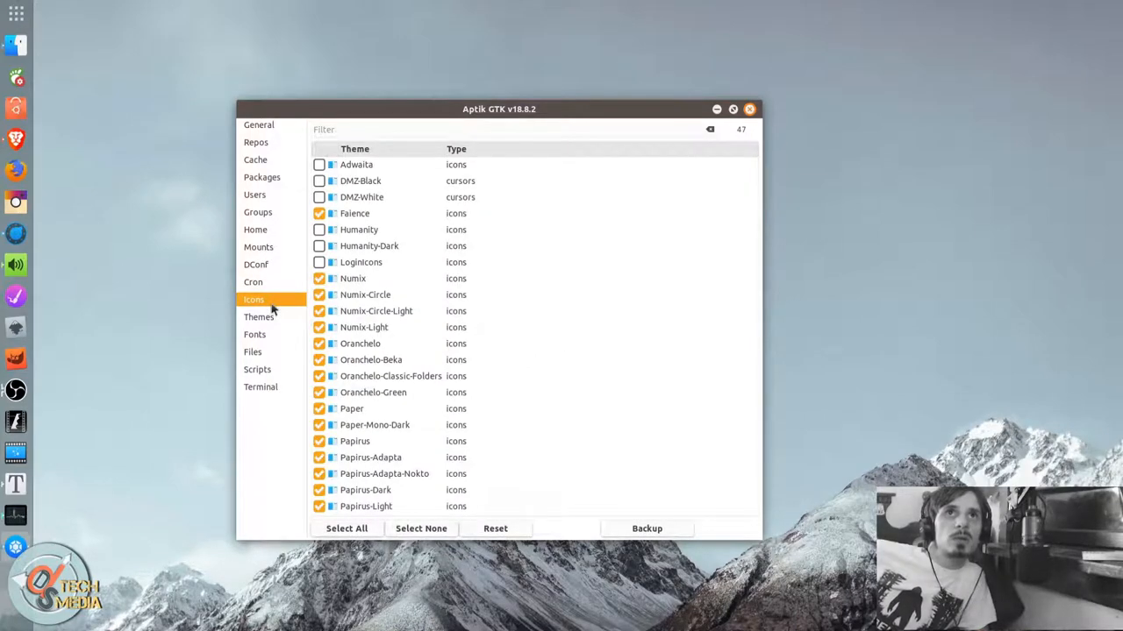
{"action": "scroll", "scroll_direction": "down", "scroll_amount": 3}
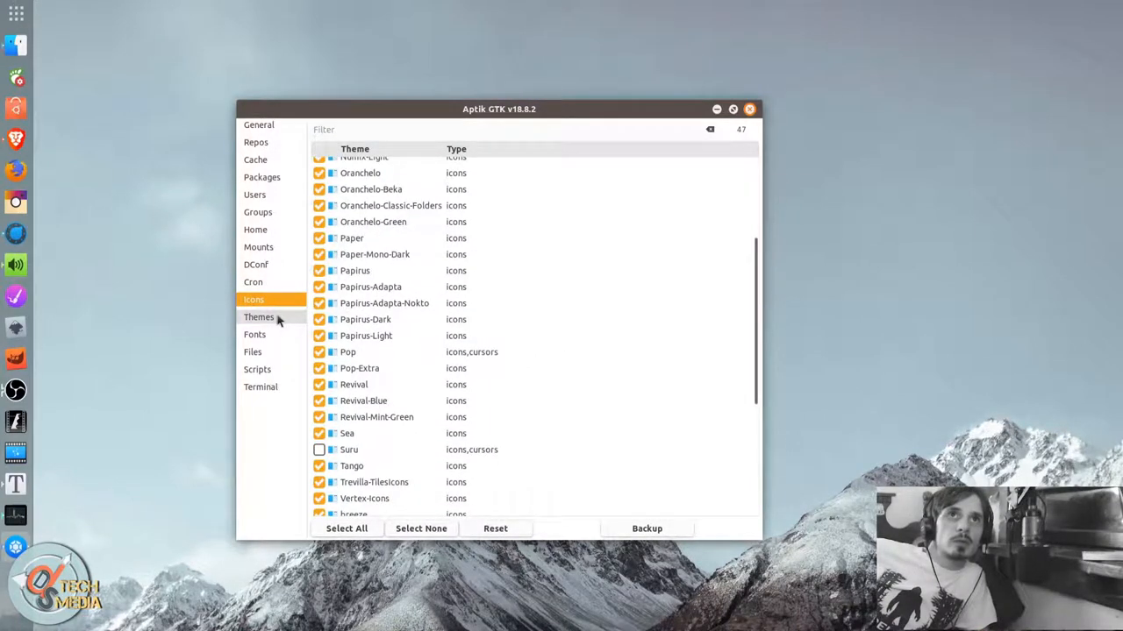
Browse desktop themes, icon themes and the 893 font files, reaching the empty Files section.
{"action": "left_click", "coordinate": [258, 318]}
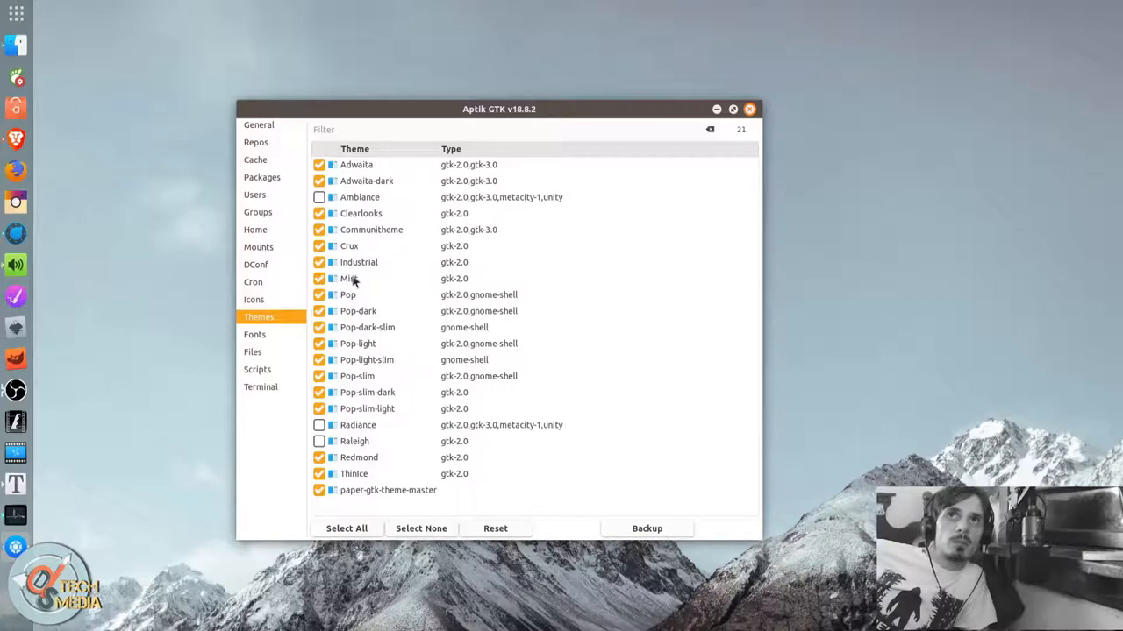
{"action": "left_click", "coordinate": [253, 299]}
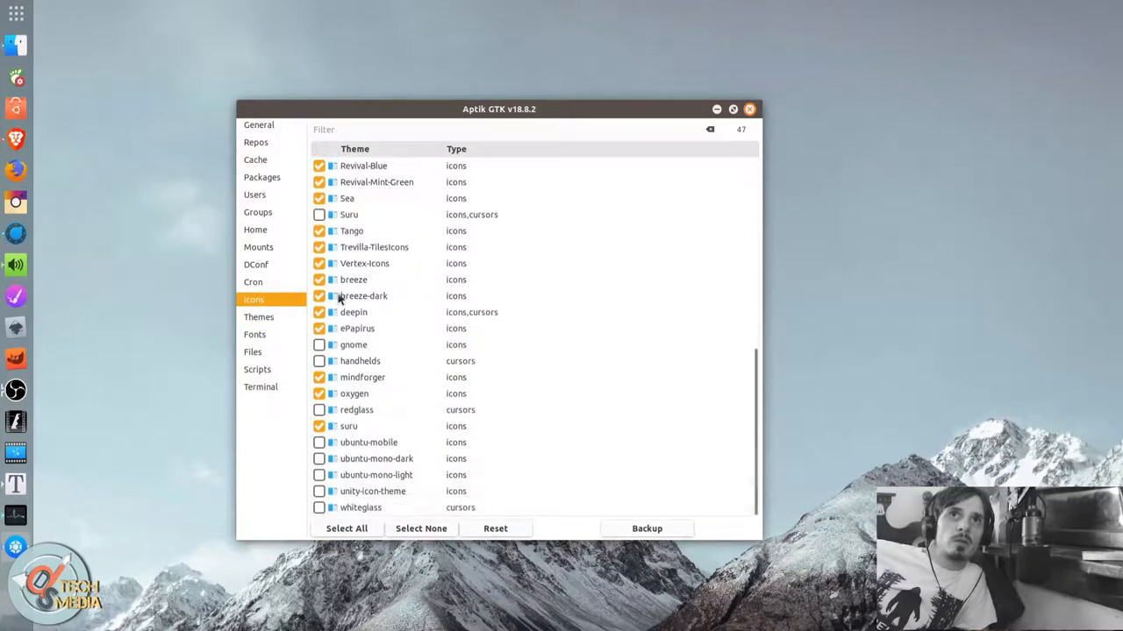
{"action": "left_click", "coordinate": [254, 334]}
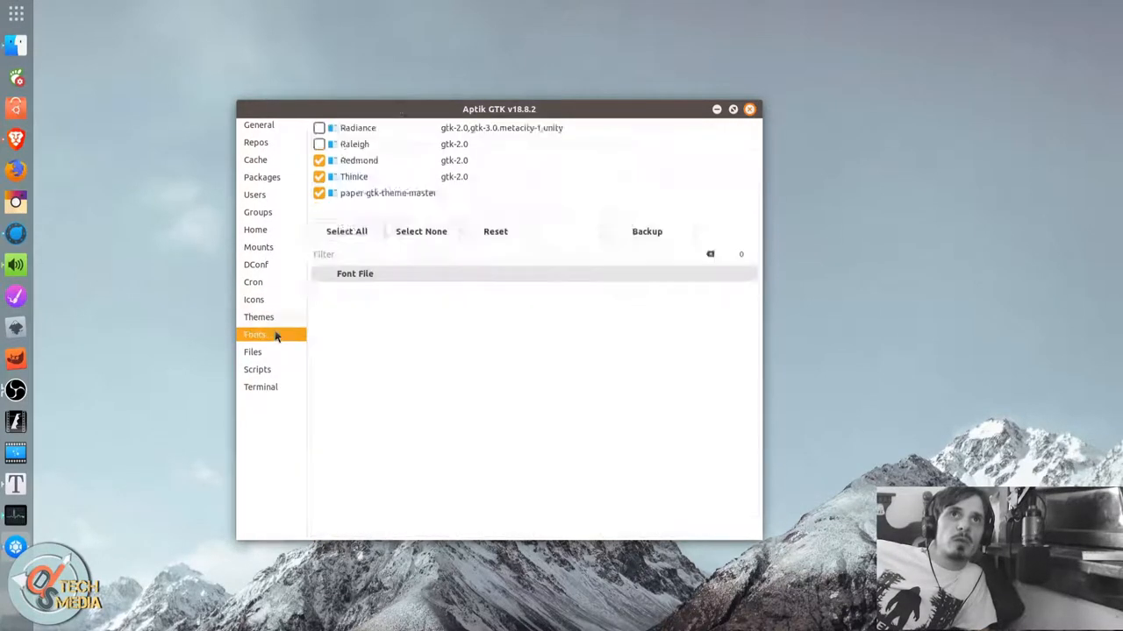
{"action": "left_click", "coordinate": [254, 334]}
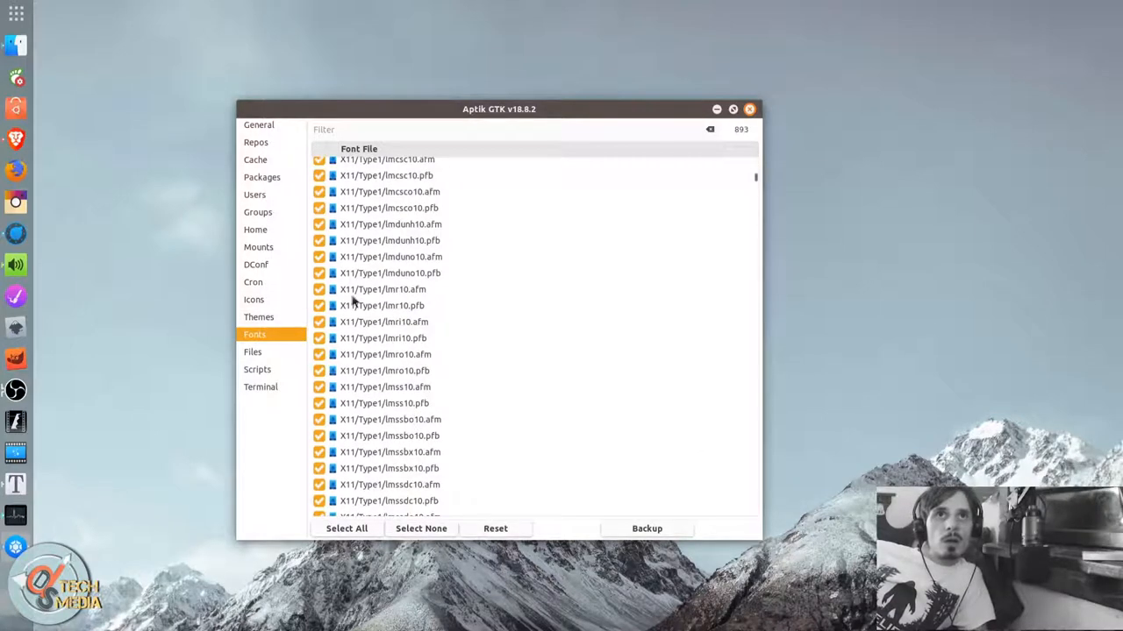
{"action": "left_click", "coordinate": [253, 352]}
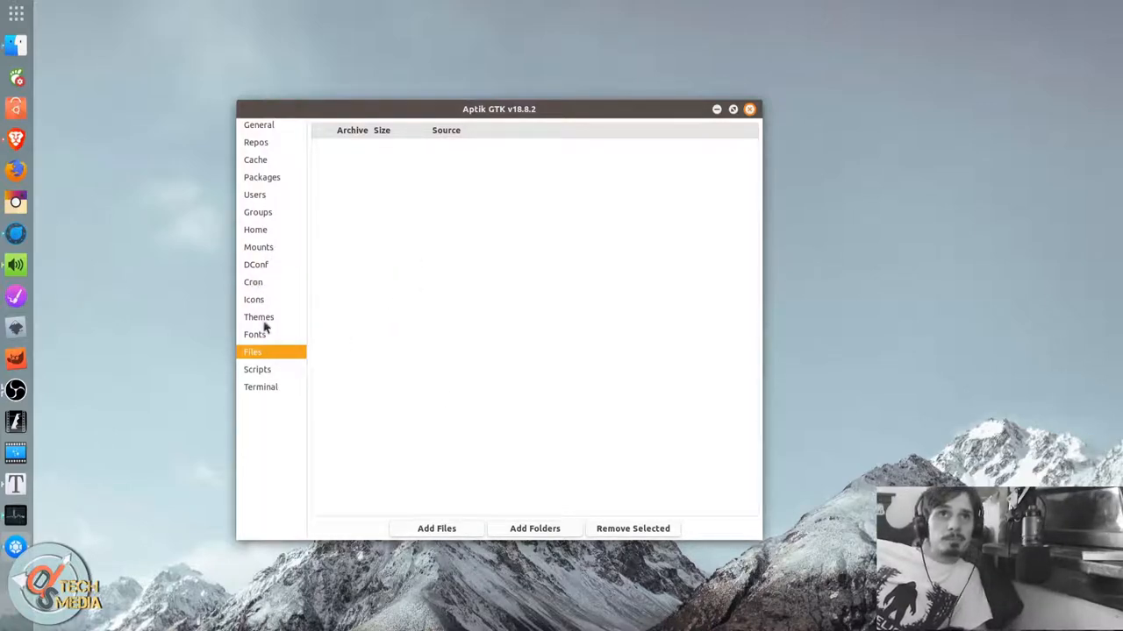
{"action": "mouse_move", "coordinate": [274, 374]}
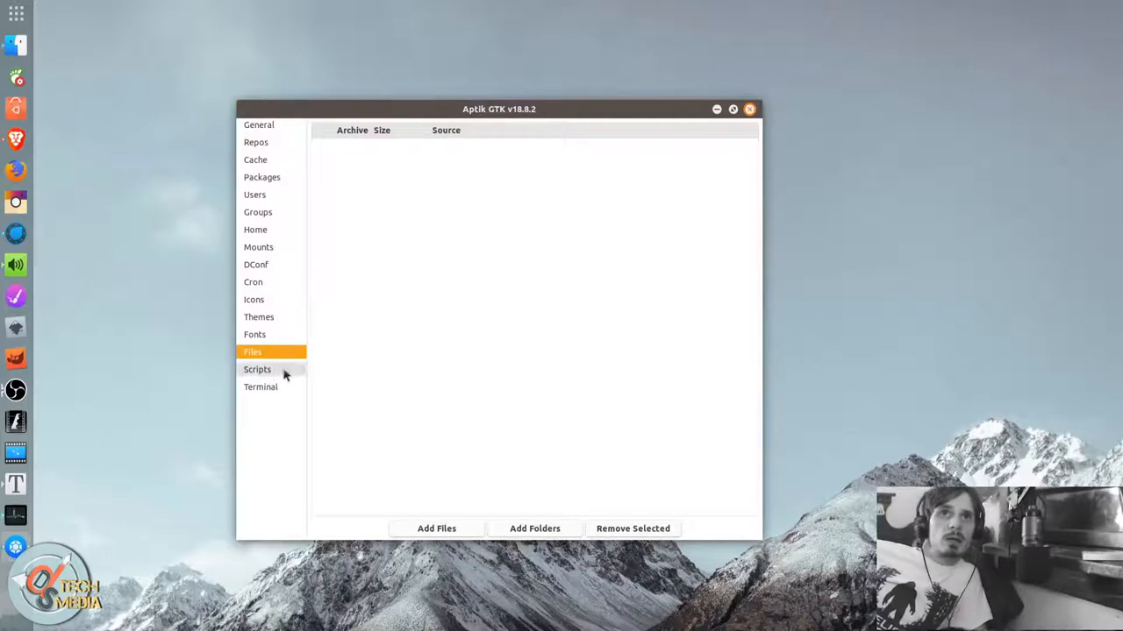
Show the empty Scripts list and the built-in terminal, then return to General settings.
{"action": "left_click", "coordinate": [257, 369]}
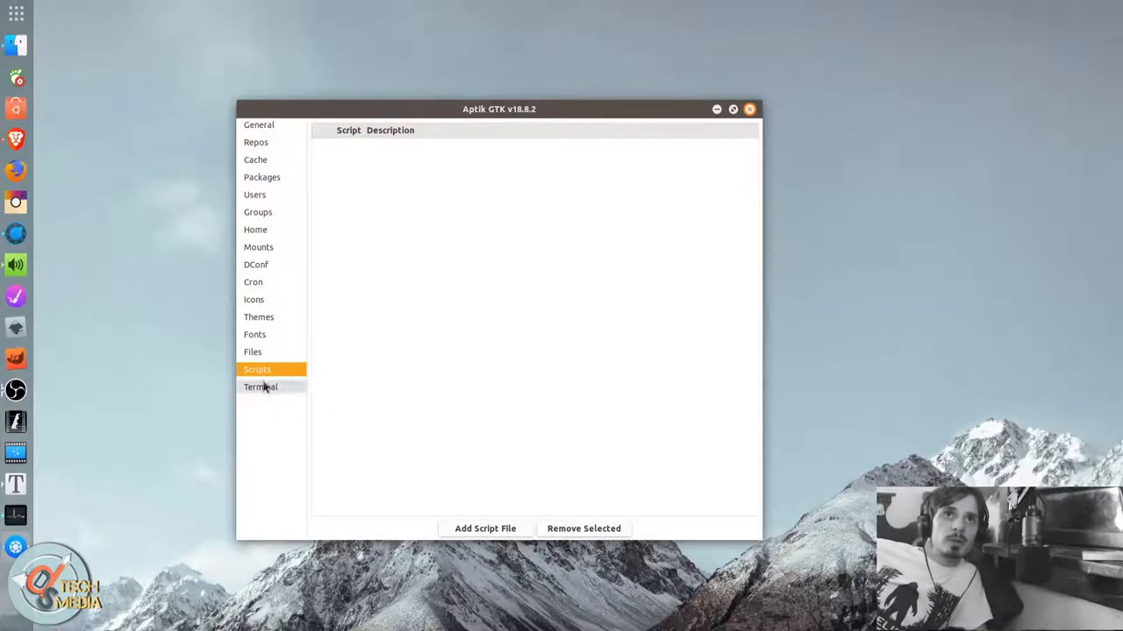
{"action": "left_click", "coordinate": [261, 387]}
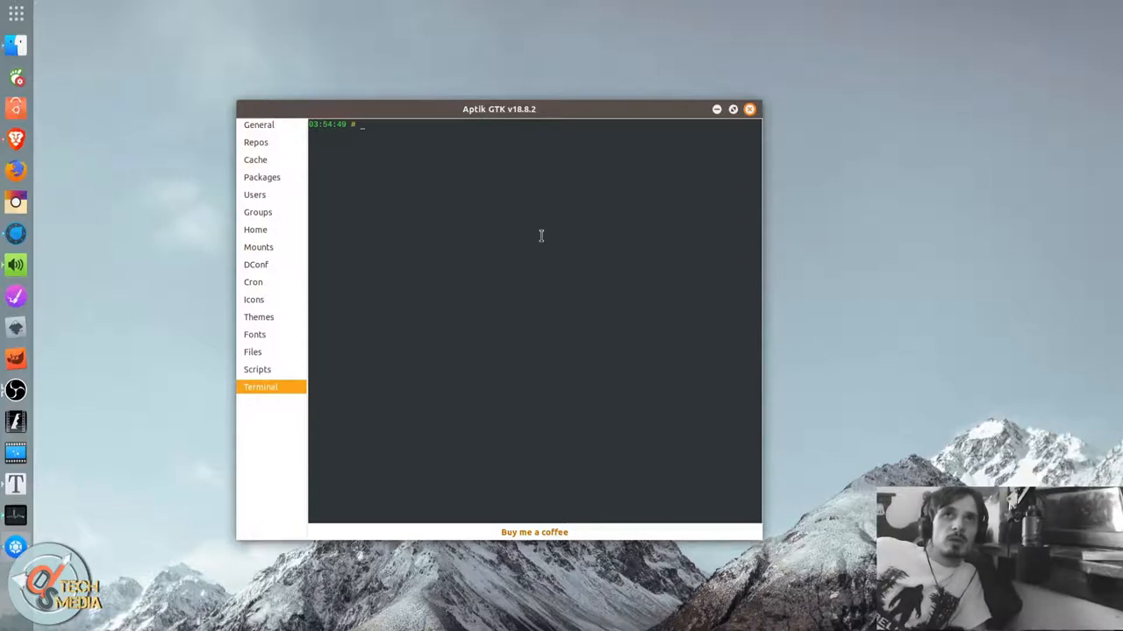
{"action": "mouse_move", "coordinate": [279, 139]}
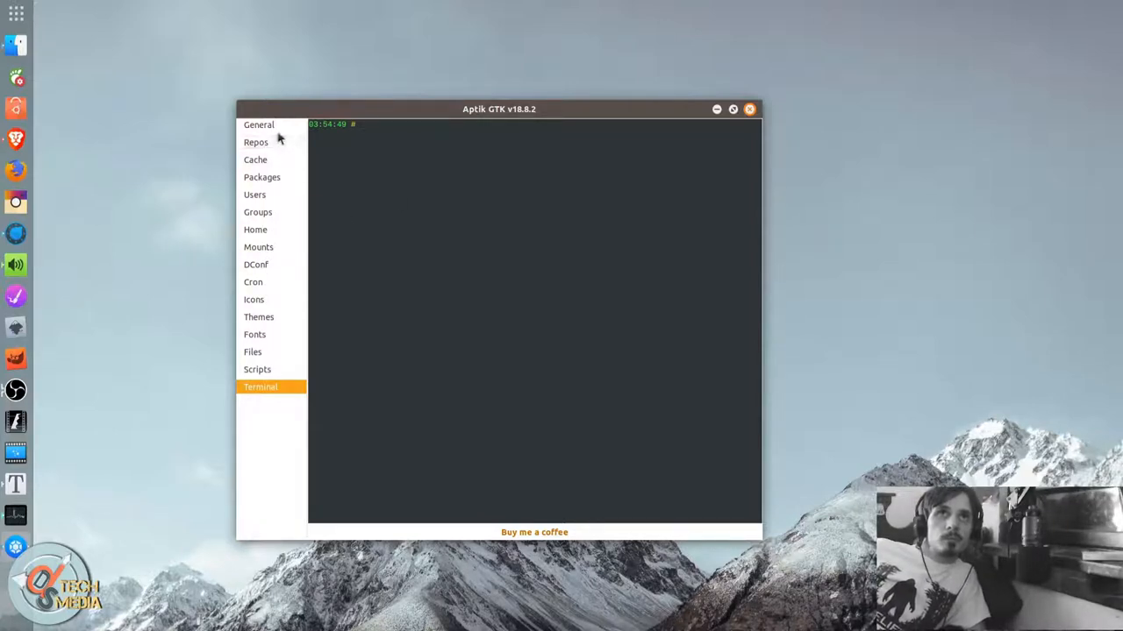
{"action": "left_click", "coordinate": [259, 124]}
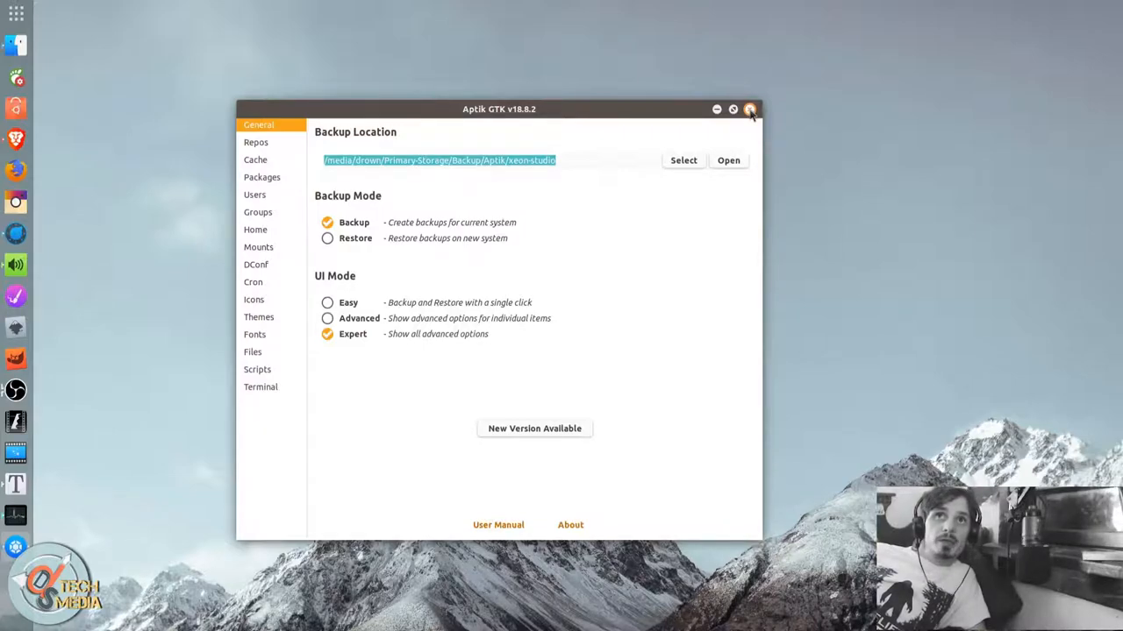
Close Aptik, then review Déjà Dup's saved Home folder and ignored Trash and Downloads.
{"action": "left_click", "coordinate": [749, 109]}
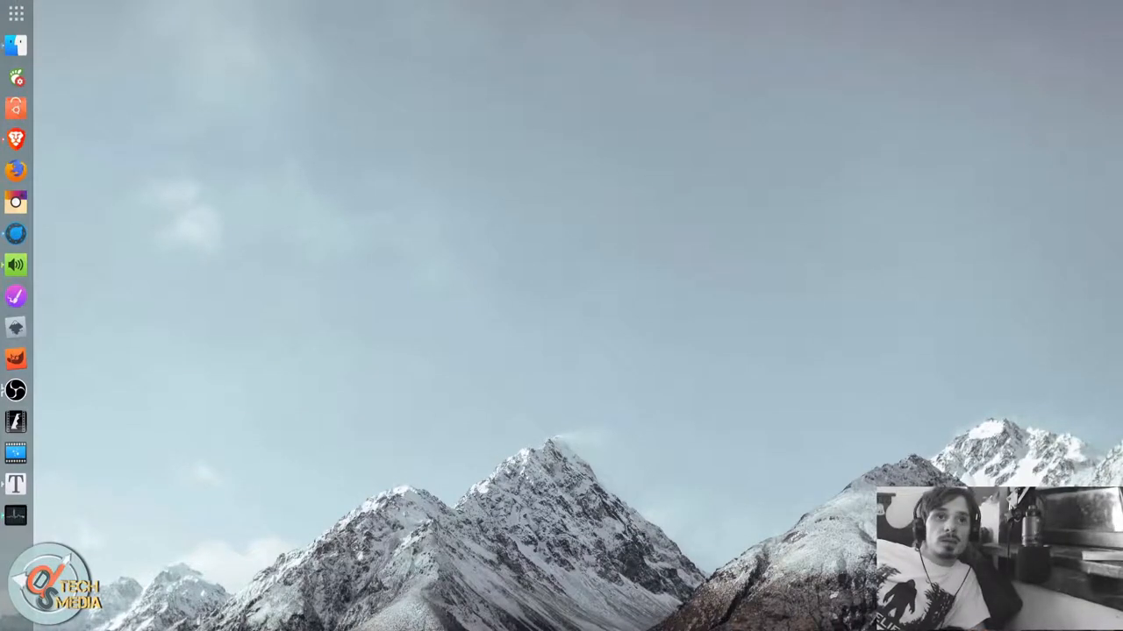
{"action": "mouse_move", "coordinate": [523, 254]}
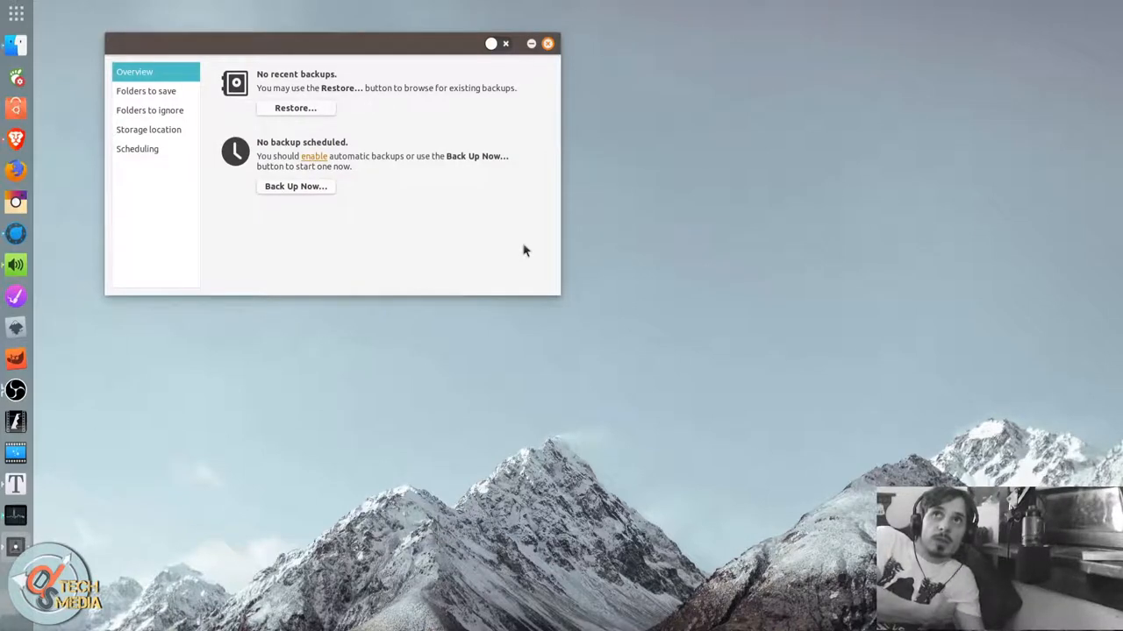
{"action": "mouse_move", "coordinate": [38, 452]}
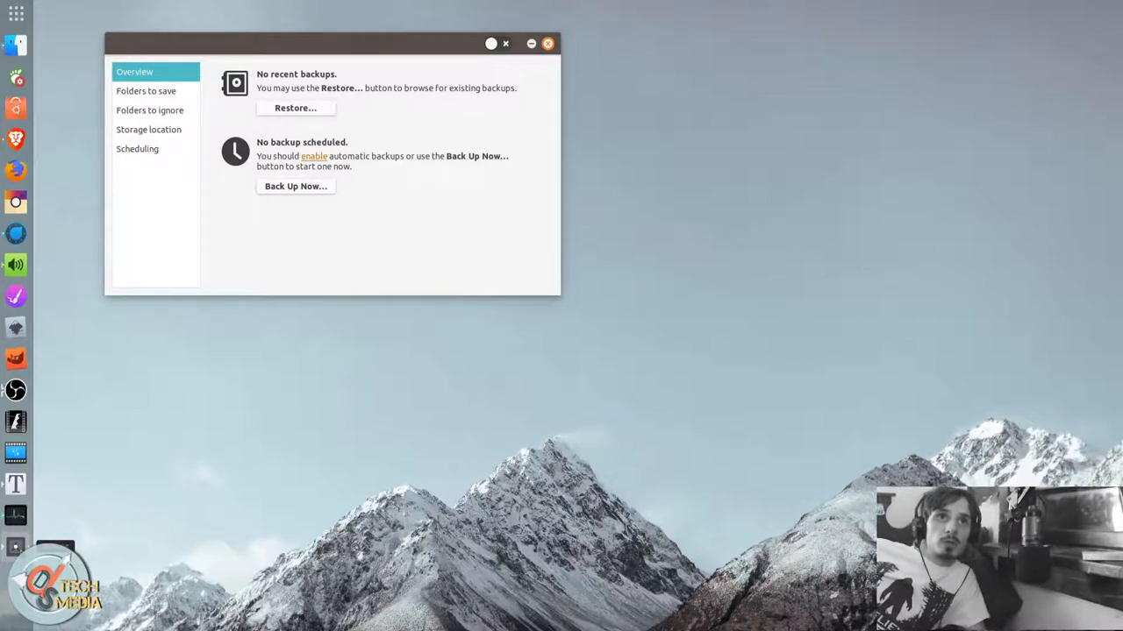
{"action": "mouse_move", "coordinate": [350, 68]}
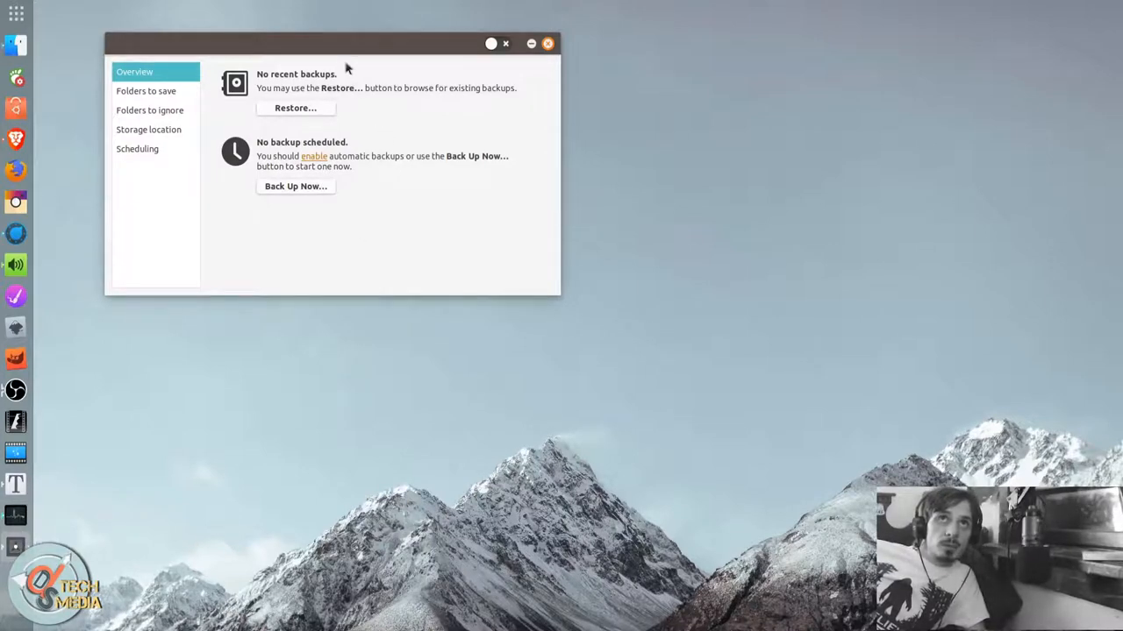
{"action": "left_click_drag", "start_coordinate": [346, 43], "coordinate": [425, 213]}
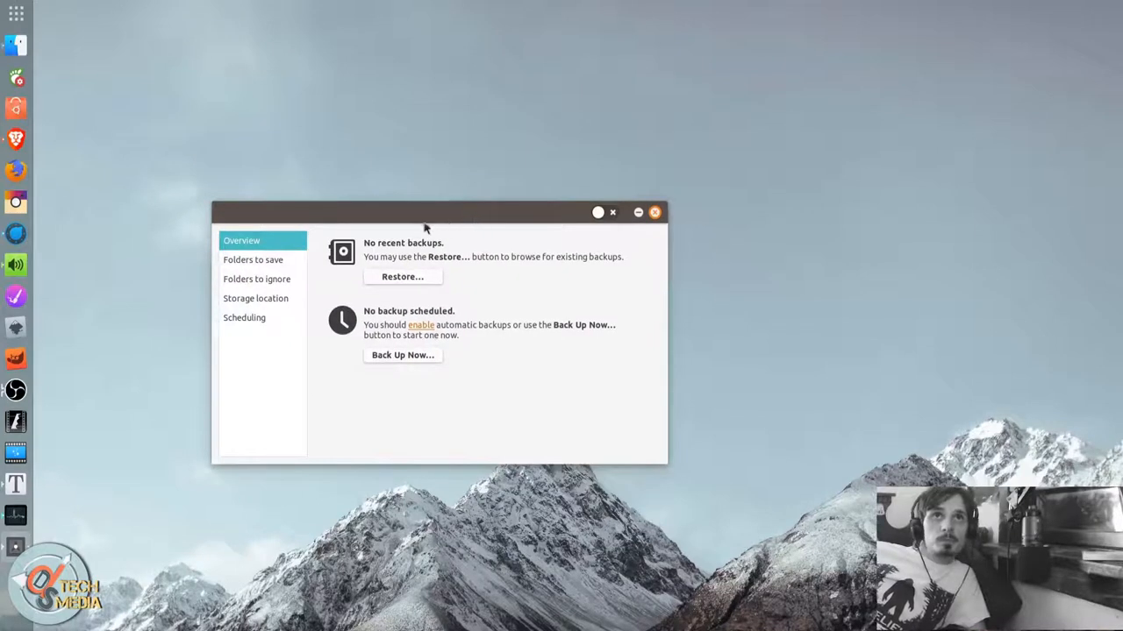
{"action": "mouse_move", "coordinate": [347, 228]}
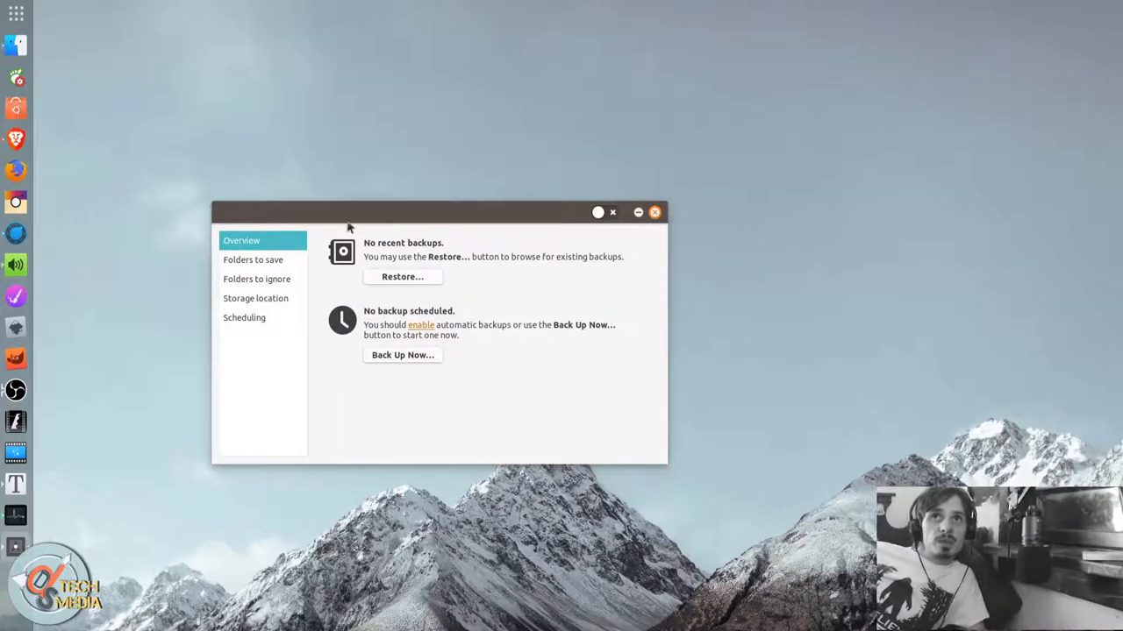
{"action": "left_click", "coordinate": [252, 259]}
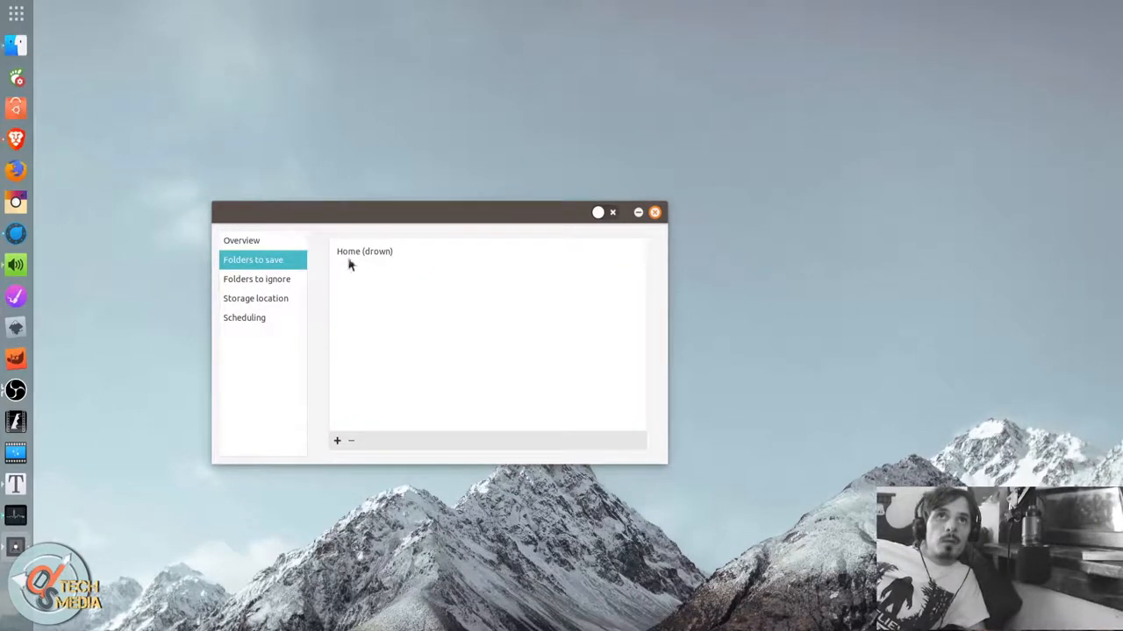
{"action": "mouse_move", "coordinate": [337, 268]}
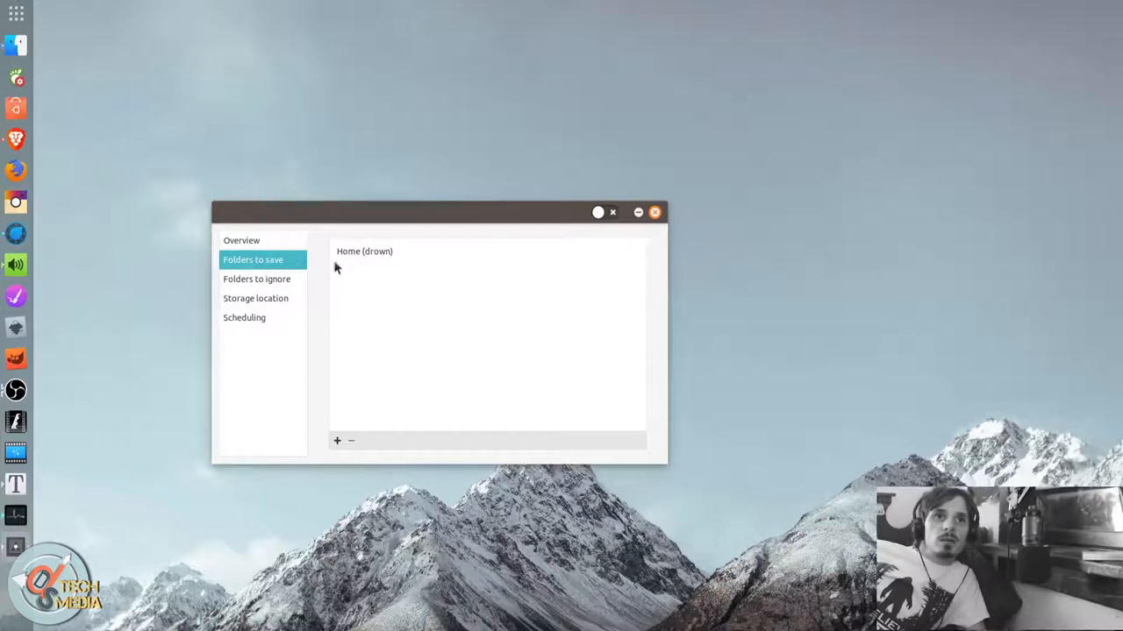
{"action": "mouse_move", "coordinate": [342, 255]}
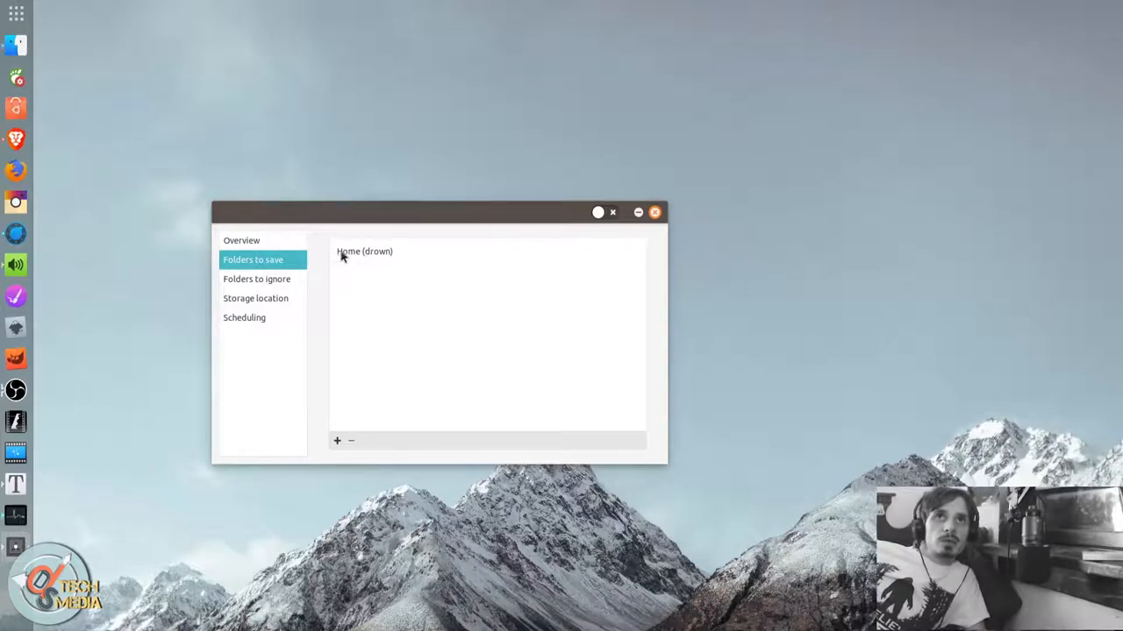
{"action": "left_click", "coordinate": [385, 257]}
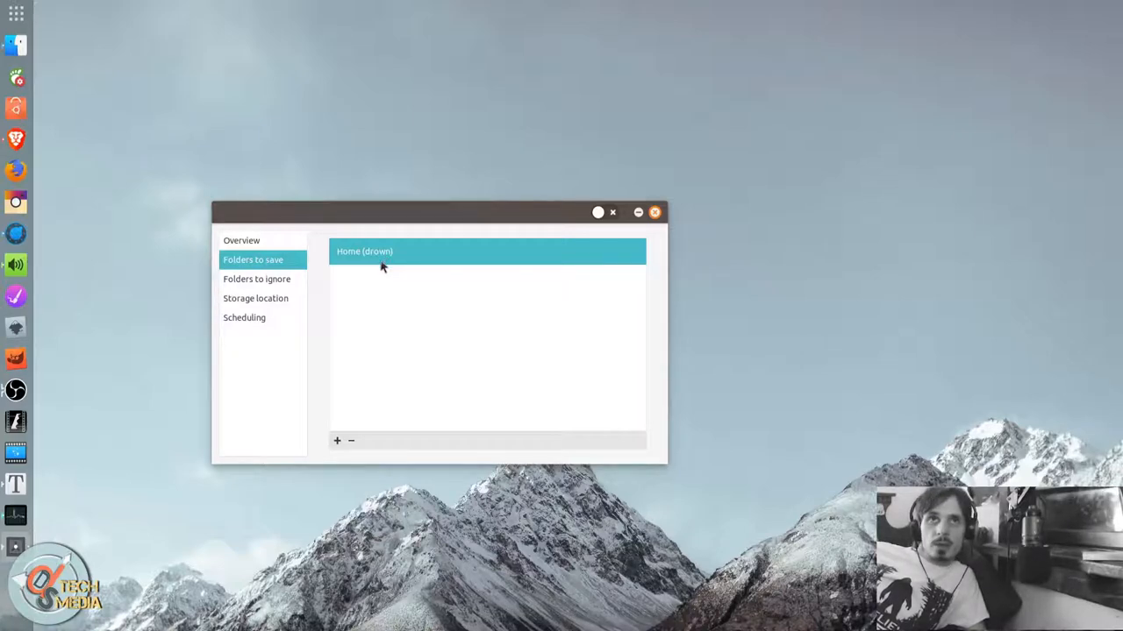
{"action": "mouse_move", "coordinate": [275, 279]}
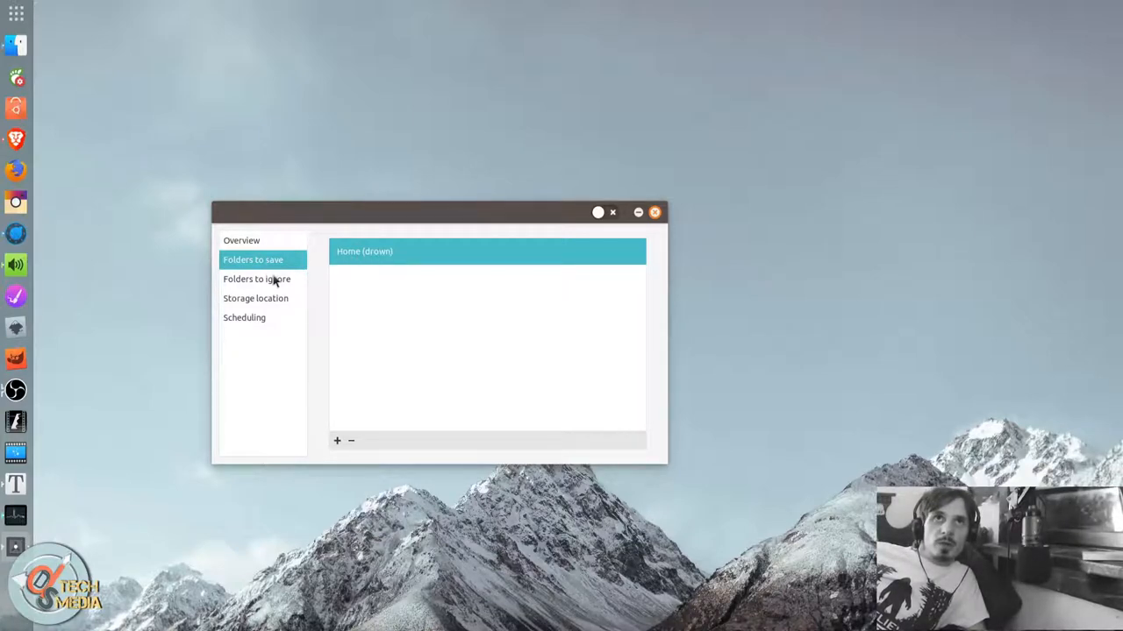
{"action": "left_click", "coordinate": [257, 279]}
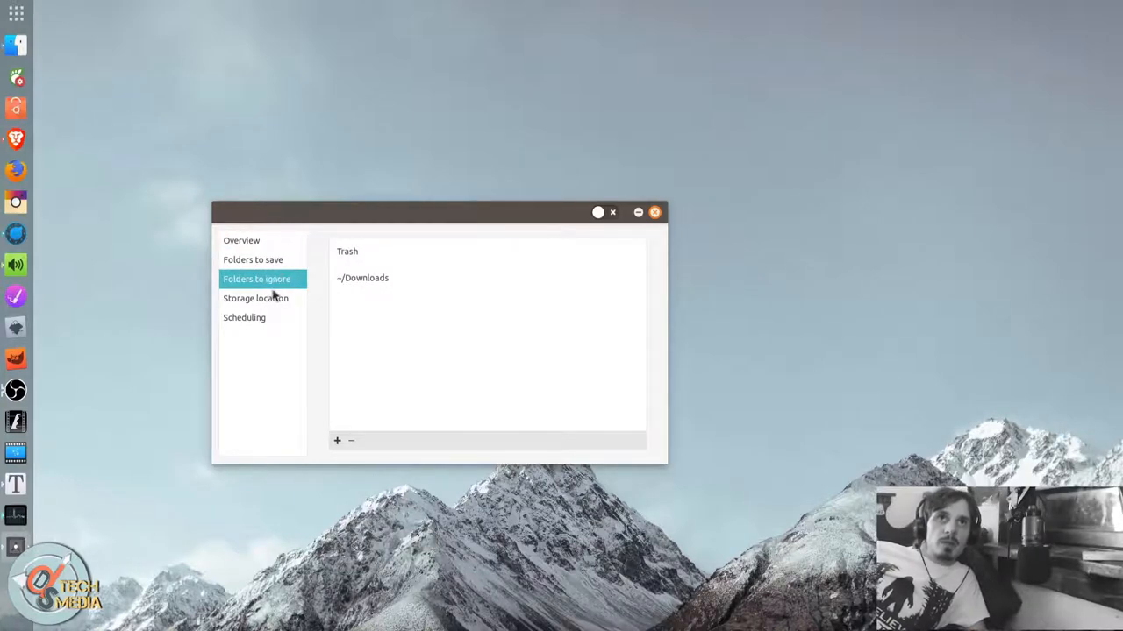
{"action": "left_click", "coordinate": [364, 277]}
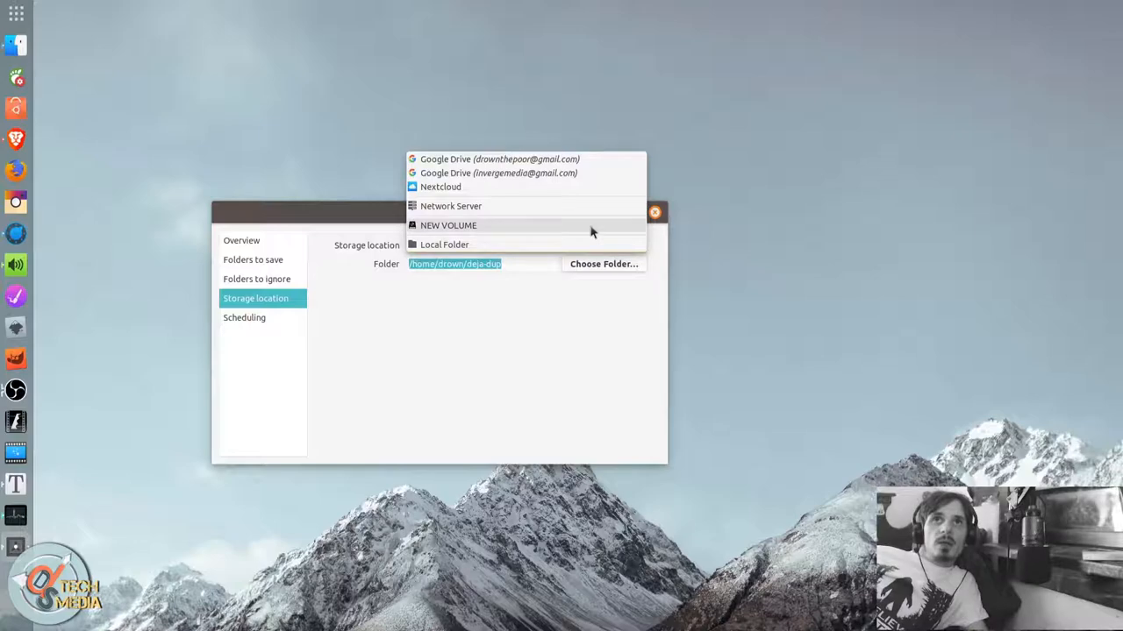
{"action": "mouse_move", "coordinate": [567, 217]}
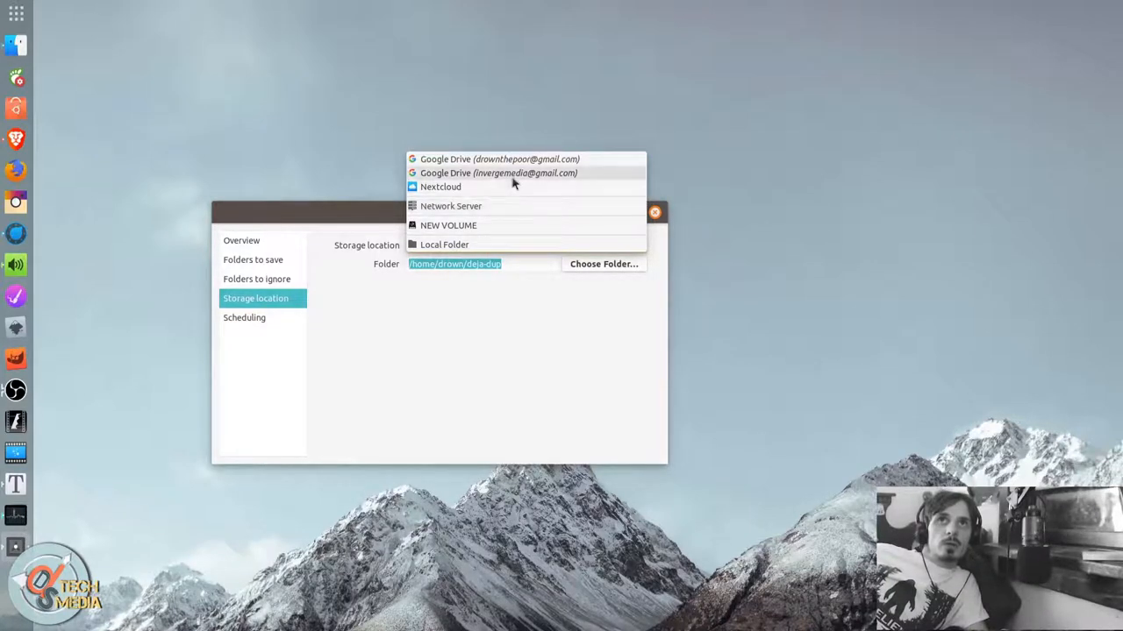
{"action": "mouse_move", "coordinate": [538, 225]}
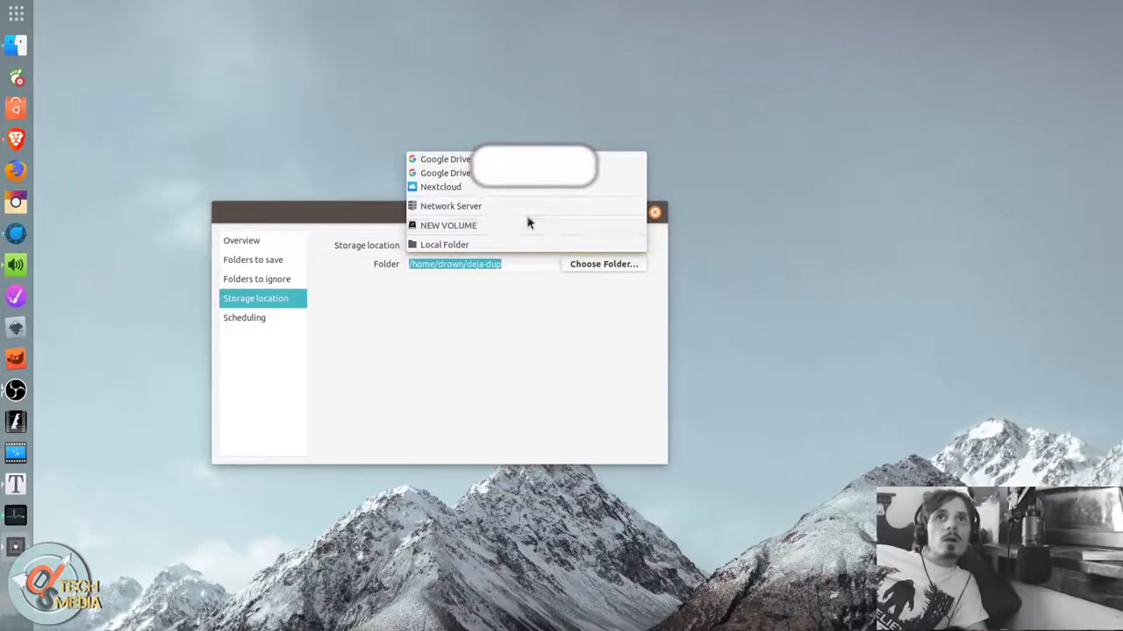
{"action": "mouse_move", "coordinate": [526, 192]}
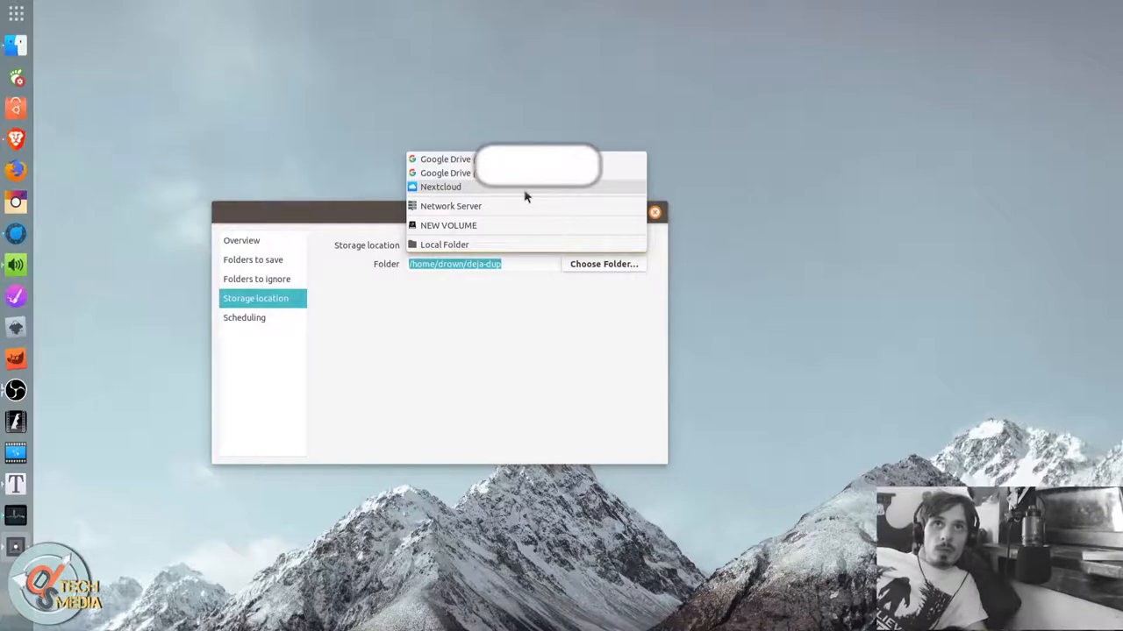
{"action": "mouse_move", "coordinate": [459, 341]}
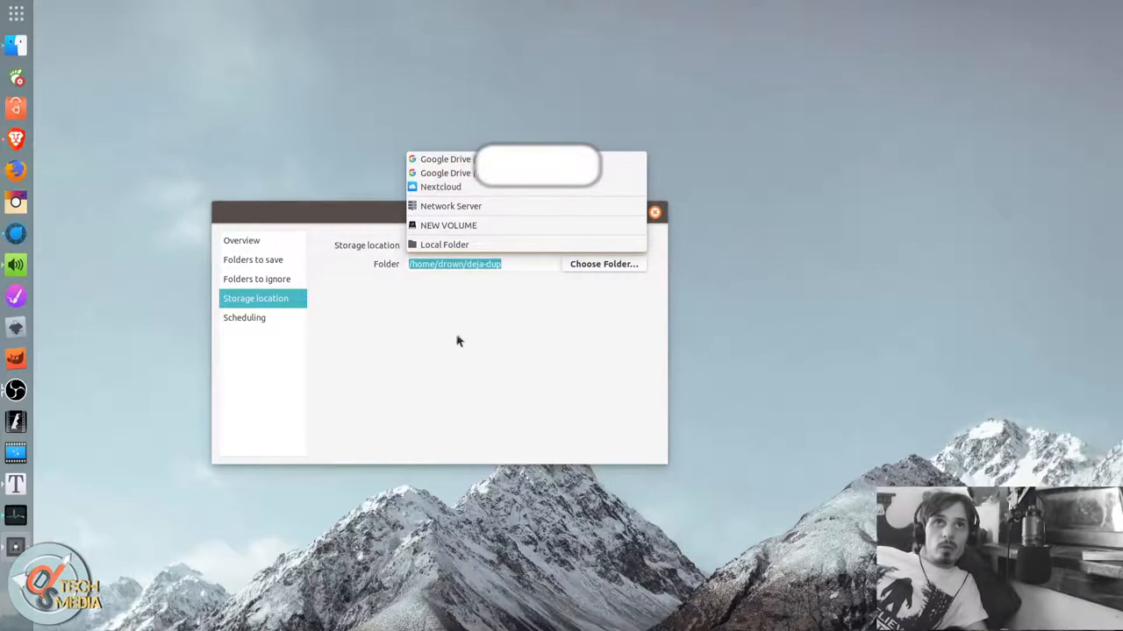
Open the Scheduling page: automatic backup off, old backups kept forever.
{"action": "left_click", "coordinate": [244, 318]}
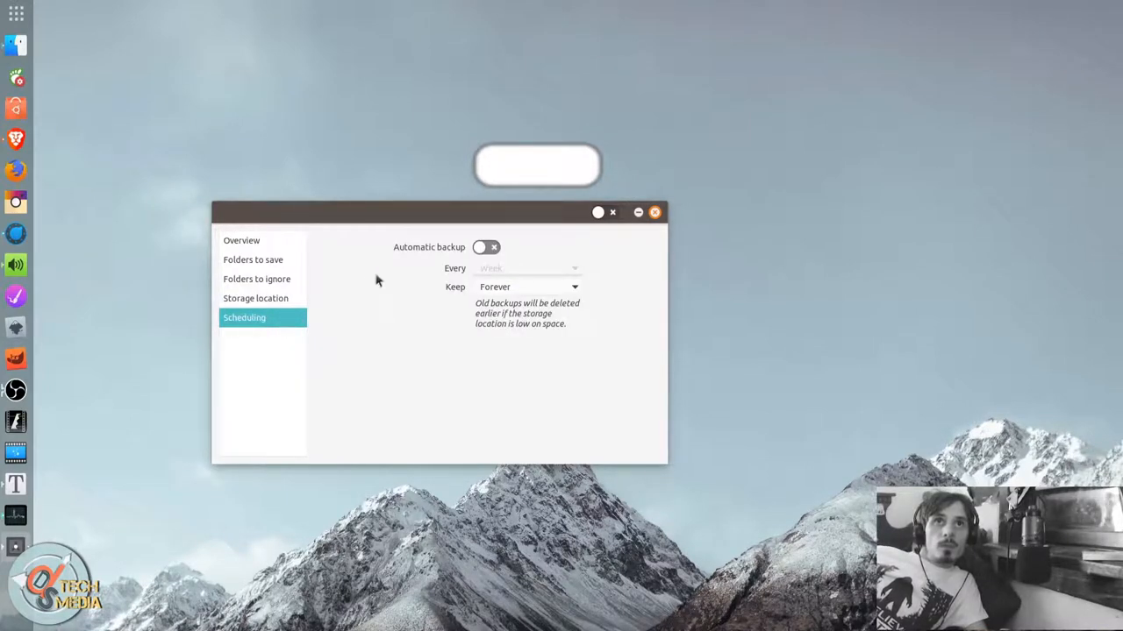
Toggle automatic backup on and back off, close Déjà Dup, and launch Back In Time.
{"action": "left_click", "coordinate": [485, 247]}
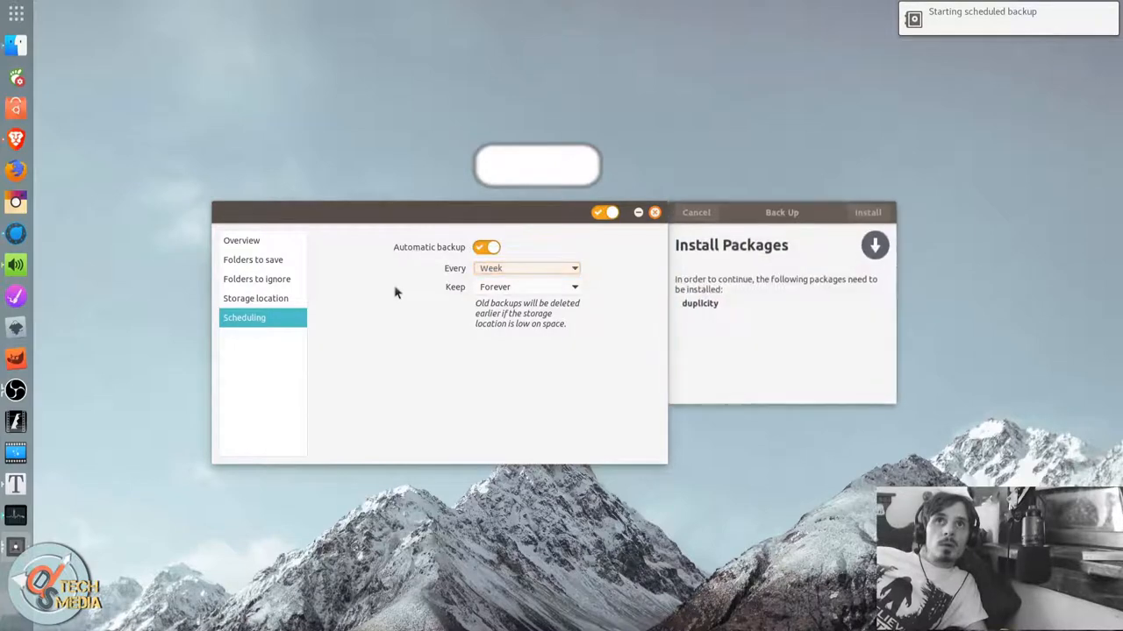
{"action": "left_click", "coordinate": [485, 246]}
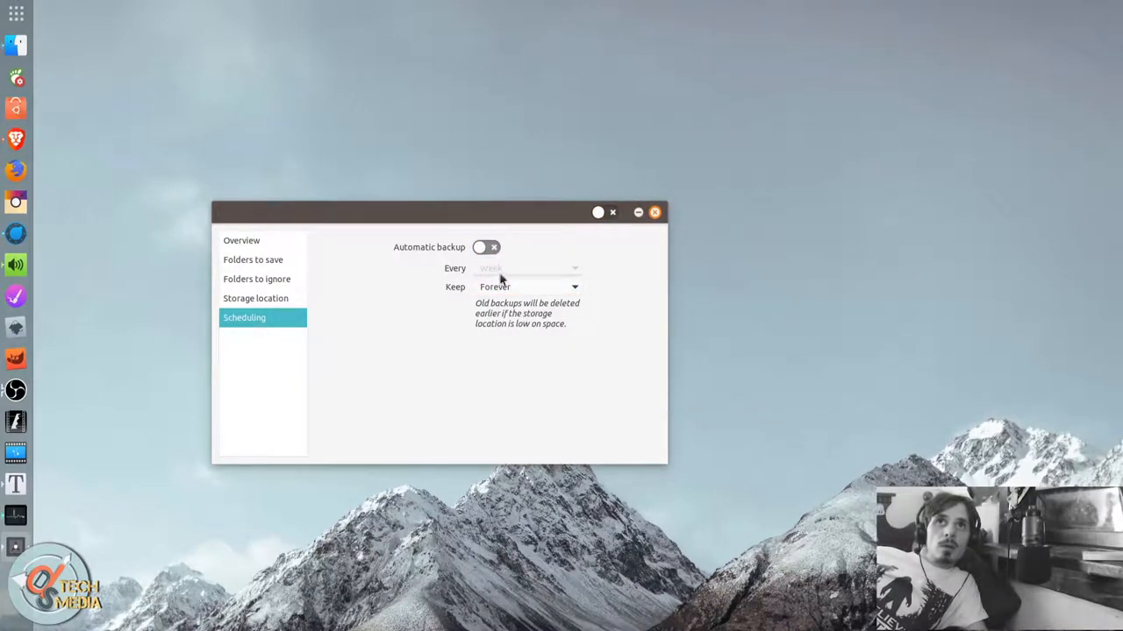
{"action": "left_click_drag", "start_coordinate": [438, 212], "coordinate": [493, 225]}
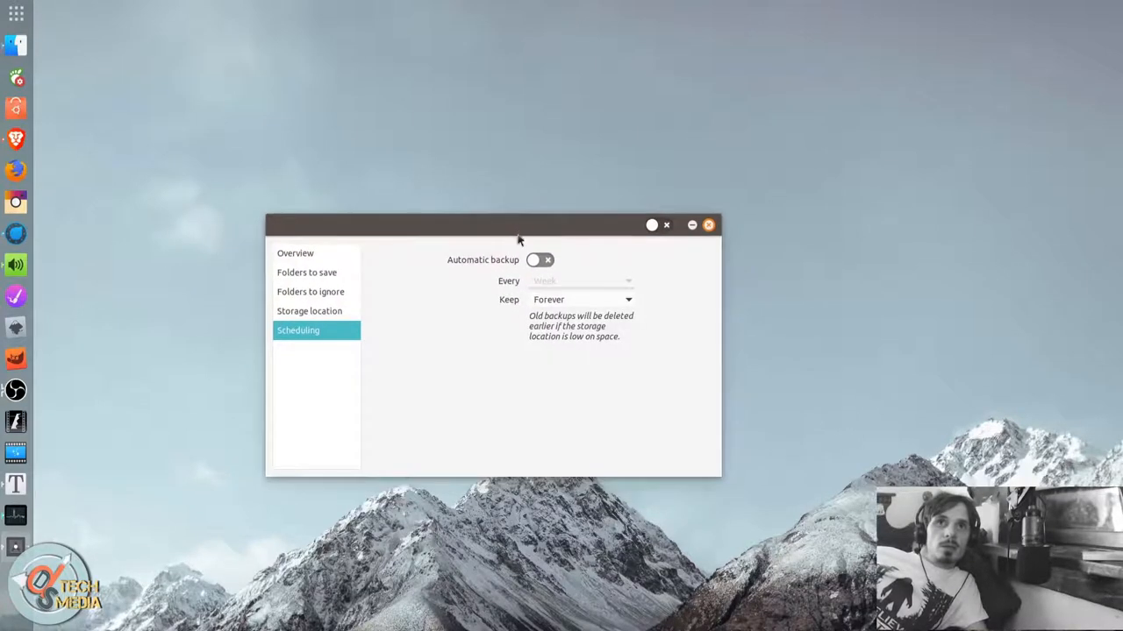
{"action": "left_click_drag", "start_coordinate": [520, 226], "coordinate": [535, 222]}
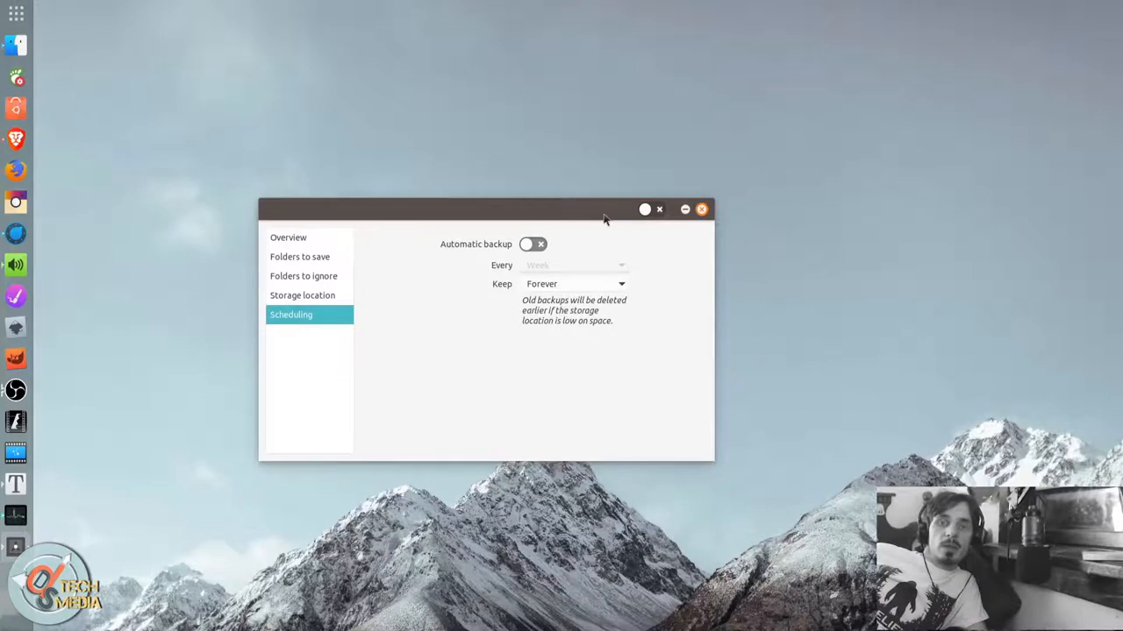
{"action": "mouse_move", "coordinate": [544, 211]}
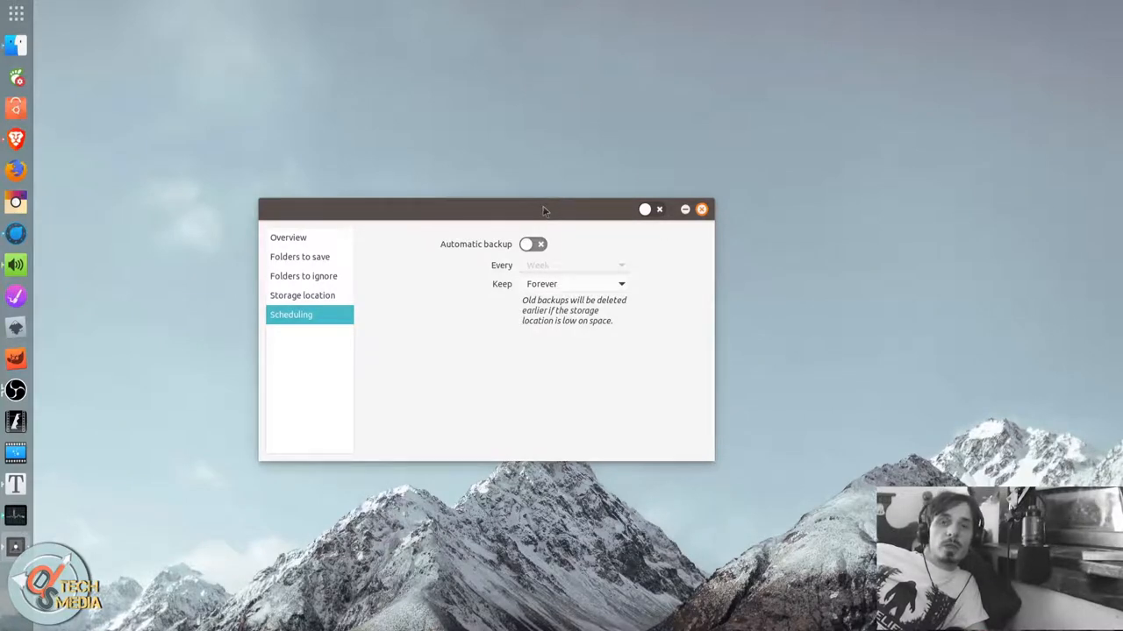
{"action": "left_click", "coordinate": [699, 209]}
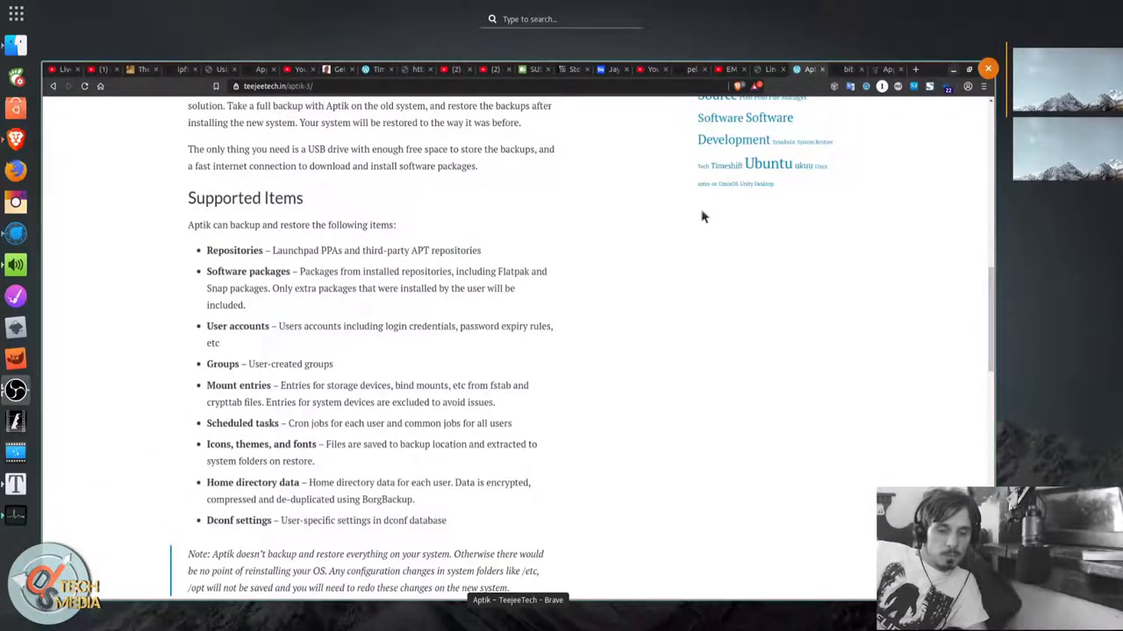
{"action": "left_click", "coordinate": [992, 68]}
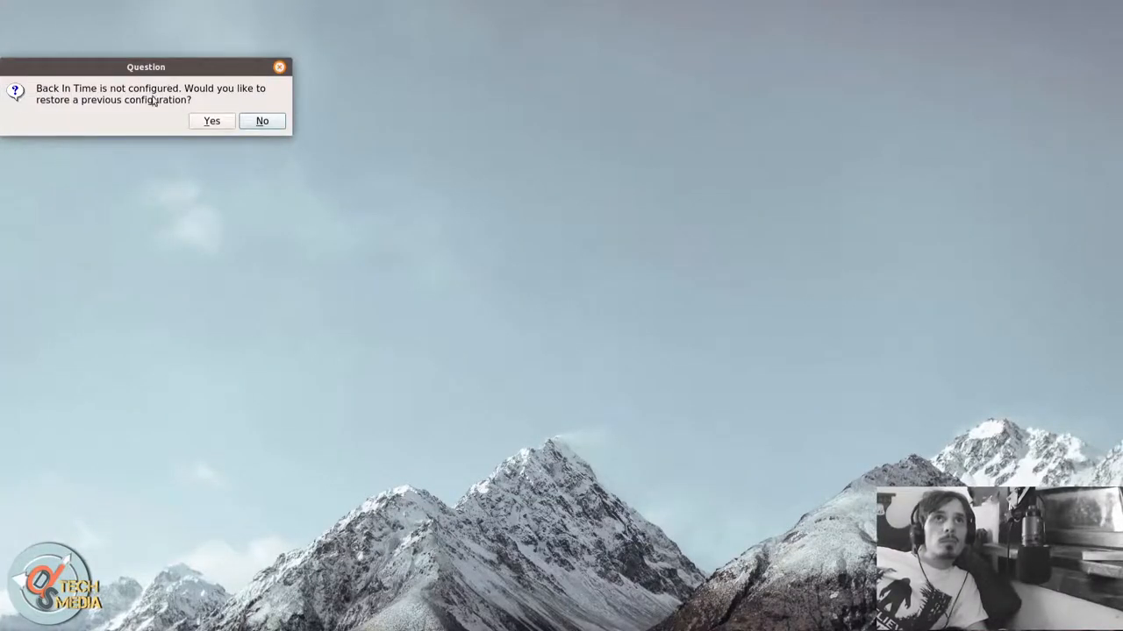
Decline restoring an old configuration, keep Local mode, review schedule options, then show Include.
{"action": "left_click", "coordinate": [261, 120]}
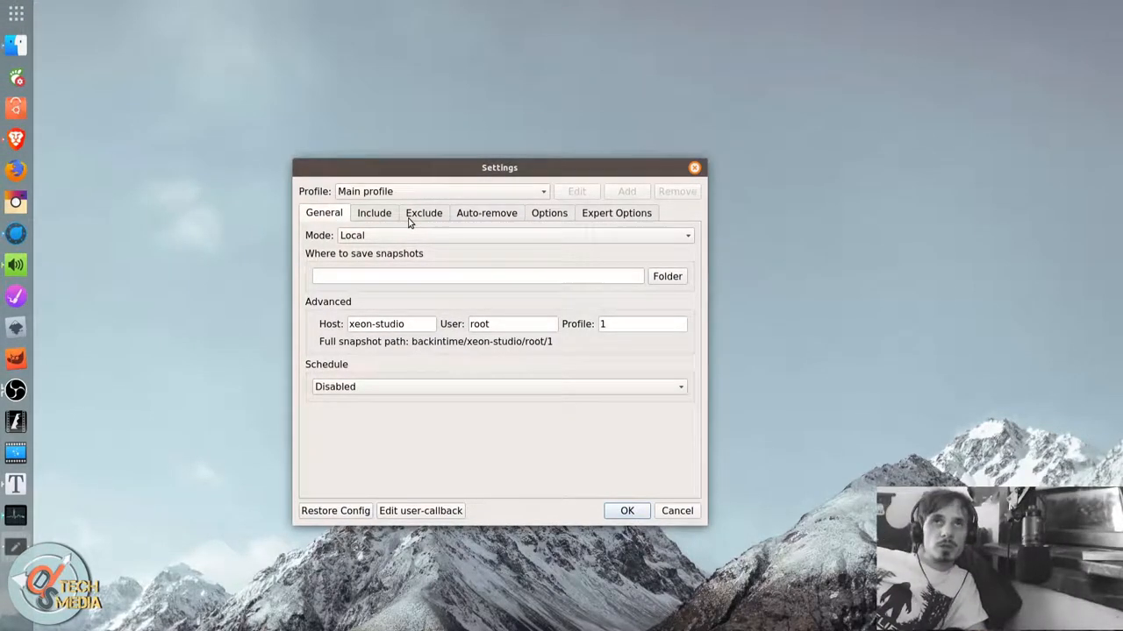
{"action": "mouse_move", "coordinate": [471, 206]}
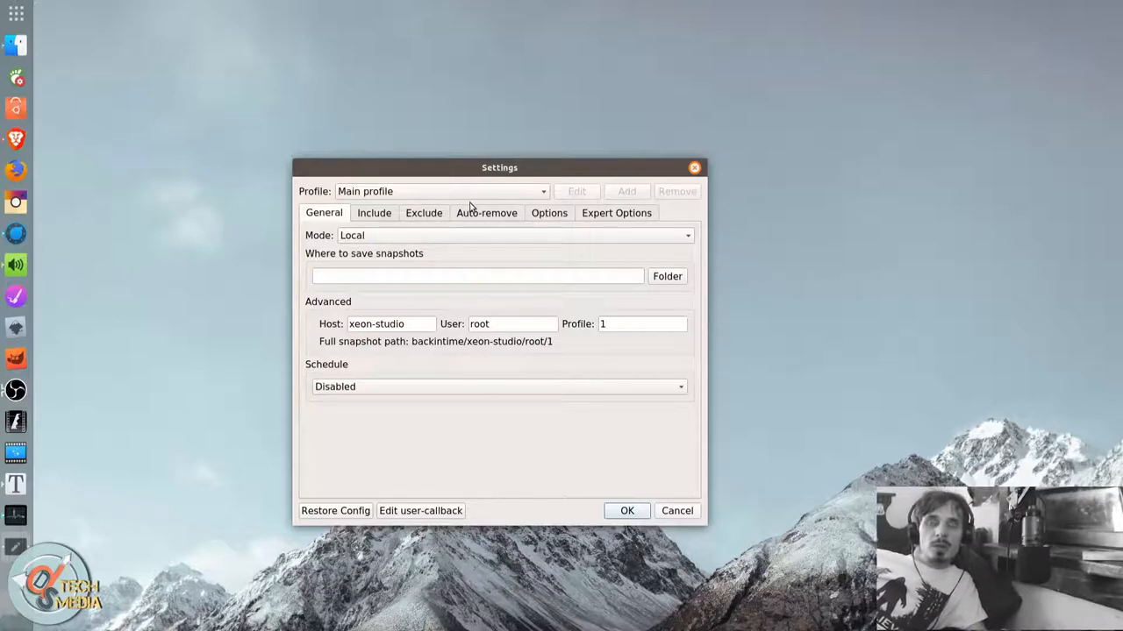
{"action": "mouse_move", "coordinate": [474, 241]}
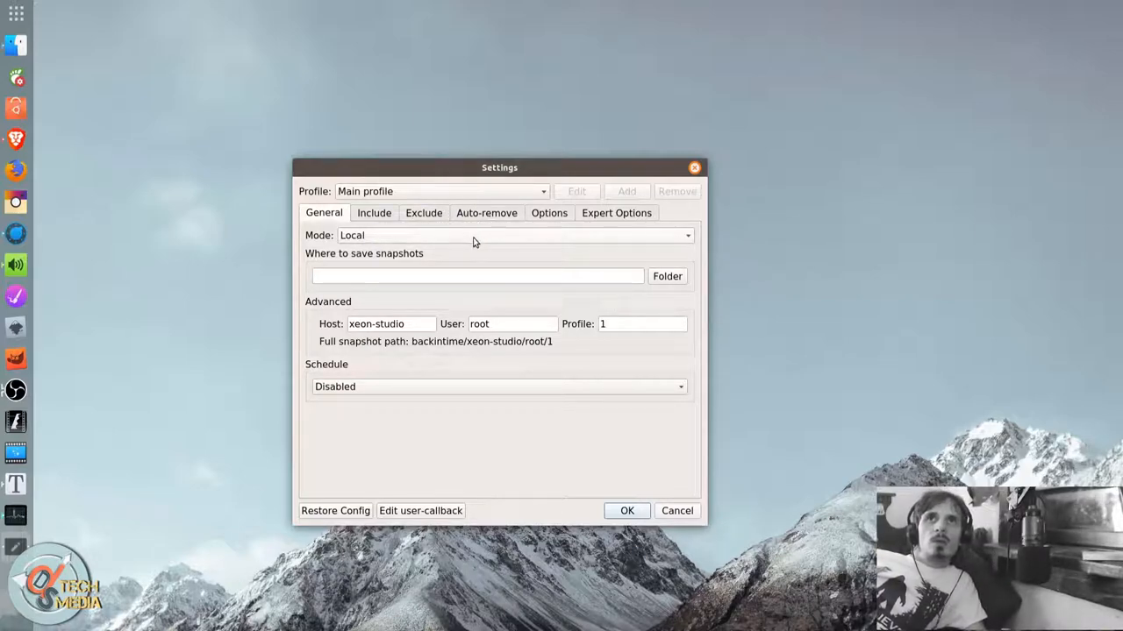
{"action": "mouse_move", "coordinate": [404, 250]}
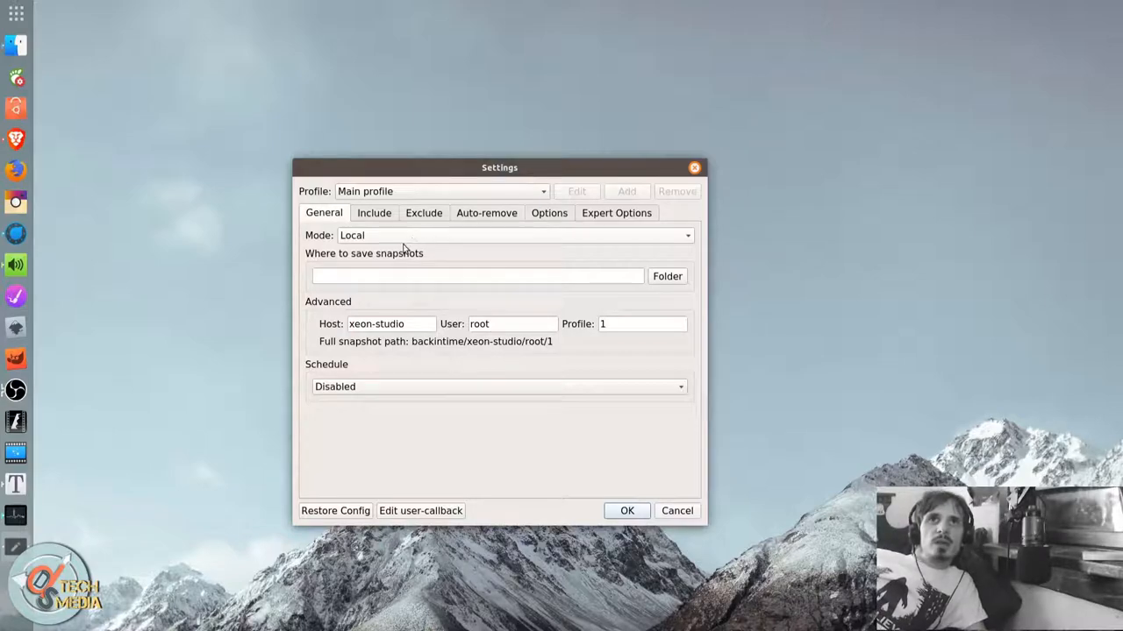
{"action": "mouse_move", "coordinate": [411, 240]}
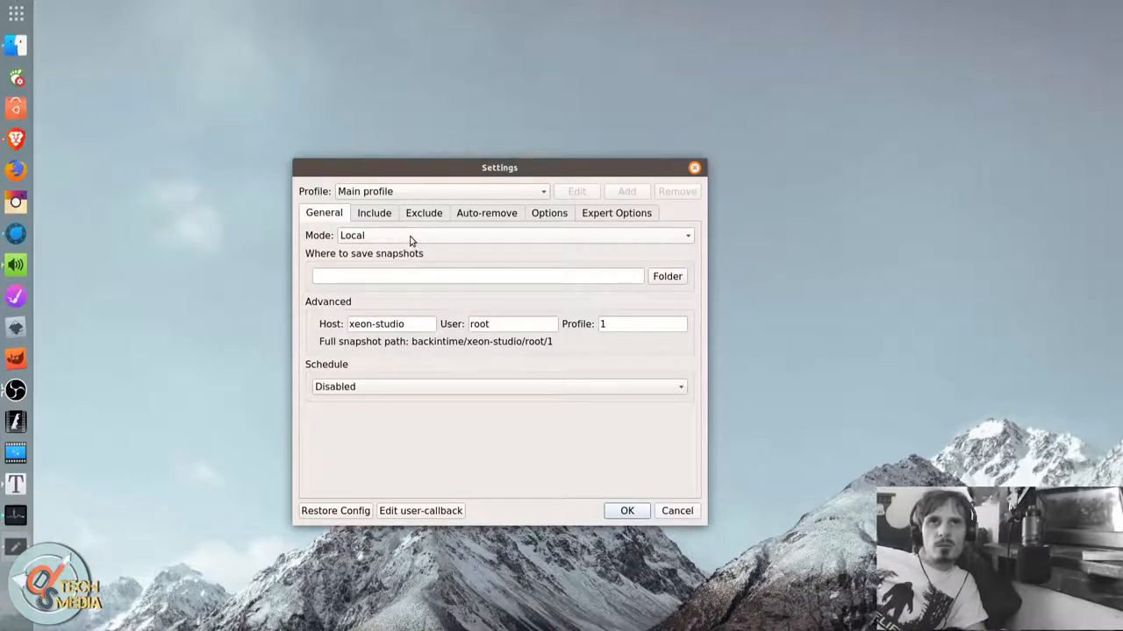
{"action": "left_click", "coordinate": [509, 235]}
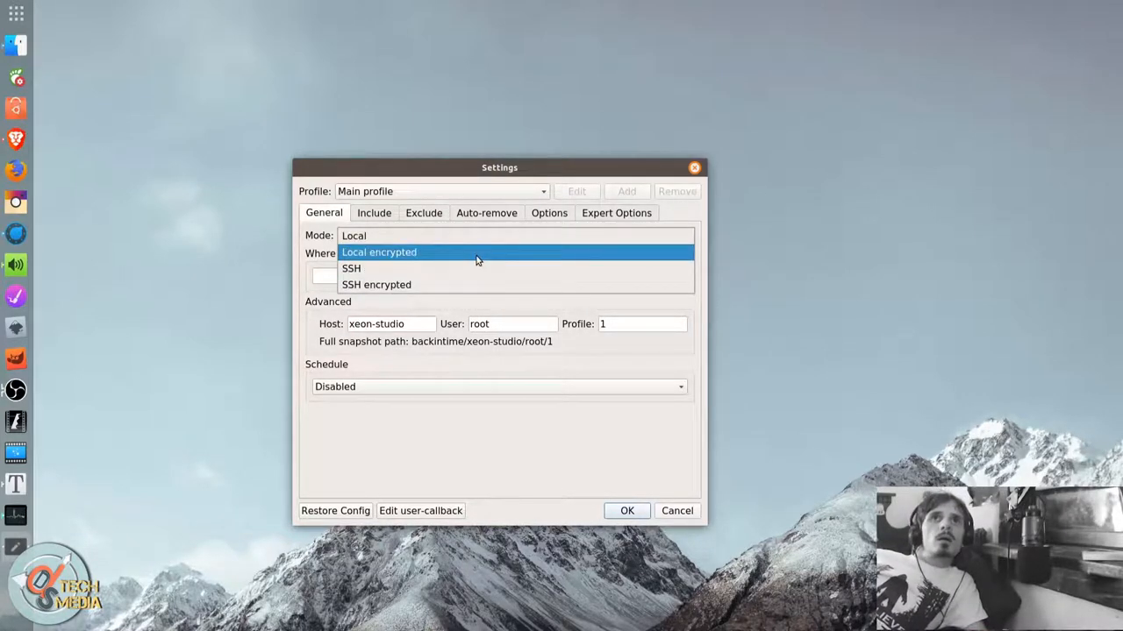
{"action": "mouse_move", "coordinate": [479, 284]}
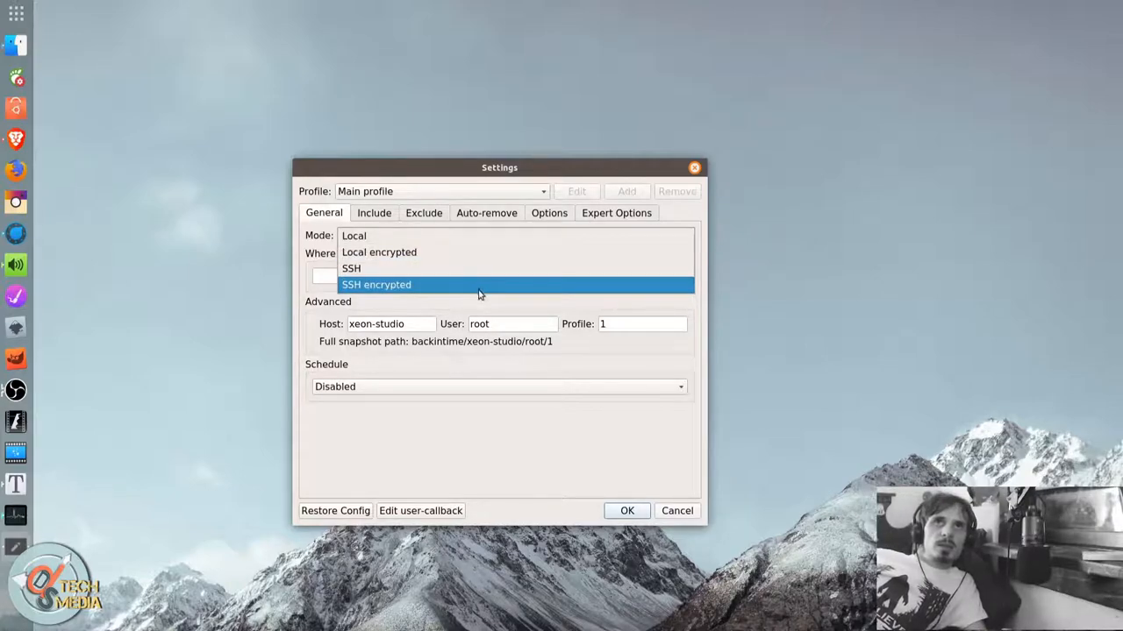
{"action": "left_click", "coordinate": [354, 235]}
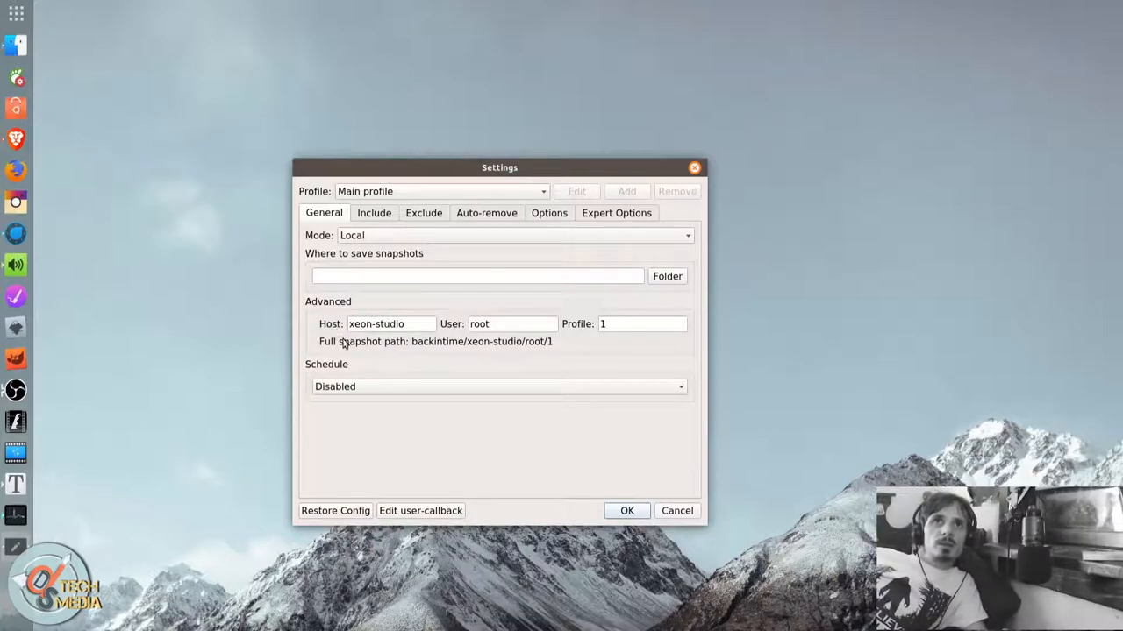
{"action": "left_click", "coordinate": [498, 386]}
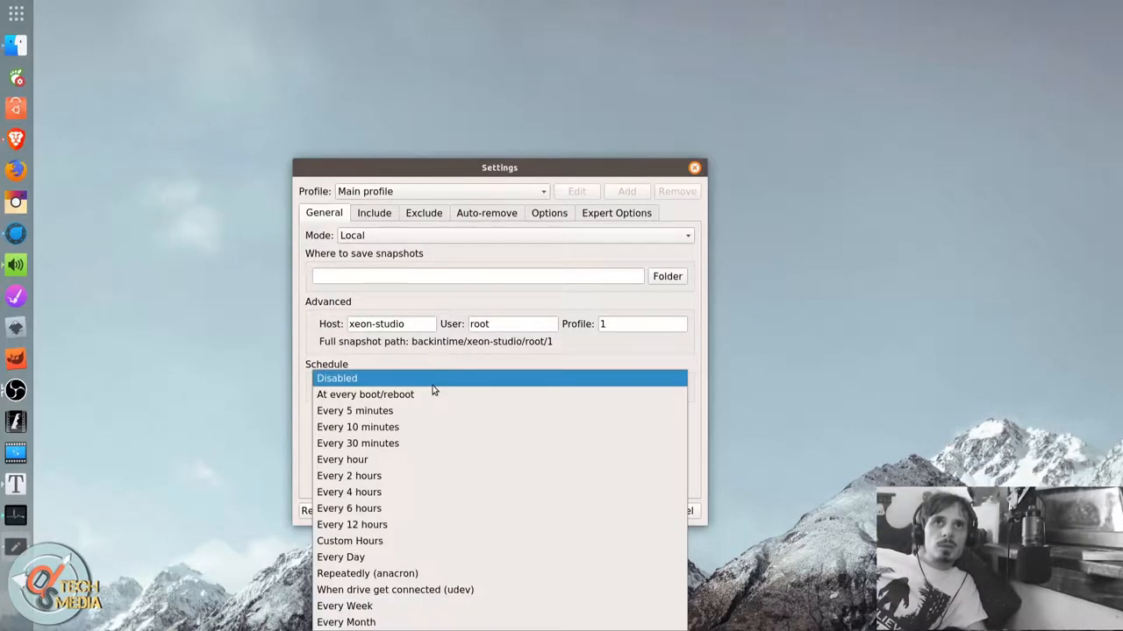
{"action": "mouse_move", "coordinate": [471, 542]}
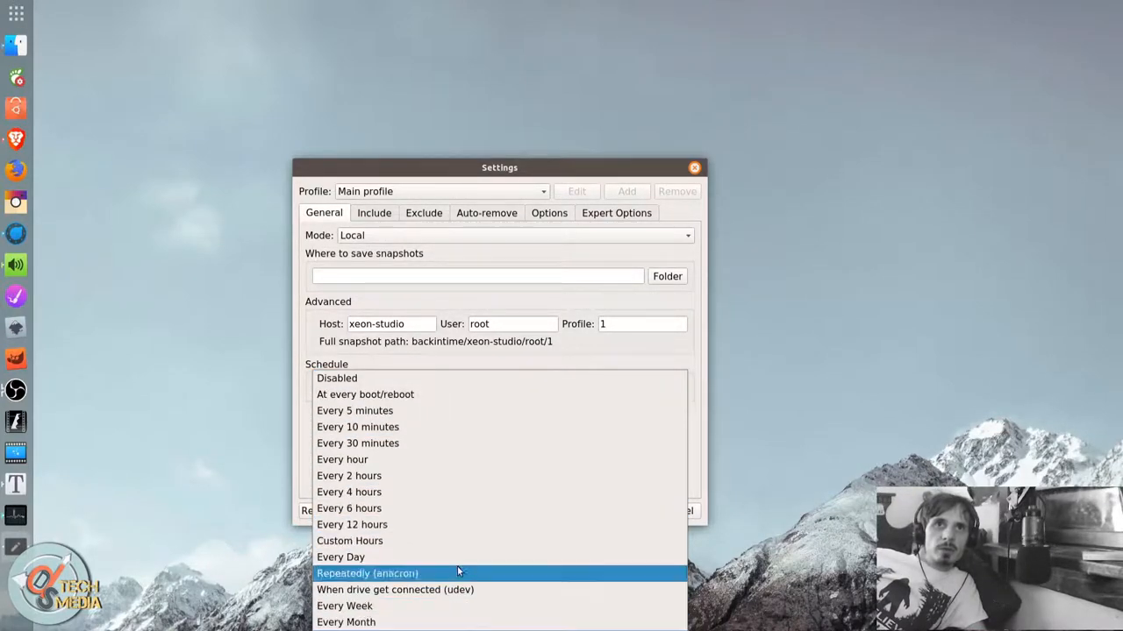
{"action": "left_click", "coordinate": [374, 213]}
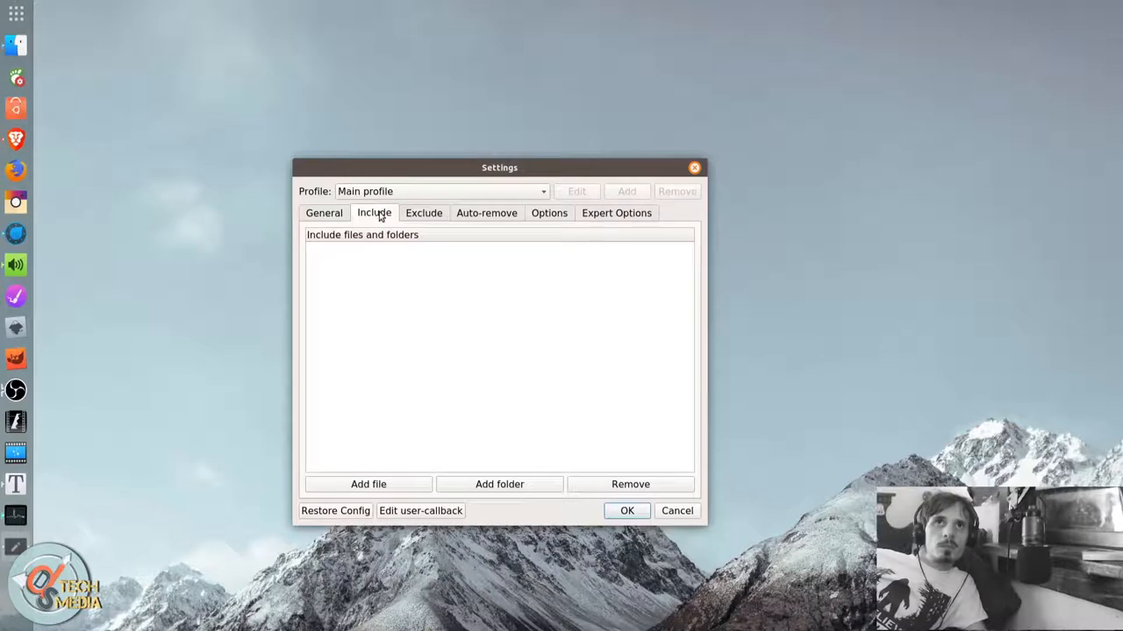
{"action": "mouse_move", "coordinate": [379, 236]}
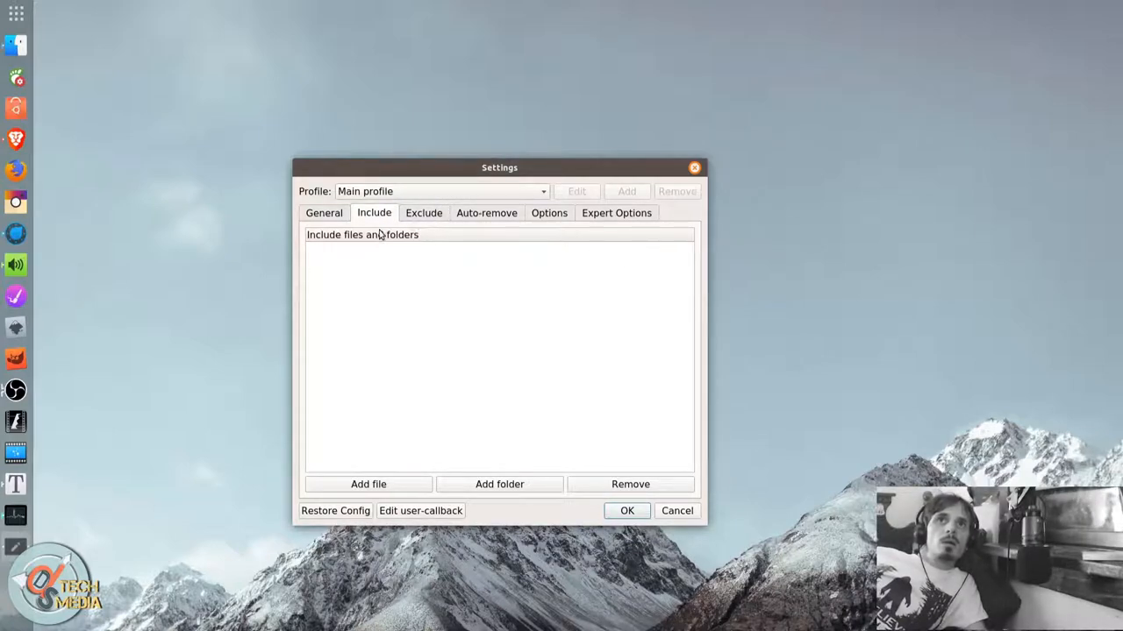
Review the Exclude, Auto-remove and Options tabs, then list the Log Level choices.
{"action": "left_click", "coordinate": [424, 212]}
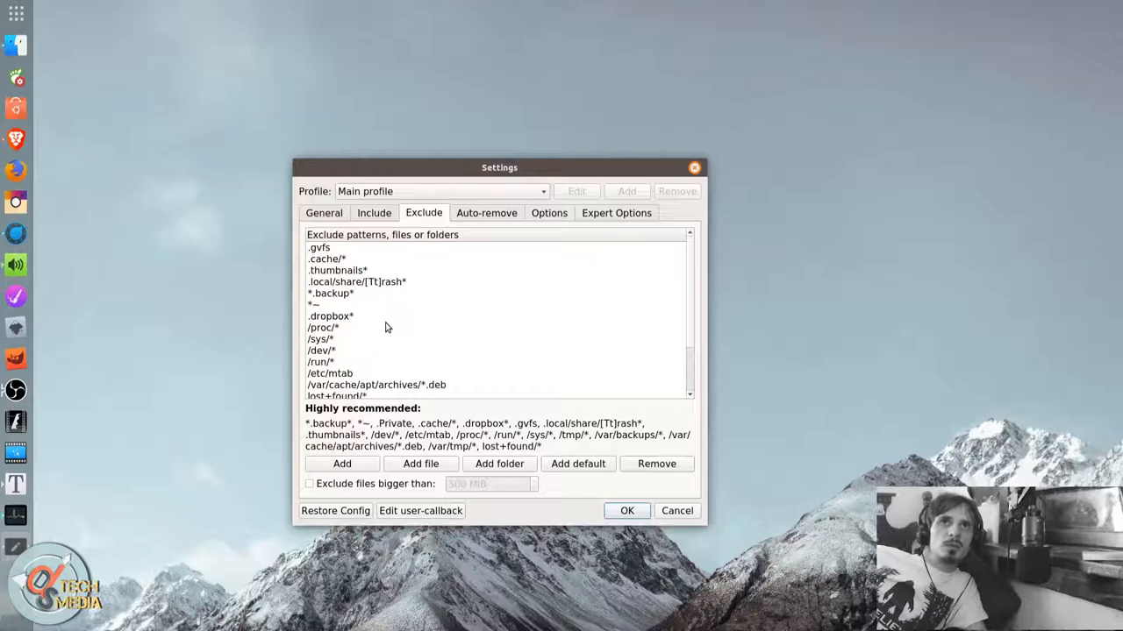
{"action": "left_click", "coordinate": [486, 213]}
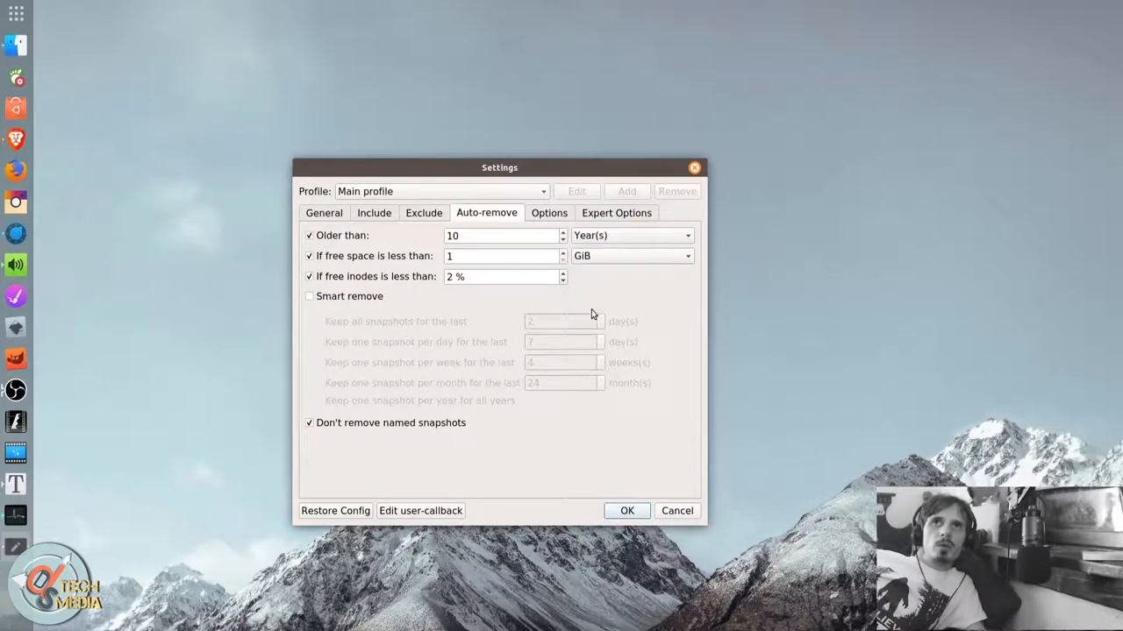
{"action": "left_click", "coordinate": [549, 212]}
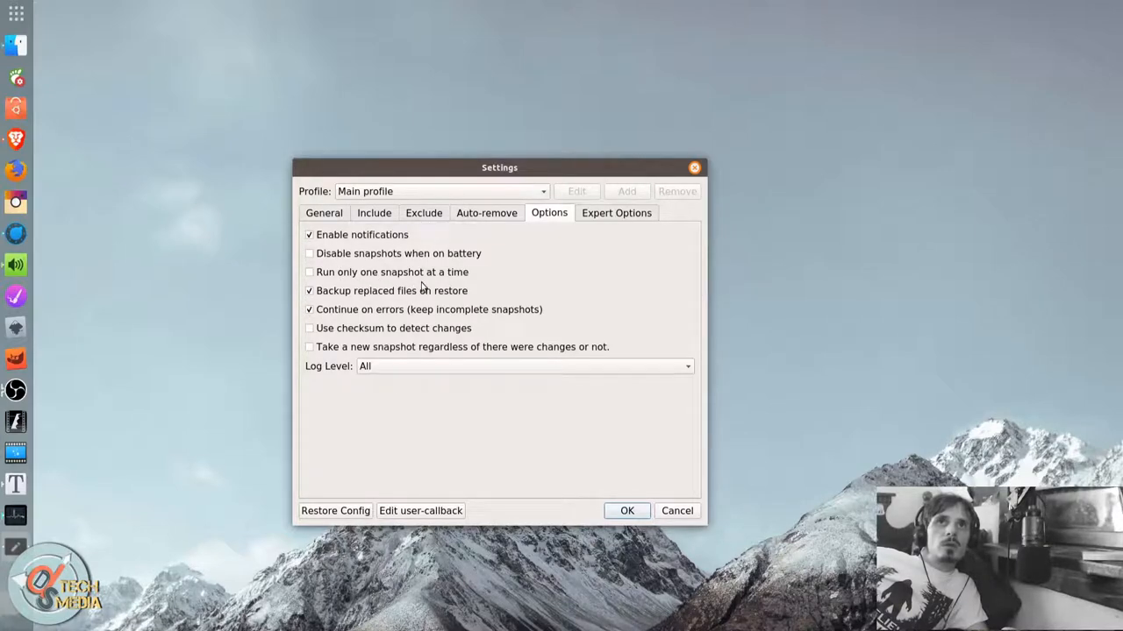
{"action": "mouse_move", "coordinate": [432, 298]}
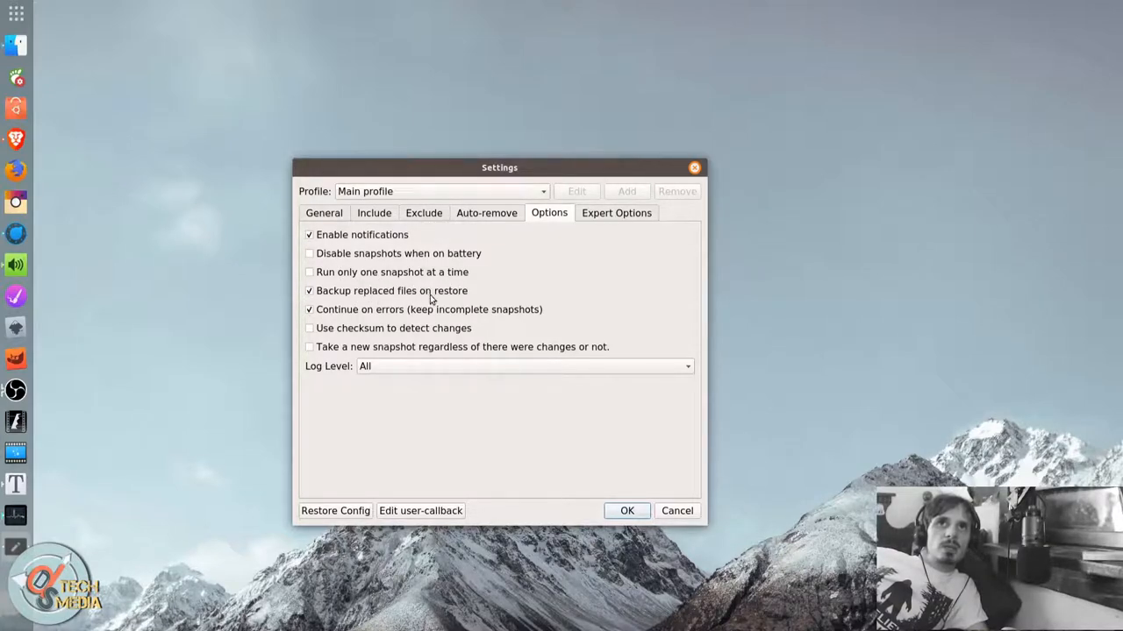
{"action": "mouse_move", "coordinate": [337, 310]}
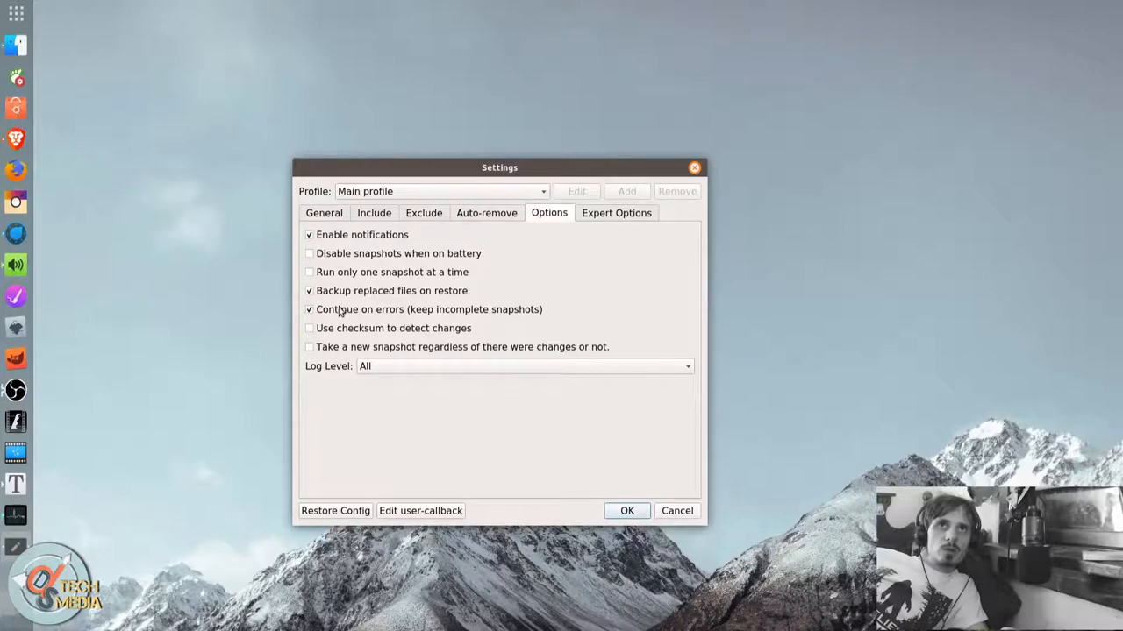
{"action": "mouse_move", "coordinate": [406, 321]}
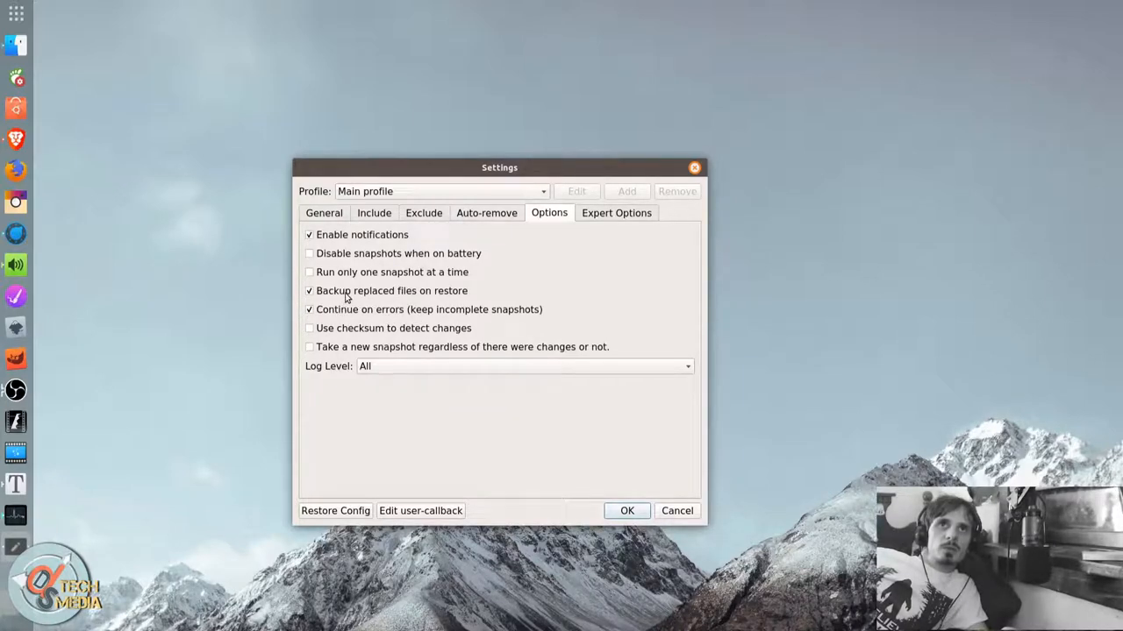
{"action": "mouse_move", "coordinate": [369, 294]}
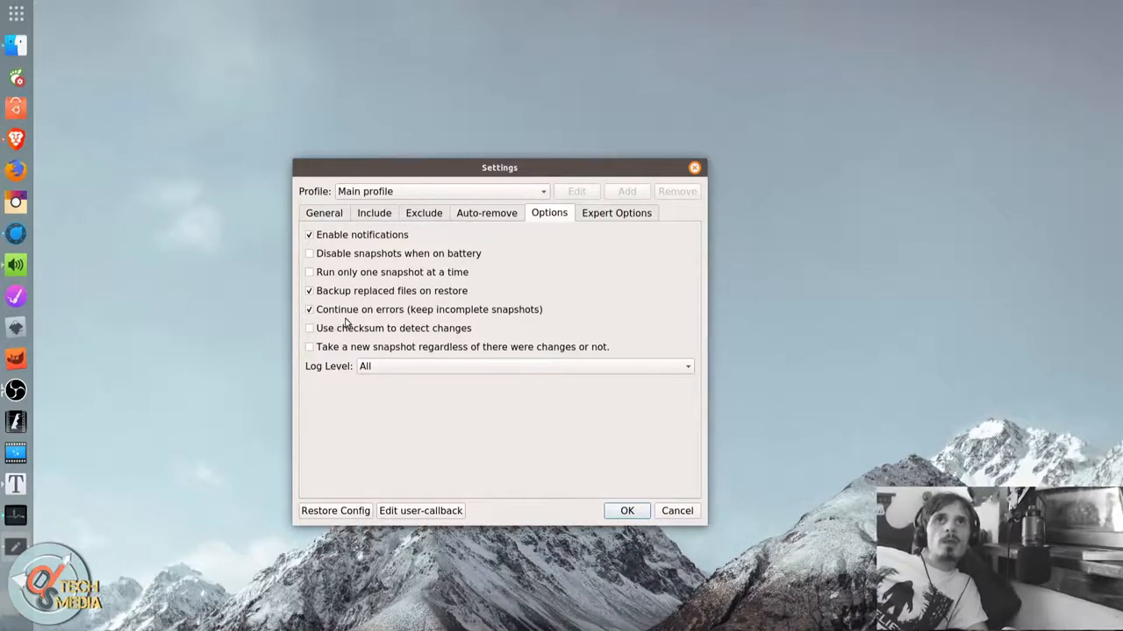
{"action": "mouse_move", "coordinate": [420, 315]}
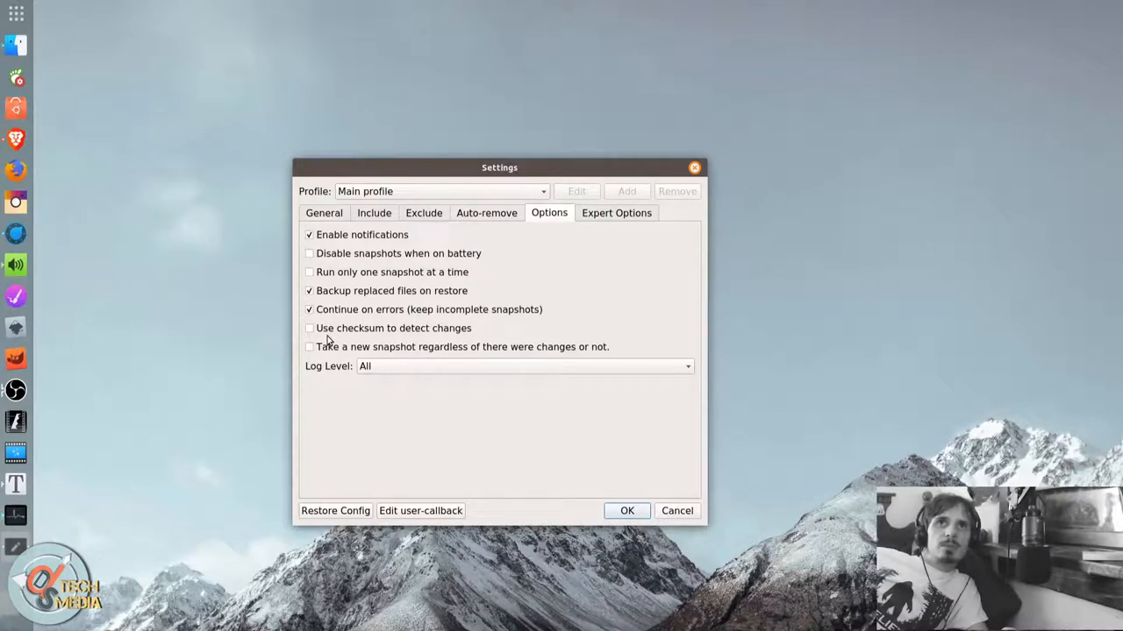
{"action": "mouse_move", "coordinate": [424, 327]}
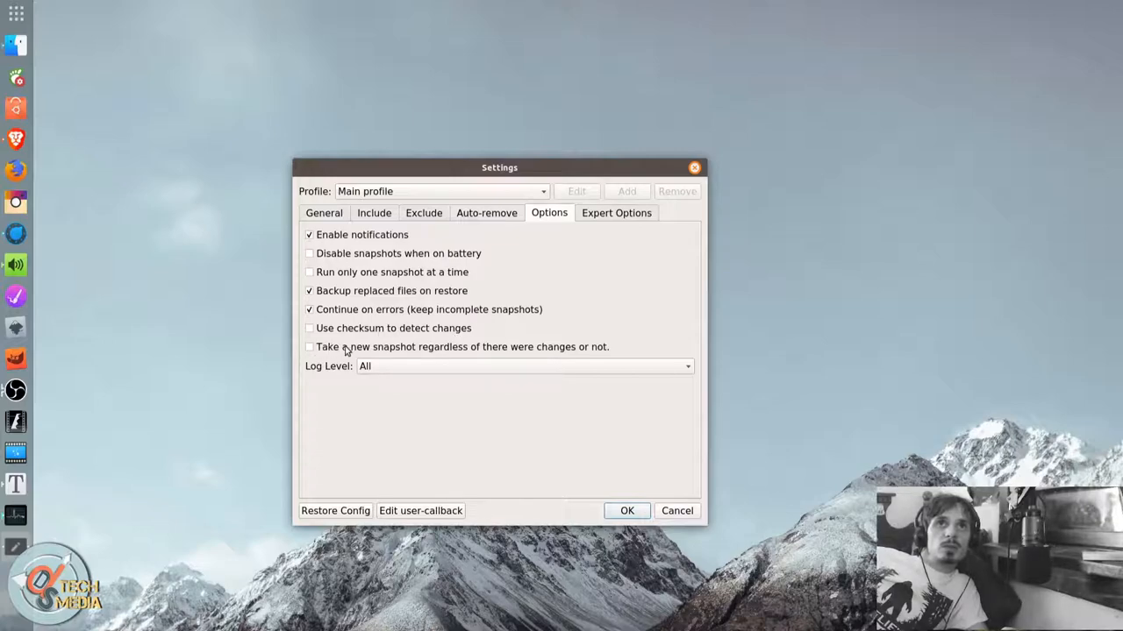
{"action": "mouse_move", "coordinate": [531, 355]}
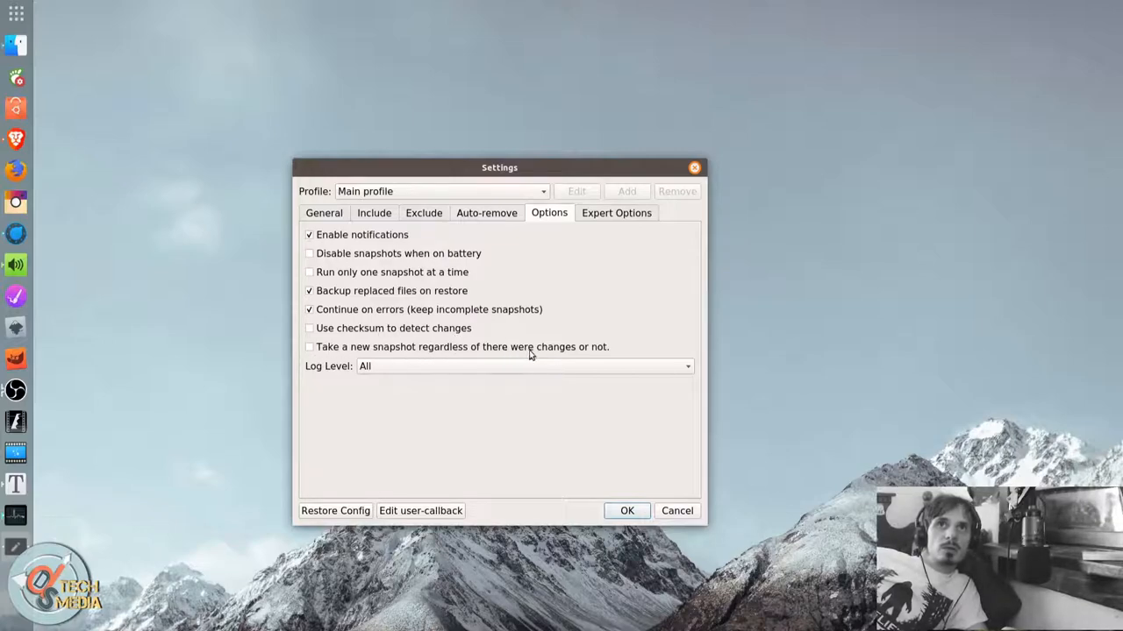
{"action": "mouse_move", "coordinate": [493, 356]}
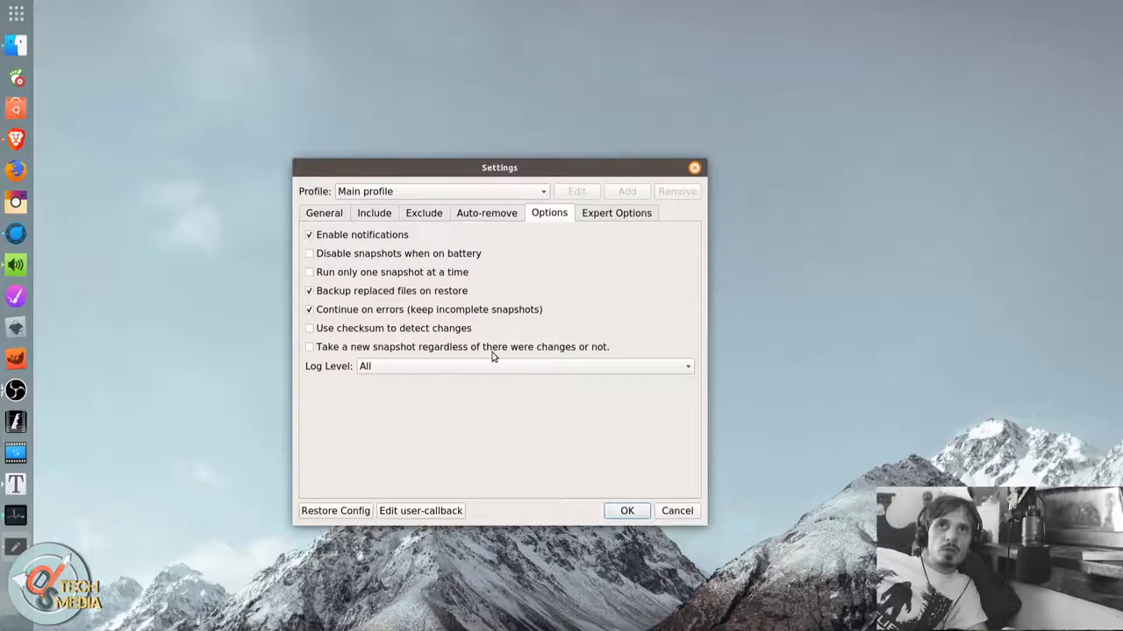
{"action": "left_click", "coordinate": [522, 366]}
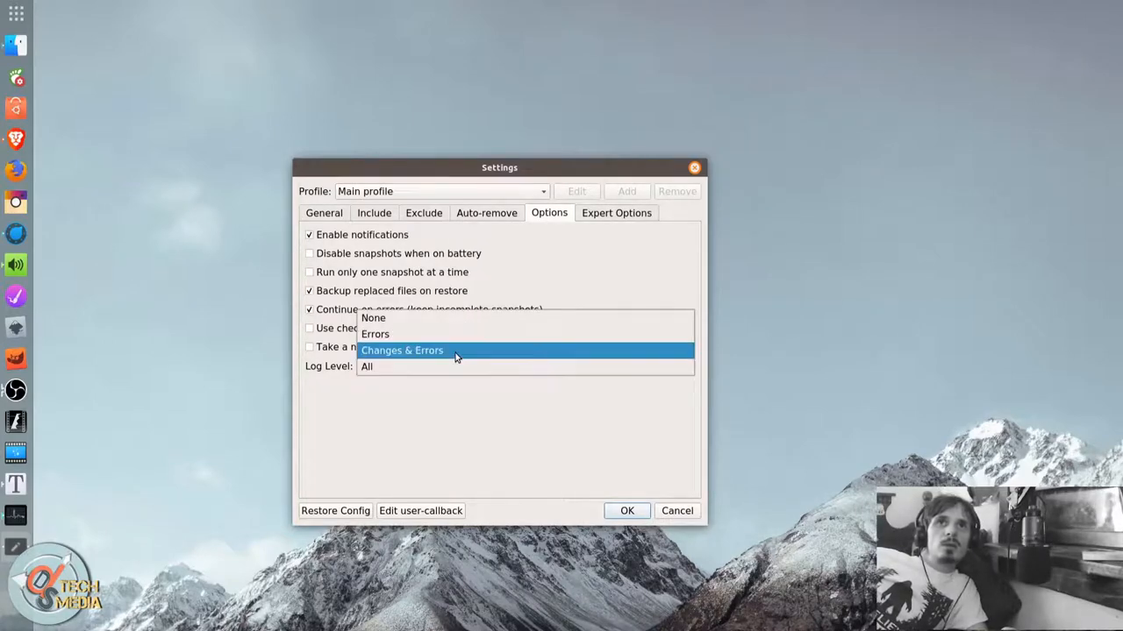
{"action": "mouse_move", "coordinate": [463, 336]}
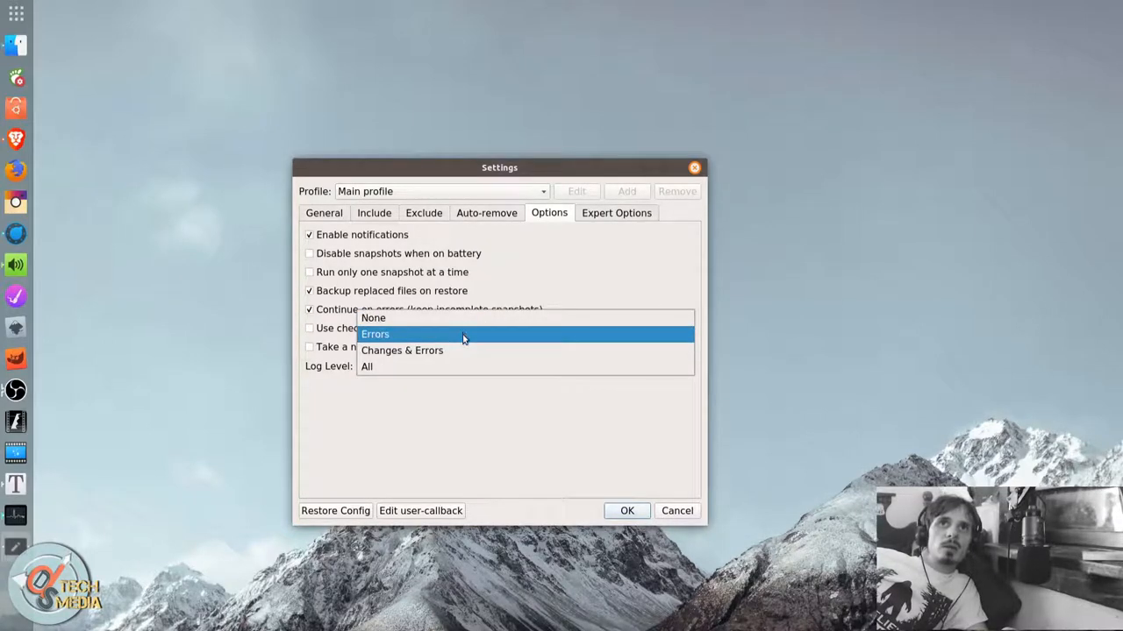
{"action": "mouse_move", "coordinate": [465, 350]}
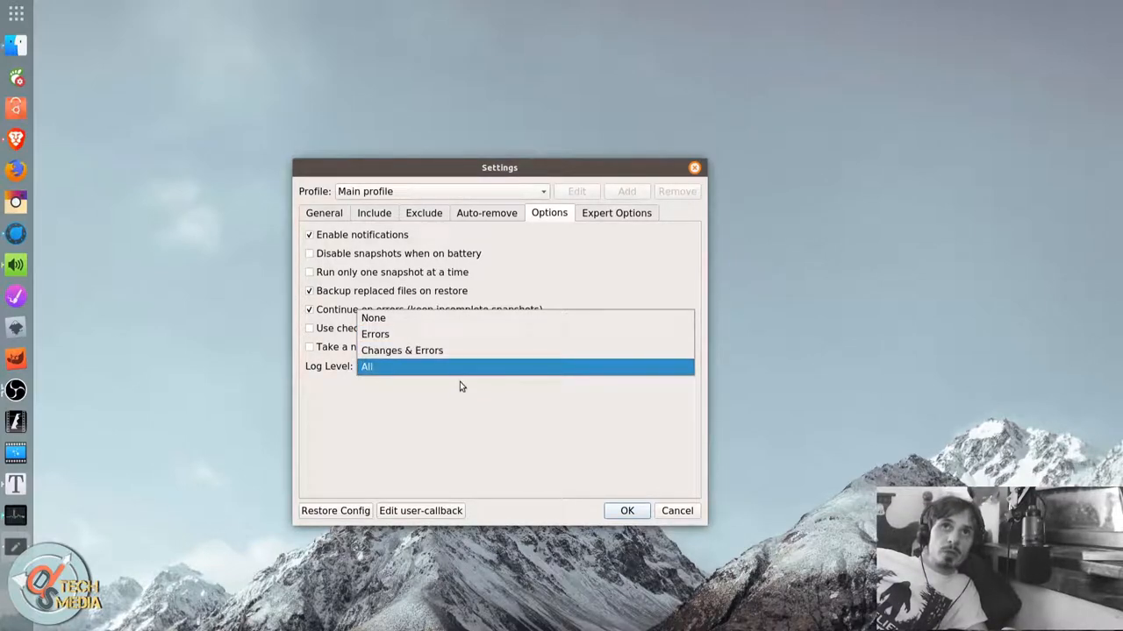
Review the Expert Options rsync settings, then return to the Include tab.
{"action": "left_click", "coordinate": [616, 212]}
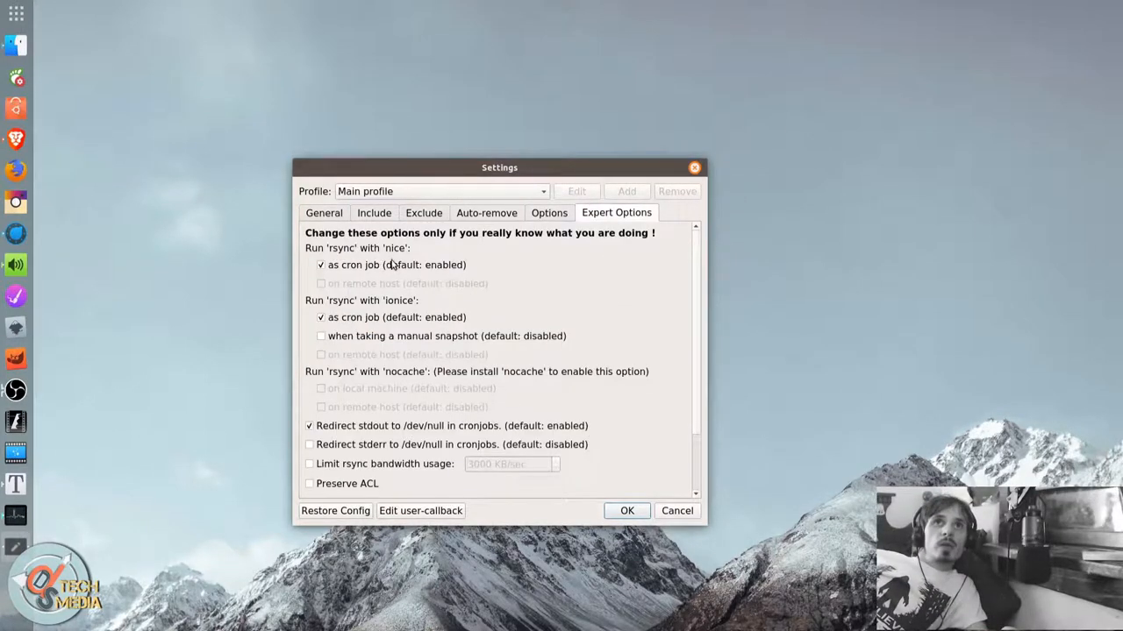
{"action": "mouse_move", "coordinate": [364, 254]}
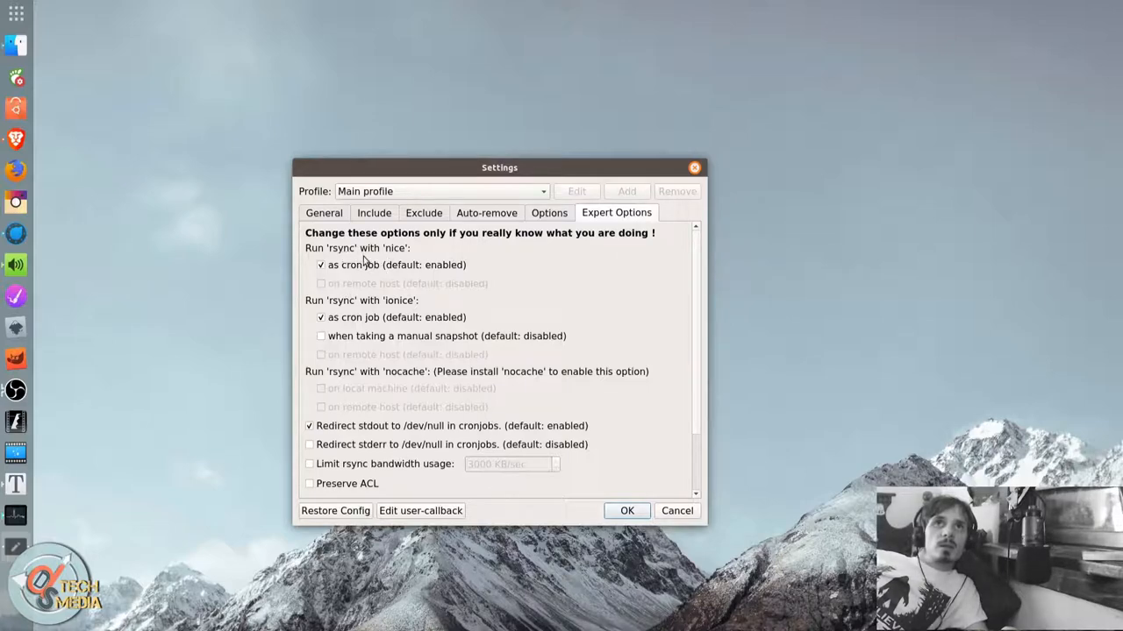
{"action": "mouse_move", "coordinate": [372, 254]}
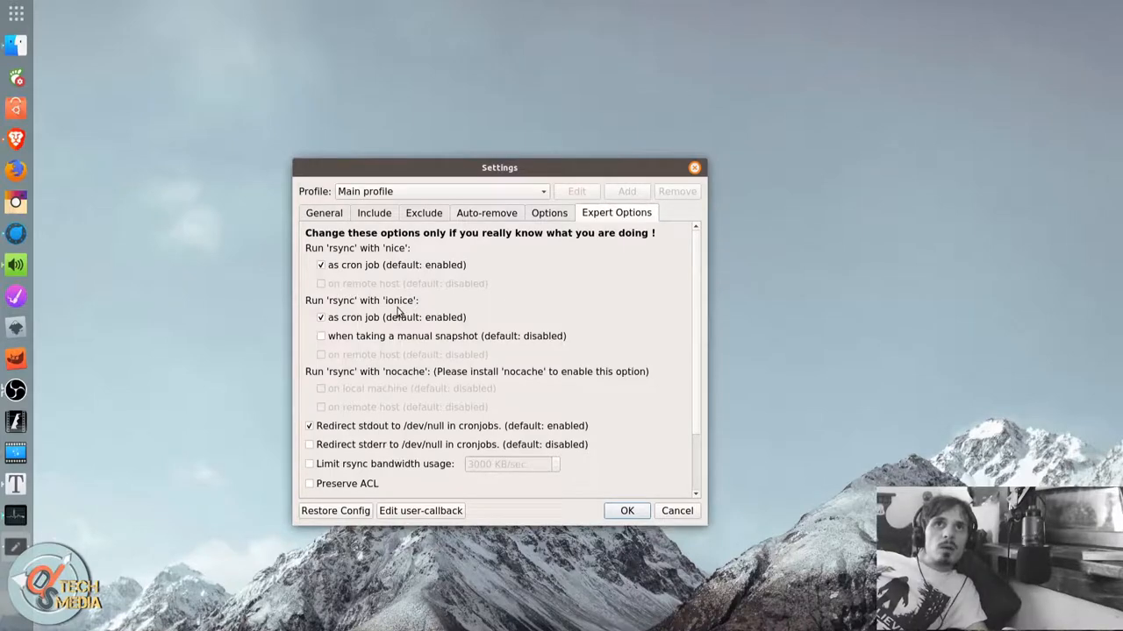
{"action": "mouse_move", "coordinate": [351, 313]}
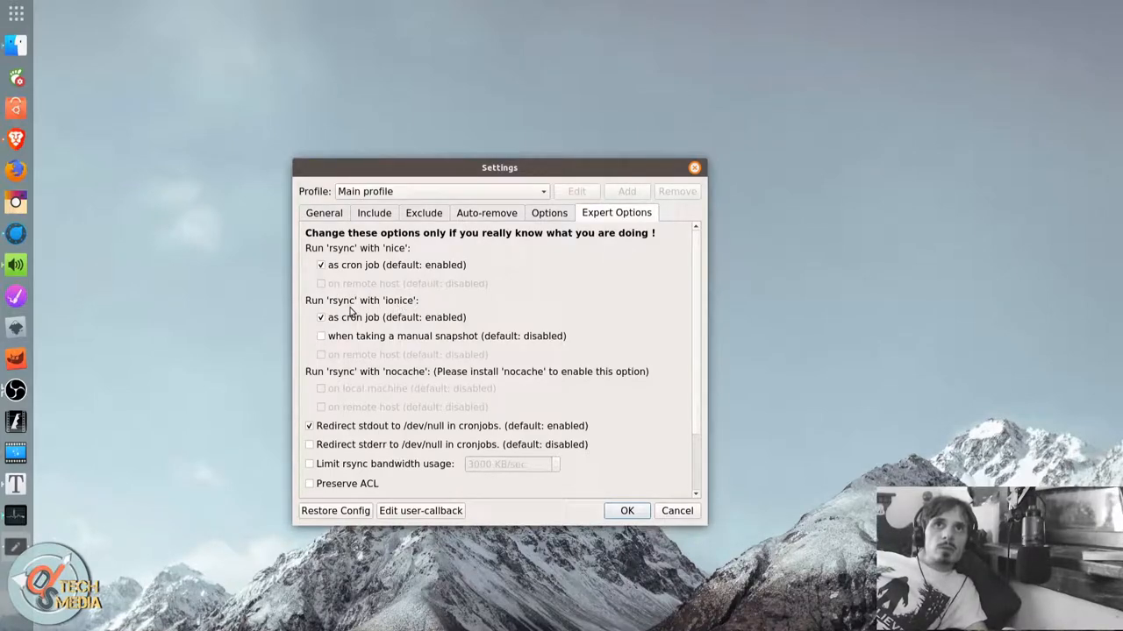
{"action": "mouse_move", "coordinate": [355, 322]}
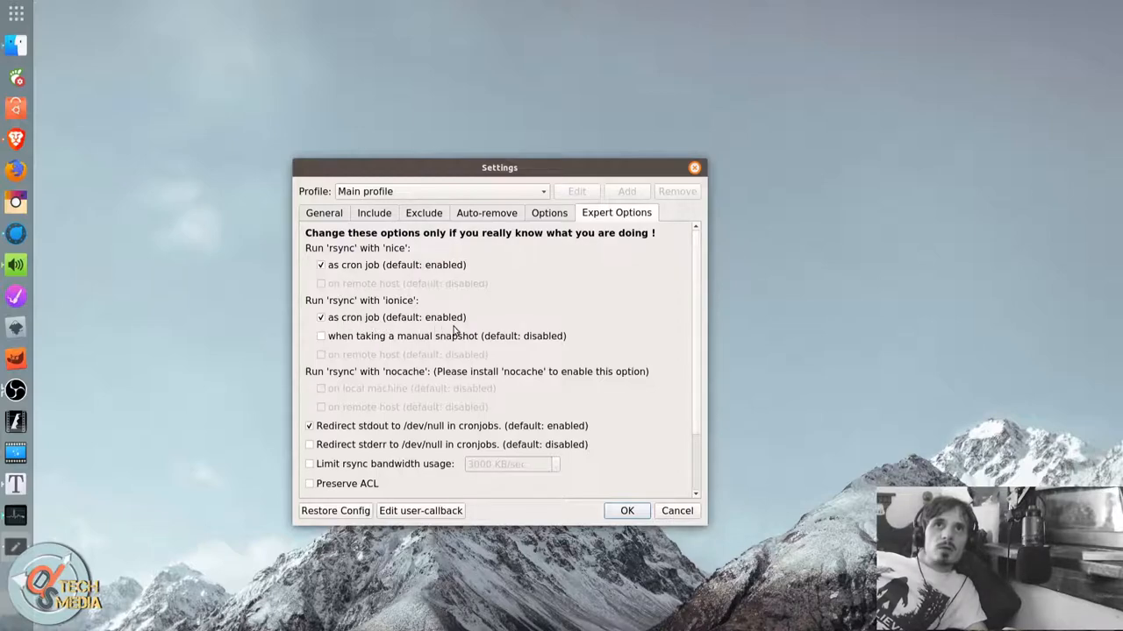
{"action": "scroll", "scroll_direction": "down", "scroll_amount": 3}
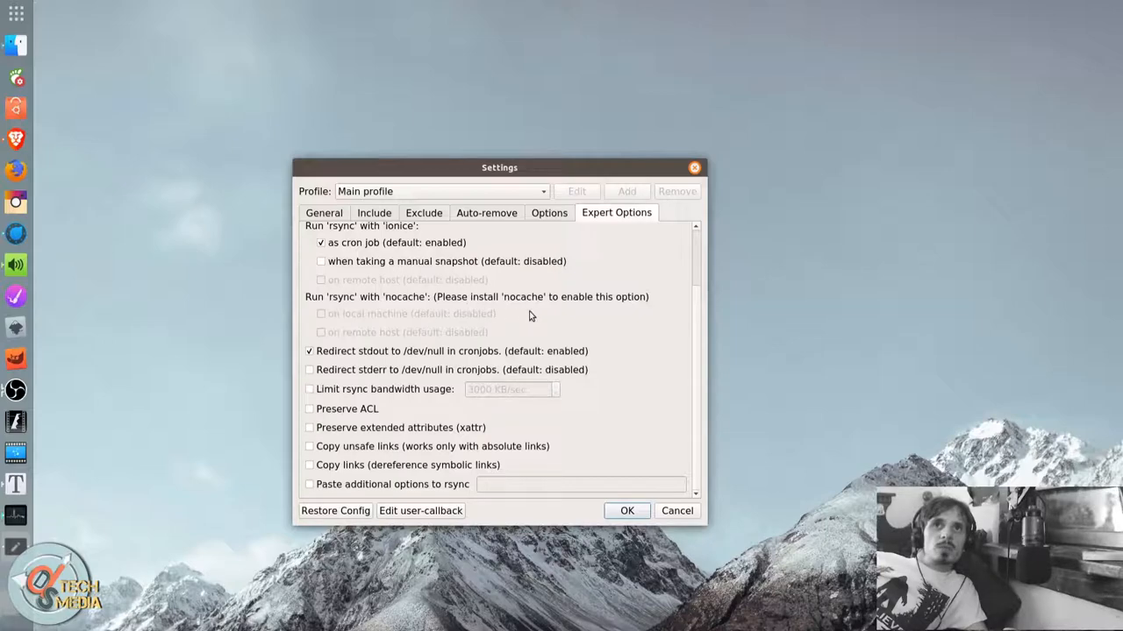
{"action": "mouse_move", "coordinate": [381, 320]}
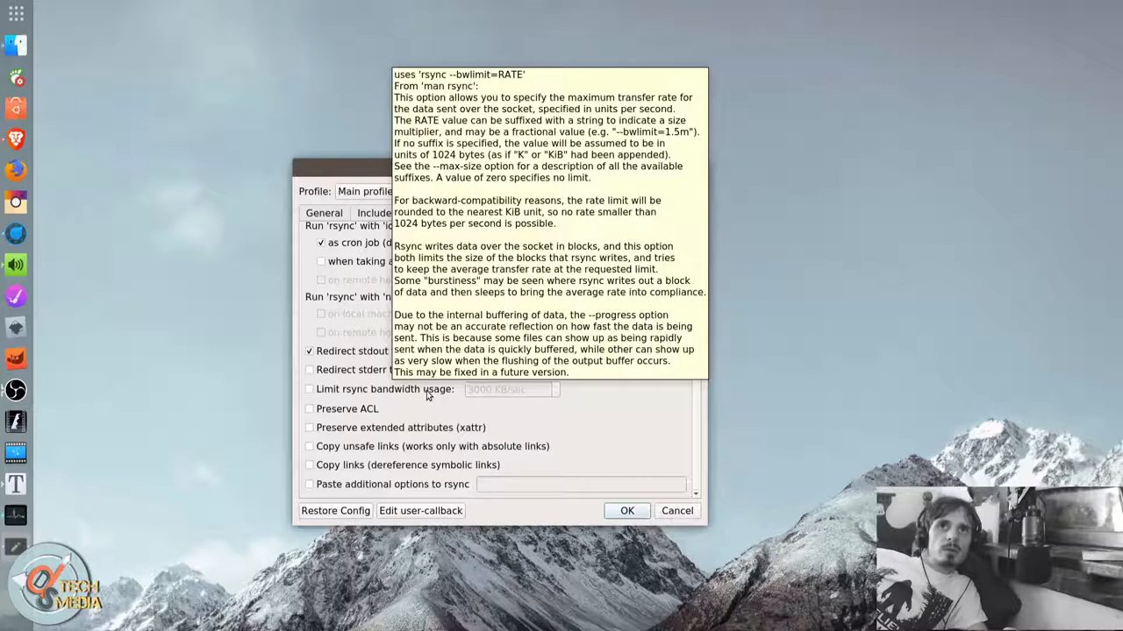
{"action": "mouse_move", "coordinate": [404, 398]}
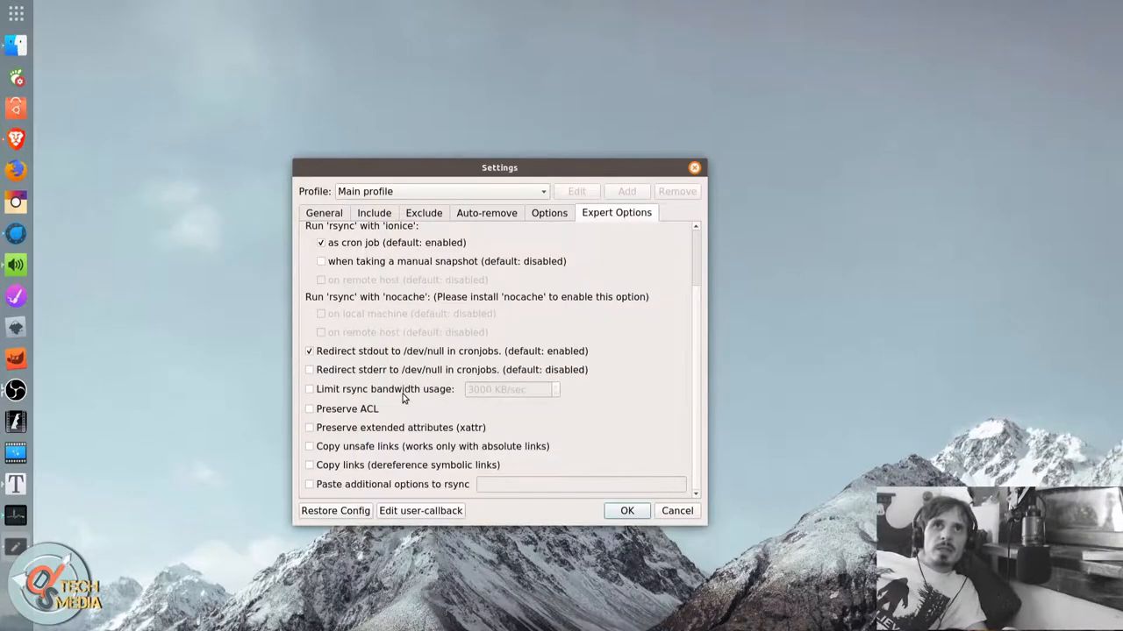
{"action": "mouse_move", "coordinate": [330, 414]}
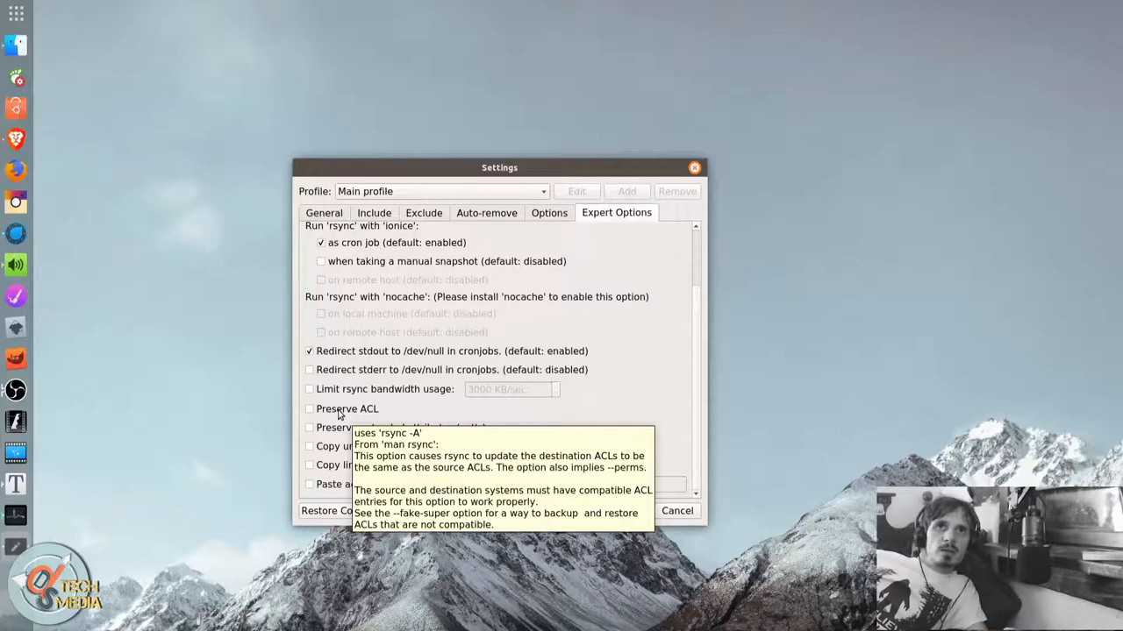
{"action": "mouse_move", "coordinate": [345, 434]}
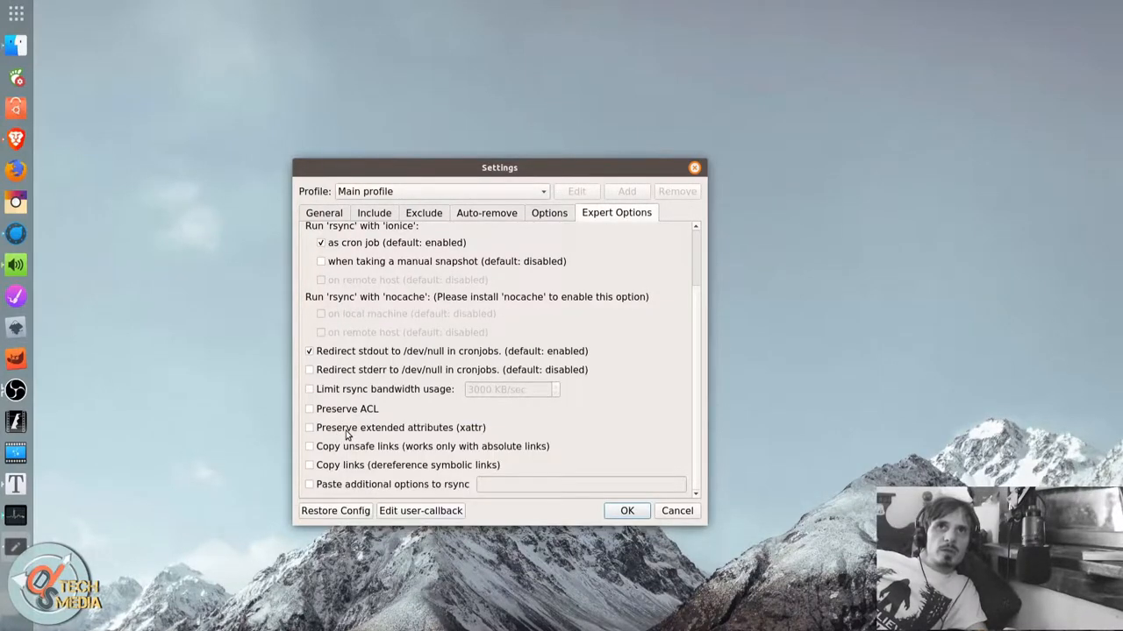
{"action": "mouse_move", "coordinate": [374, 472]}
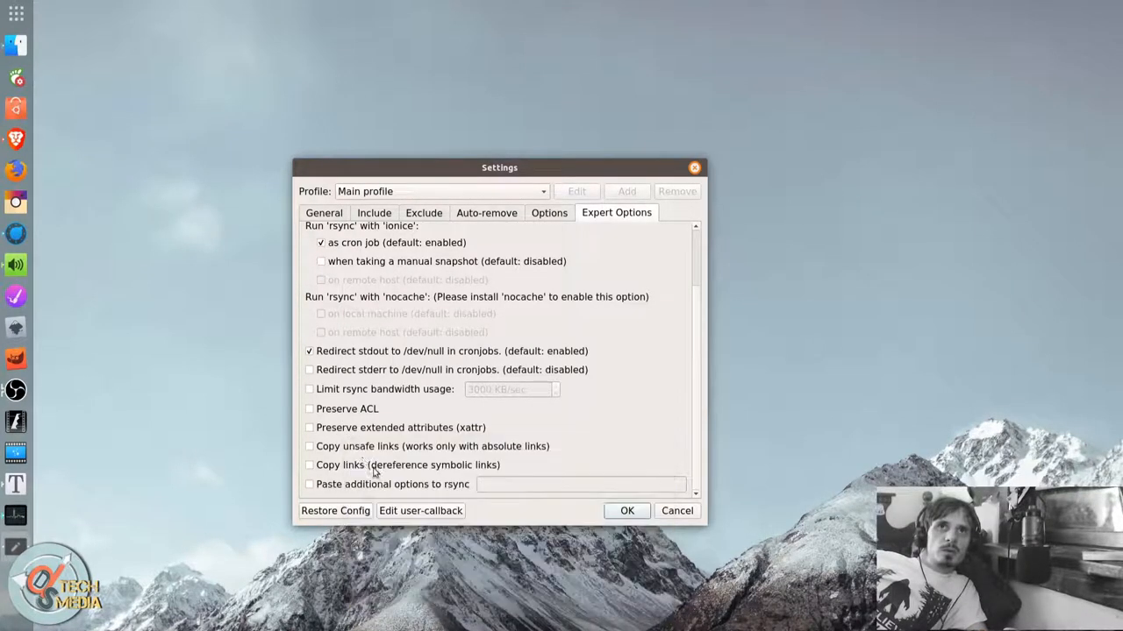
{"action": "mouse_move", "coordinate": [445, 456]}
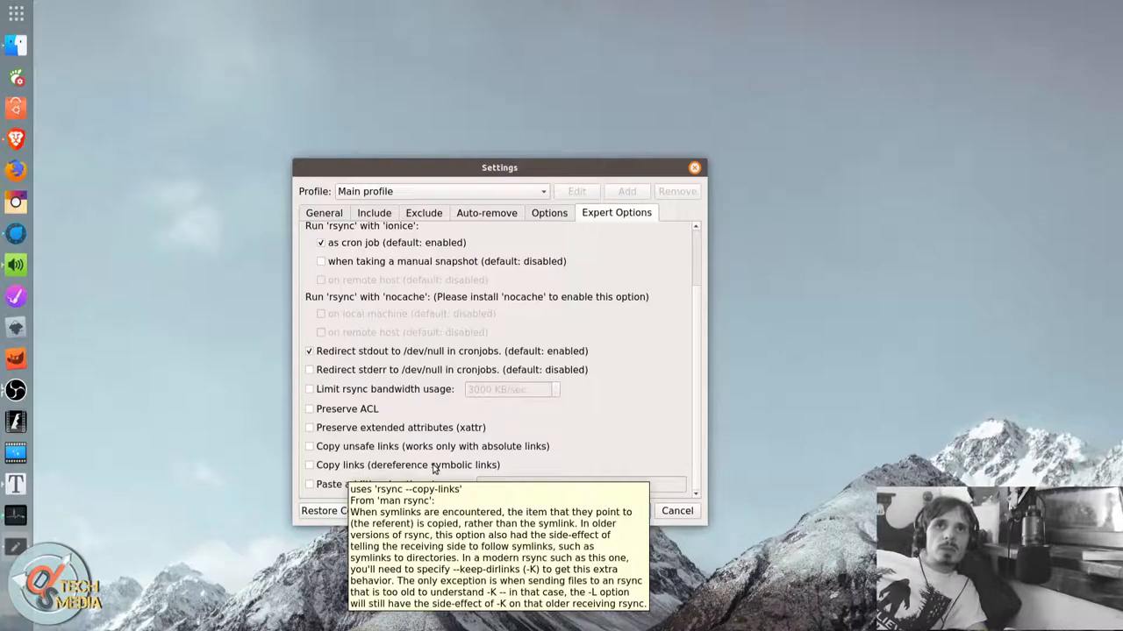
{"action": "mouse_move", "coordinate": [397, 402]}
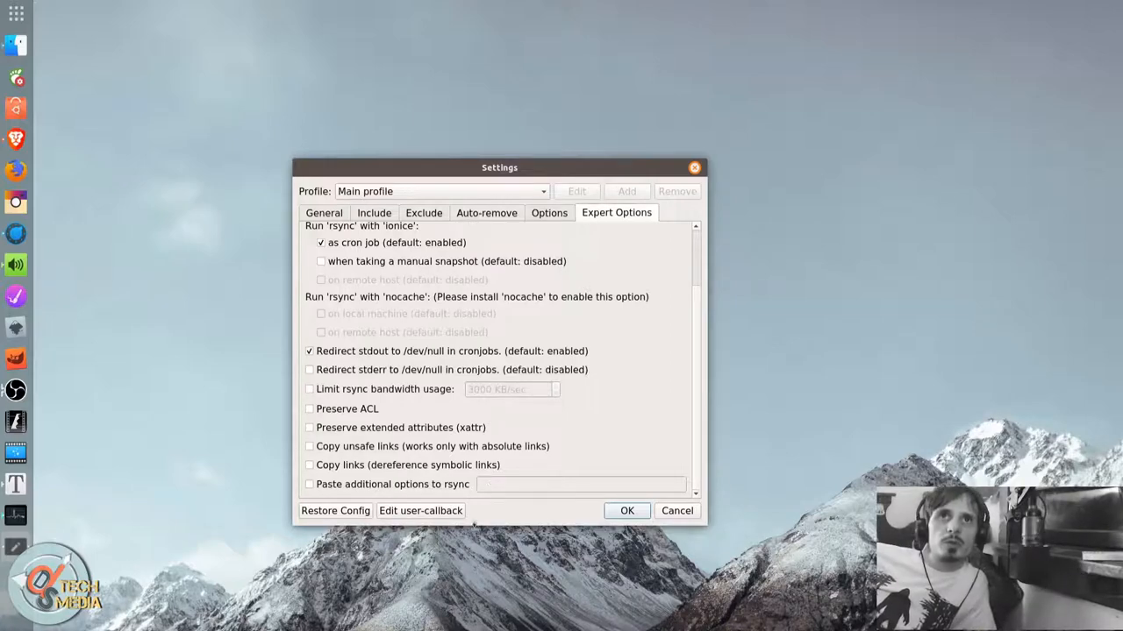
{"action": "mouse_move", "coordinate": [395, 471]}
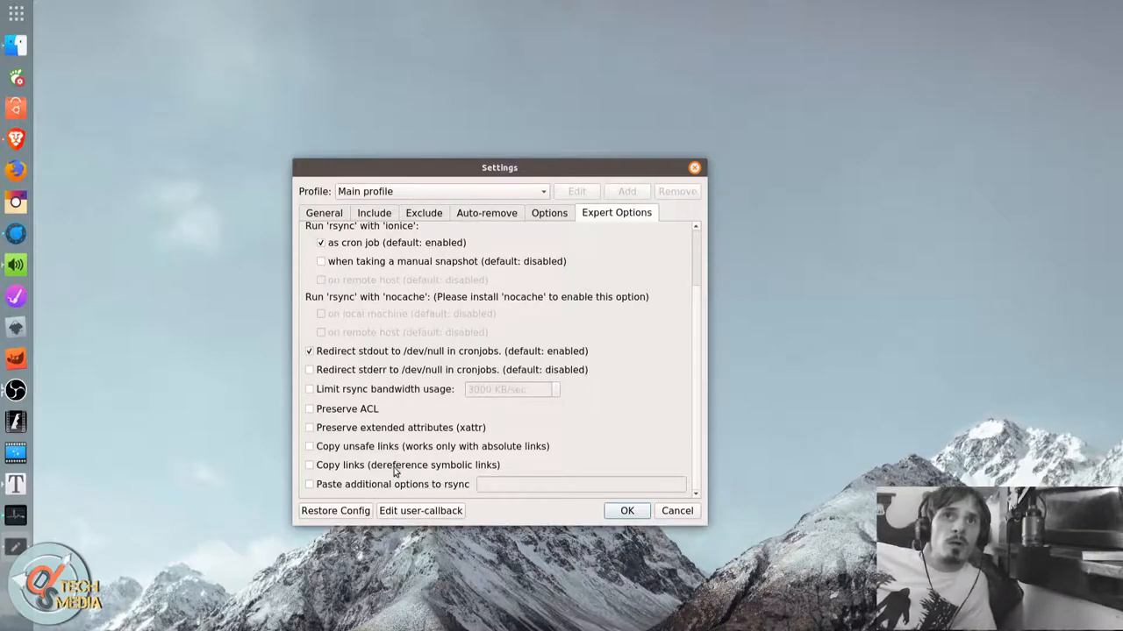
{"action": "left_click", "coordinate": [374, 212]}
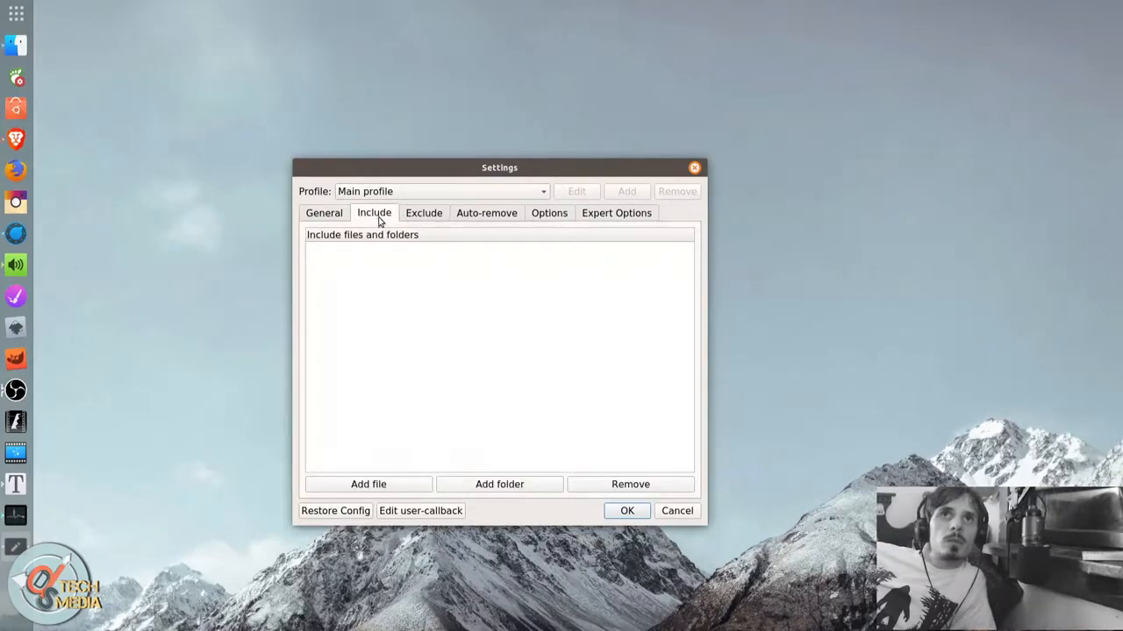
View Timeshift's main window listing two existing rsync snapshots with scheduling disabled.
{"action": "left_click", "coordinate": [323, 212]}
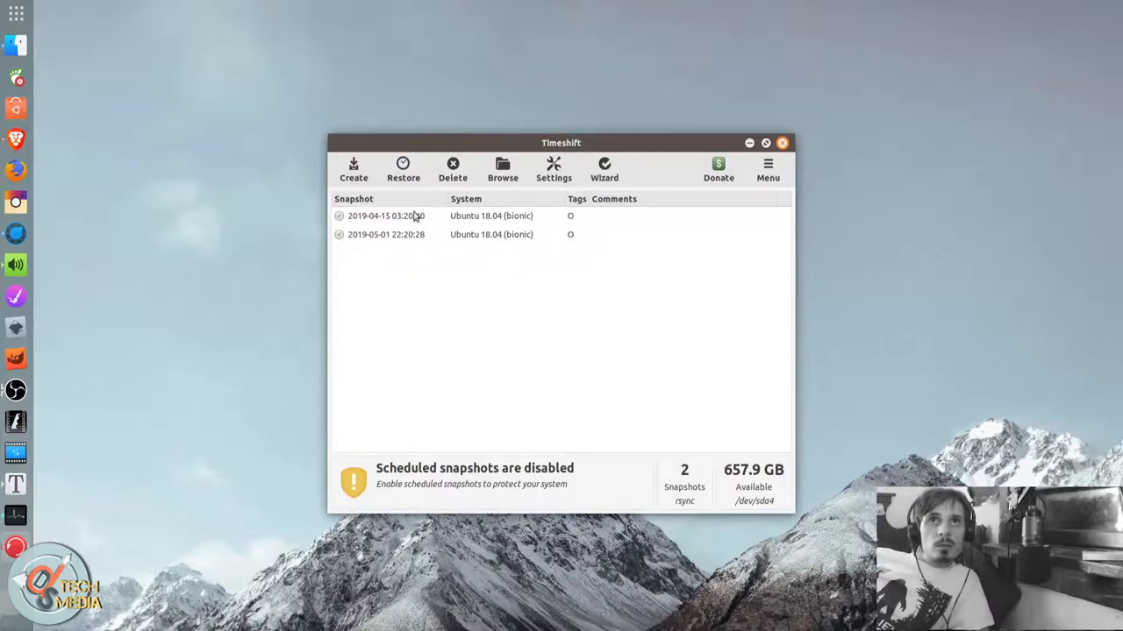
{"action": "mouse_move", "coordinate": [588, 288]}
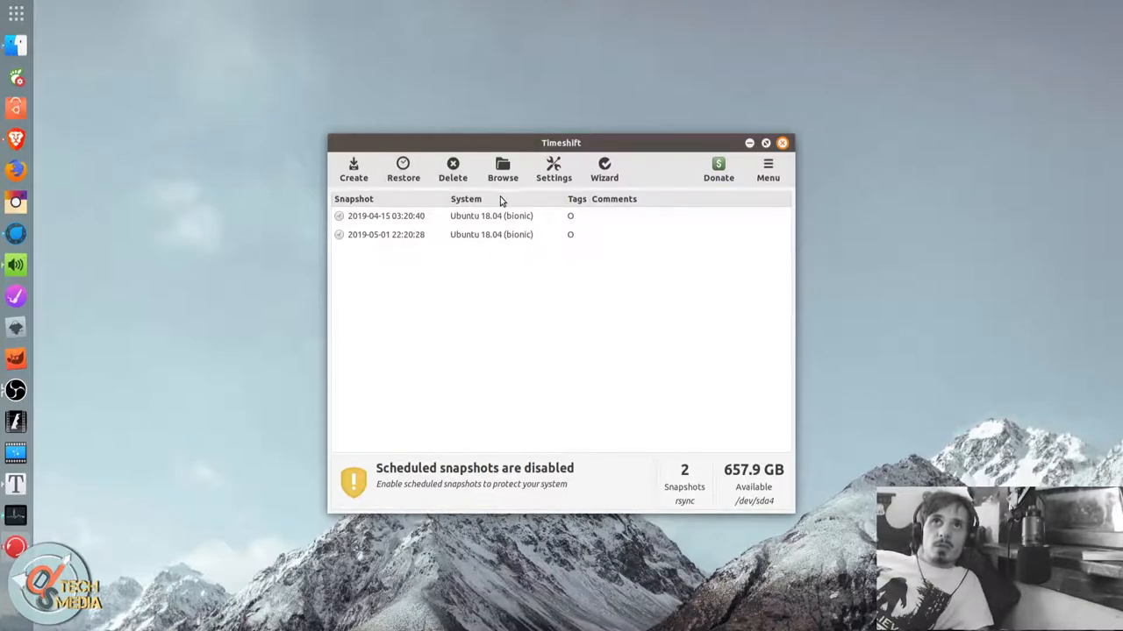
{"action": "mouse_move", "coordinate": [506, 306]}
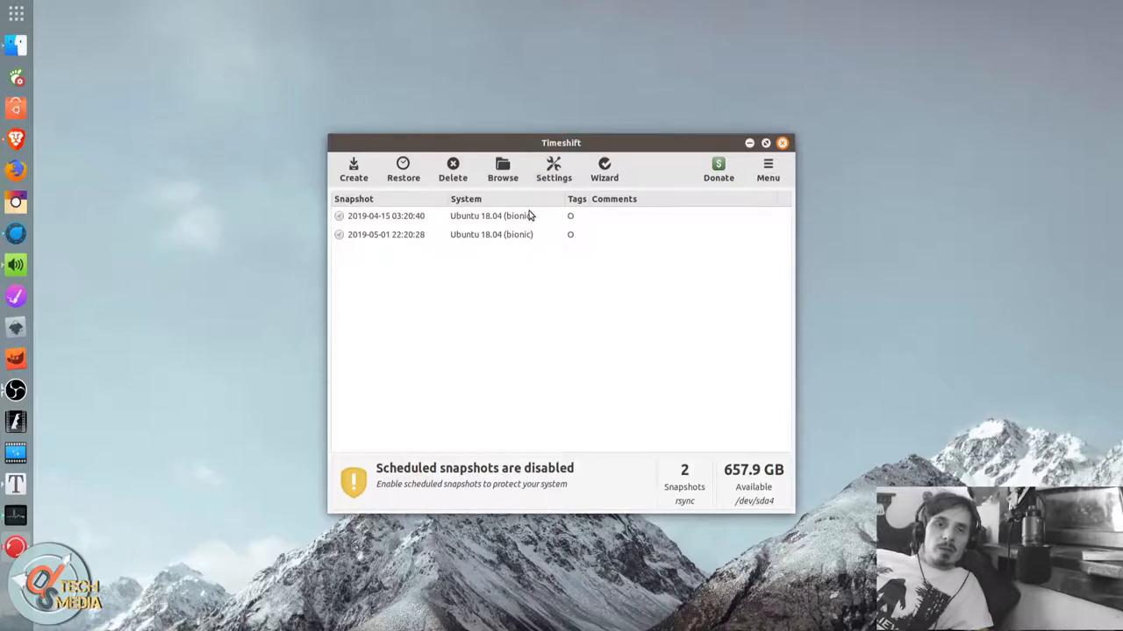
{"action": "mouse_move", "coordinate": [600, 187]}
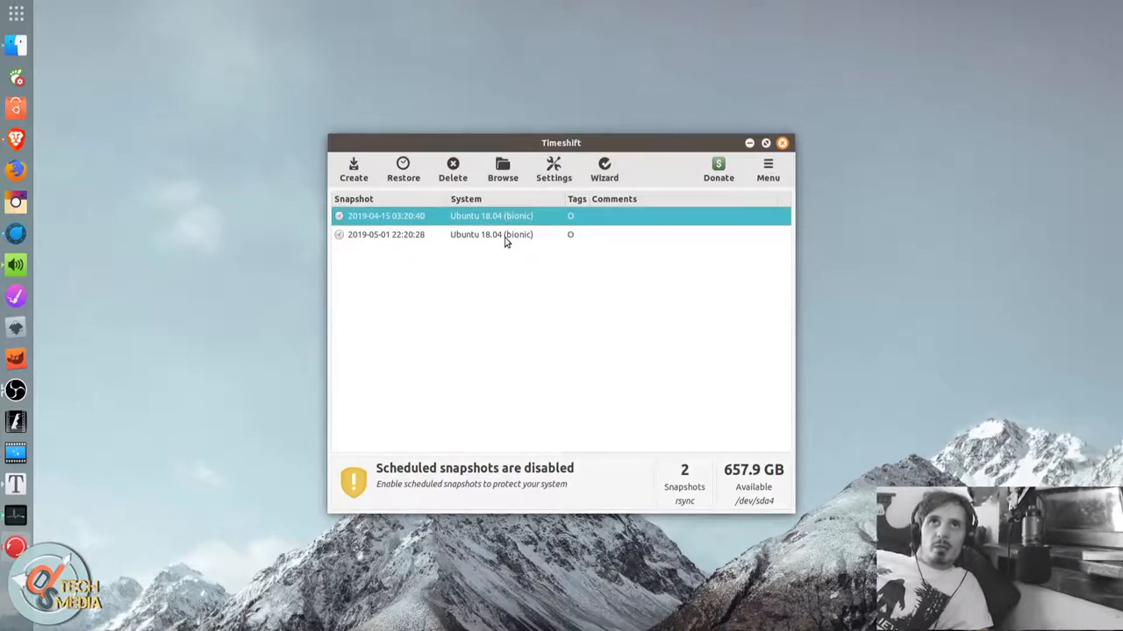
{"action": "mouse_move", "coordinate": [520, 220]}
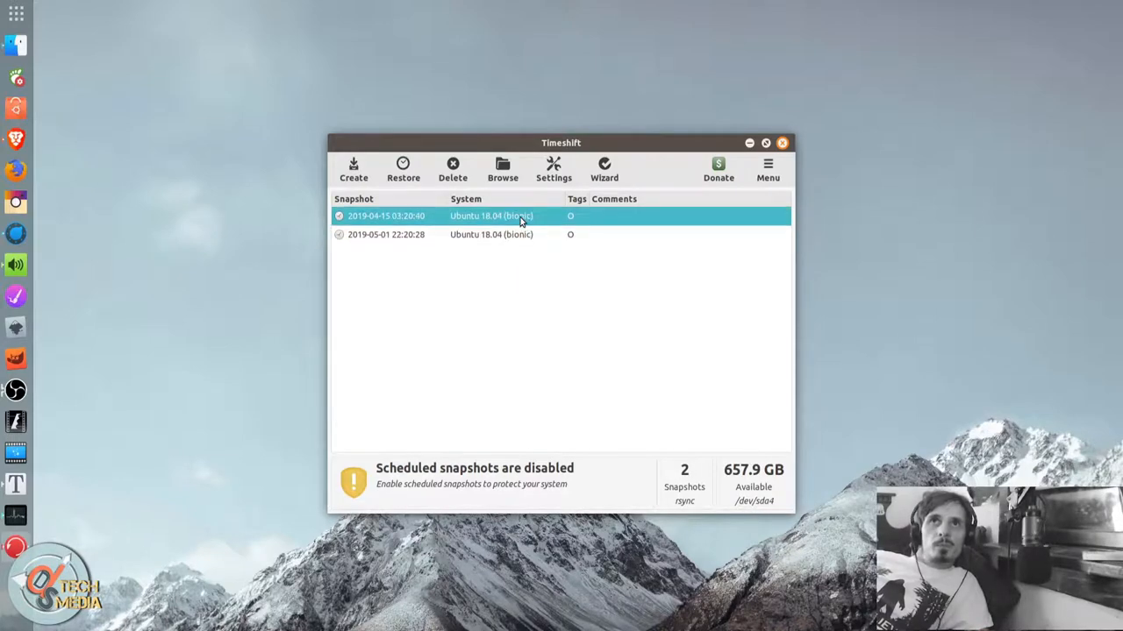
Launch Timeshift's wizard and keep RSYNC and sda4 through to the snapshot levels.
{"action": "left_click", "coordinate": [604, 169]}
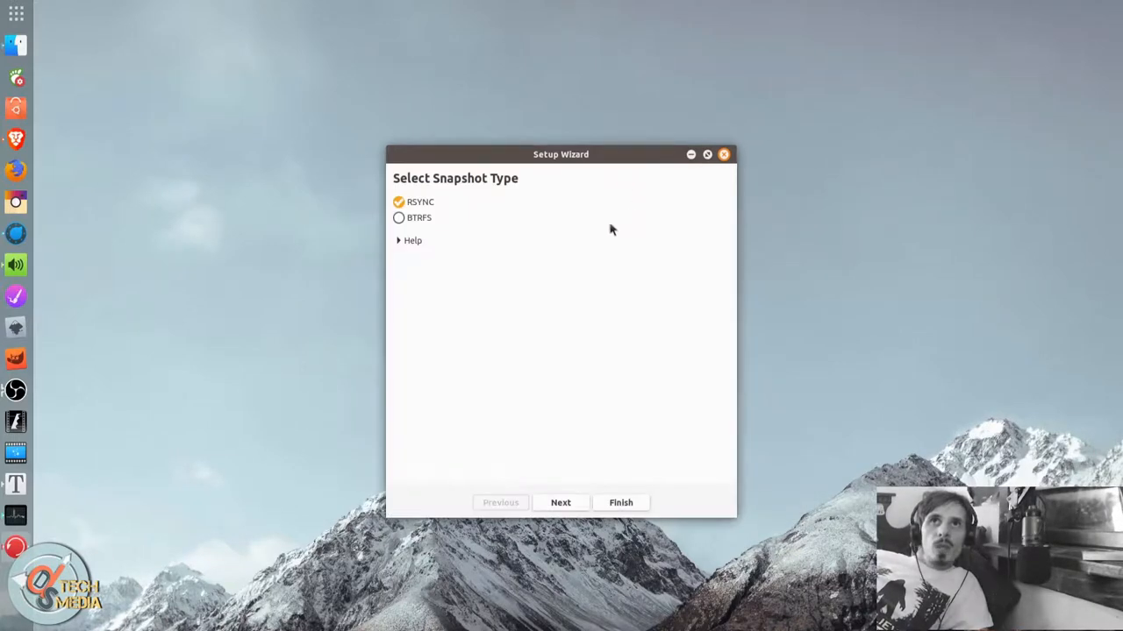
{"action": "mouse_move", "coordinate": [421, 218]}
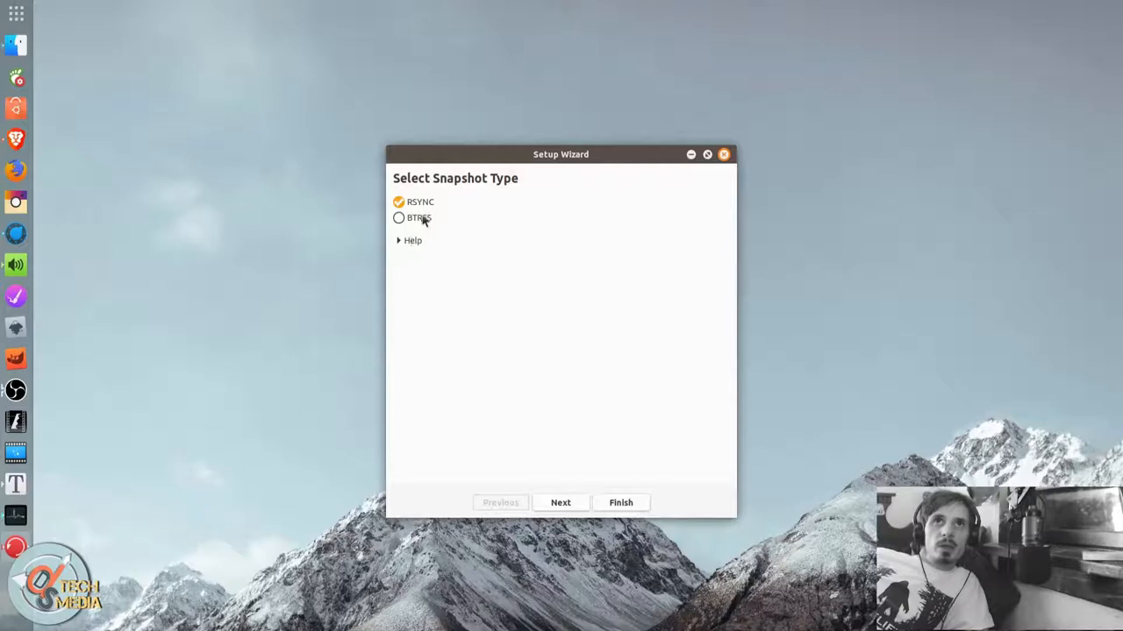
{"action": "mouse_move", "coordinate": [493, 172]}
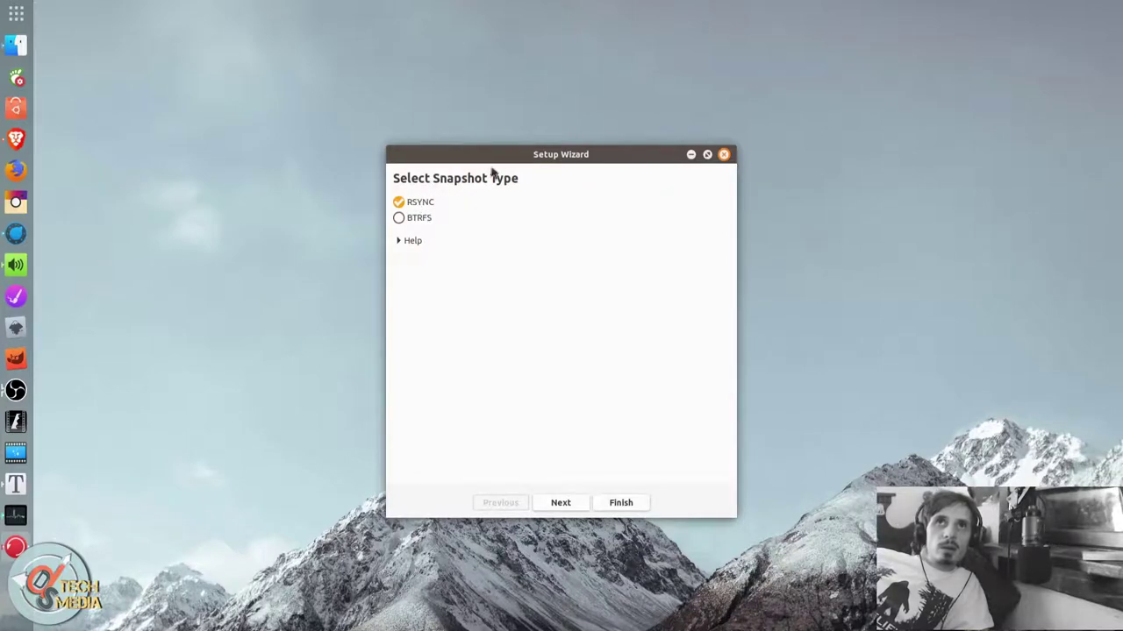
{"action": "left_click_drag", "start_coordinate": [560, 155], "coordinate": [542, 146]}
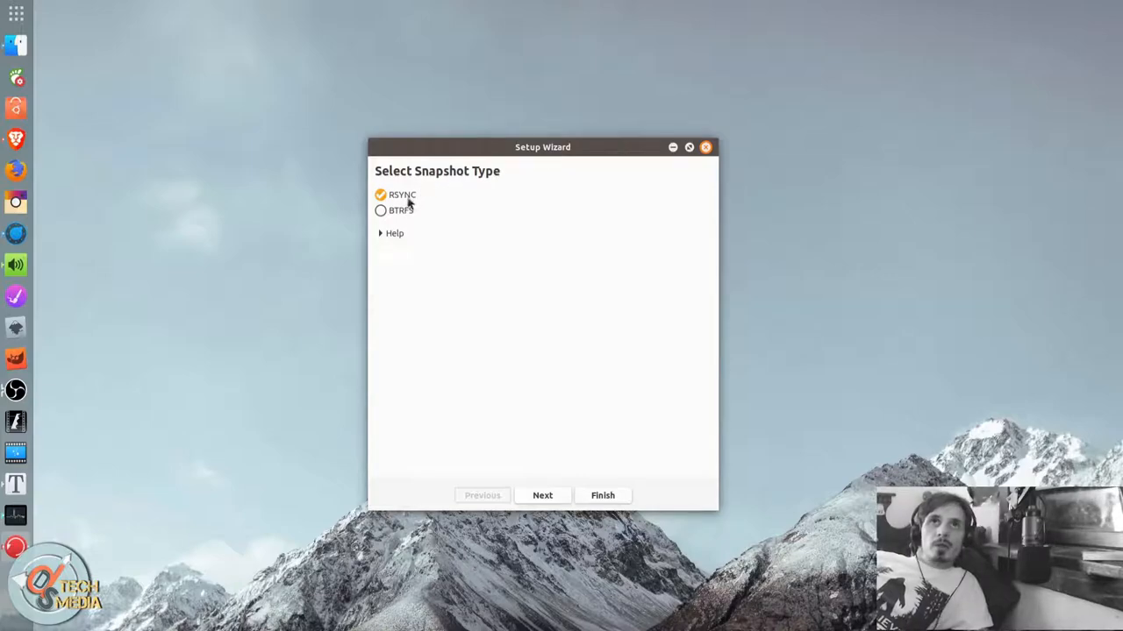
{"action": "mouse_move", "coordinate": [467, 226]}
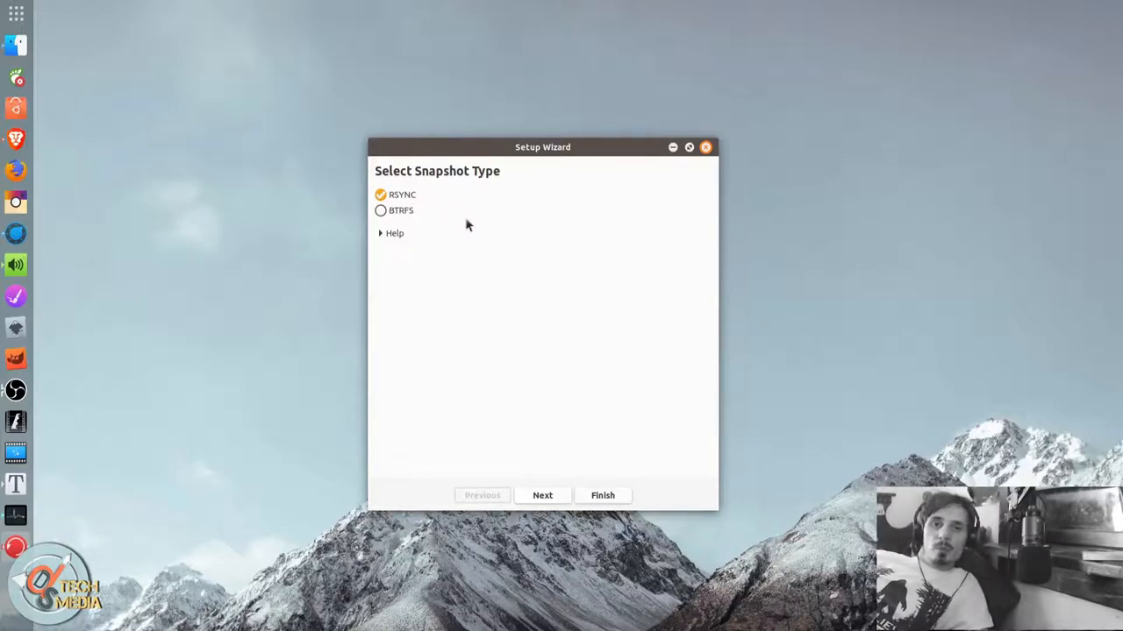
{"action": "mouse_move", "coordinate": [397, 220]}
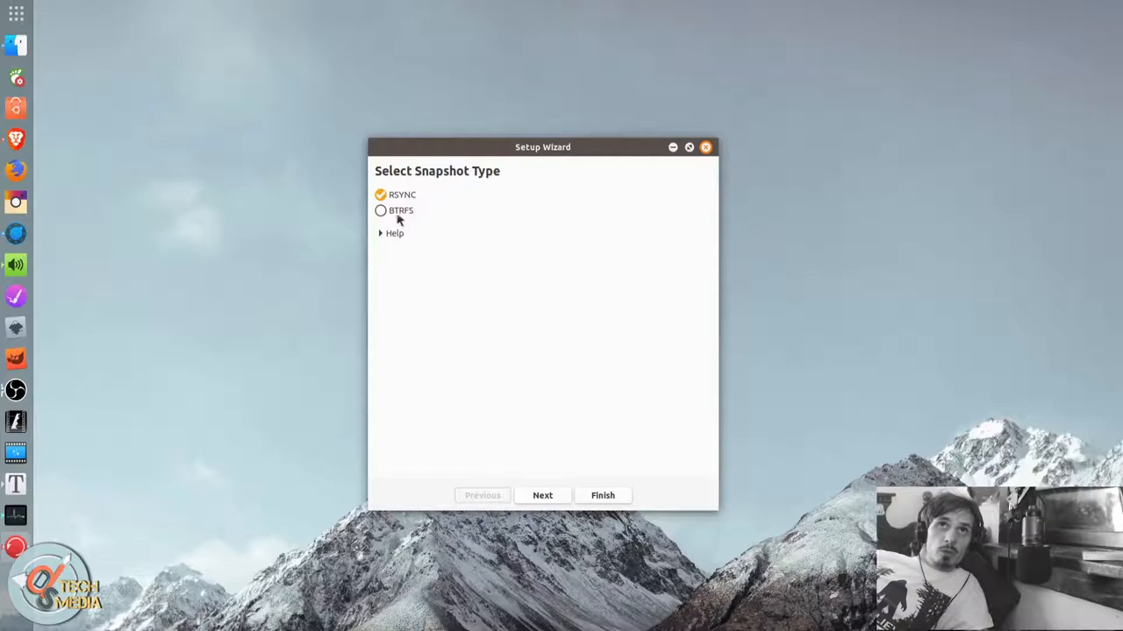
{"action": "mouse_move", "coordinate": [388, 219]}
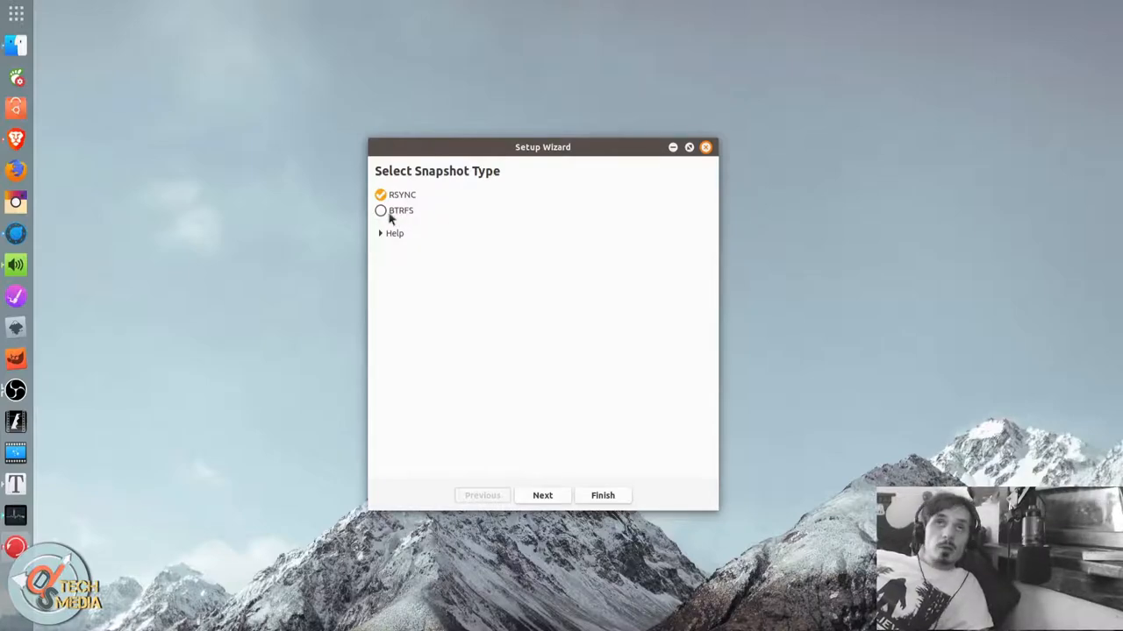
{"action": "mouse_move", "coordinate": [412, 221]}
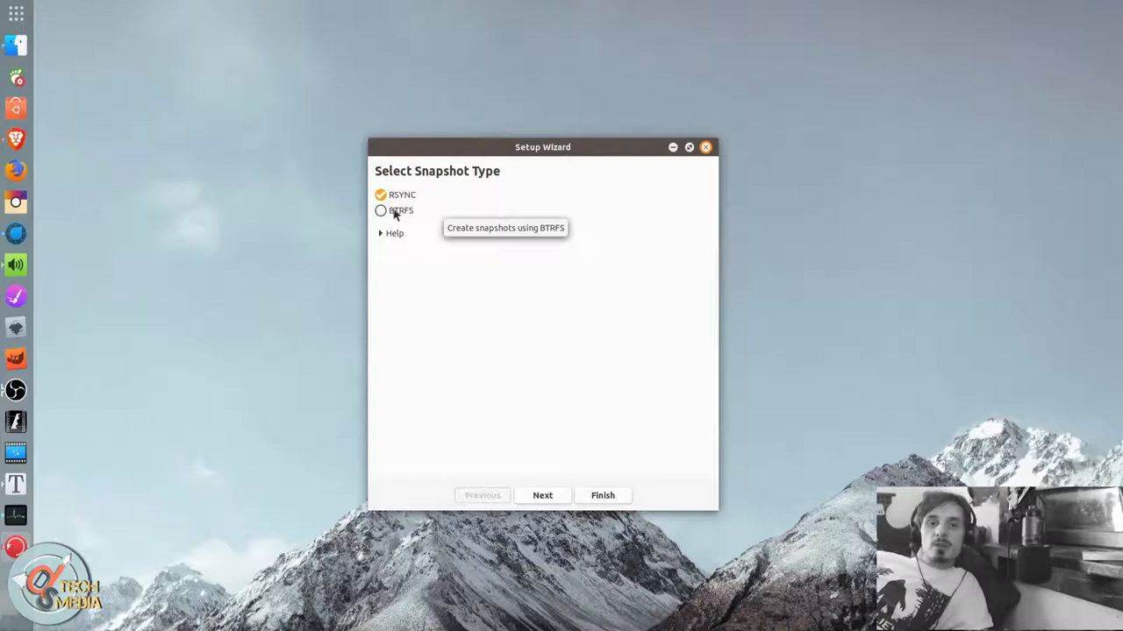
{"action": "mouse_move", "coordinate": [471, 237]}
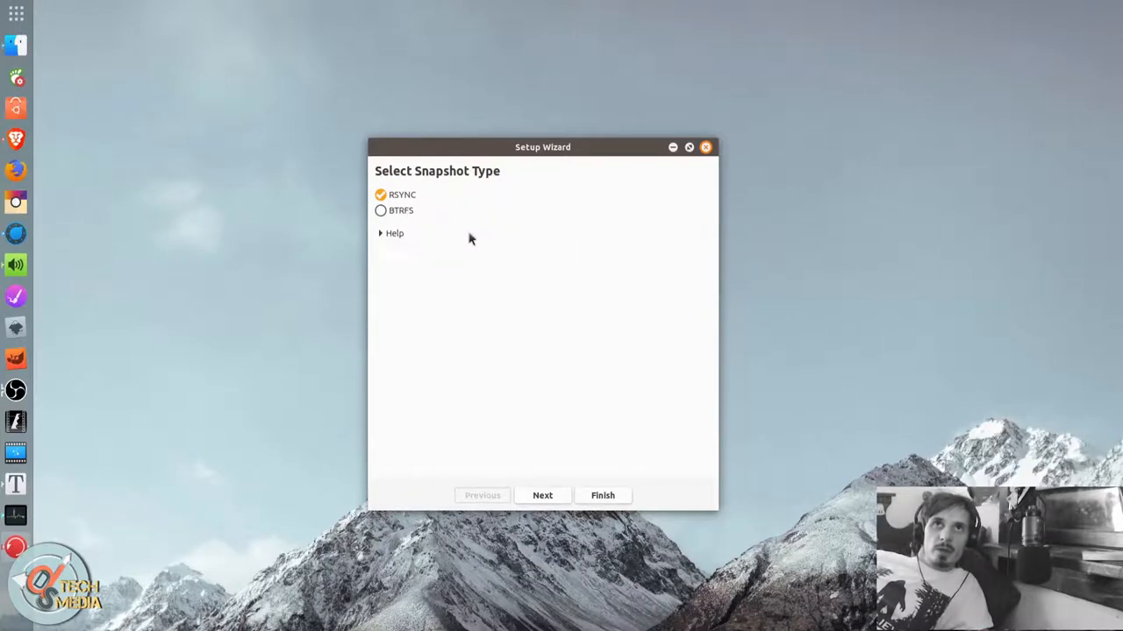
{"action": "mouse_move", "coordinate": [408, 221]}
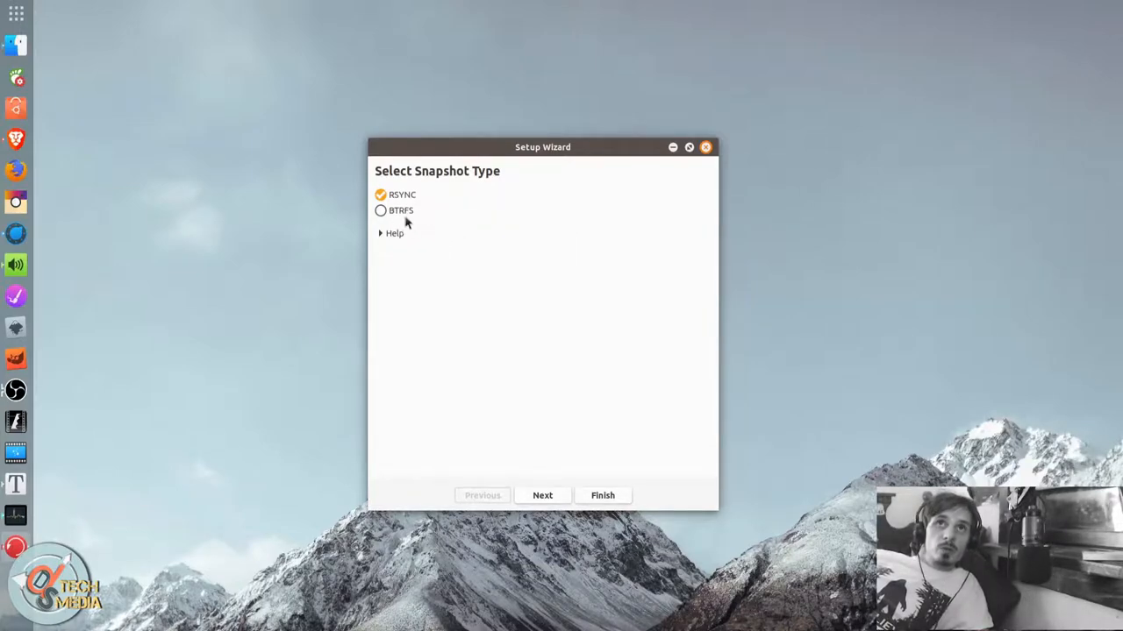
{"action": "mouse_move", "coordinate": [391, 218]}
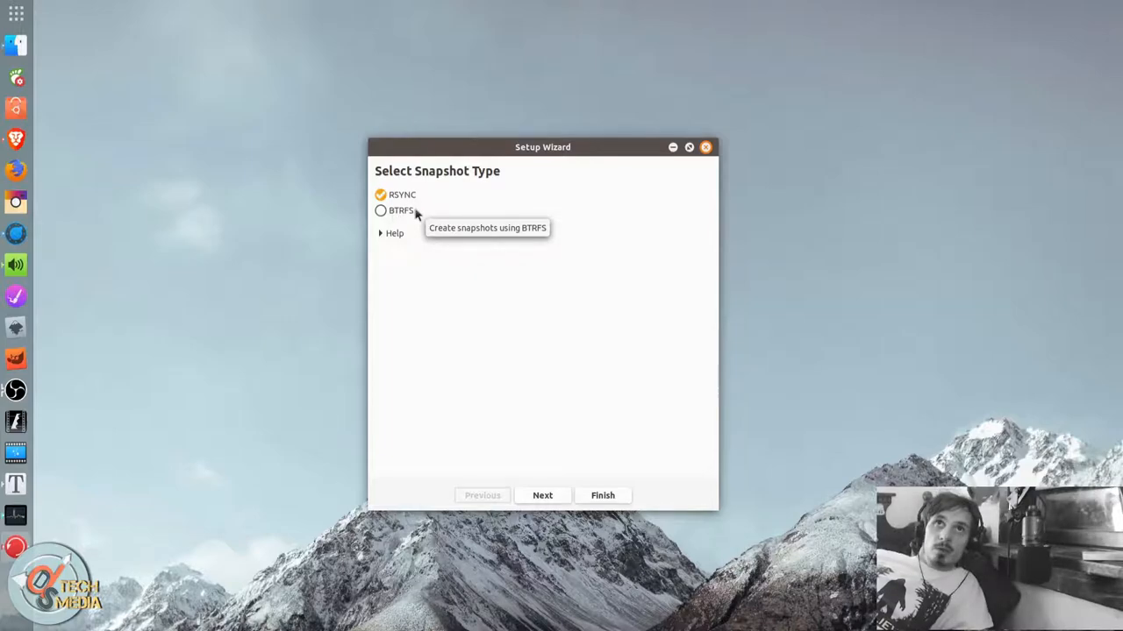
{"action": "mouse_move", "coordinate": [498, 308]}
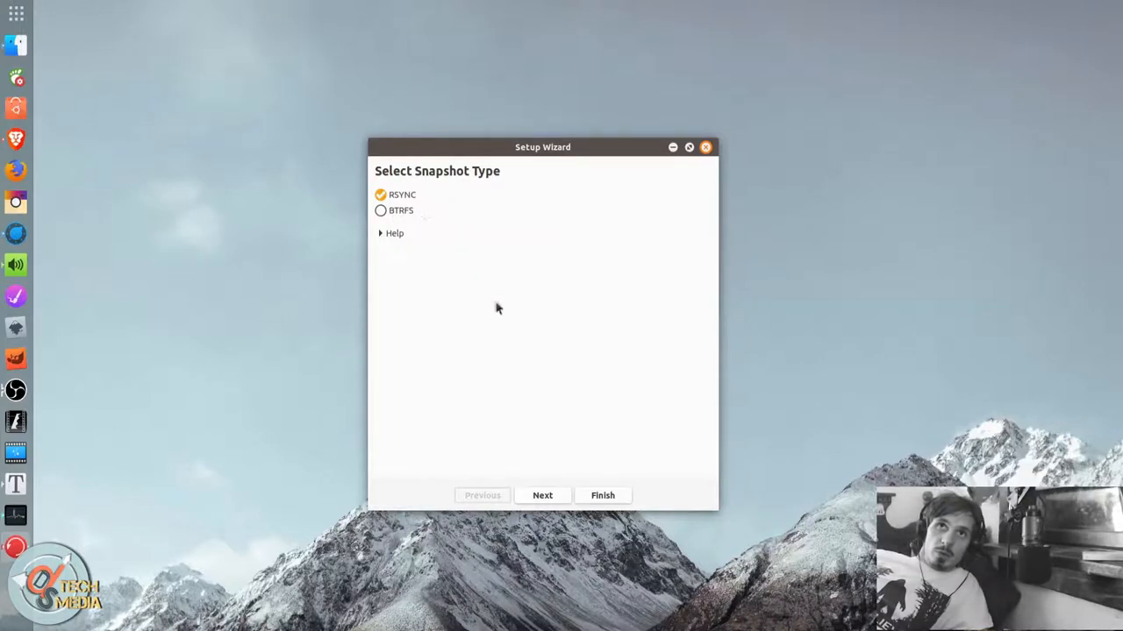
{"action": "left_click", "coordinate": [542, 496]}
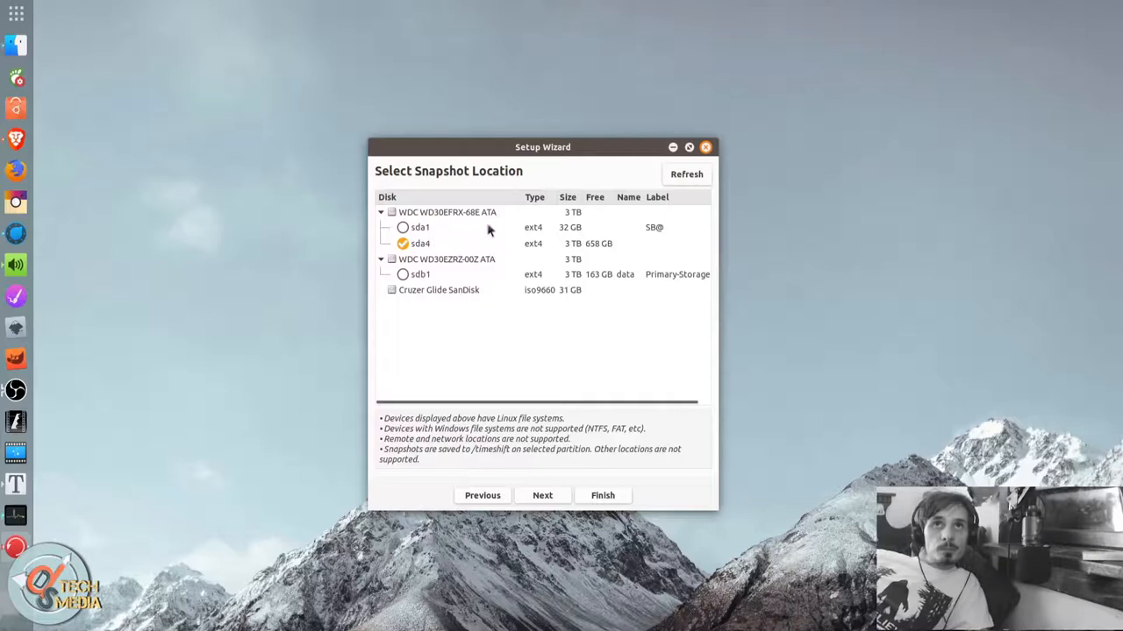
{"action": "left_click", "coordinate": [542, 496]}
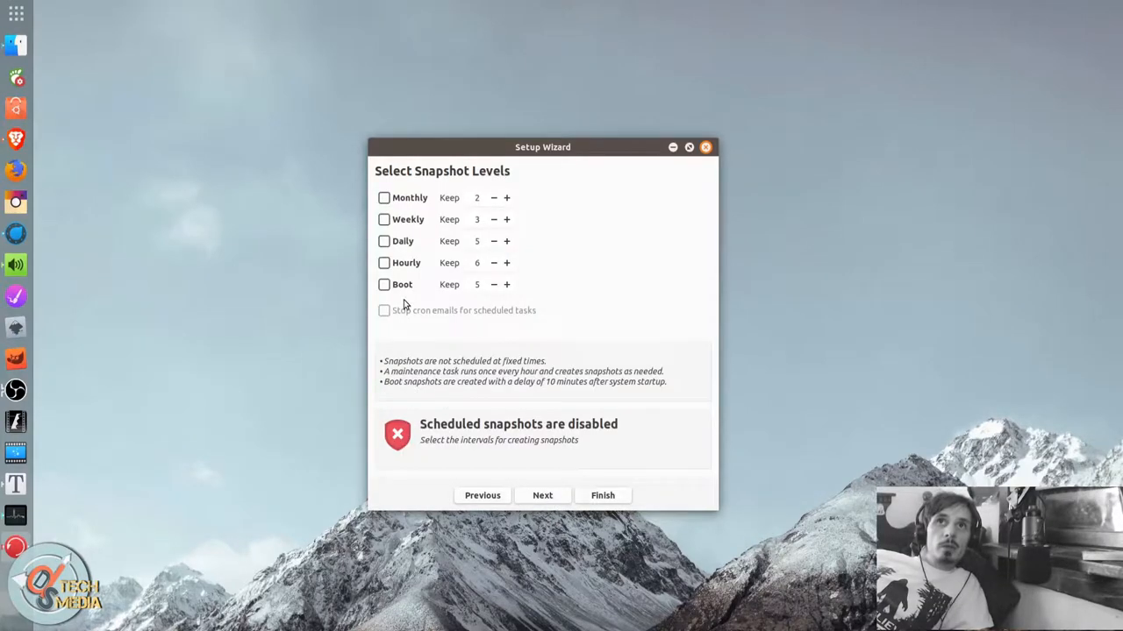
{"action": "mouse_move", "coordinate": [426, 205]}
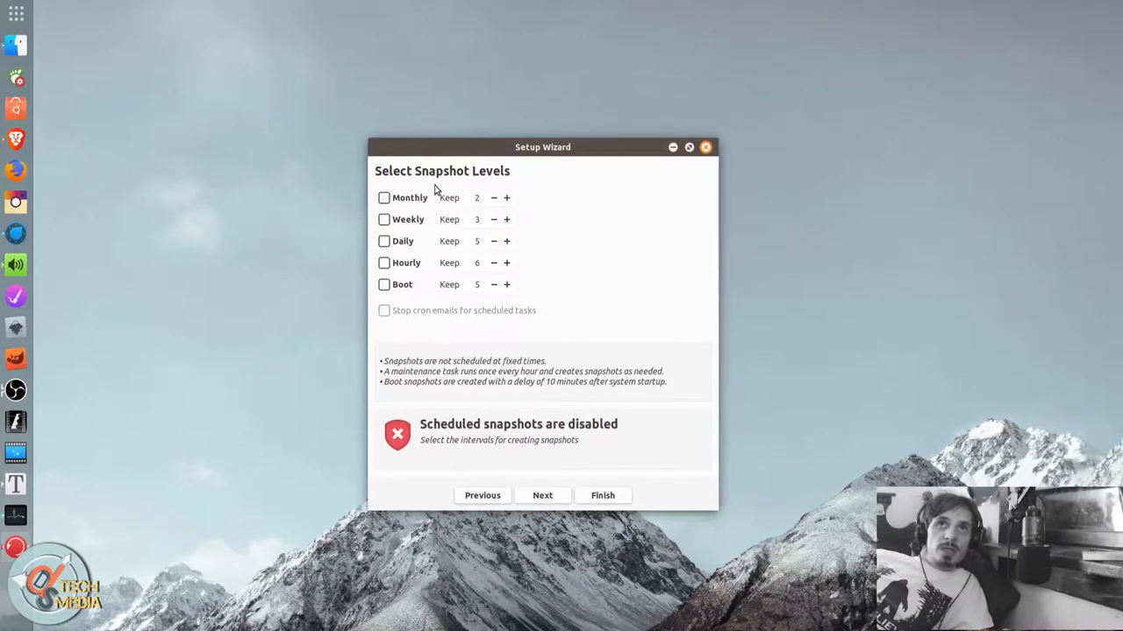
{"action": "mouse_move", "coordinate": [423, 224]}
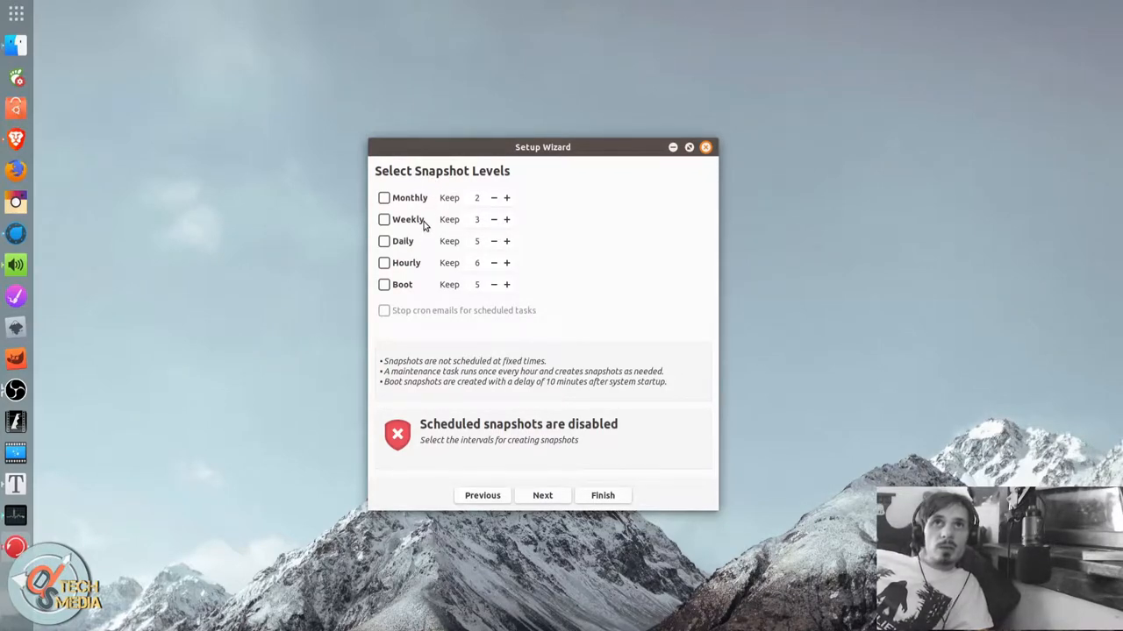
{"action": "mouse_move", "coordinate": [413, 301]}
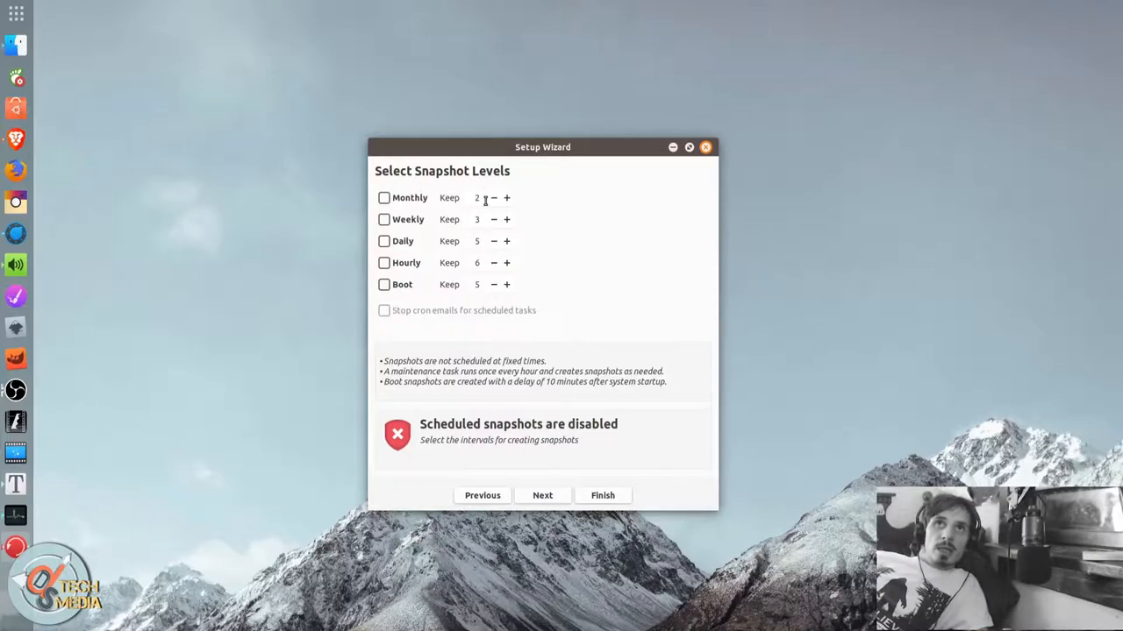
Reach the wizard's User Home Directories page, review its Exclude/Include options, and switch to Brave.
{"action": "left_click", "coordinate": [542, 495]}
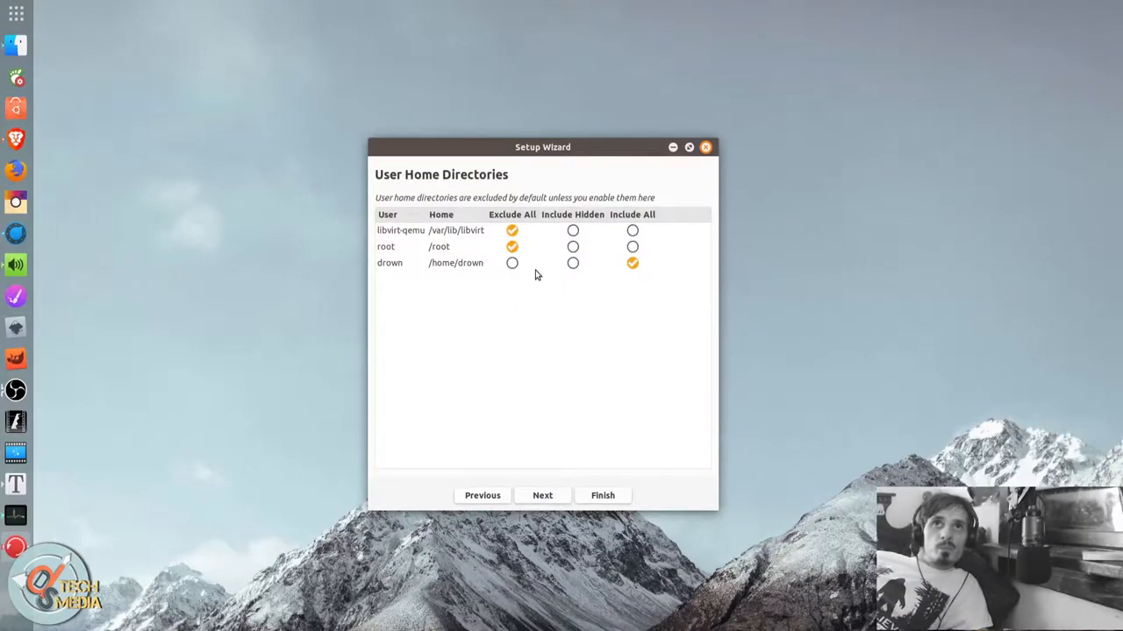
{"action": "mouse_move", "coordinate": [484, 184]}
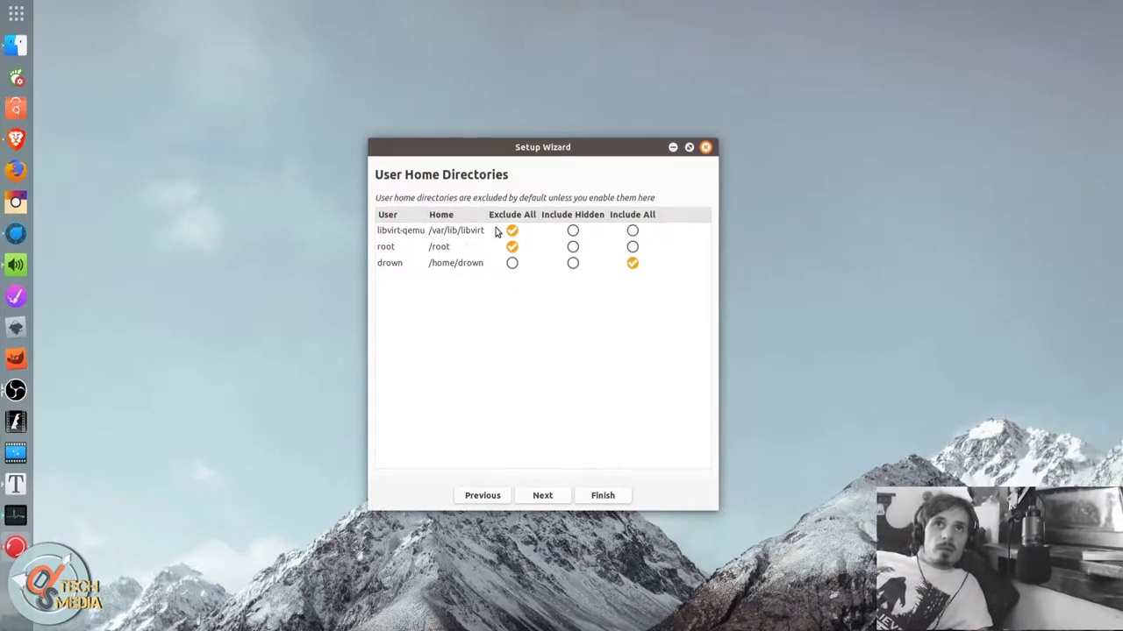
{"action": "mouse_move", "coordinate": [455, 235]}
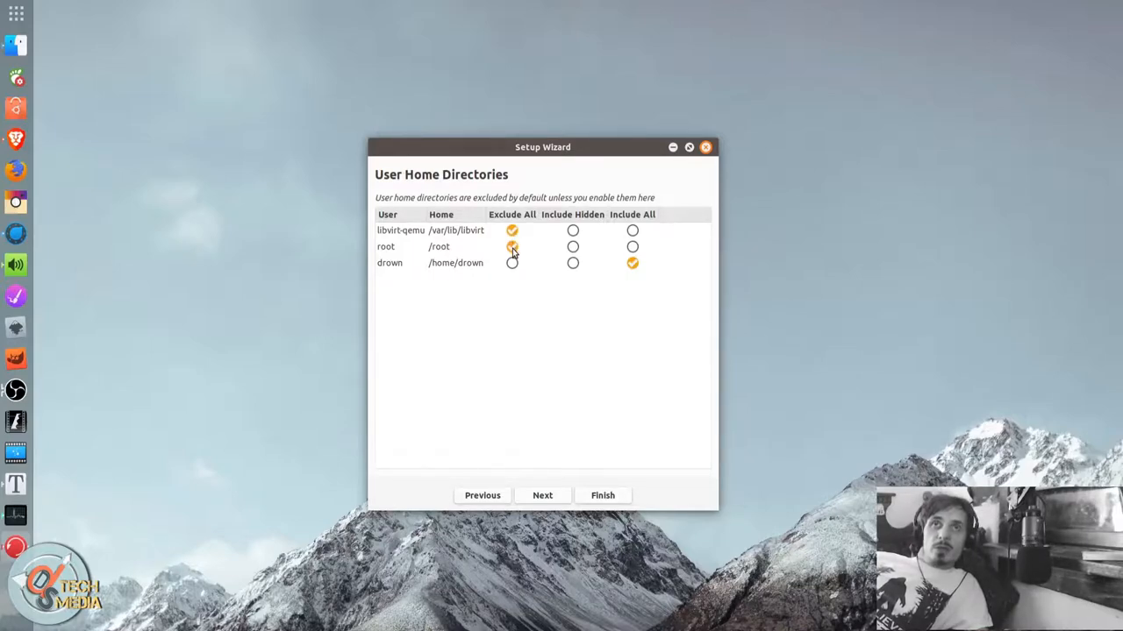
{"action": "left_click", "coordinate": [512, 247]}
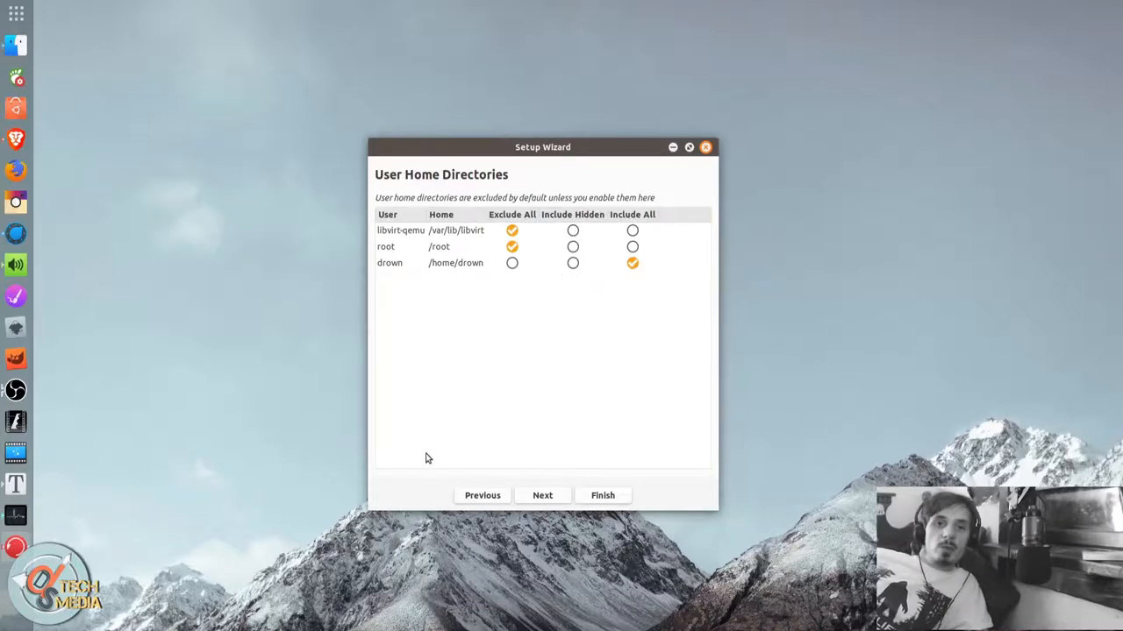
{"action": "mouse_move", "coordinate": [562, 351]}
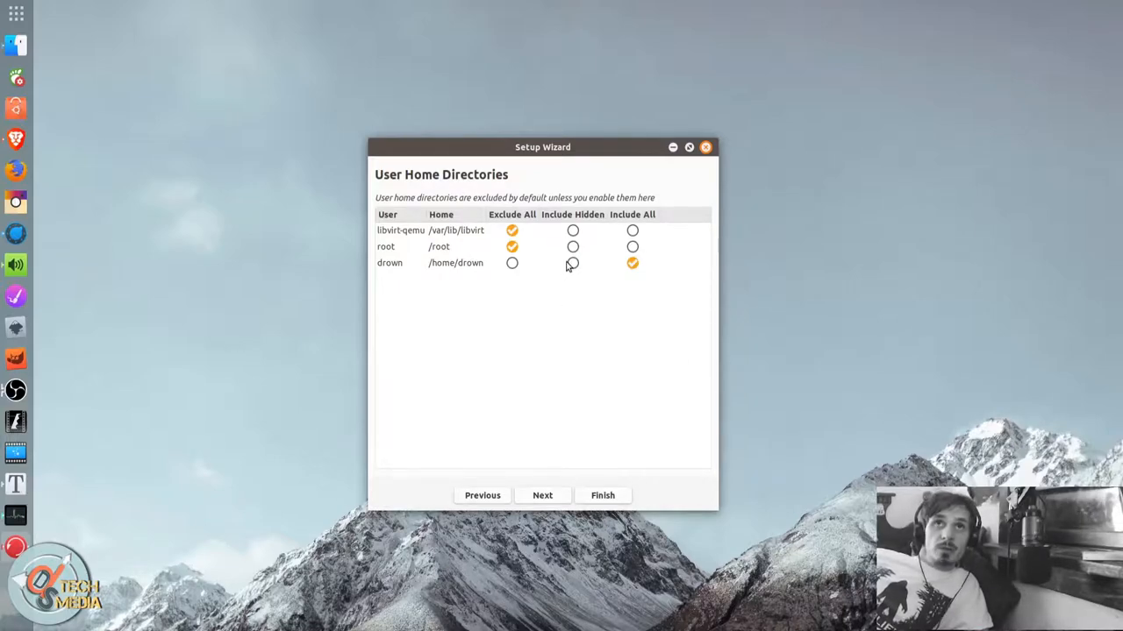
{"action": "left_click", "coordinate": [602, 496]}
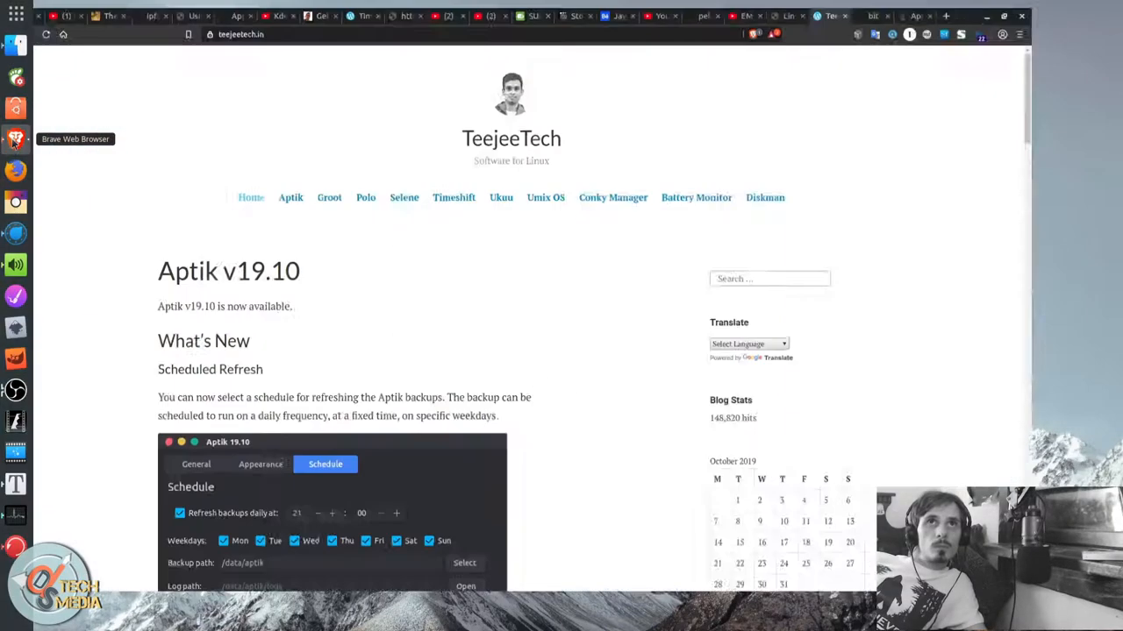
Read the Aptik v19.07 comments, highlight the licence pricing, and view Aptik's supported backup items.
{"action": "scroll", "scroll_direction": "down", "scroll_amount": 3}
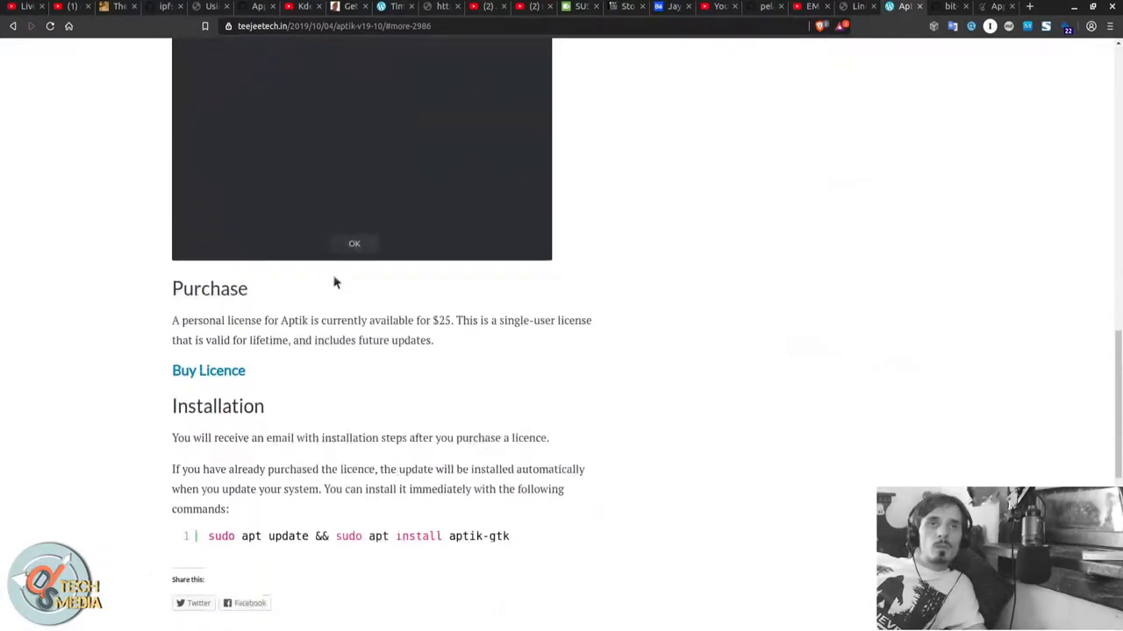
{"action": "scroll", "scroll_direction": "down", "scroll_amount": 3}
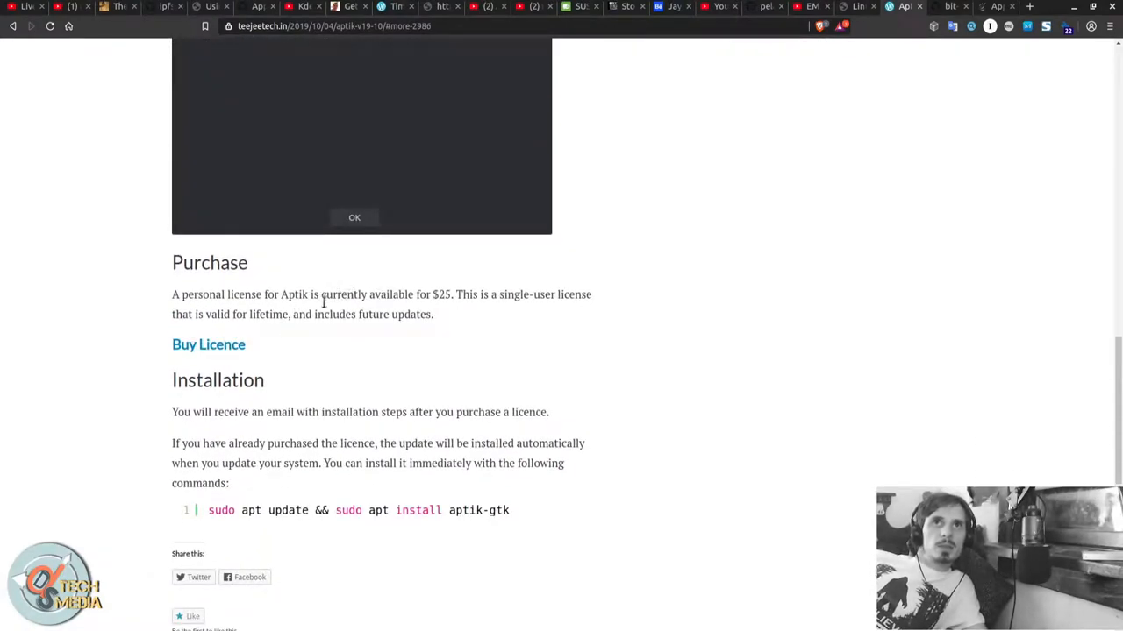
{"action": "left_click_drag", "start_coordinate": [320, 294], "coordinate": [431, 314]}
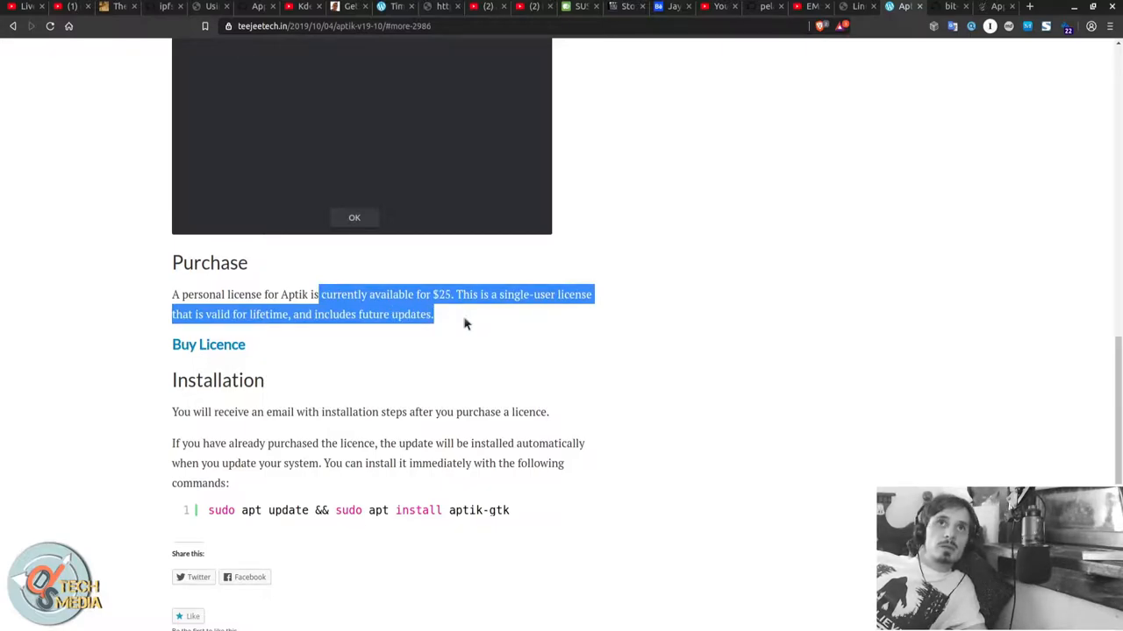
{"action": "scroll", "scroll_direction": "down", "scroll_amount": 3}
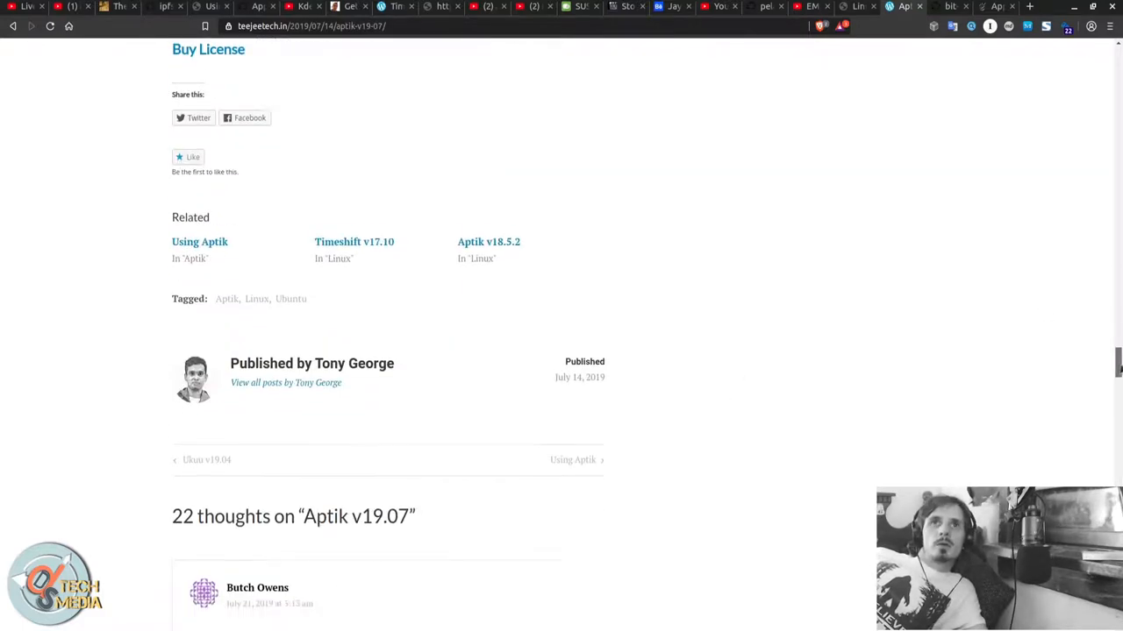
{"action": "scroll", "scroll_direction": "down", "scroll_amount": 3}
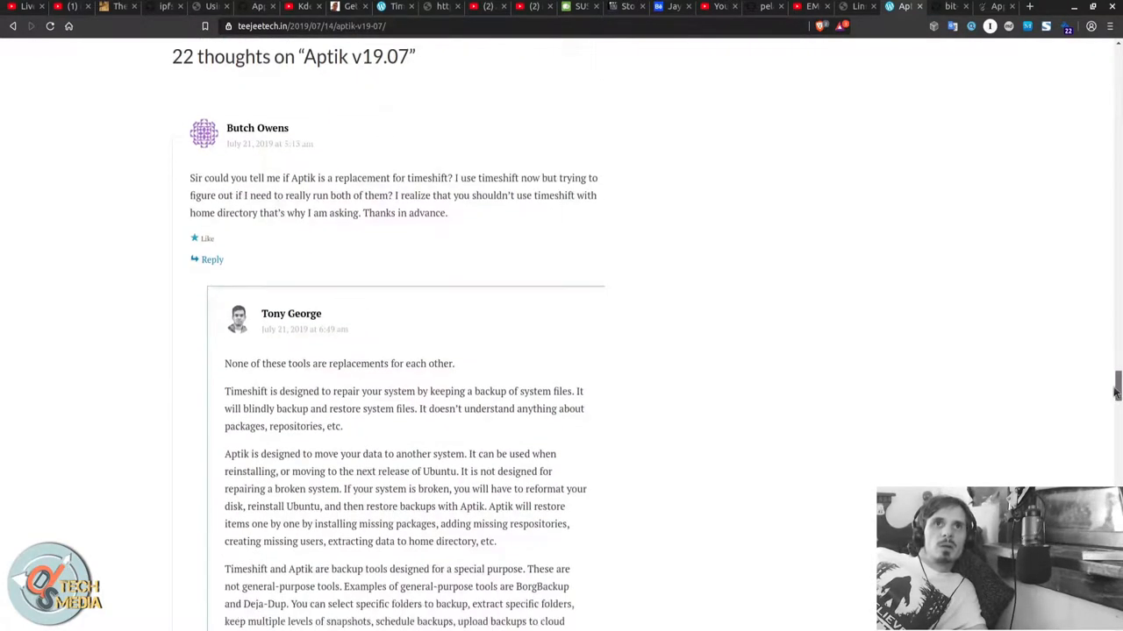
{"action": "scroll", "scroll_direction": "down", "scroll_amount": 3}
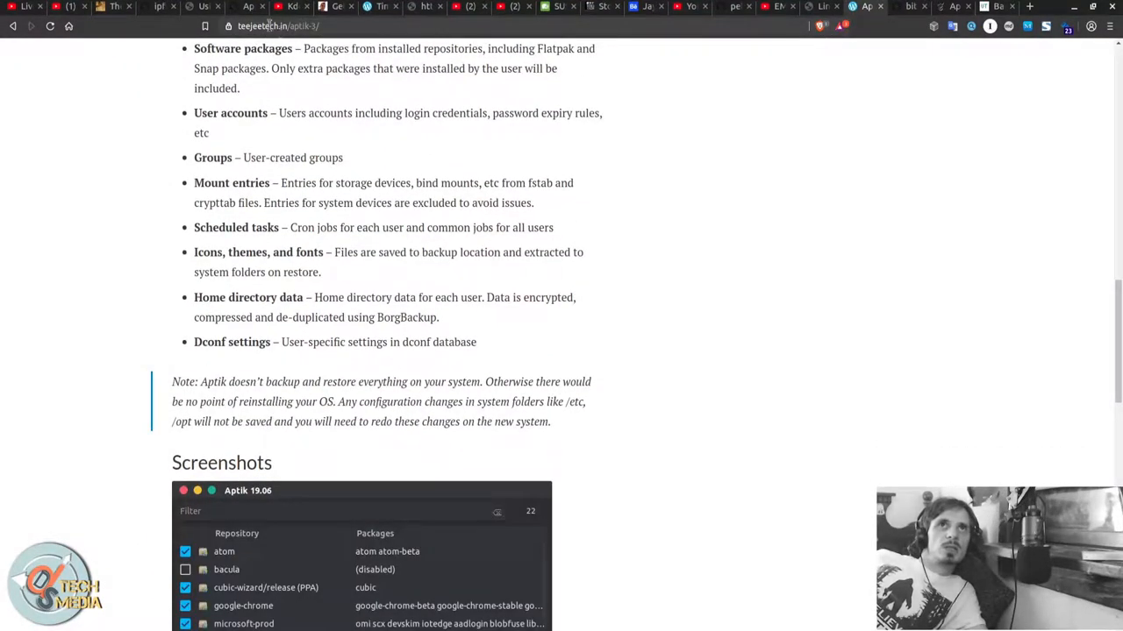
Scroll vitux.com's Aptik guide through the CLI steps to the aptik-gtk install command.
{"action": "left_click", "coordinate": [281, 29]}
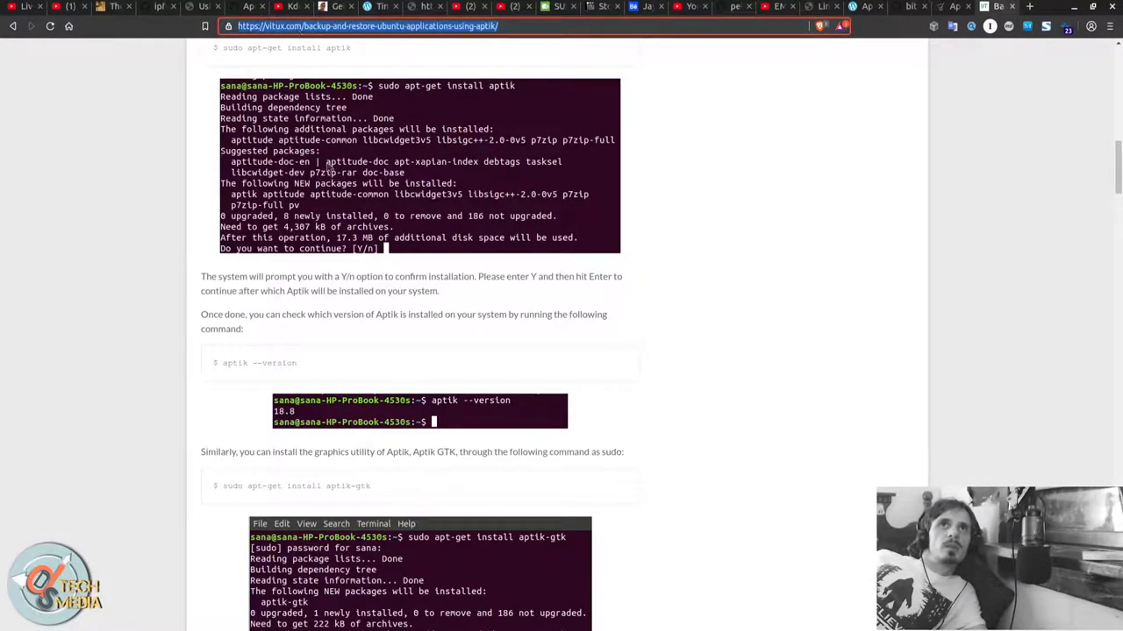
{"action": "scroll", "scroll_direction": "up", "scroll_amount": 3}
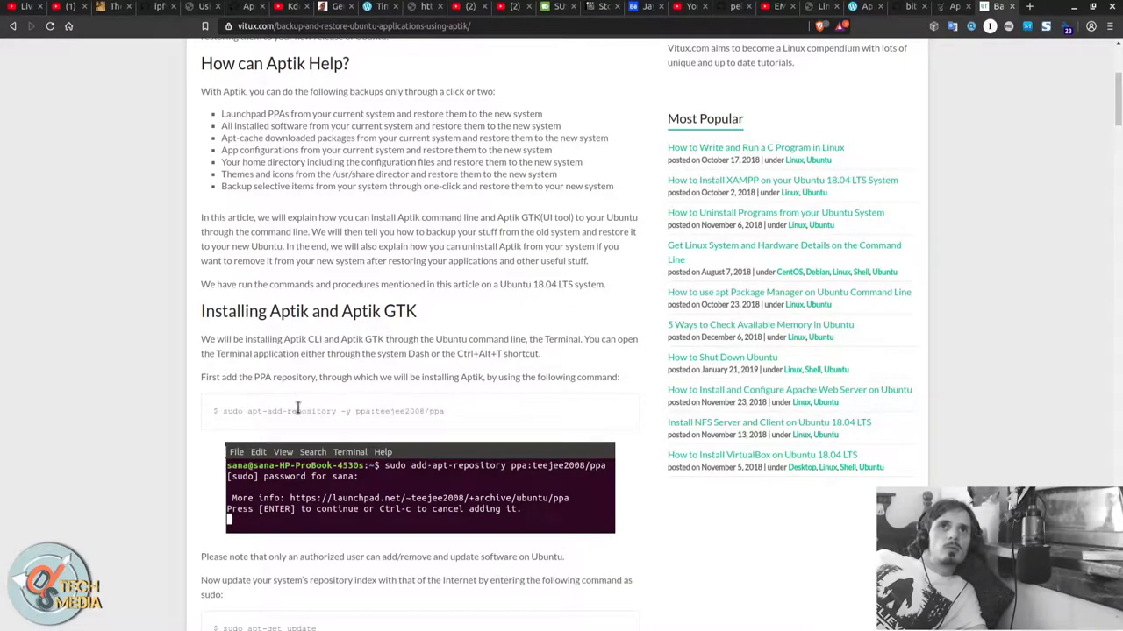
{"action": "mouse_move", "coordinate": [517, 416]}
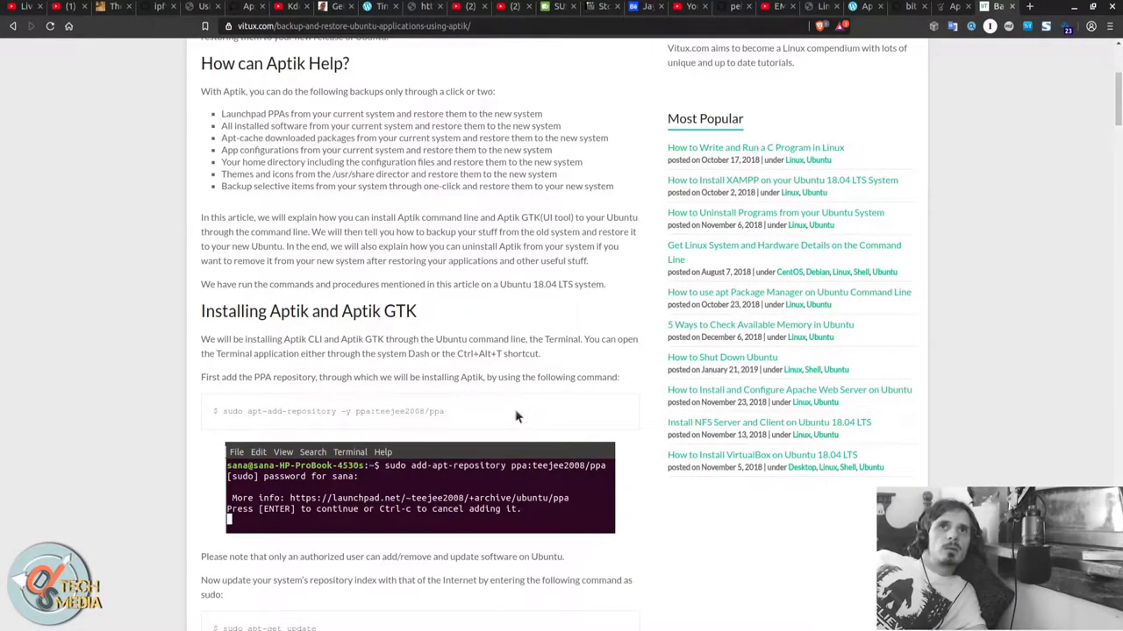
{"action": "scroll", "scroll_direction": "down", "scroll_amount": 3}
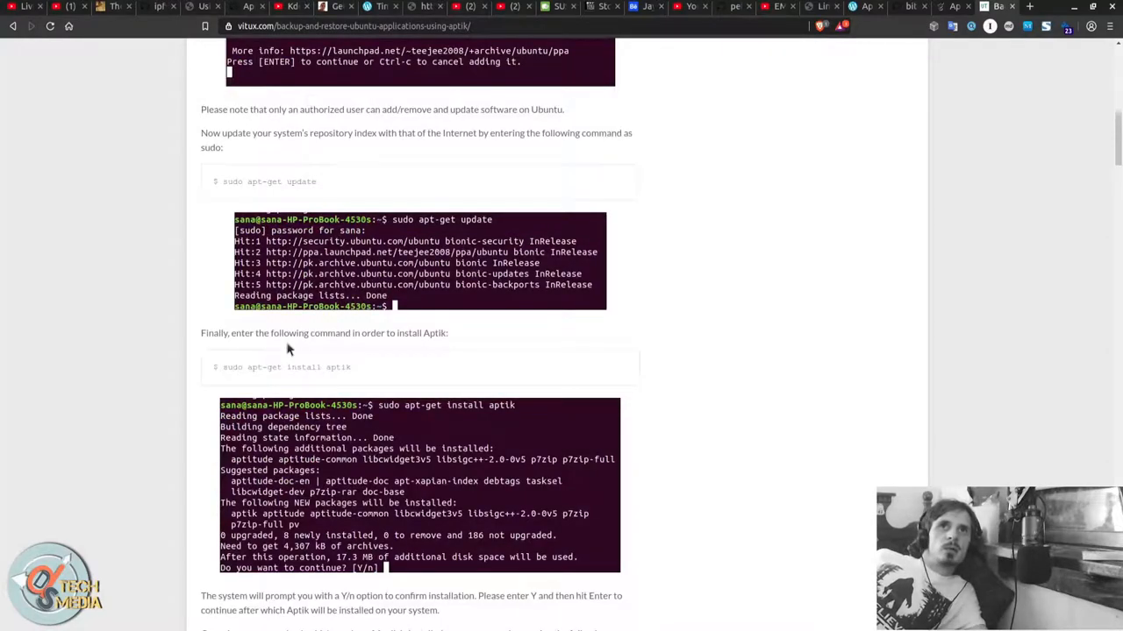
{"action": "mouse_move", "coordinate": [211, 377]}
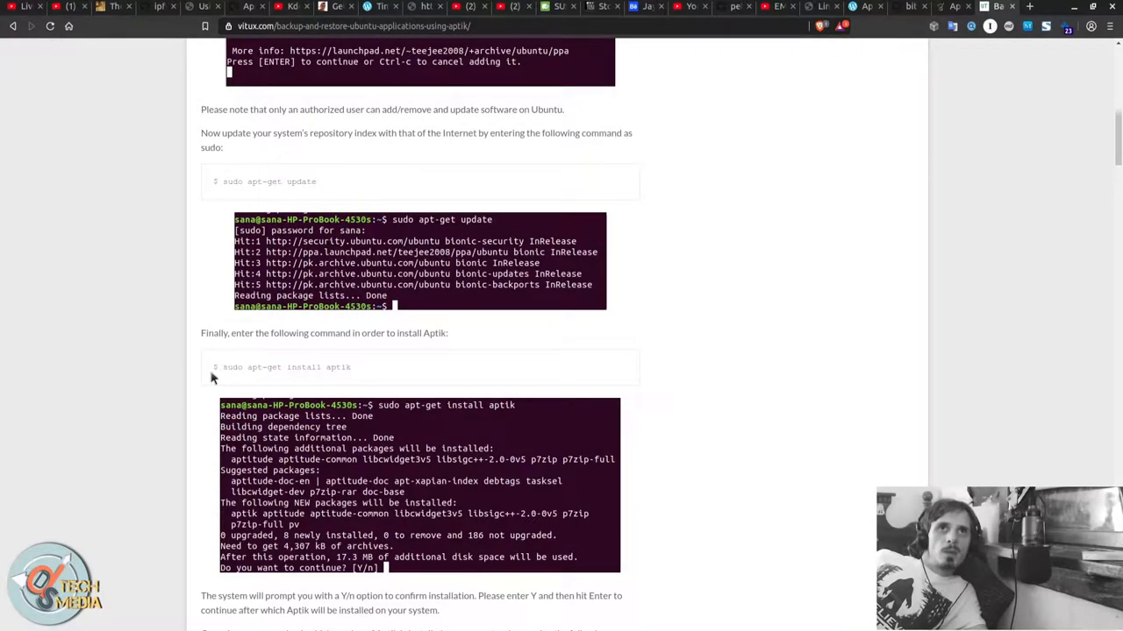
{"action": "mouse_move", "coordinate": [366, 369]}
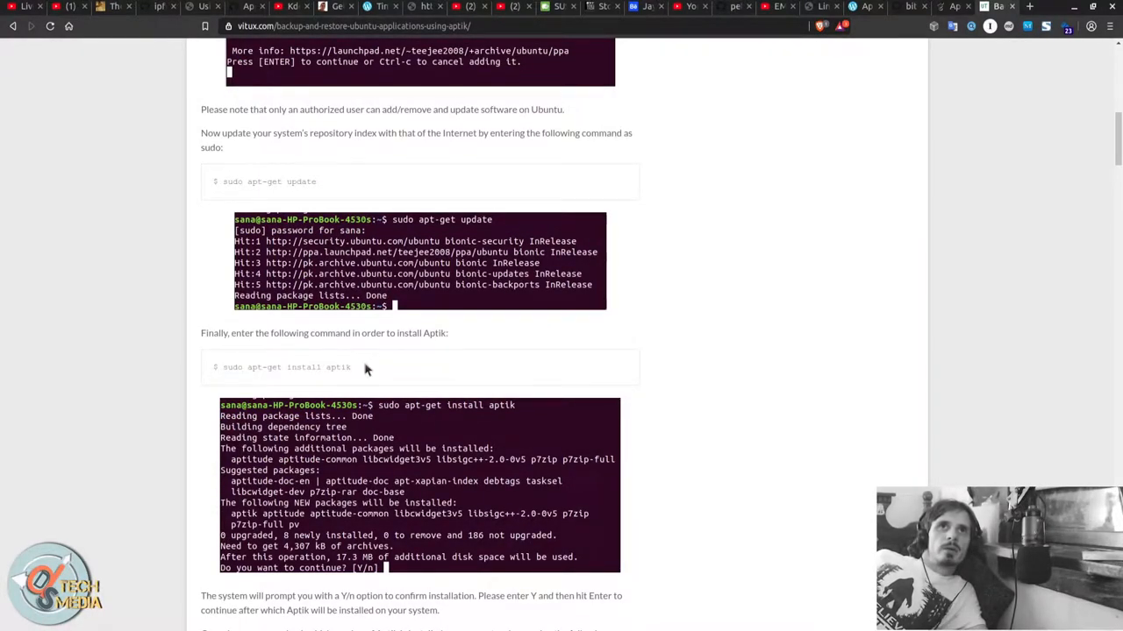
{"action": "scroll", "scroll_direction": "down", "scroll_amount": 3}
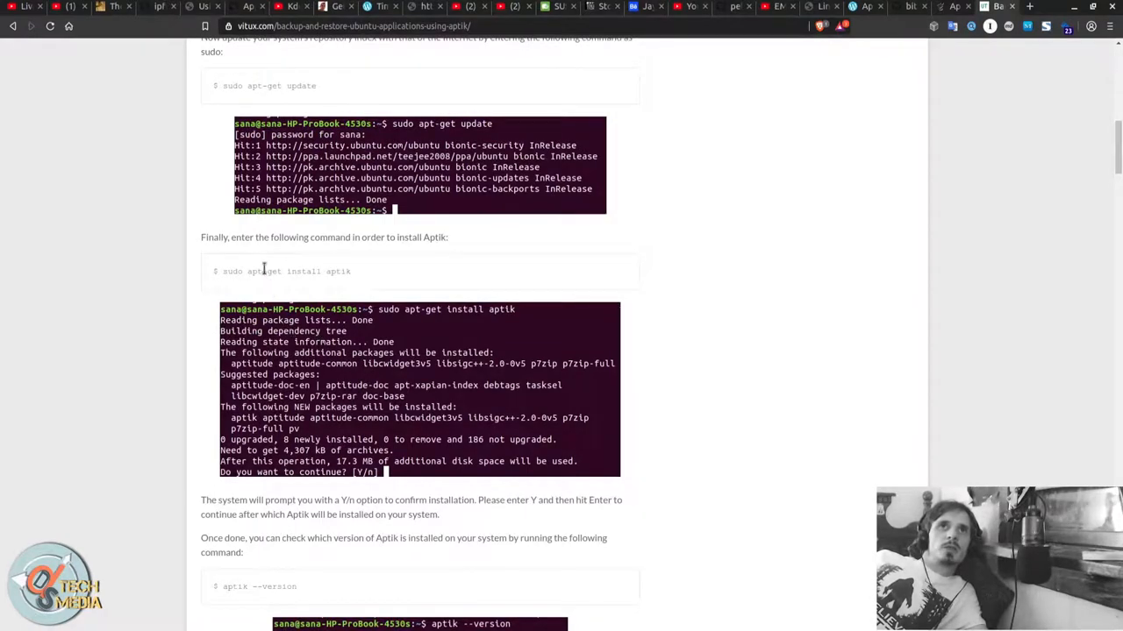
{"action": "scroll", "scroll_direction": "down", "scroll_amount": 3}
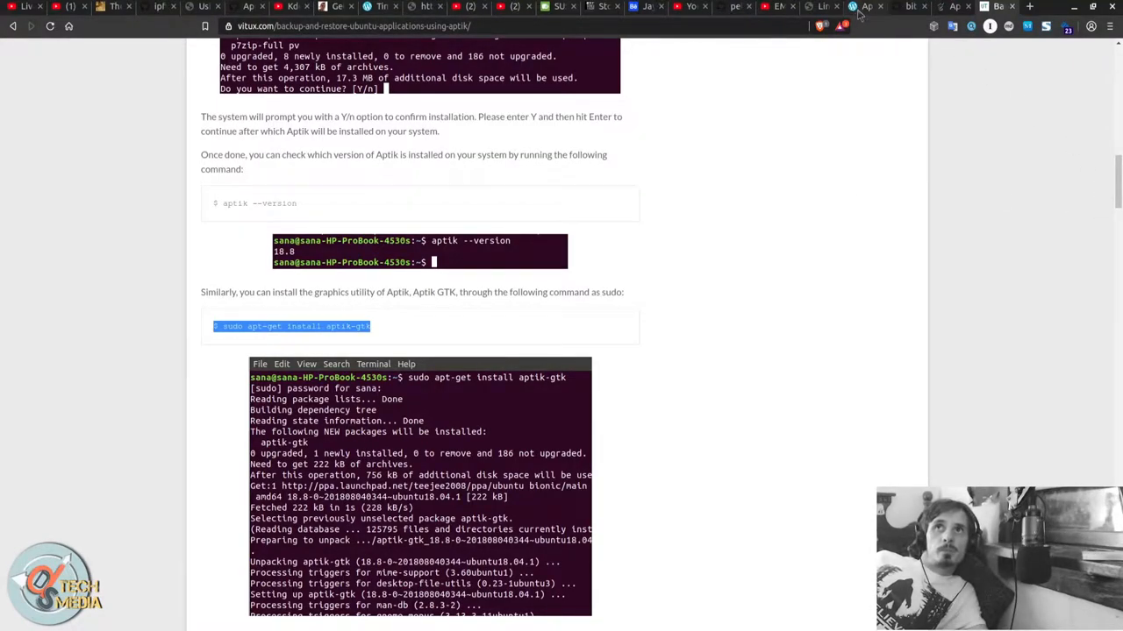
Open Timeshift's GitHub page and select its Ubuntu PPA install commands.
{"action": "left_click", "coordinate": [856, 7]}
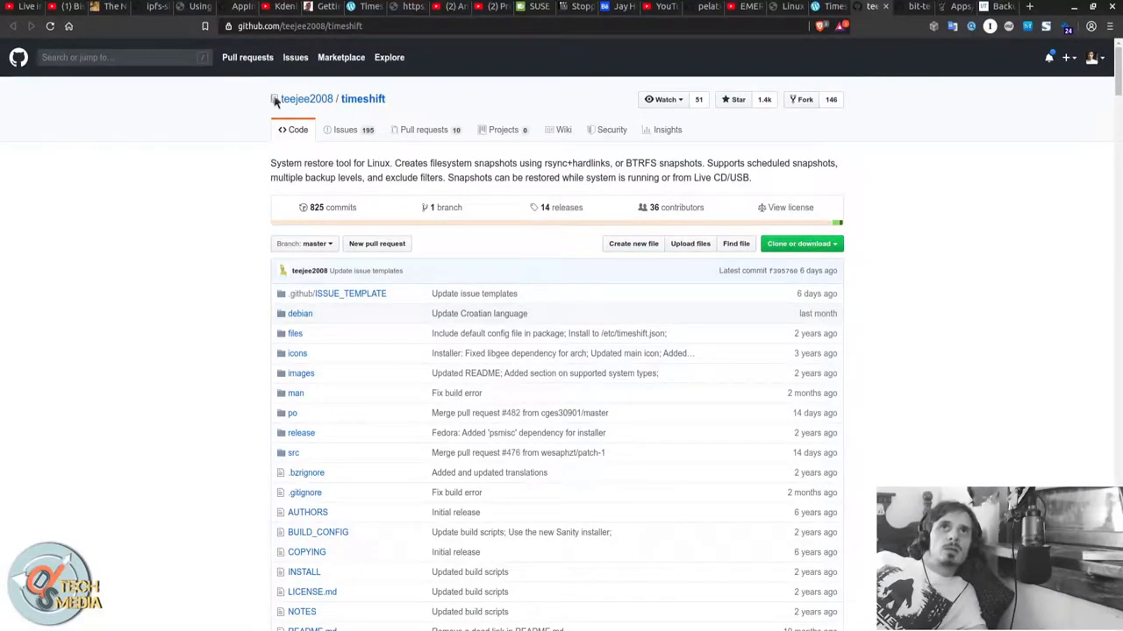
{"action": "scroll", "scroll_direction": "down", "scroll_amount": 3}
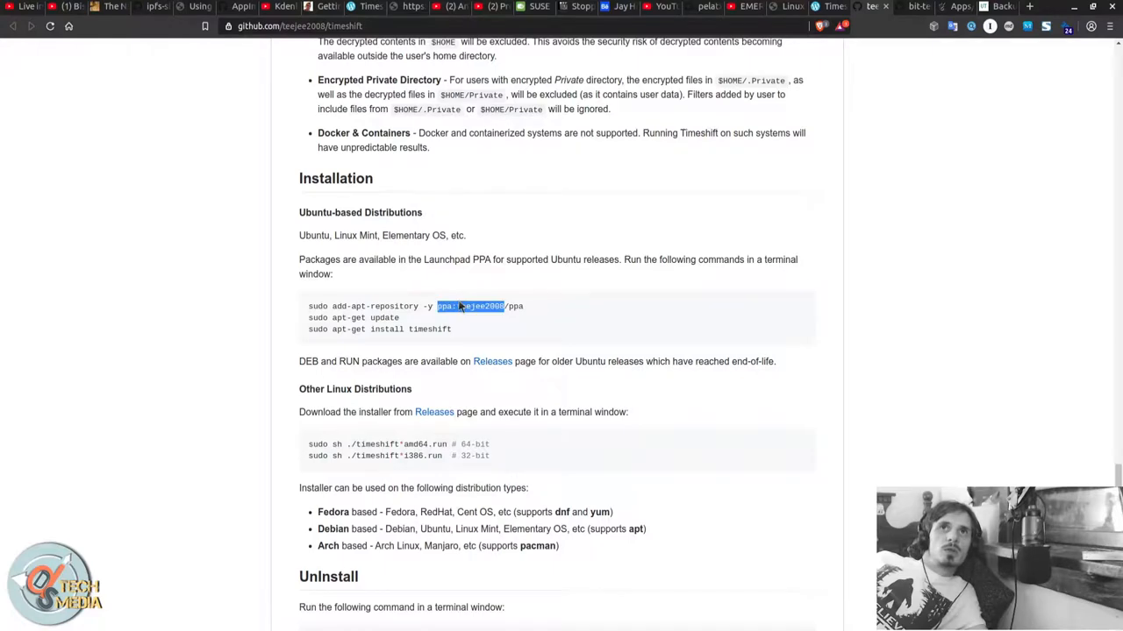
{"action": "left_click_drag", "start_coordinate": [465, 306], "coordinate": [383, 318]}
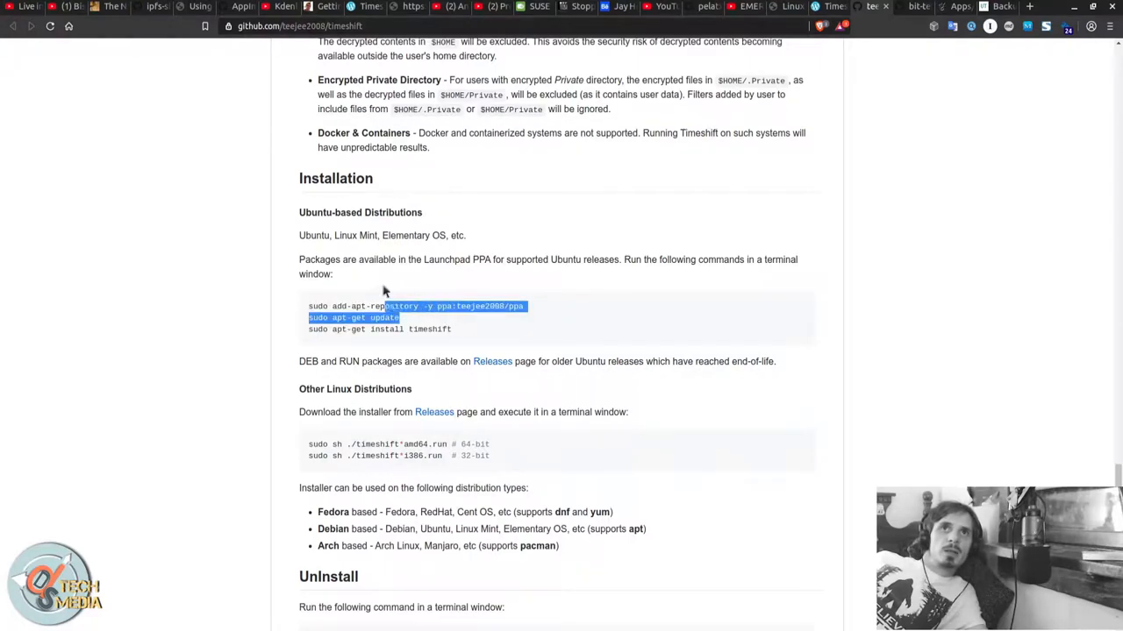
Scroll to the Back In Time repository's INSTALL section.
{"action": "scroll", "scroll_direction": "down", "scroll_amount": 3}
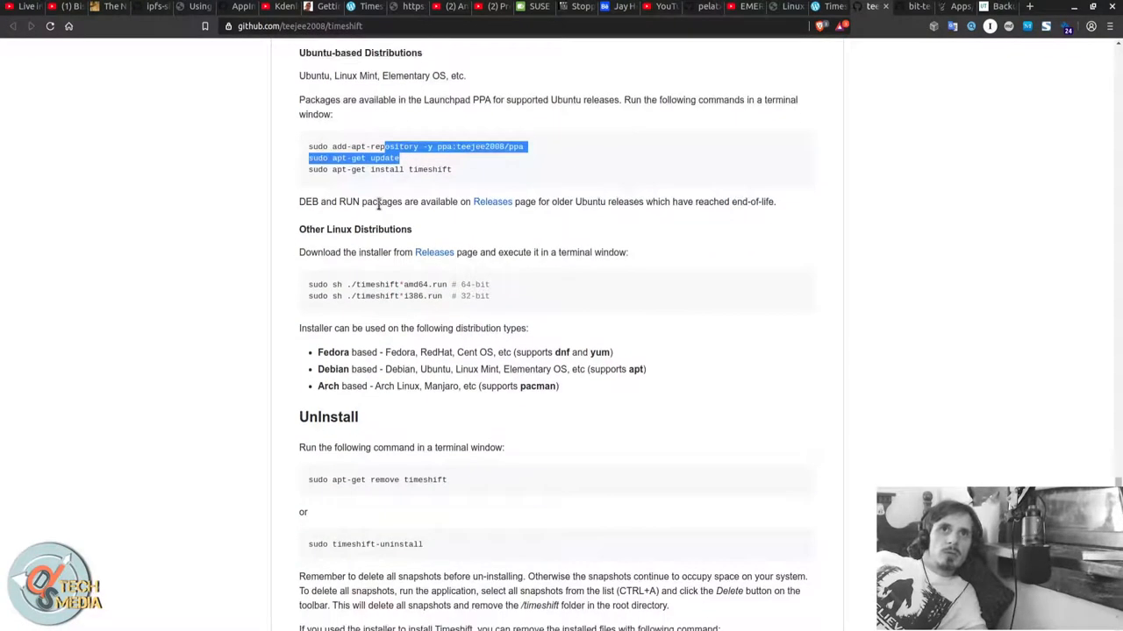
{"action": "scroll", "scroll_direction": "down", "scroll_amount": 3}
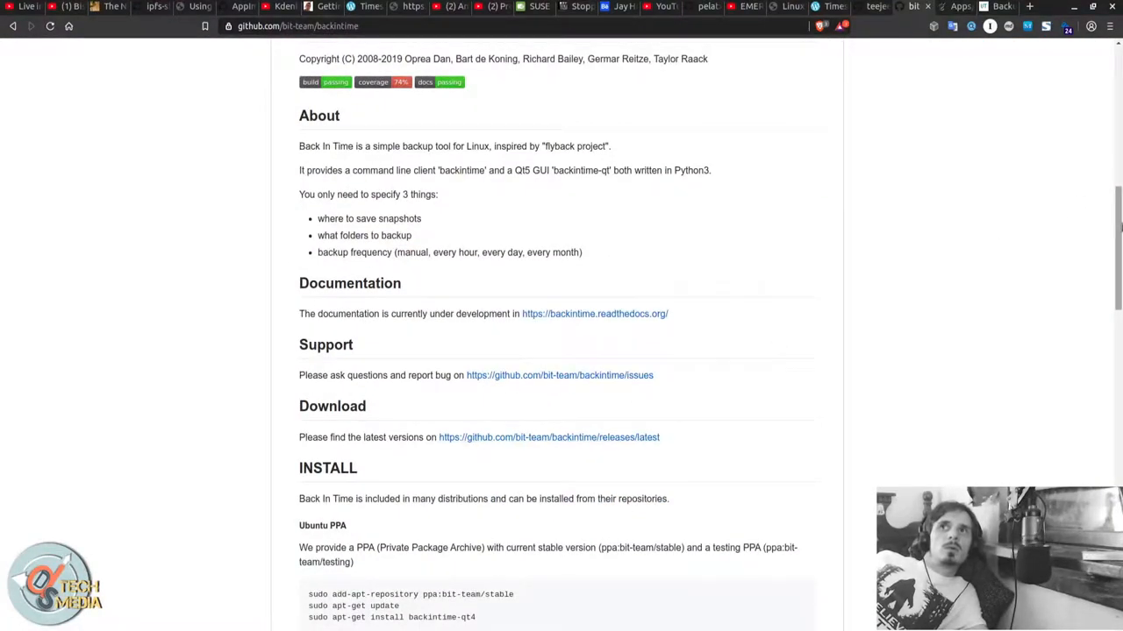
{"action": "scroll", "scroll_direction": "down", "scroll_amount": 3}
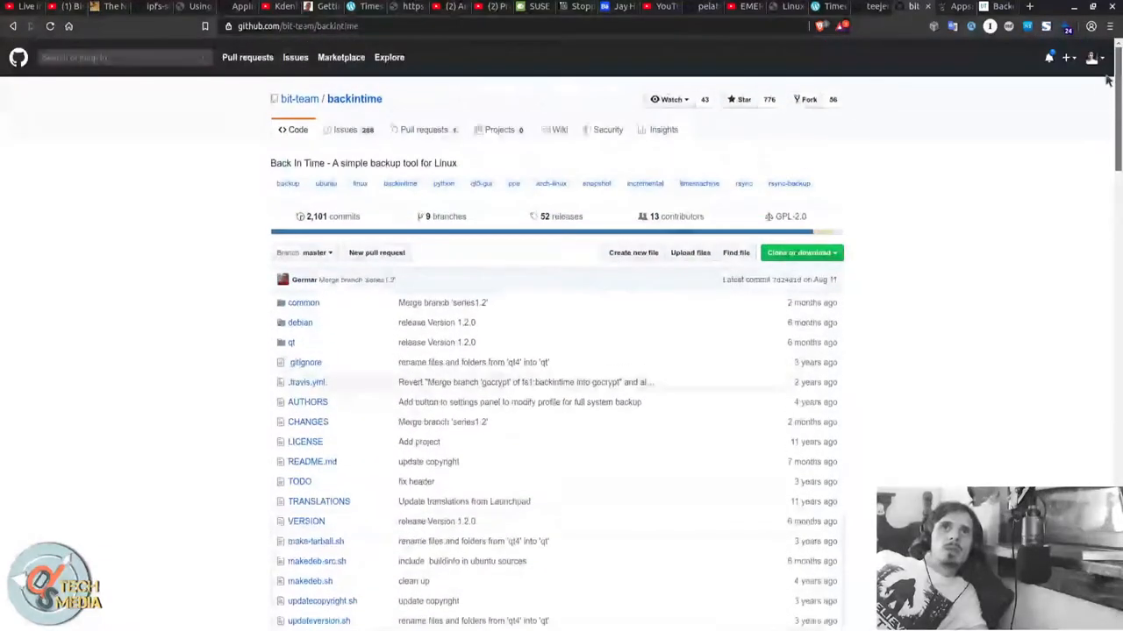
{"action": "scroll", "scroll_direction": "down", "scroll_amount": 3}
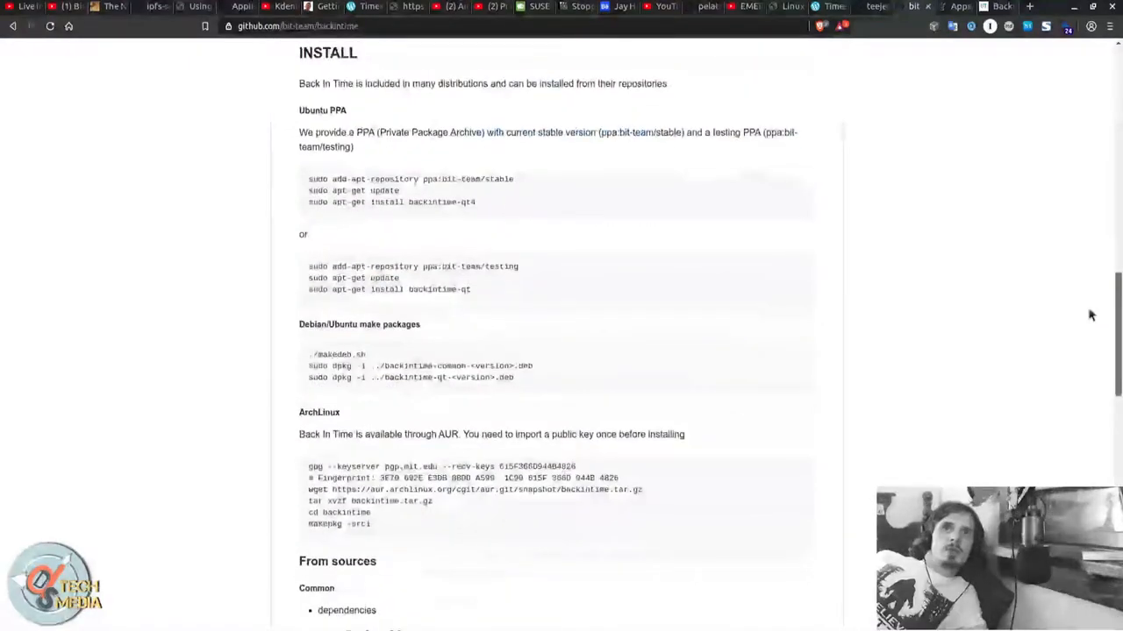
{"action": "scroll", "scroll_direction": "down", "scroll_amount": 3}
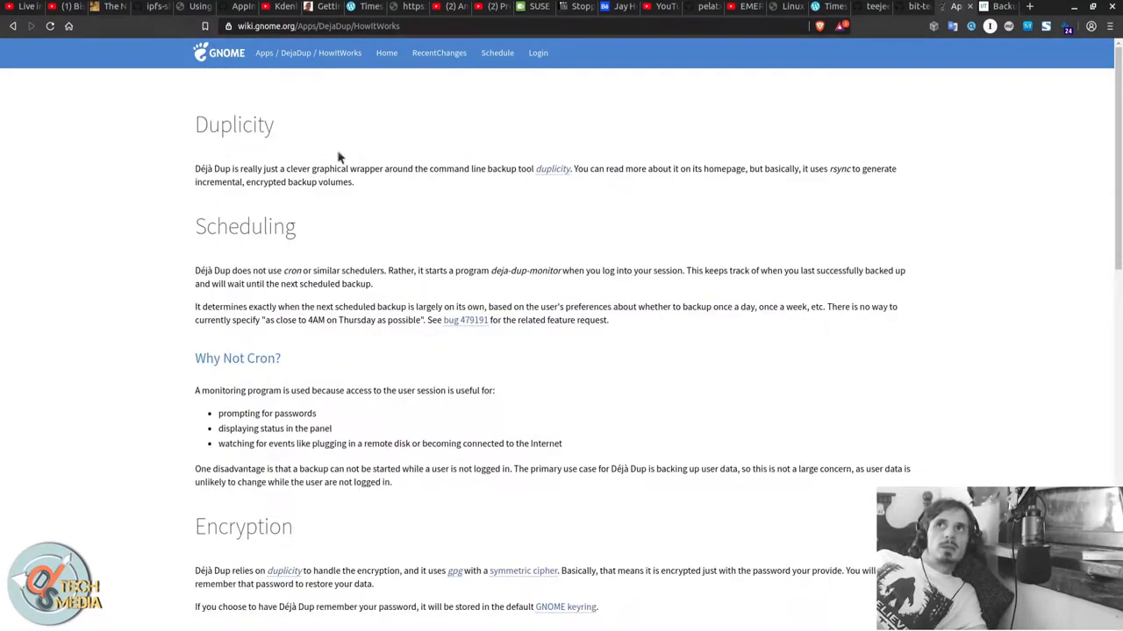
{"action": "mouse_move", "coordinate": [228, 279]}
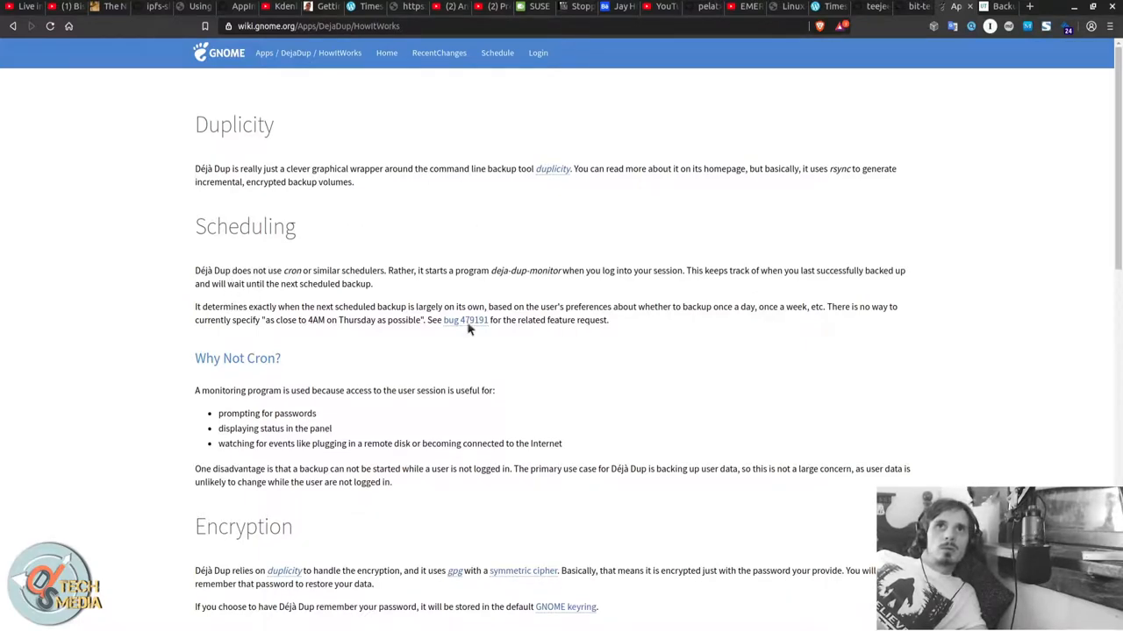
Follow bug 479191 and Launchpad's Overview to the GitLab Déjà Dup README.
{"action": "left_click", "coordinate": [465, 320]}
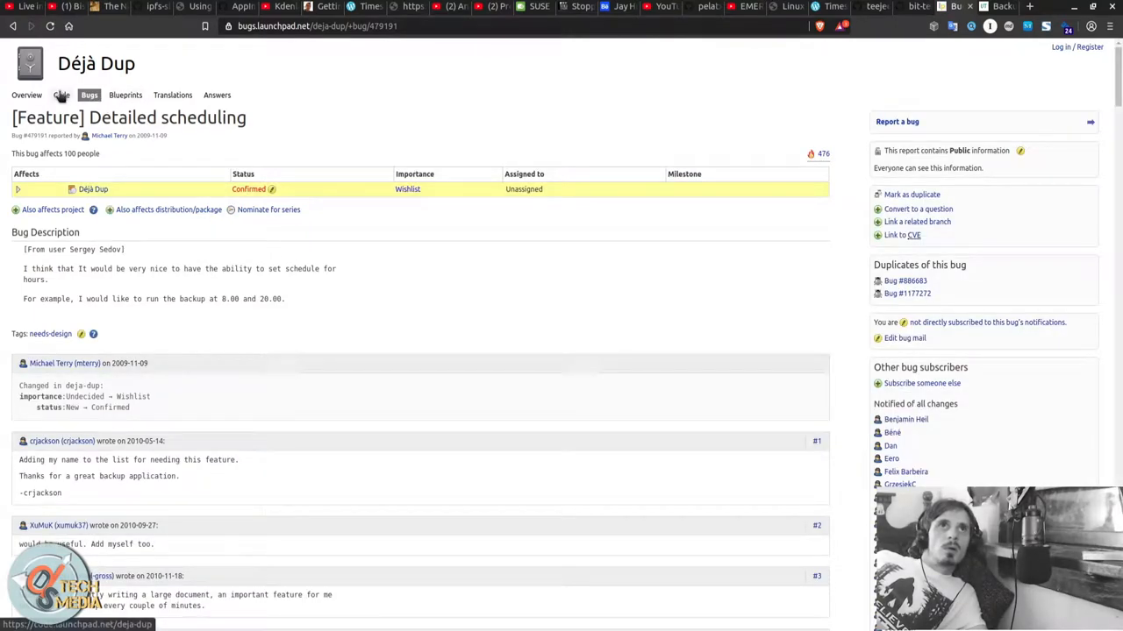
{"action": "left_click", "coordinate": [26, 95]}
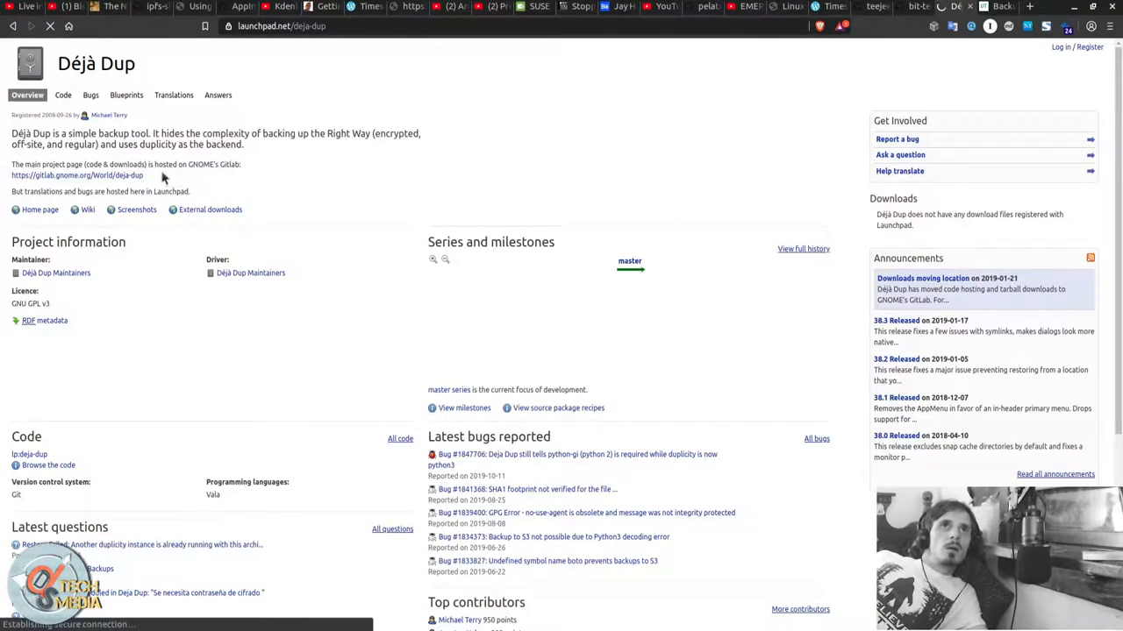
{"action": "left_click", "coordinate": [78, 178]}
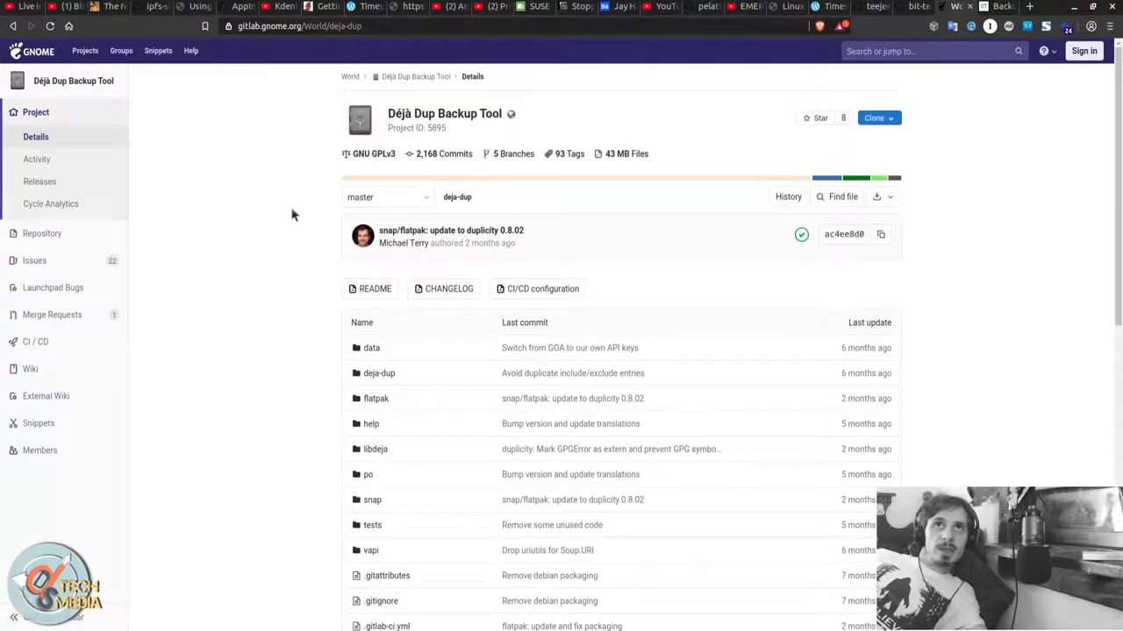
{"action": "scroll", "scroll_direction": "down", "scroll_amount": 3}
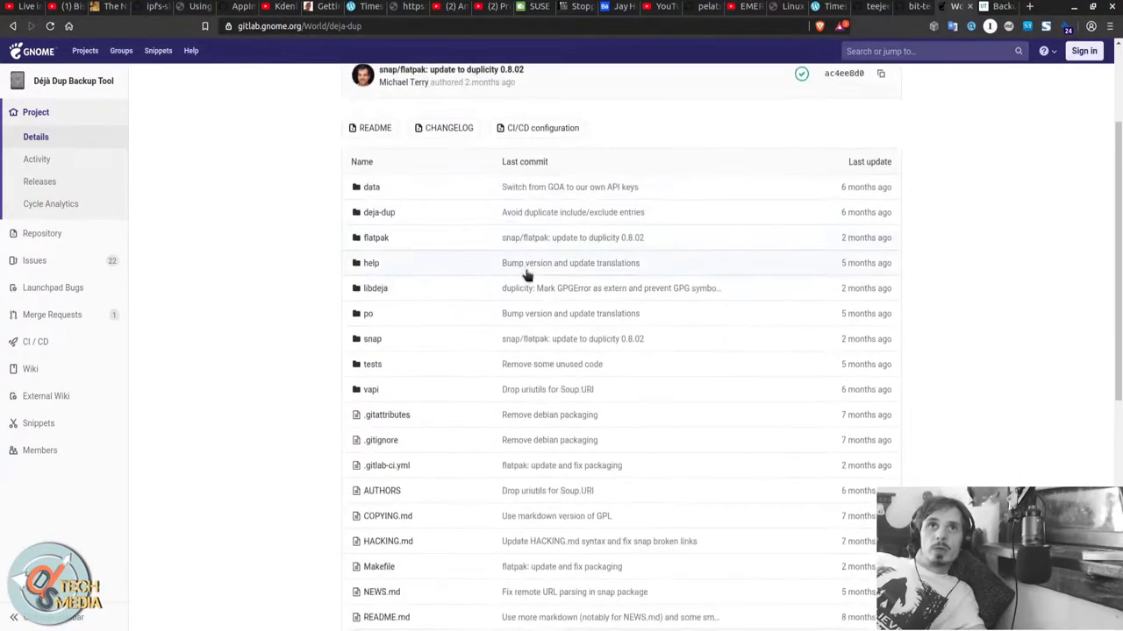
{"action": "scroll", "scroll_direction": "down", "scroll_amount": 3}
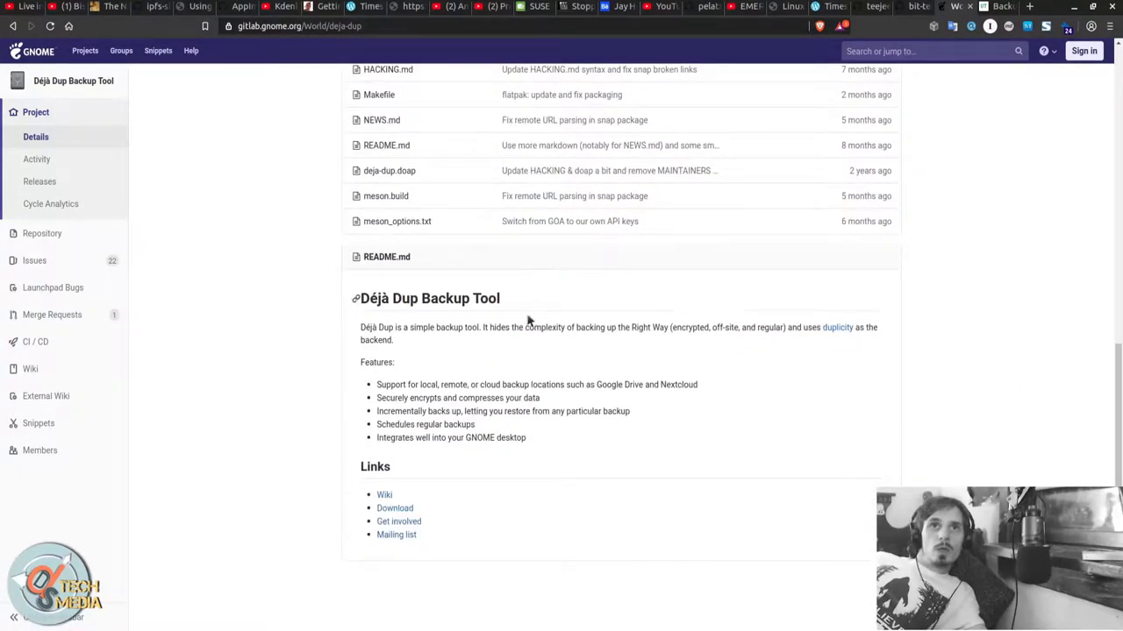